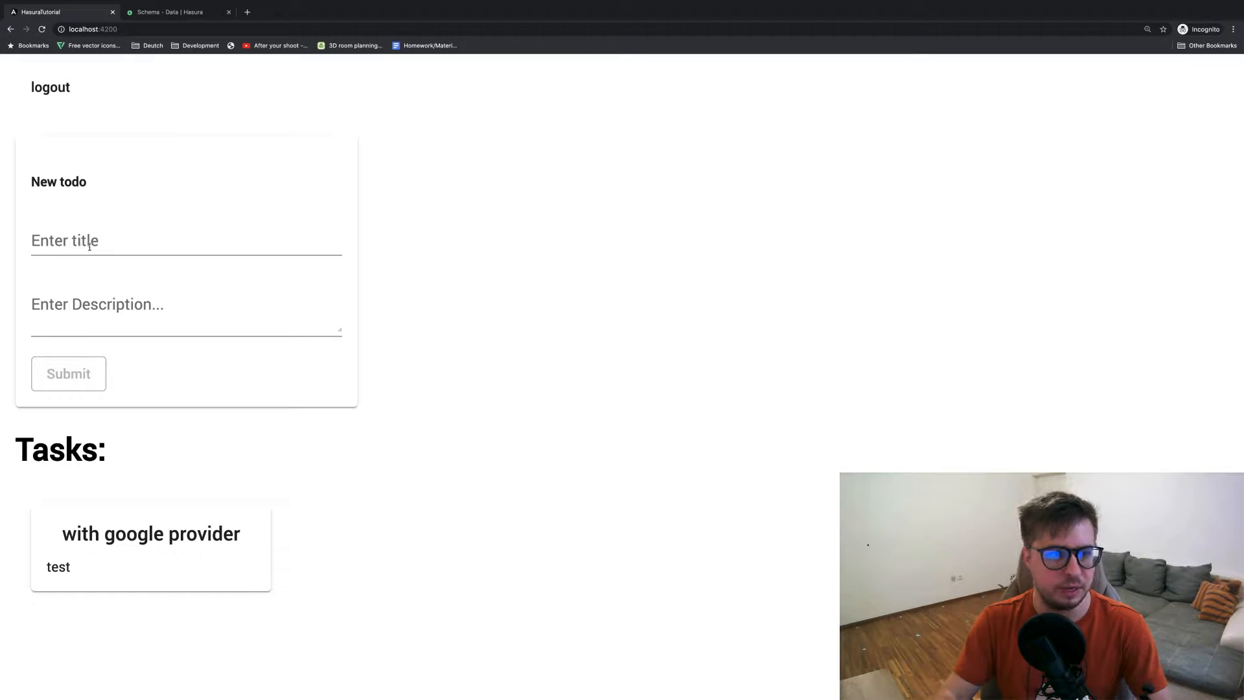
{"action": "mouse_move", "coordinate": [137, 283]}
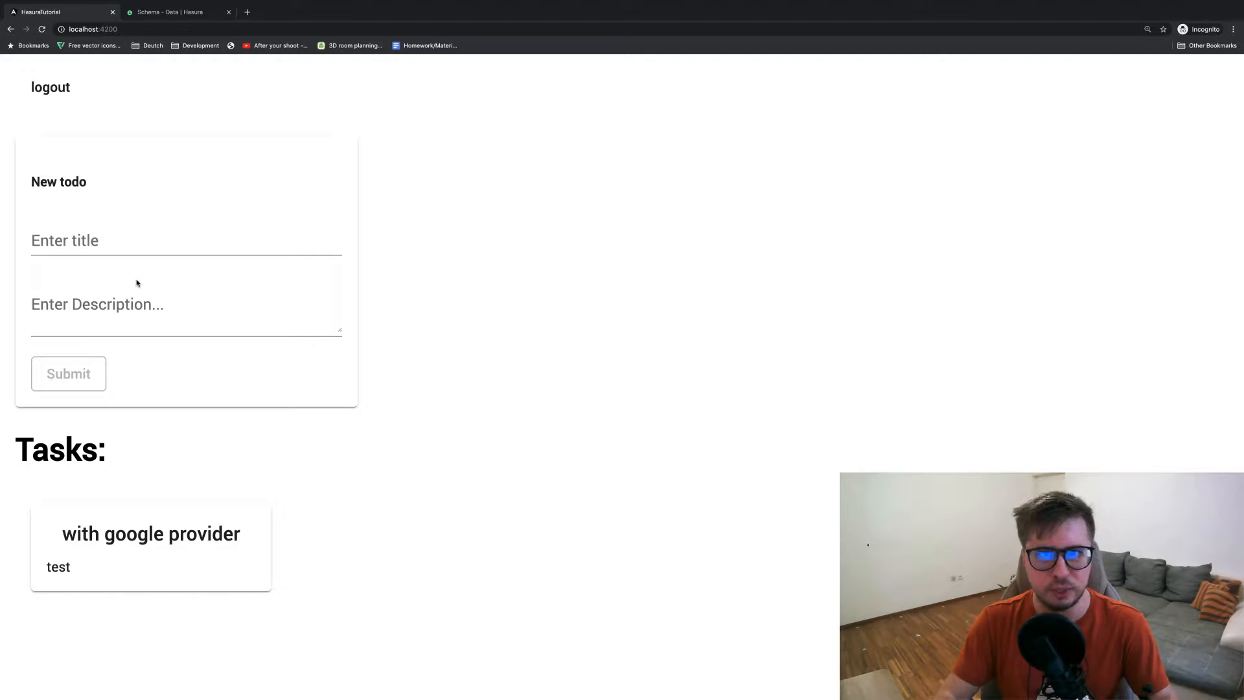
{"action": "mouse_move", "coordinate": [138, 203]}
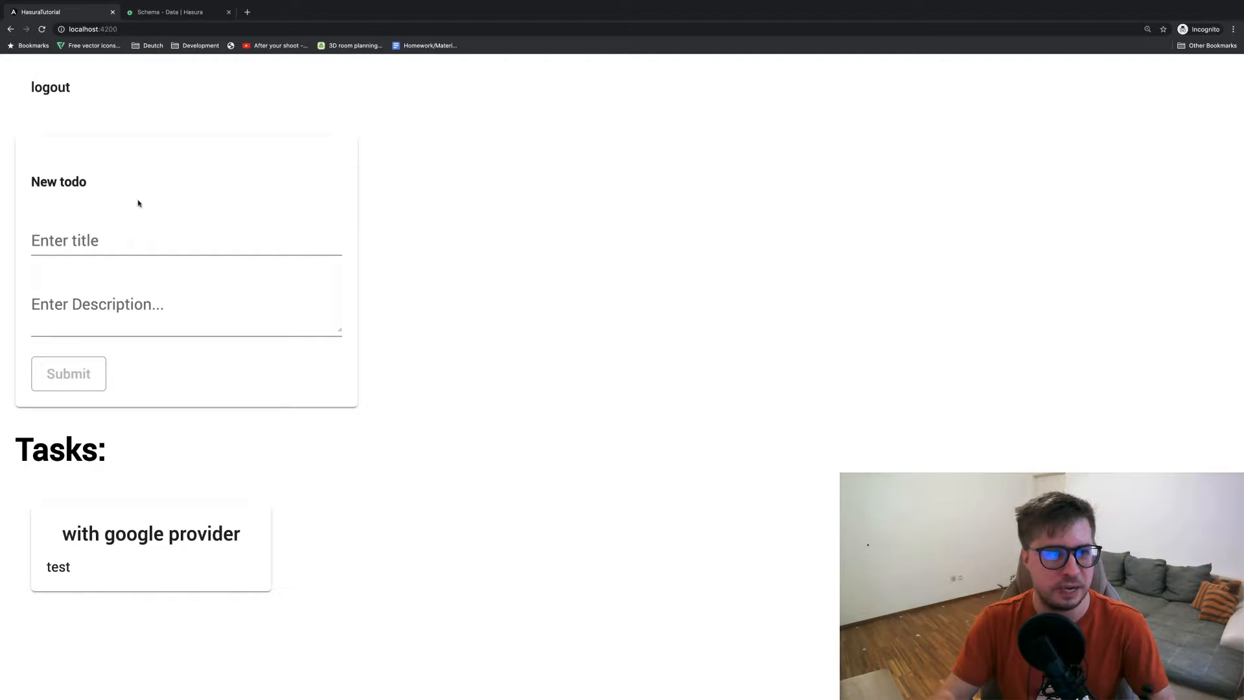
{"action": "mouse_move", "coordinate": [99, 152]}
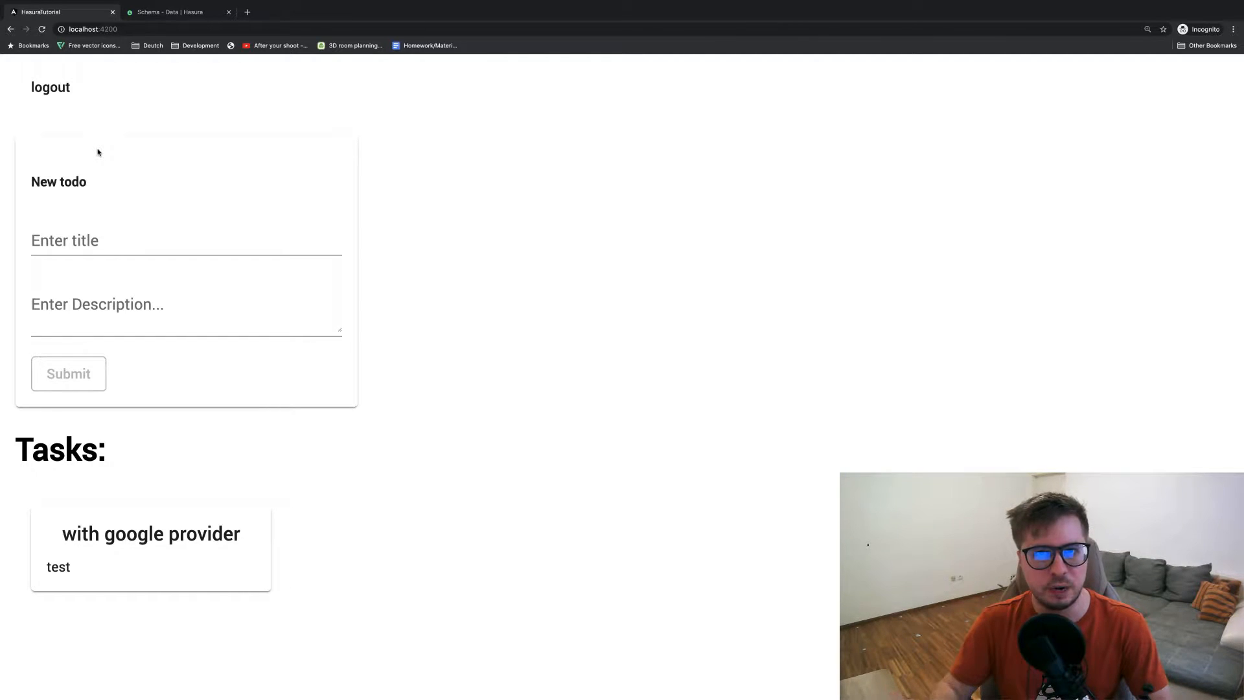
{"action": "mouse_move", "coordinate": [220, 445]}
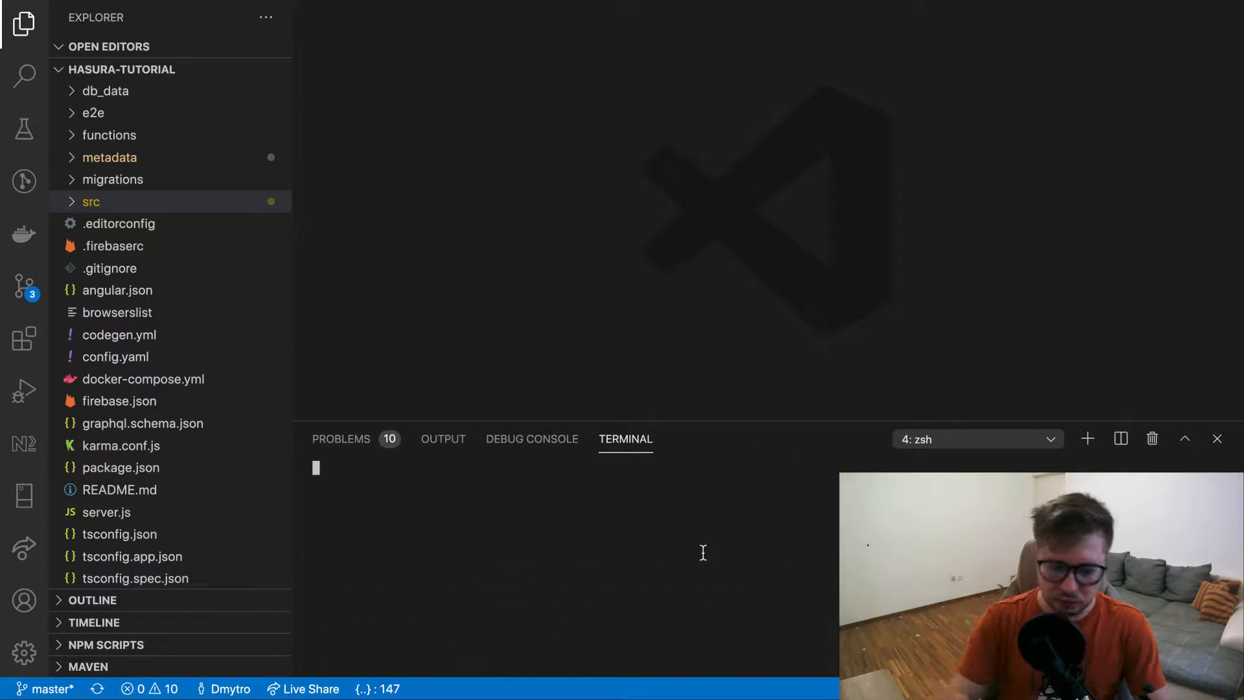
Run hasura console in the terminal and answer N to the CLI update prompt
{"action": "type", "text": "hasura console"}
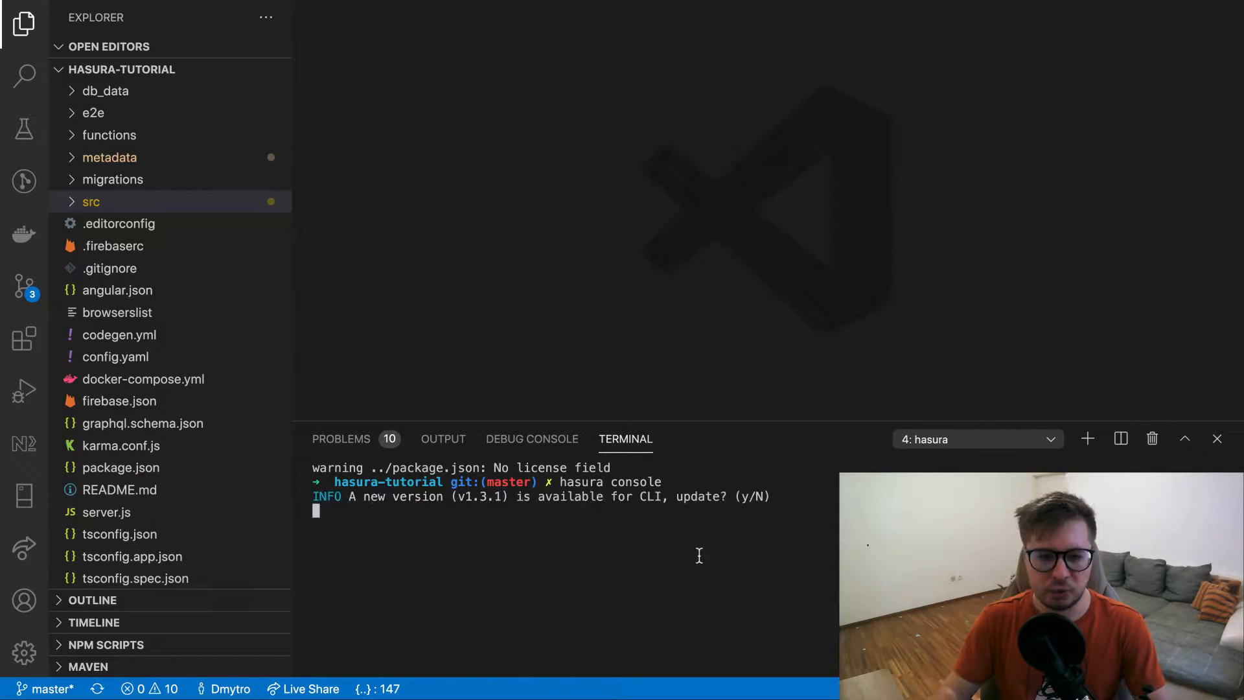
{"action": "type", "text": "N"}
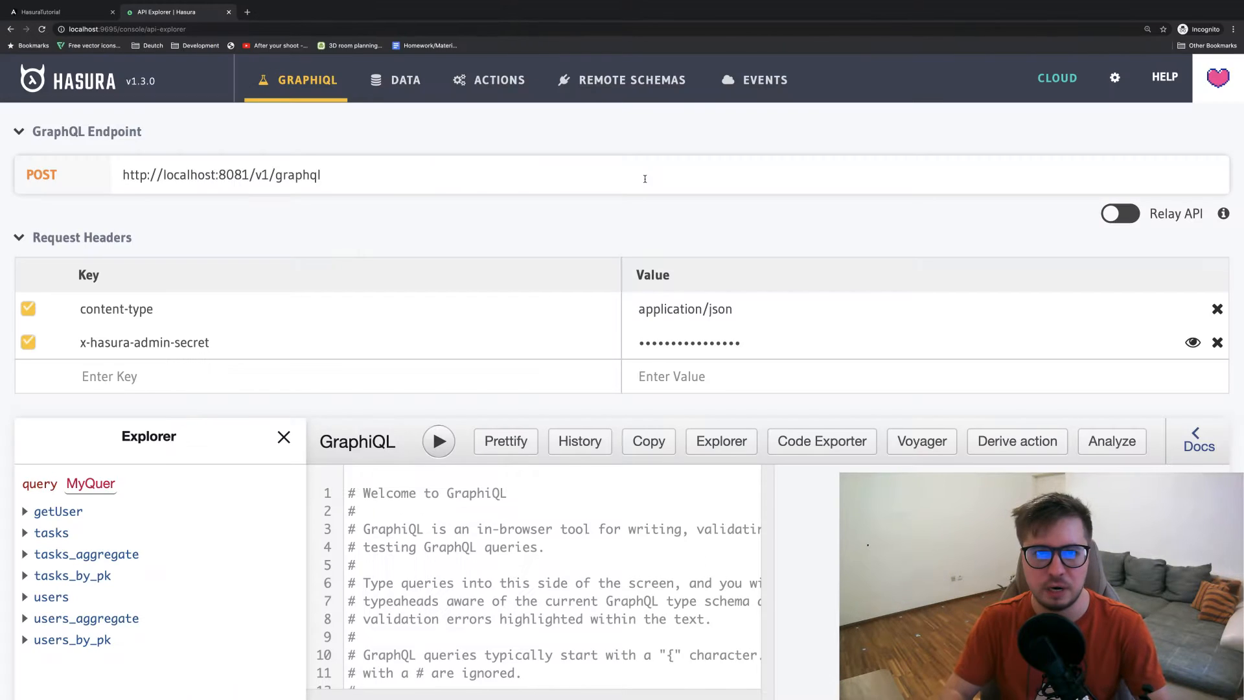
Start a new table named task_status with an auto-incrementing integer id column
{"action": "left_click", "coordinate": [405, 79]}
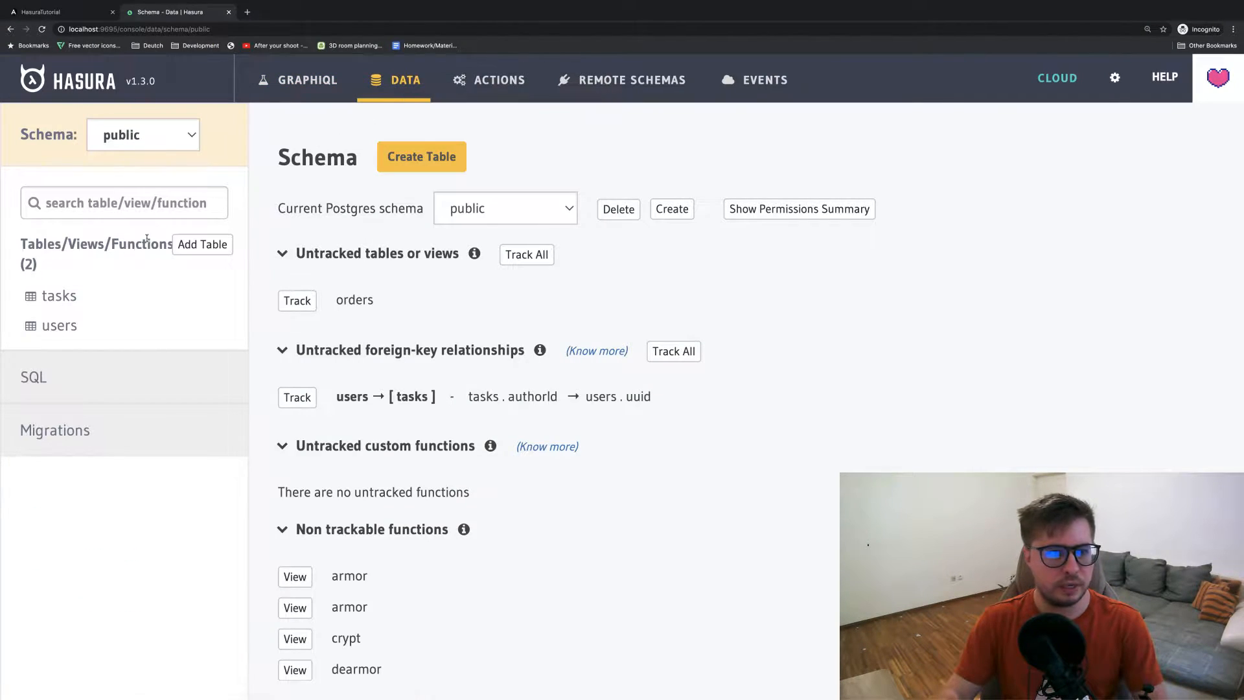
{"action": "left_click", "coordinate": [421, 157]}
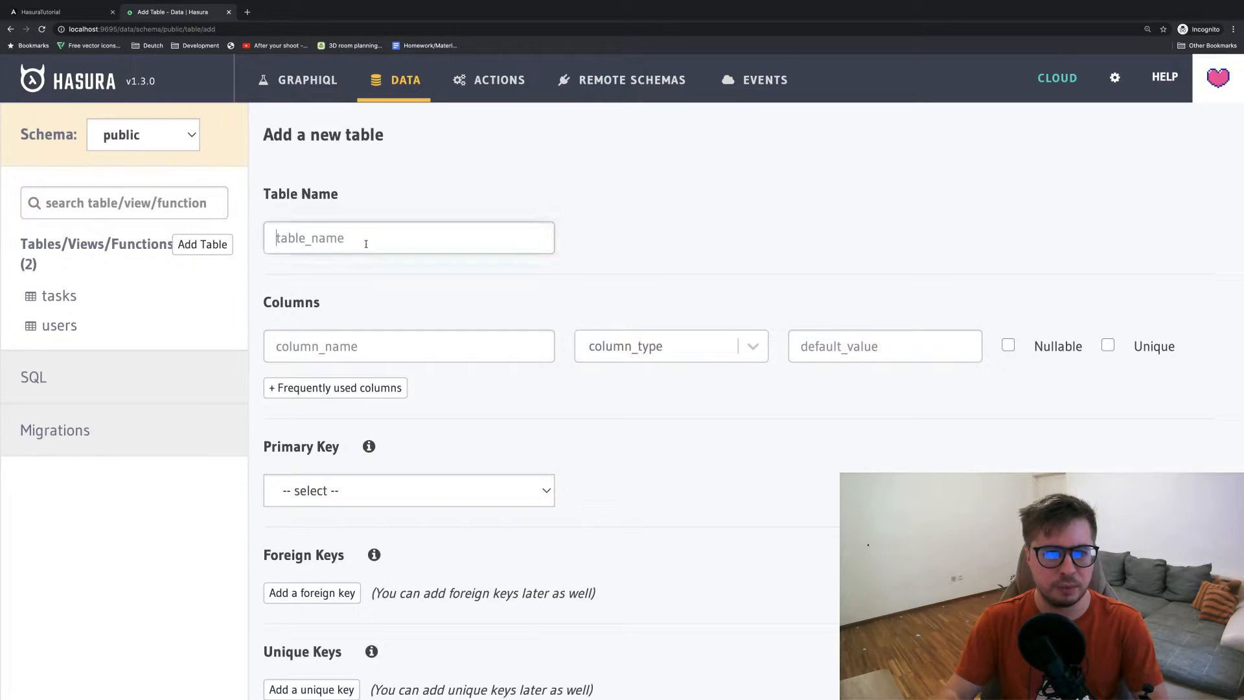
{"action": "left_click", "coordinate": [409, 238]}
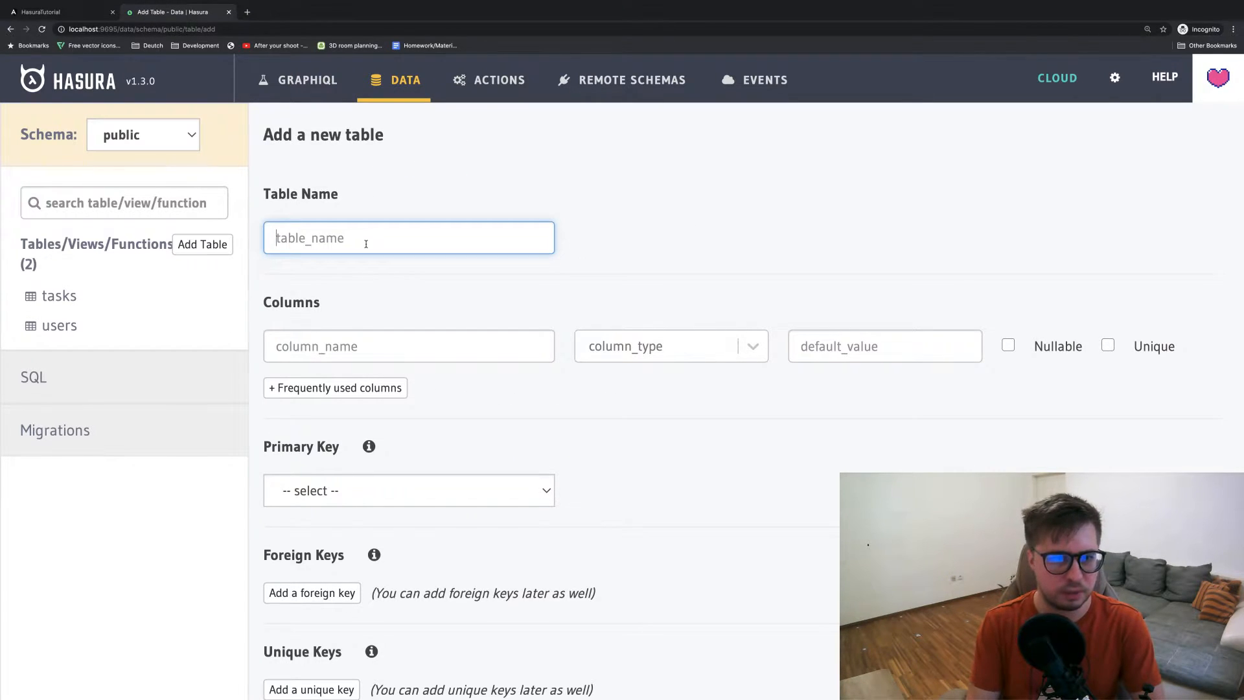
{"action": "type", "text": "task_"}
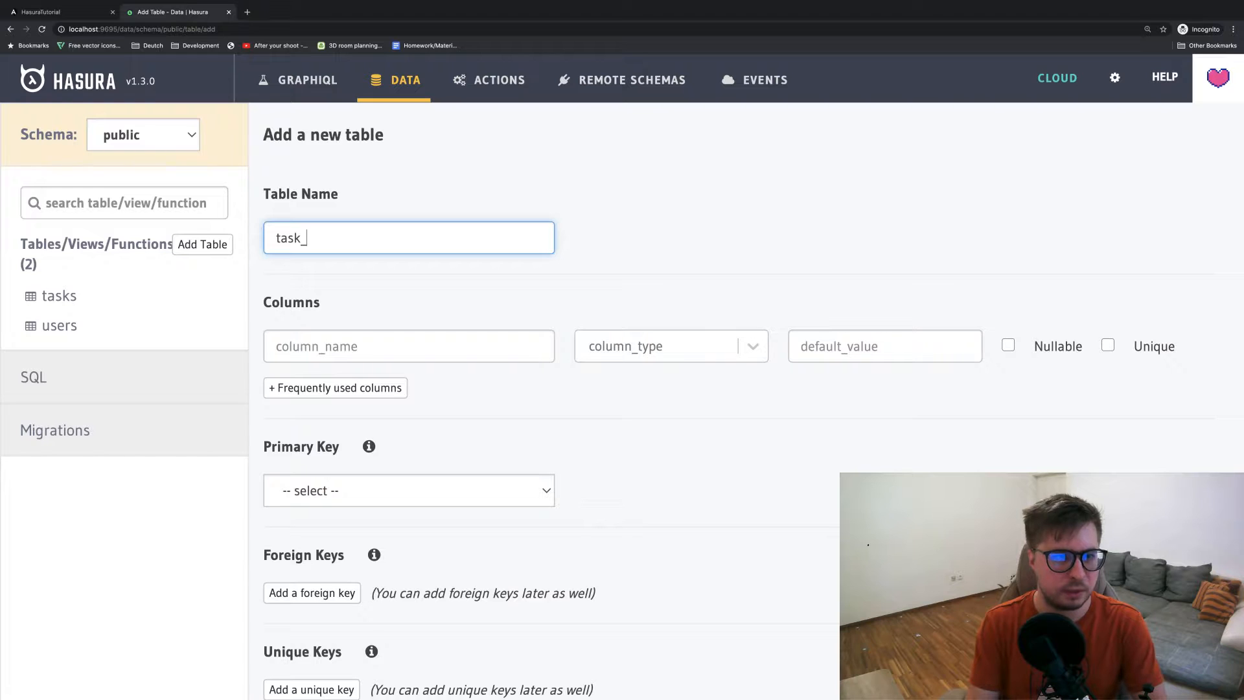
{"action": "type", "text": "statue"}
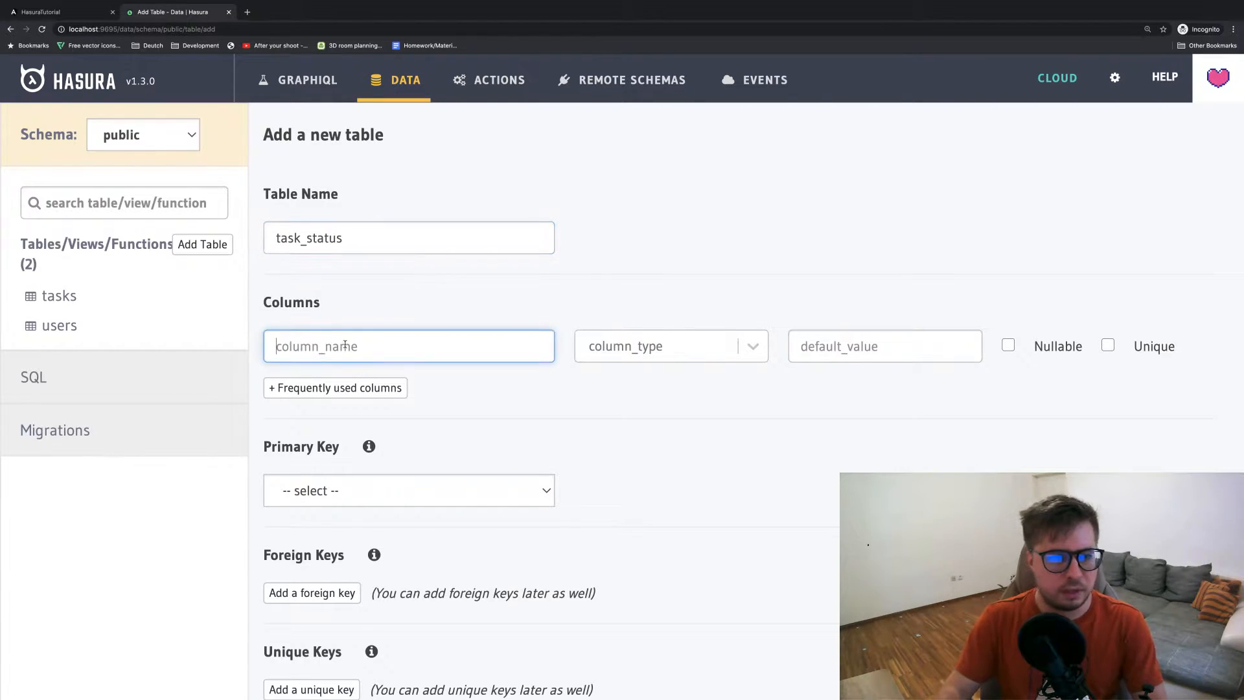
{"action": "type", "text": "id"}
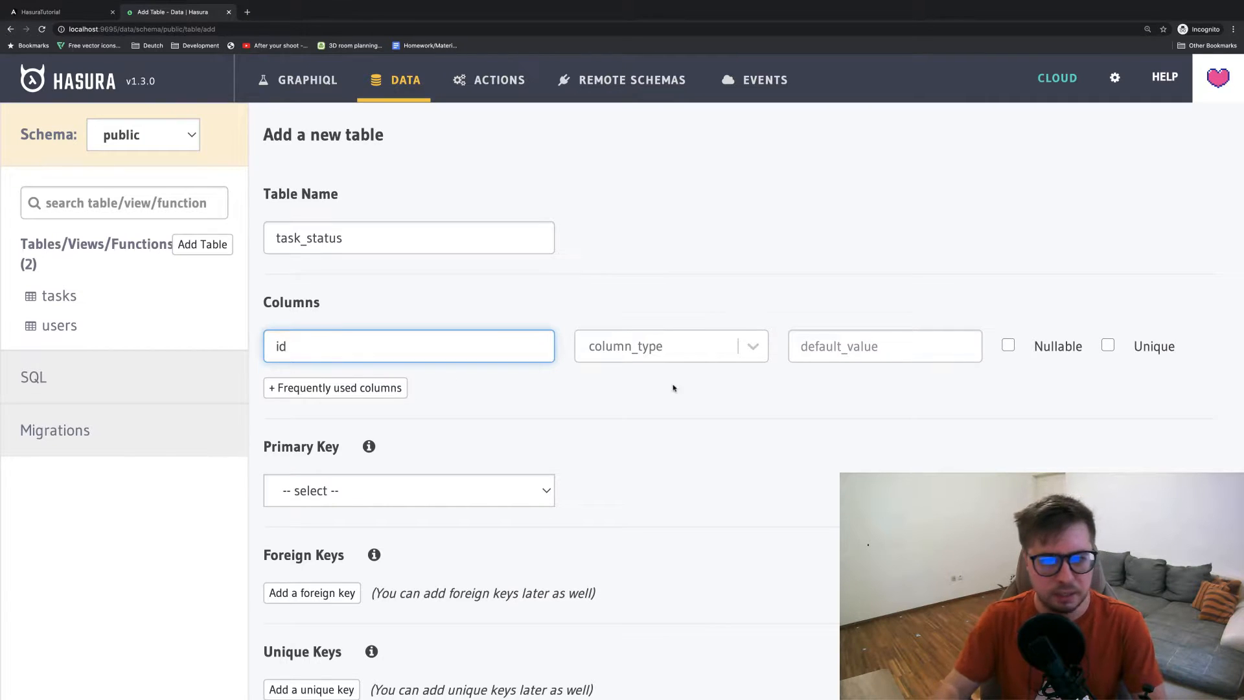
{"action": "left_click", "coordinate": [671, 346]}
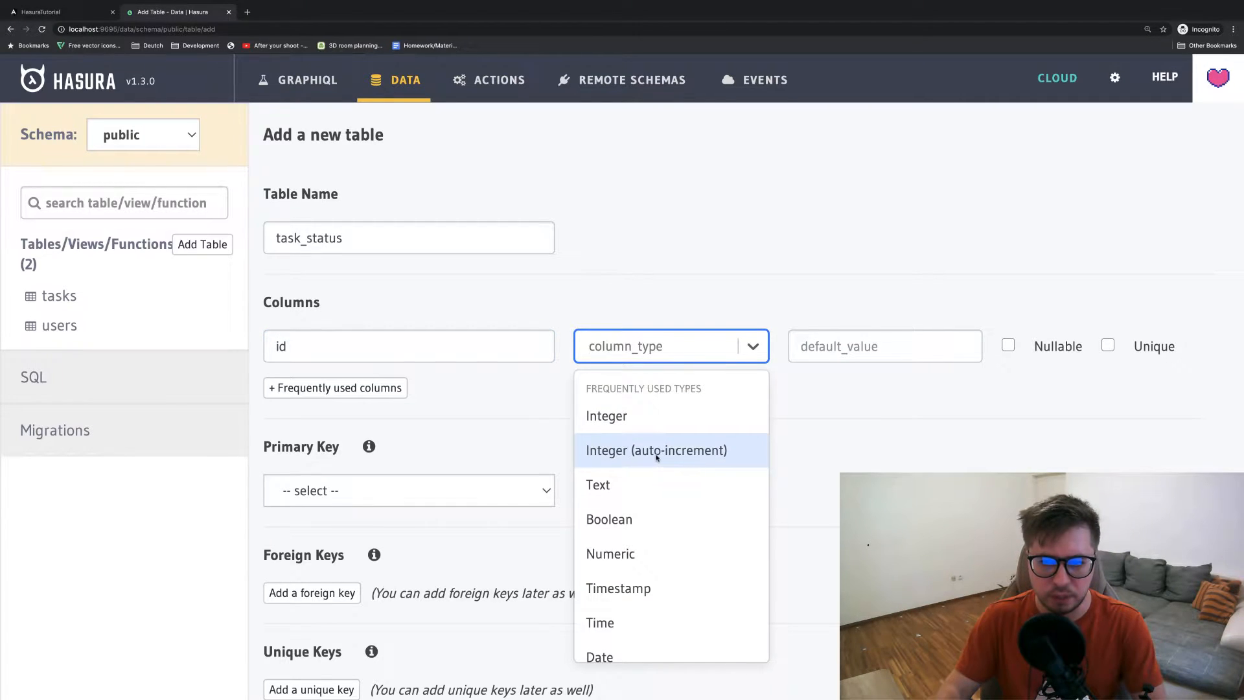
{"action": "left_click", "coordinate": [655, 450]}
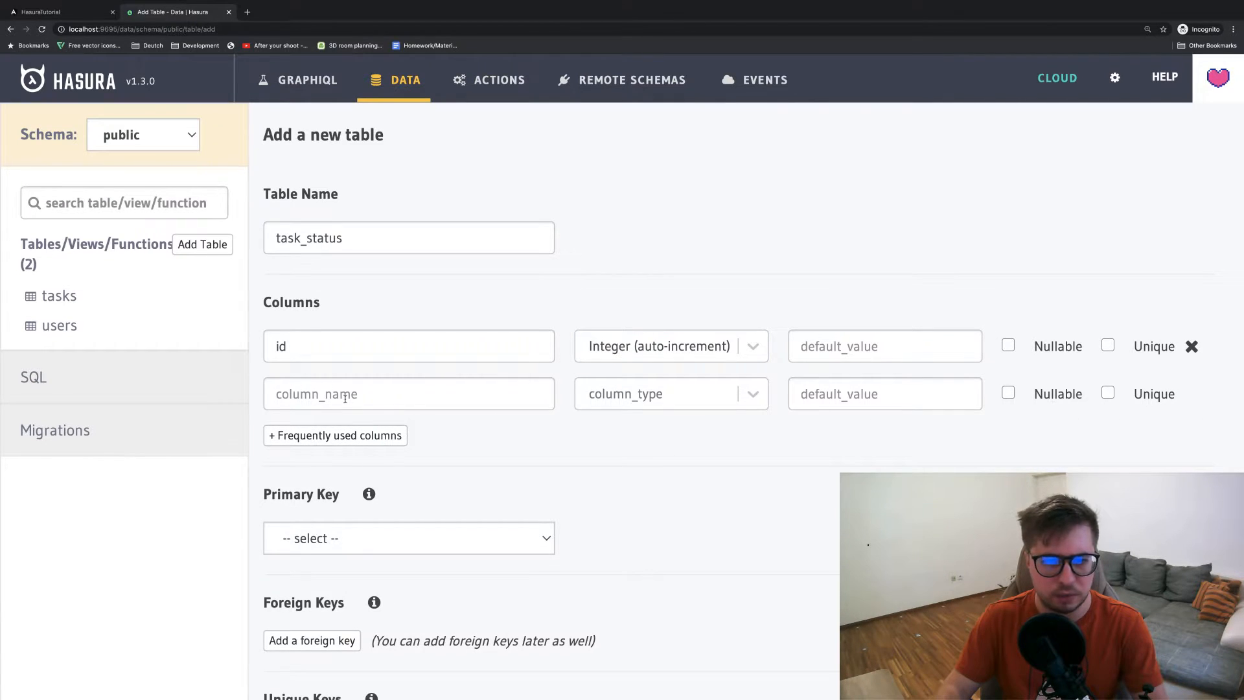
Add a text name column, make id the primary key, and create the table
{"action": "left_click", "coordinate": [407, 393]}
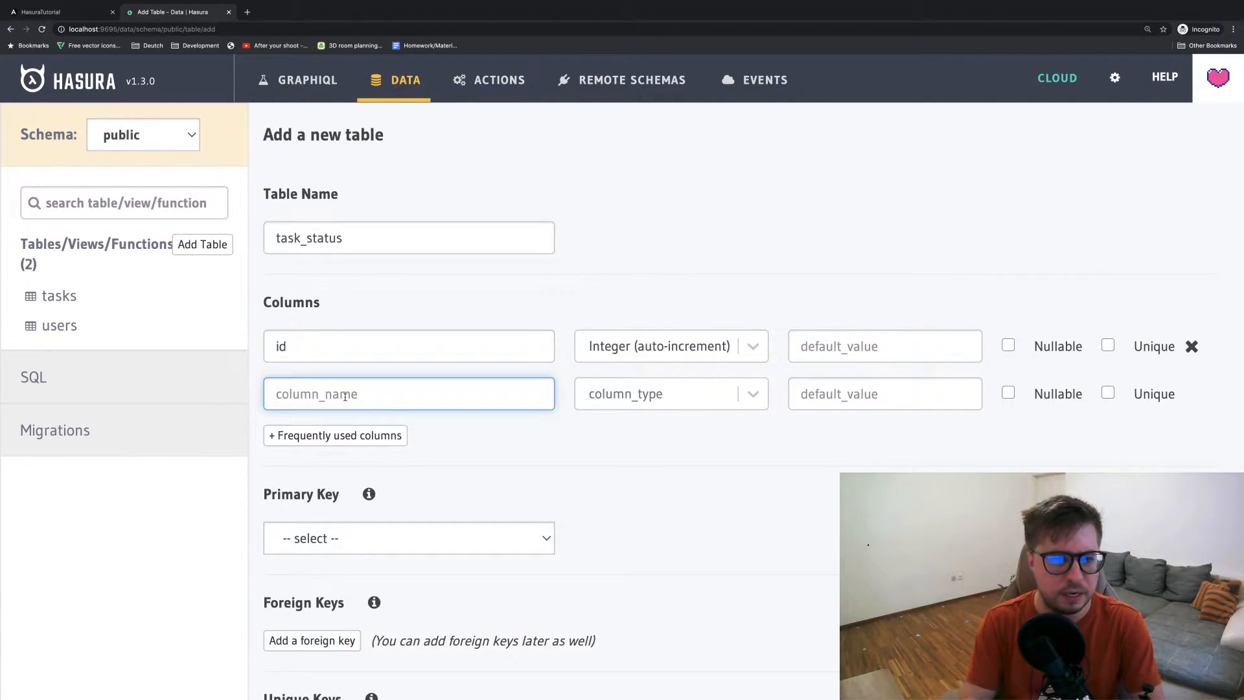
{"action": "left_click", "coordinate": [670, 393]}
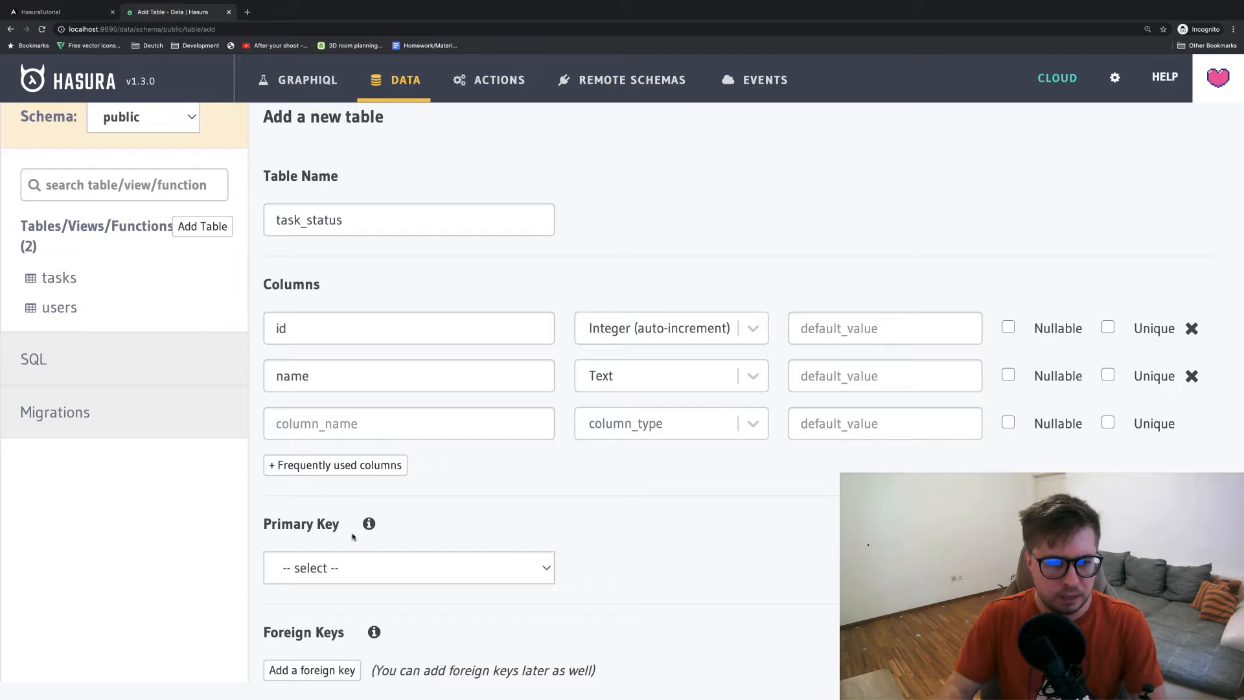
{"action": "left_click", "coordinate": [409, 568]}
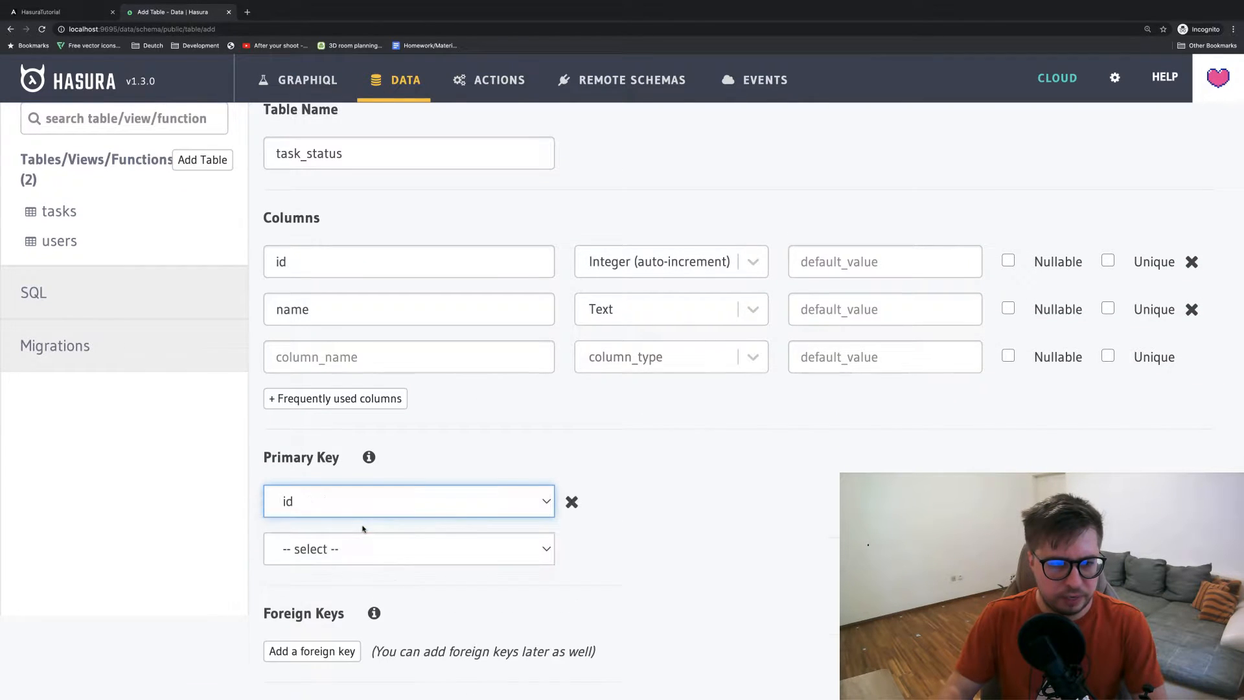
{"action": "scroll", "scroll_direction": "down", "scroll_amount": 3}
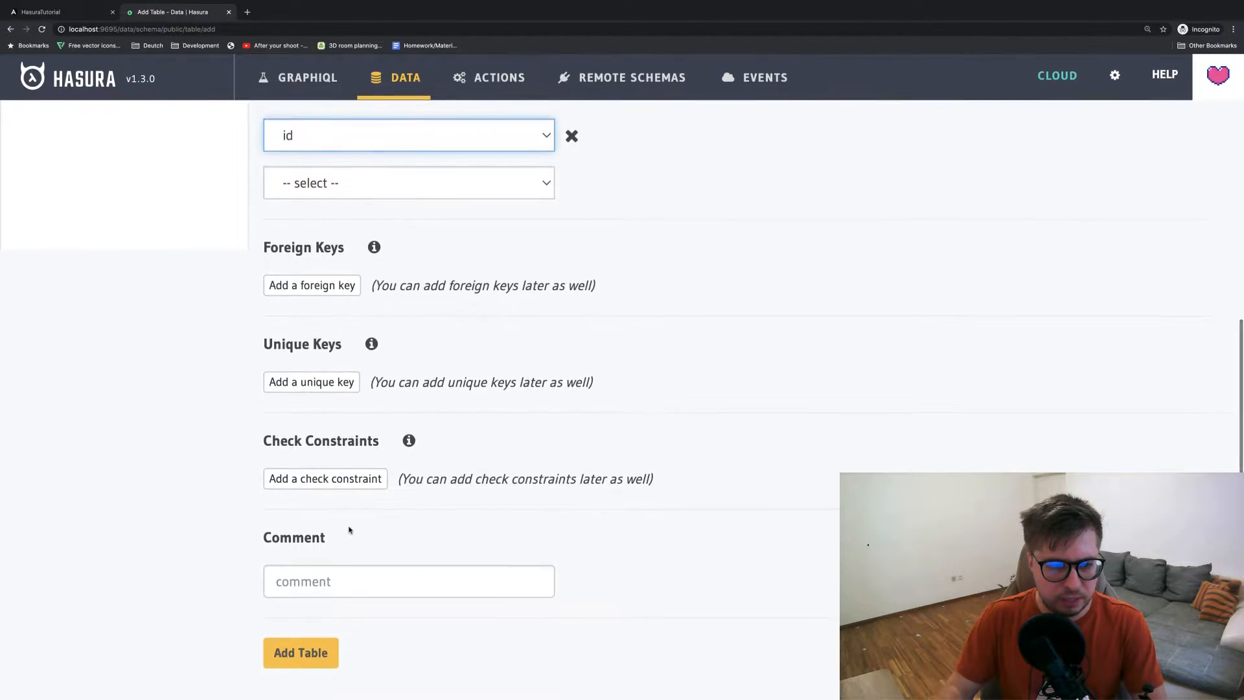
{"action": "left_click", "coordinate": [300, 653]}
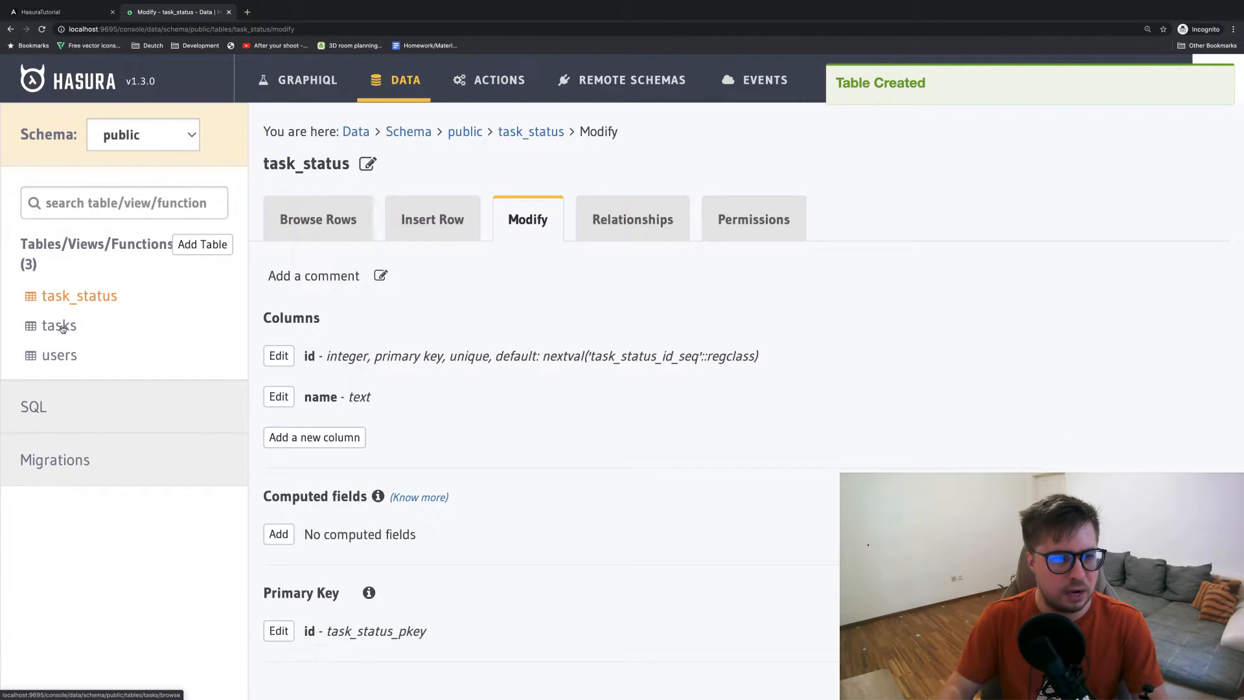
Add a nullable integer status_id column to the tasks table and save it
{"action": "left_click", "coordinate": [59, 325]}
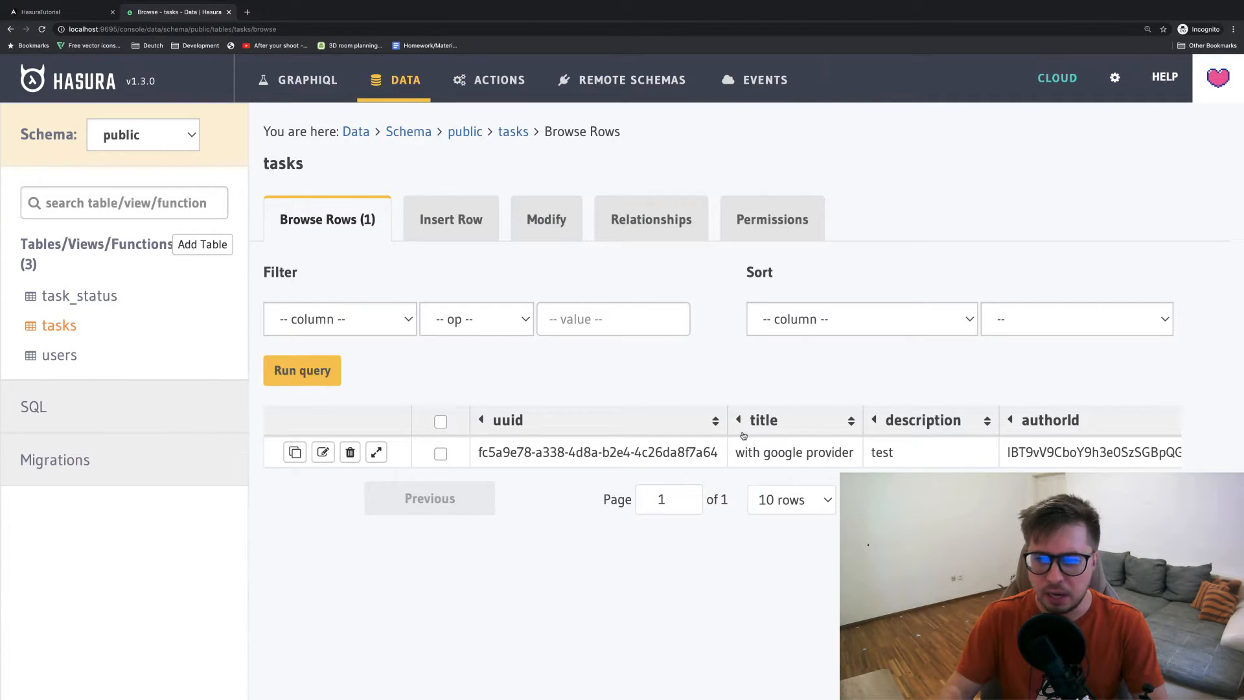
{"action": "left_click", "coordinate": [527, 219]}
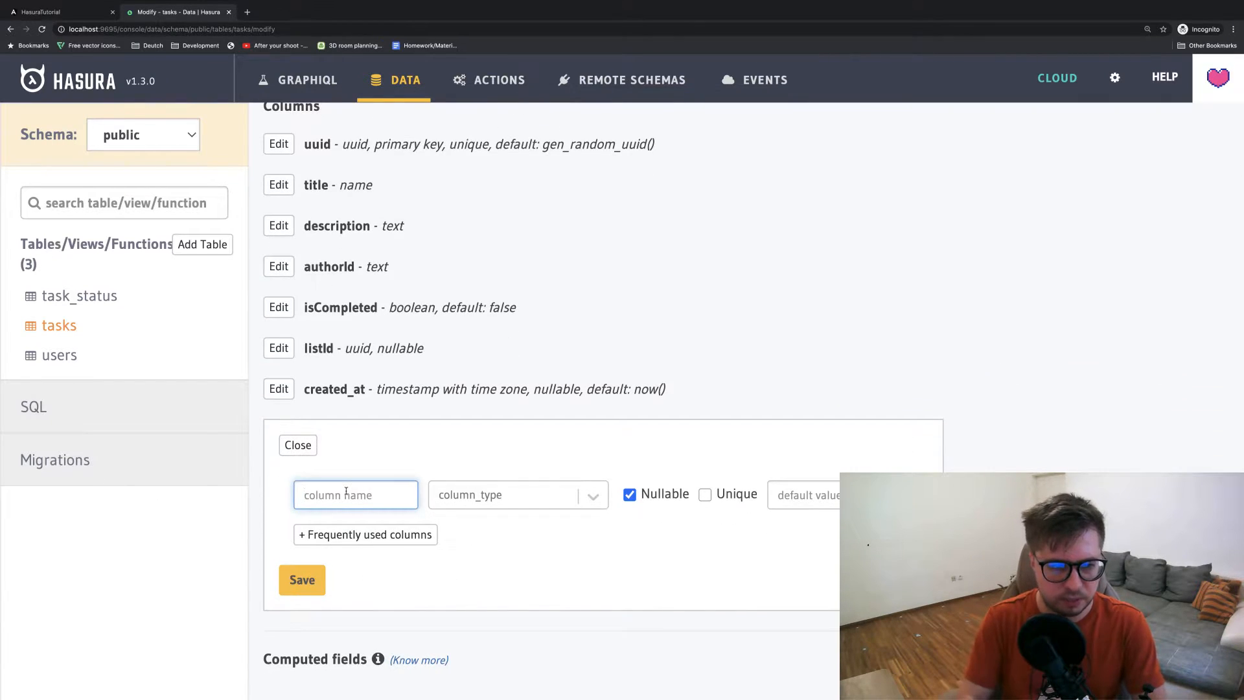
{"action": "type", "text": "status_id"}
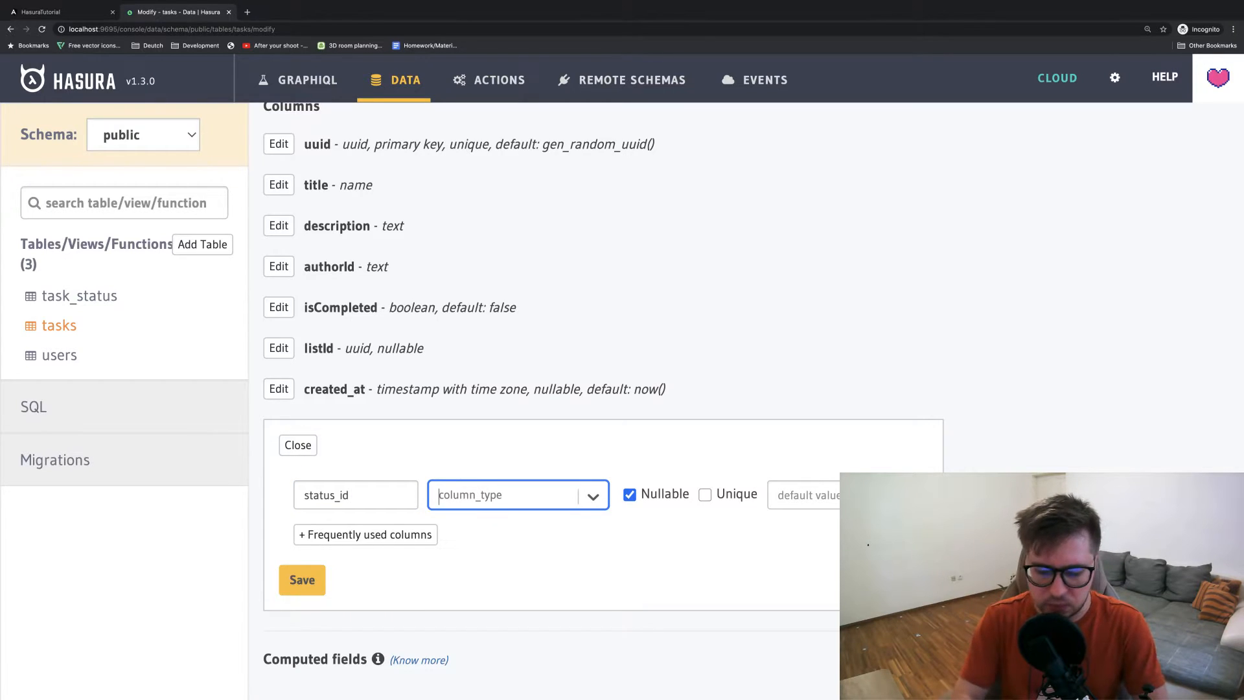
{"action": "left_click", "coordinate": [301, 580]}
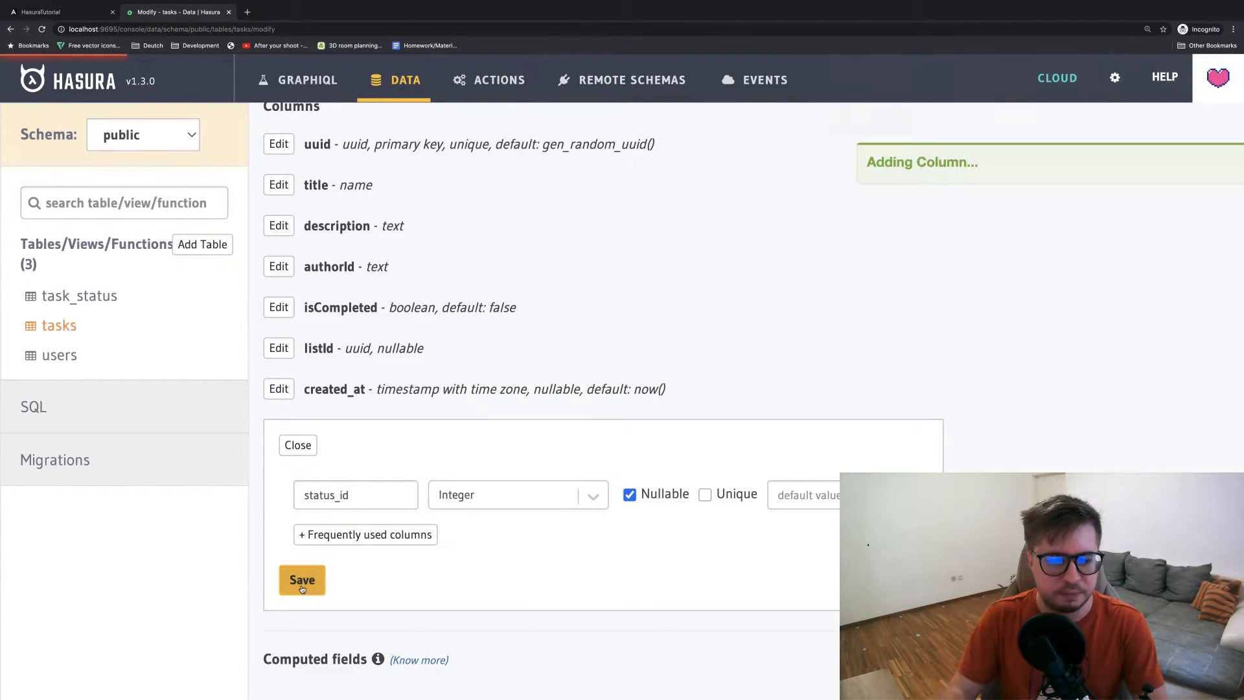
{"action": "left_click", "coordinate": [301, 580]}
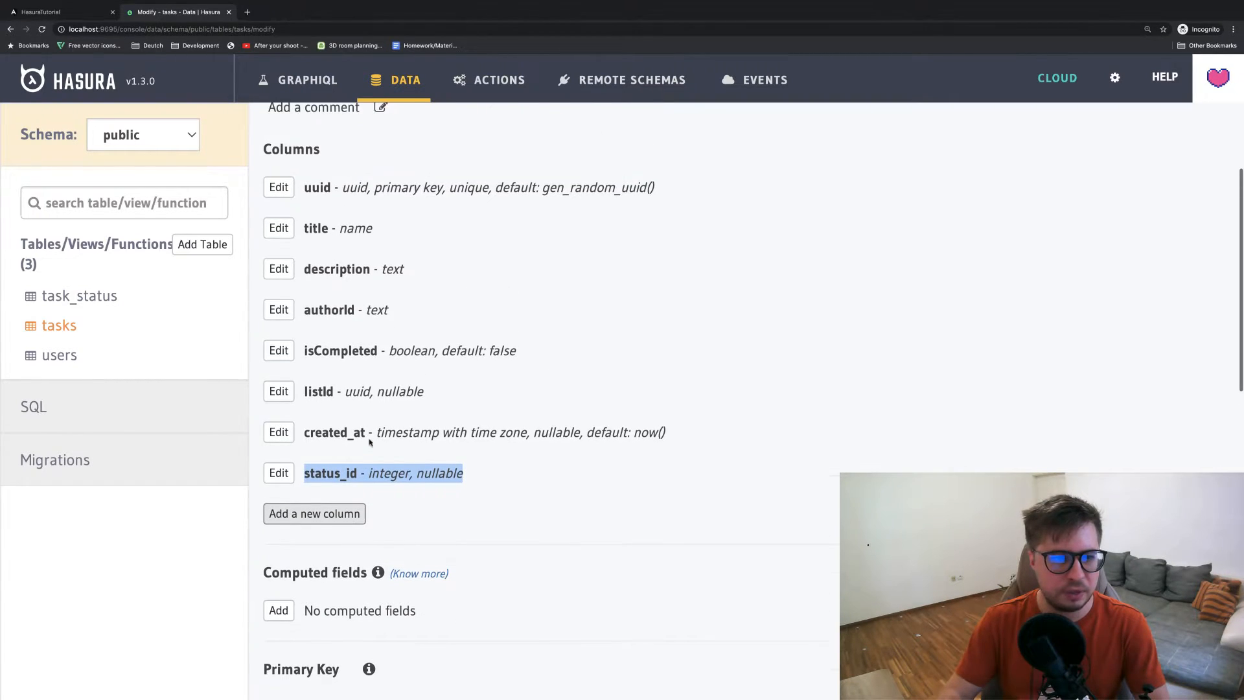
{"action": "scroll", "scroll_direction": "down", "scroll_amount": 3}
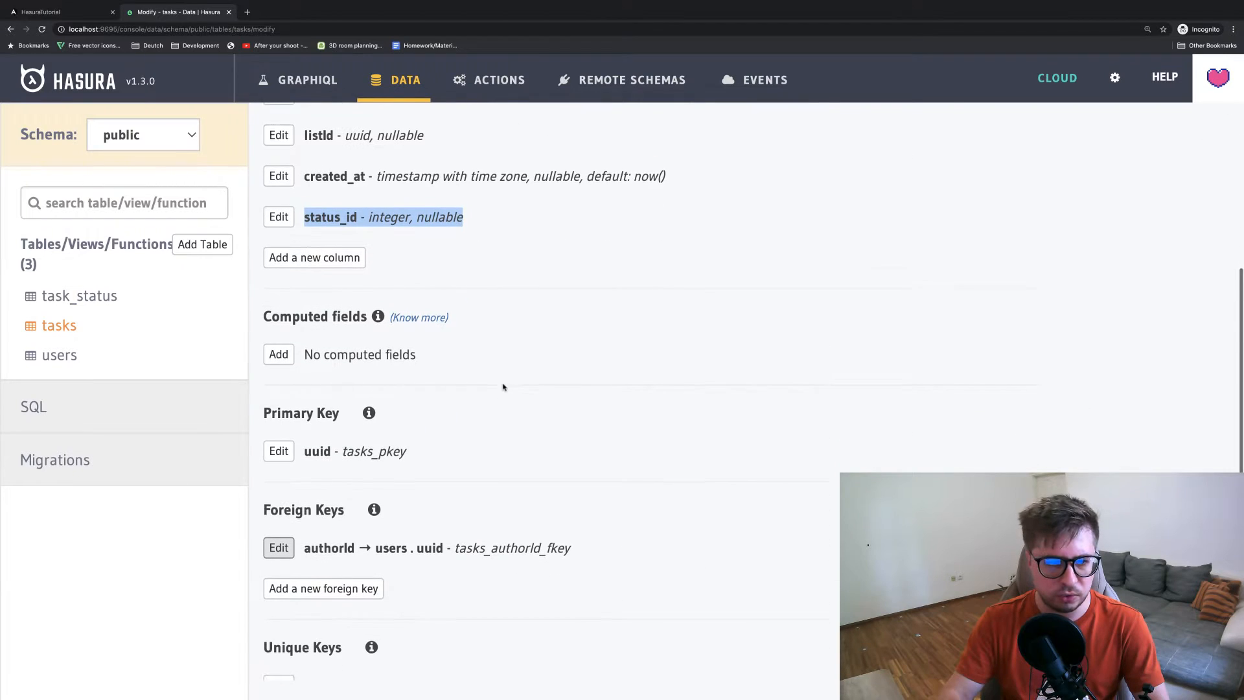
Save a foreign key on tasks from status_id to the id column of task_status
{"action": "left_click", "coordinate": [279, 547]}
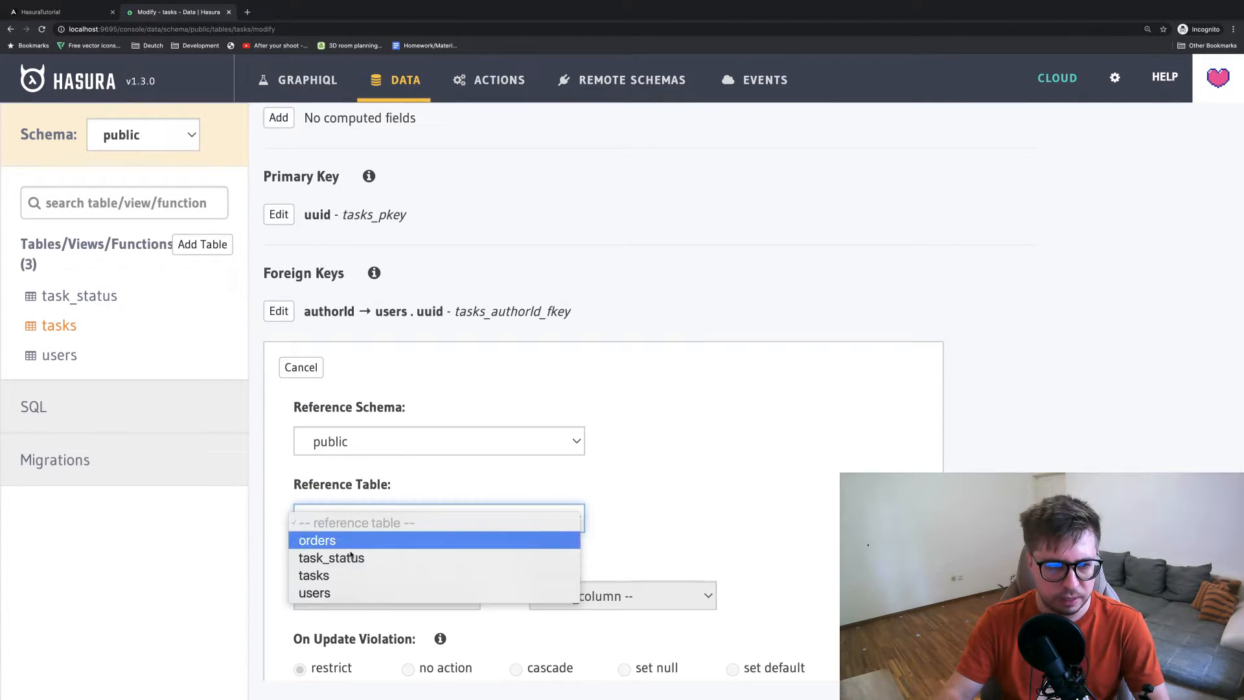
{"action": "left_click", "coordinate": [332, 557]}
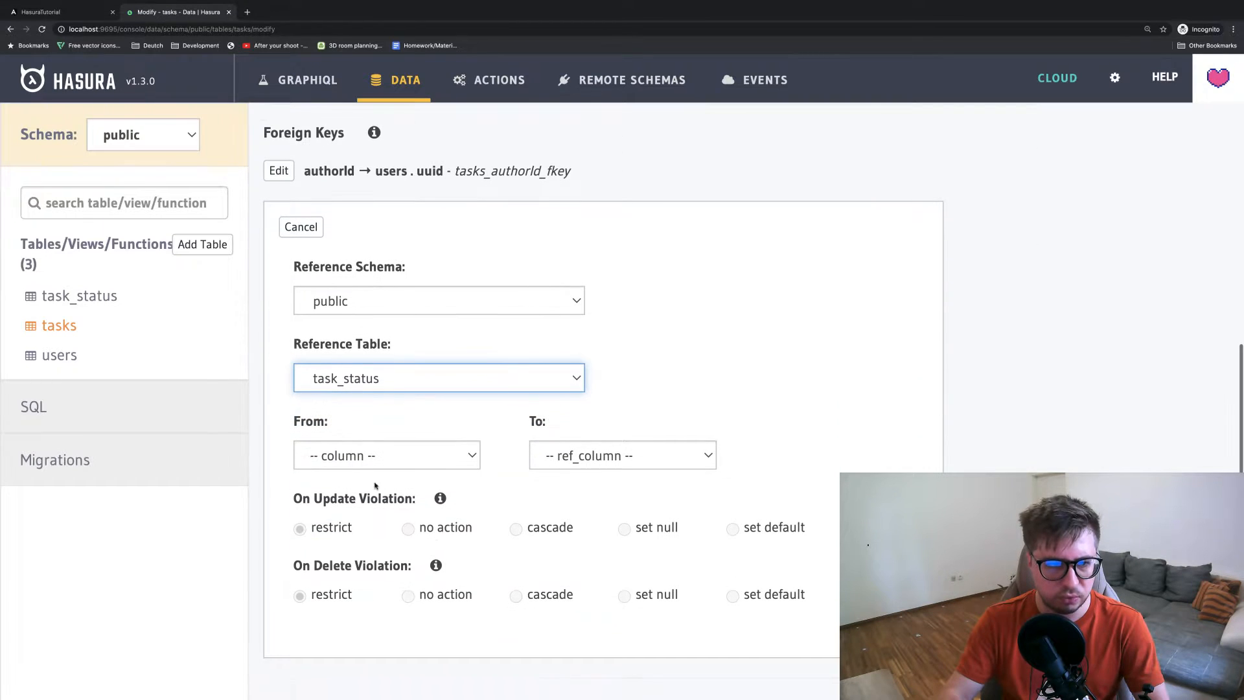
{"action": "left_click", "coordinate": [386, 455]}
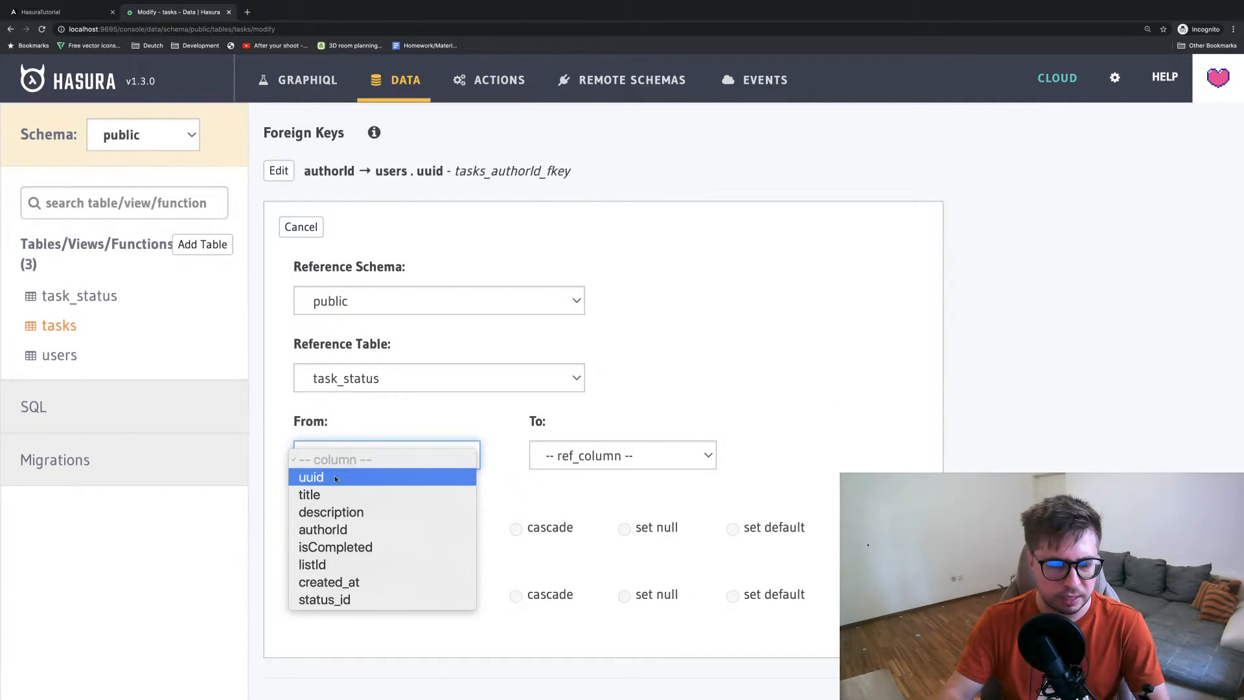
{"action": "left_click", "coordinate": [324, 599]}
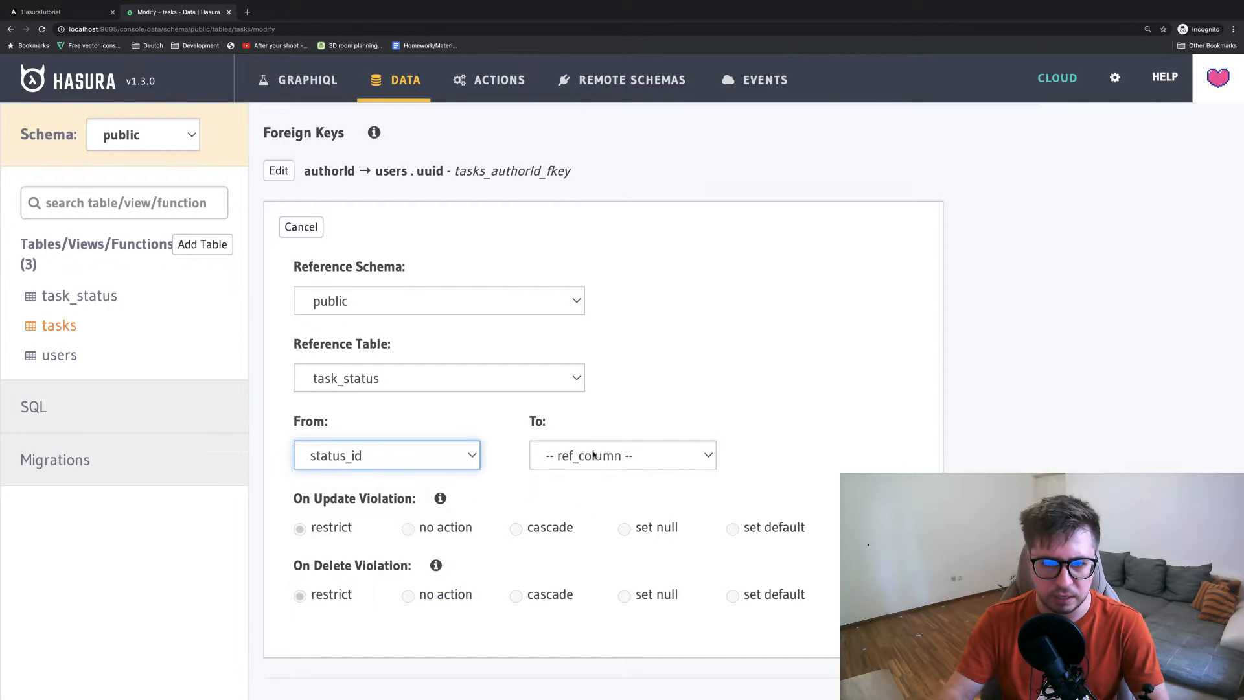
{"action": "left_click", "coordinate": [622, 455]}
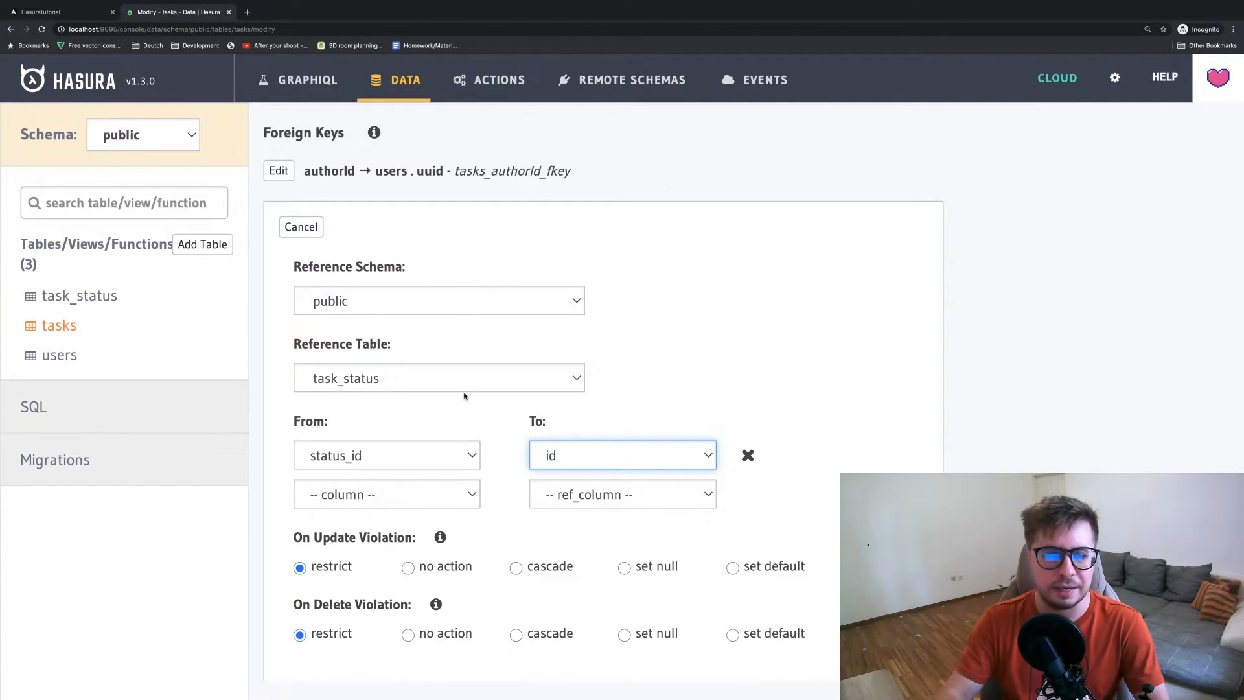
{"action": "scroll", "scroll_direction": "down", "scroll_amount": 3}
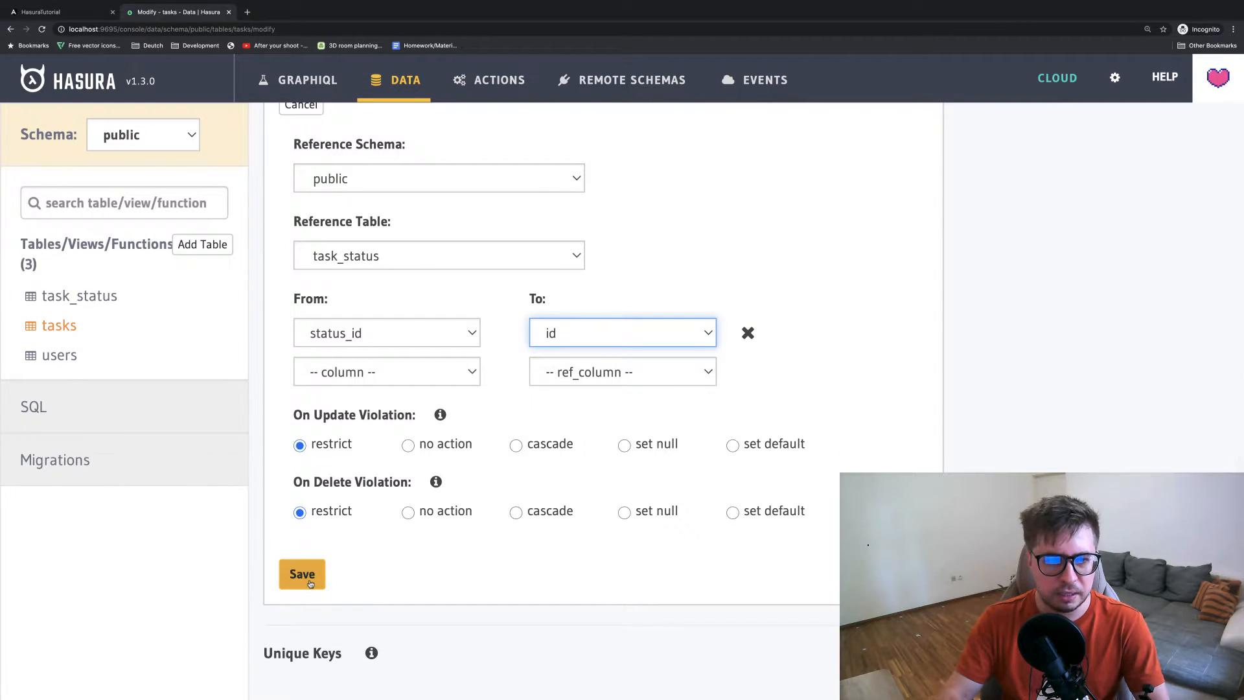
{"action": "left_click", "coordinate": [301, 573]}
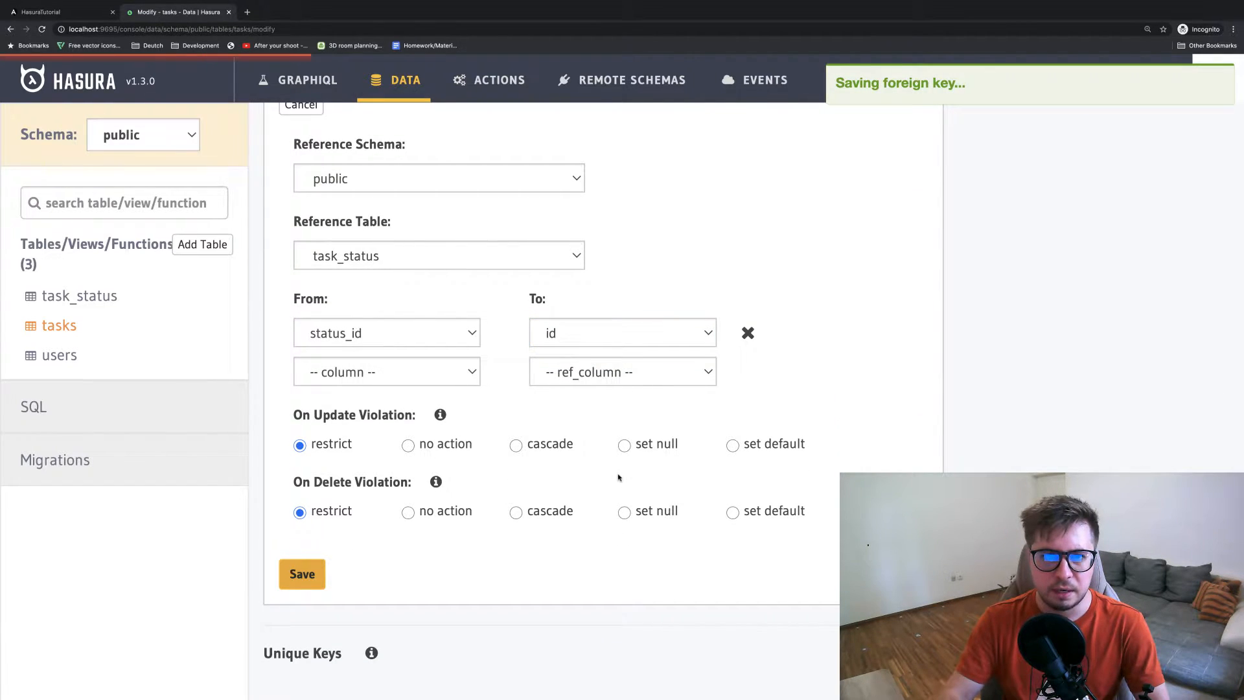
{"action": "left_click", "coordinate": [301, 573]}
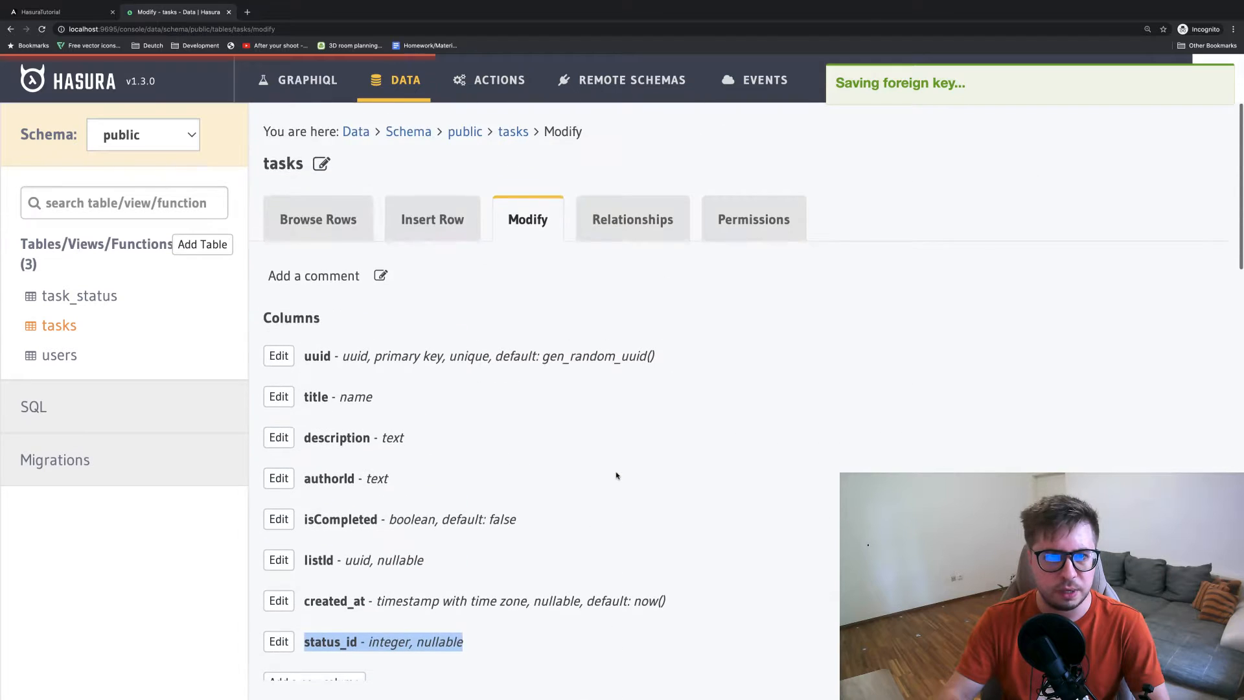
{"action": "left_click", "coordinate": [632, 219]}
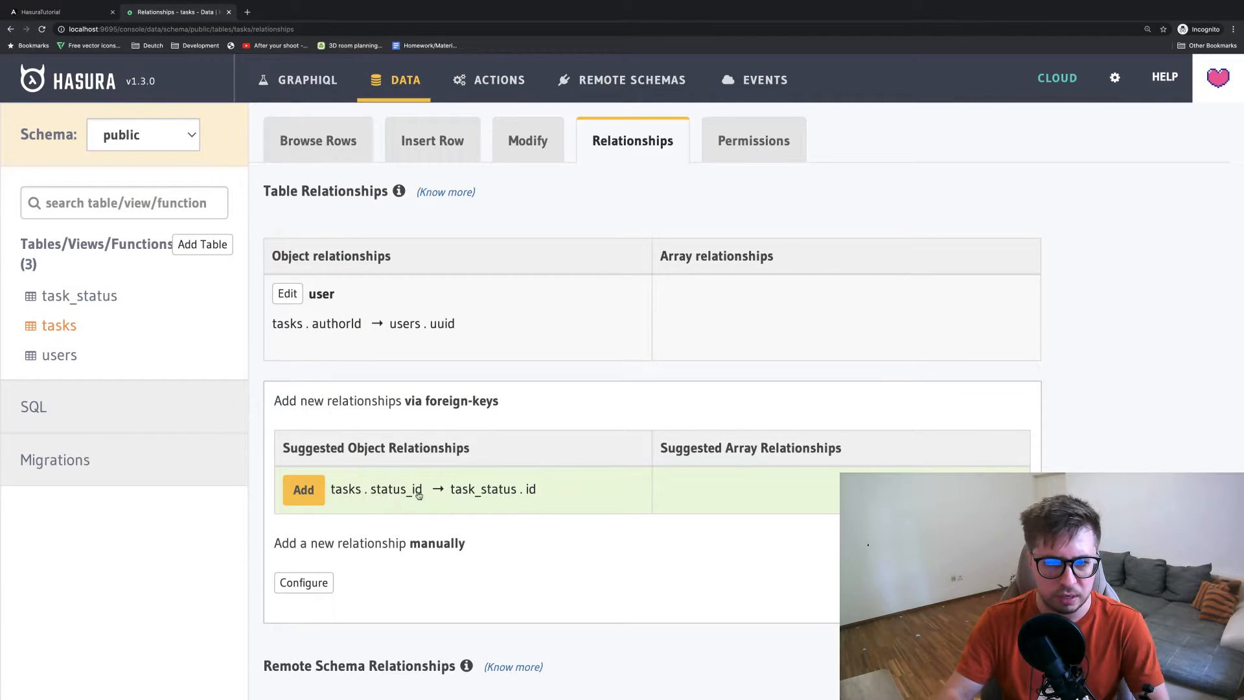
Add the suggested tasks.status_id → task_status.id relationship, named taskStatus, and save it
{"action": "left_click", "coordinate": [303, 488]}
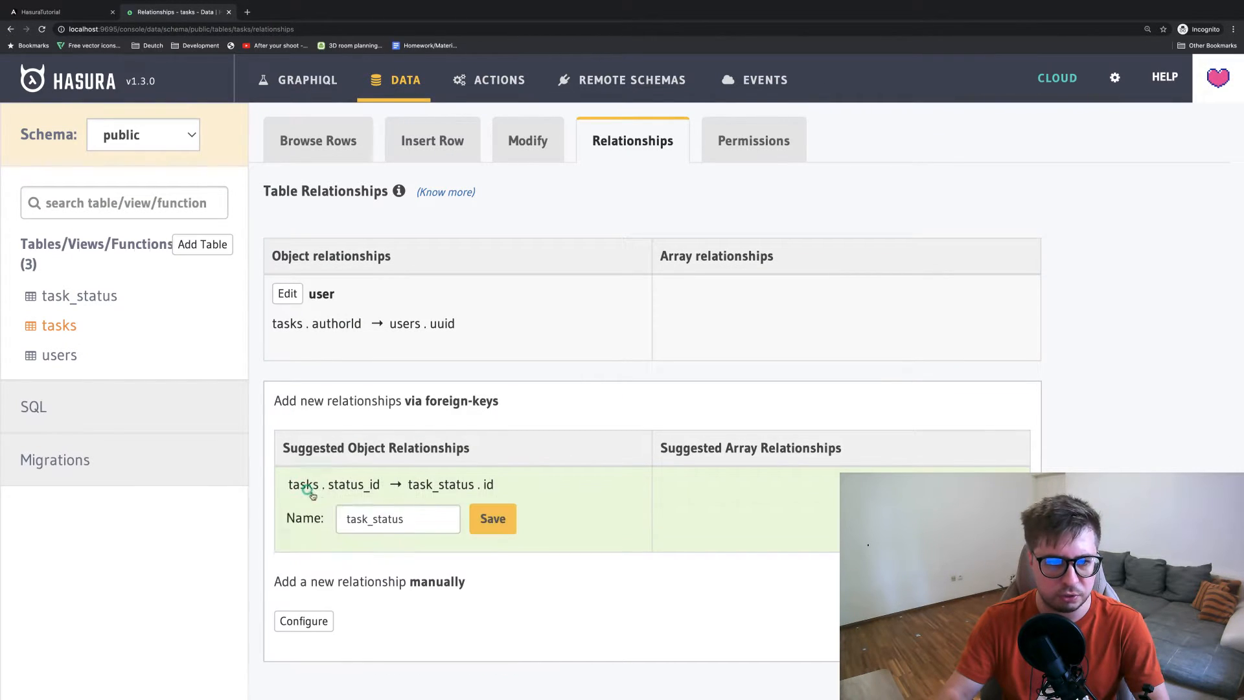
{"action": "left_click", "coordinate": [396, 518]}
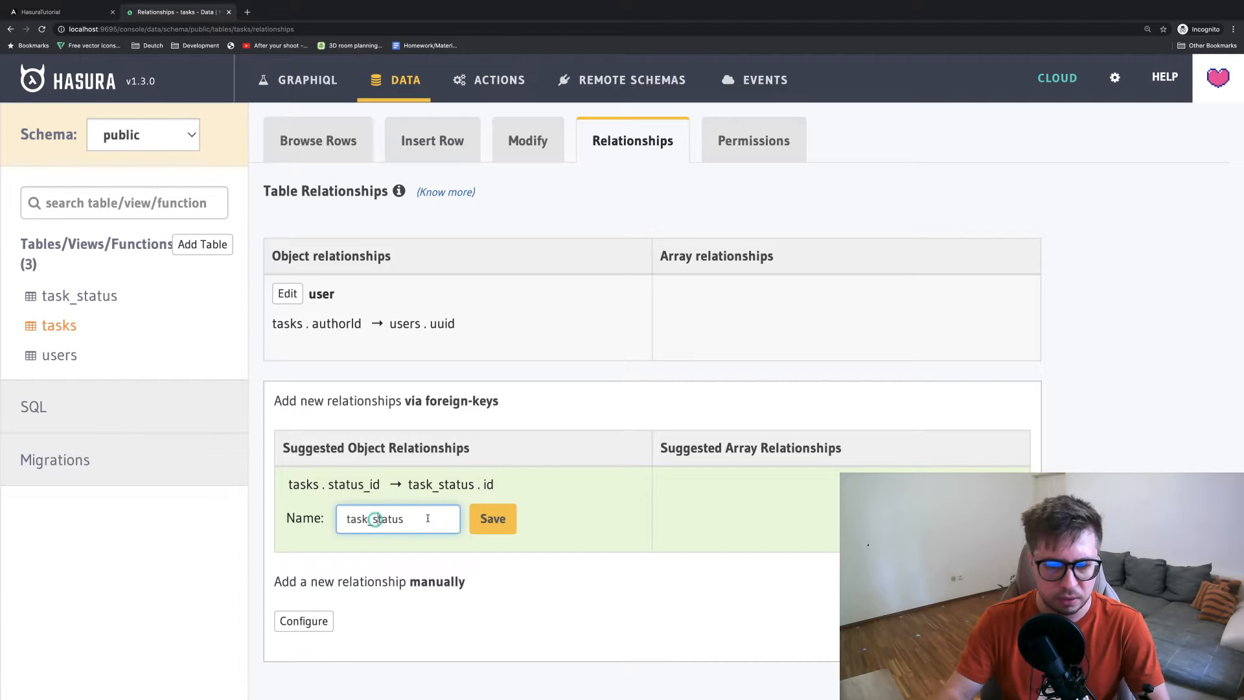
{"action": "type", "text": "taskStatus"}
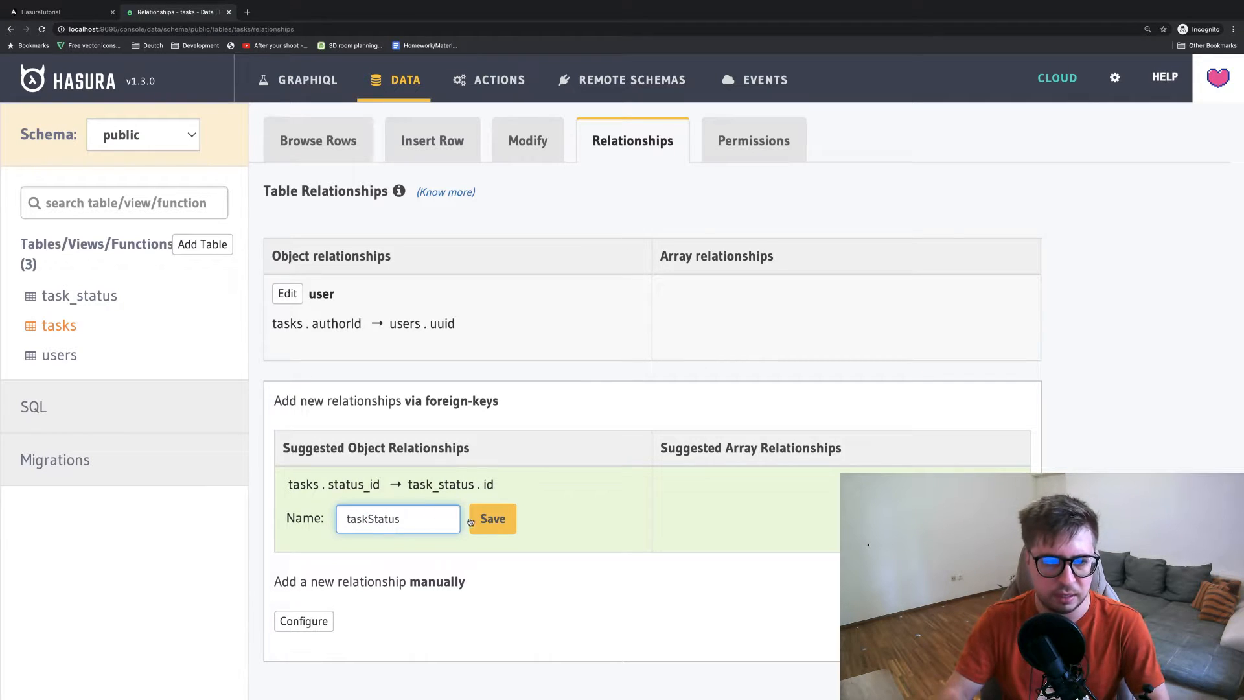
{"action": "left_click", "coordinate": [492, 518]}
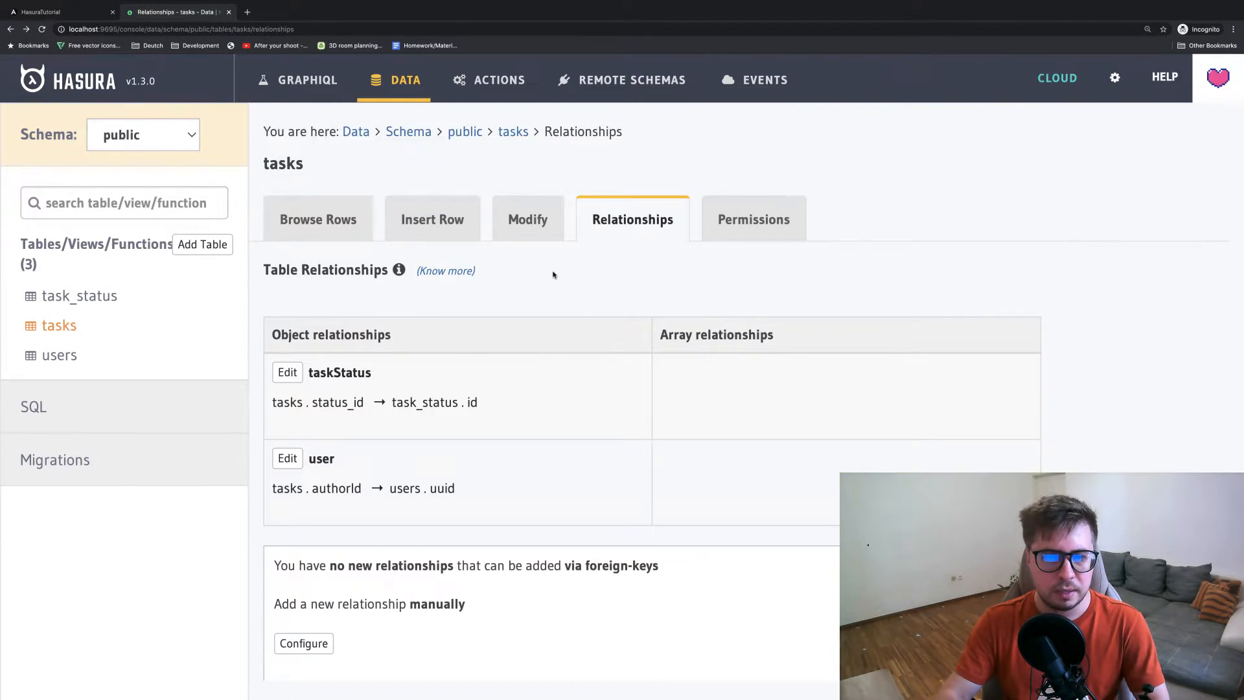
Insert the 'to do' and 'in progress' status rows into task_status
{"action": "left_click", "coordinate": [79, 295]}
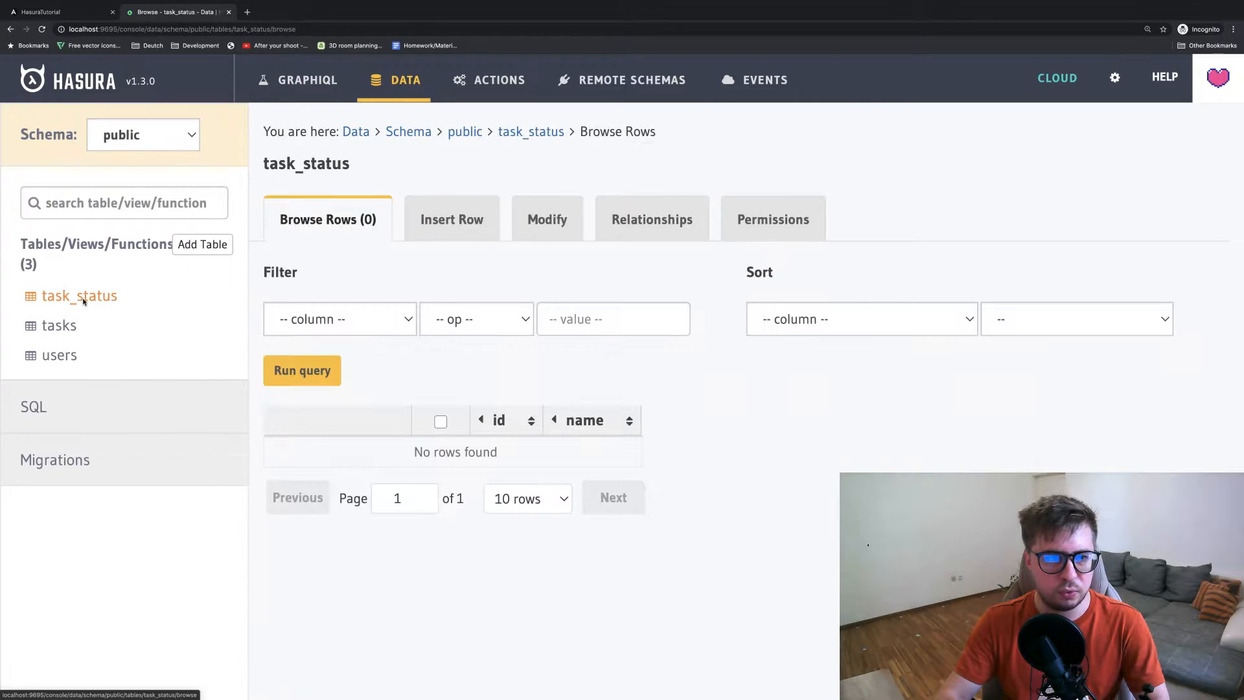
{"action": "left_click", "coordinate": [452, 219]}
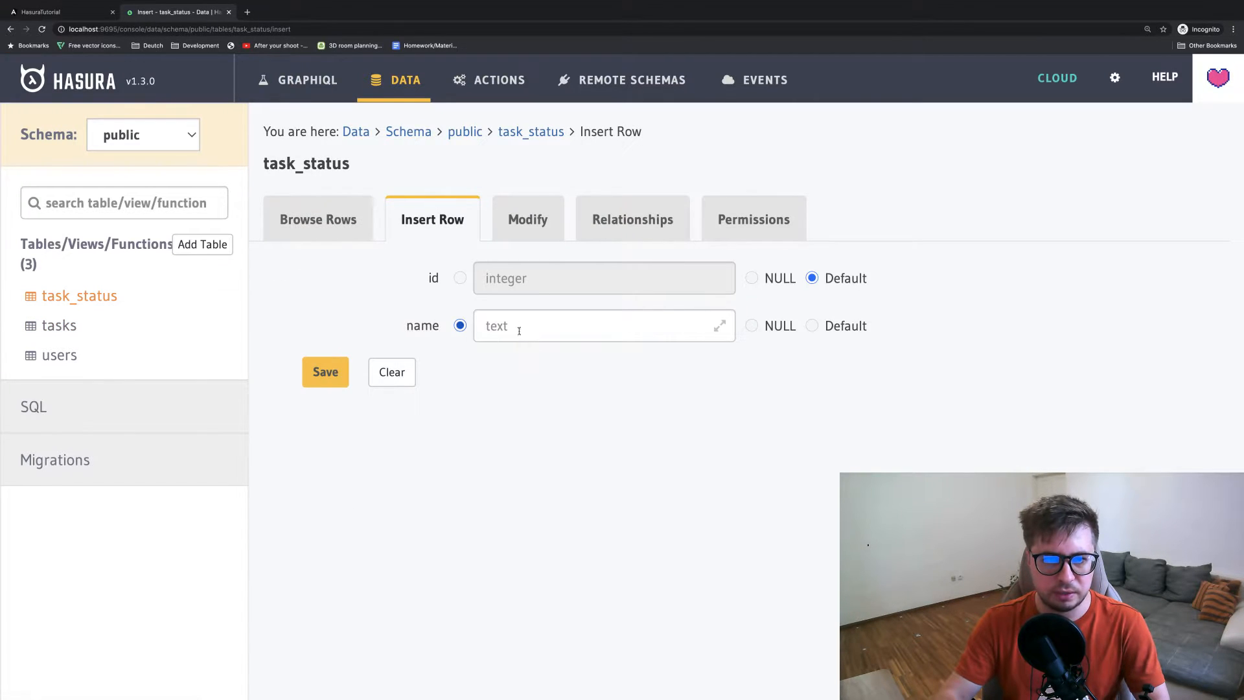
{"action": "type", "text": "to do"}
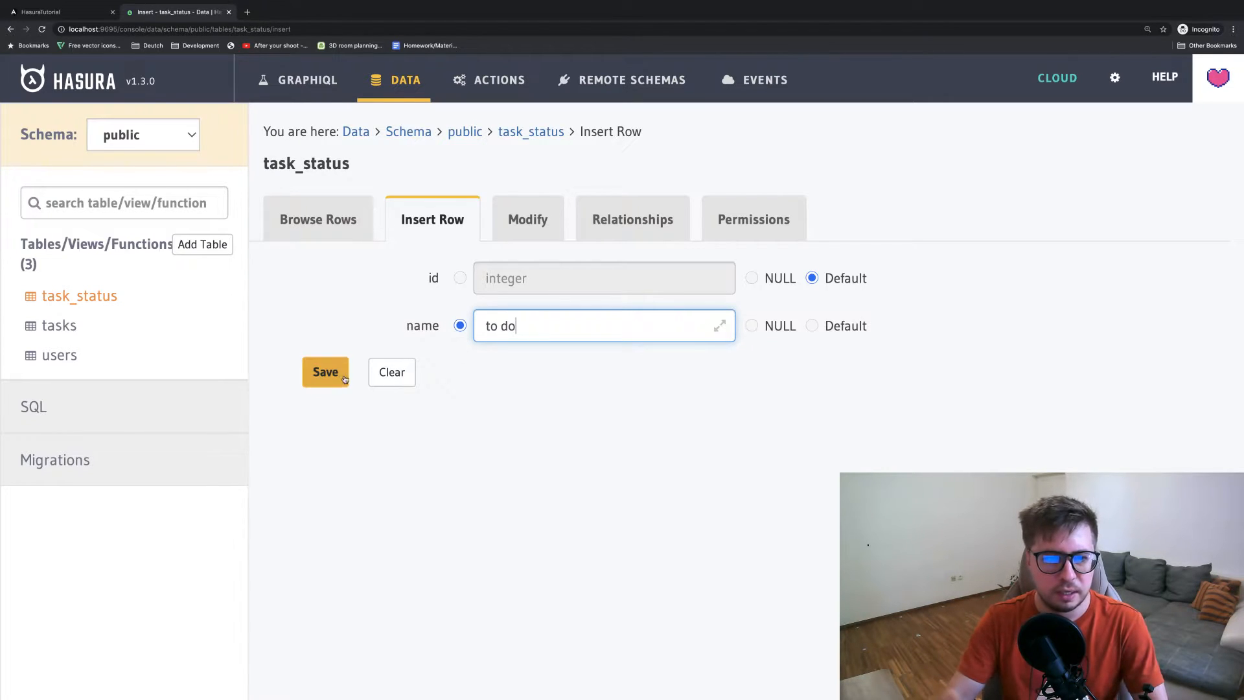
{"action": "left_click", "coordinate": [324, 371]}
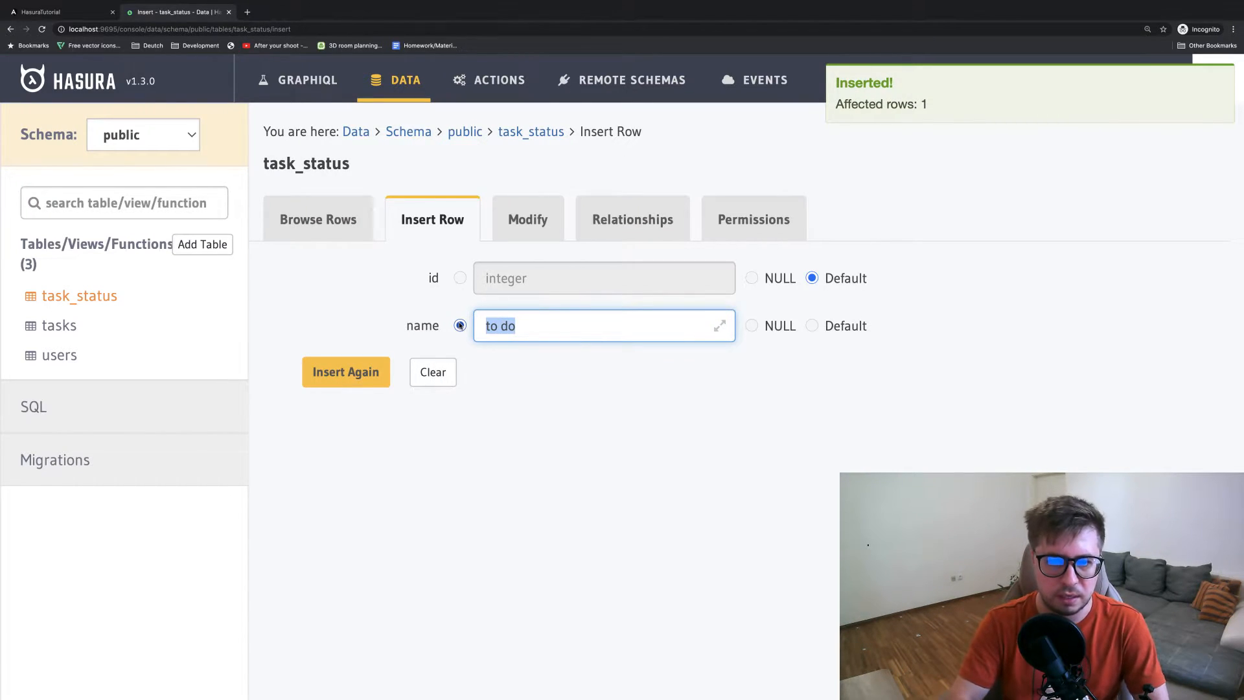
{"action": "type", "text": "in progress"}
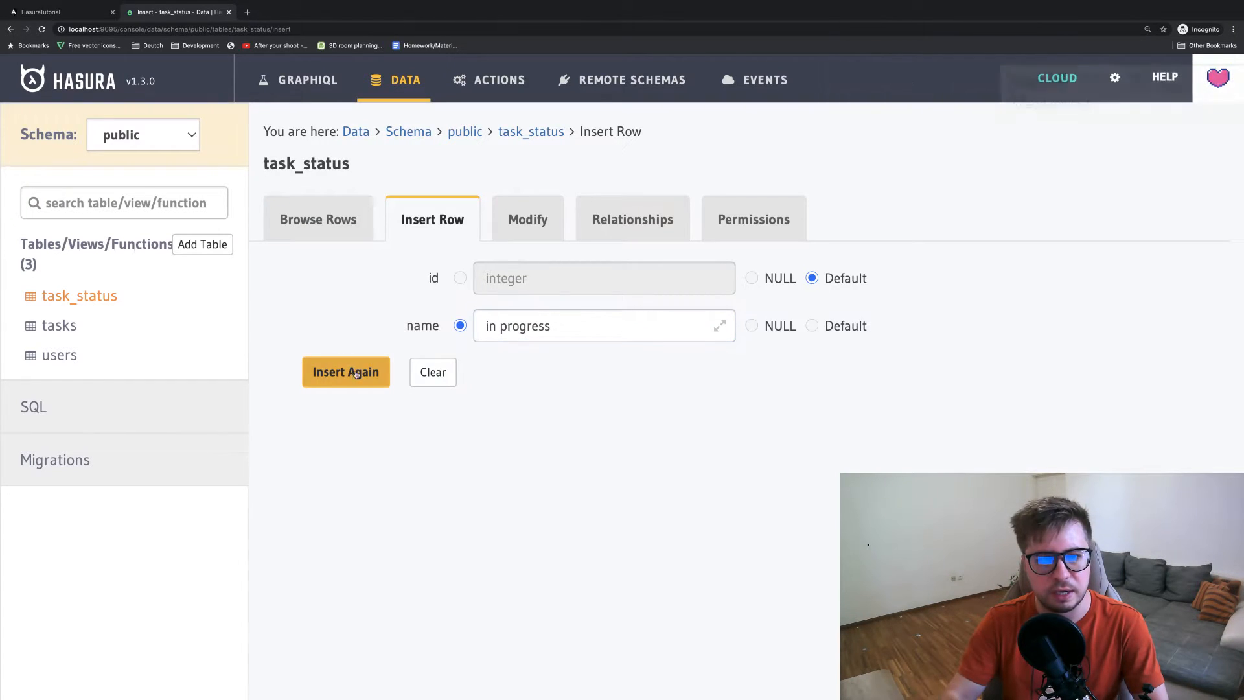
{"action": "left_click", "coordinate": [345, 372]}
{"action": "type", "text": "done"}
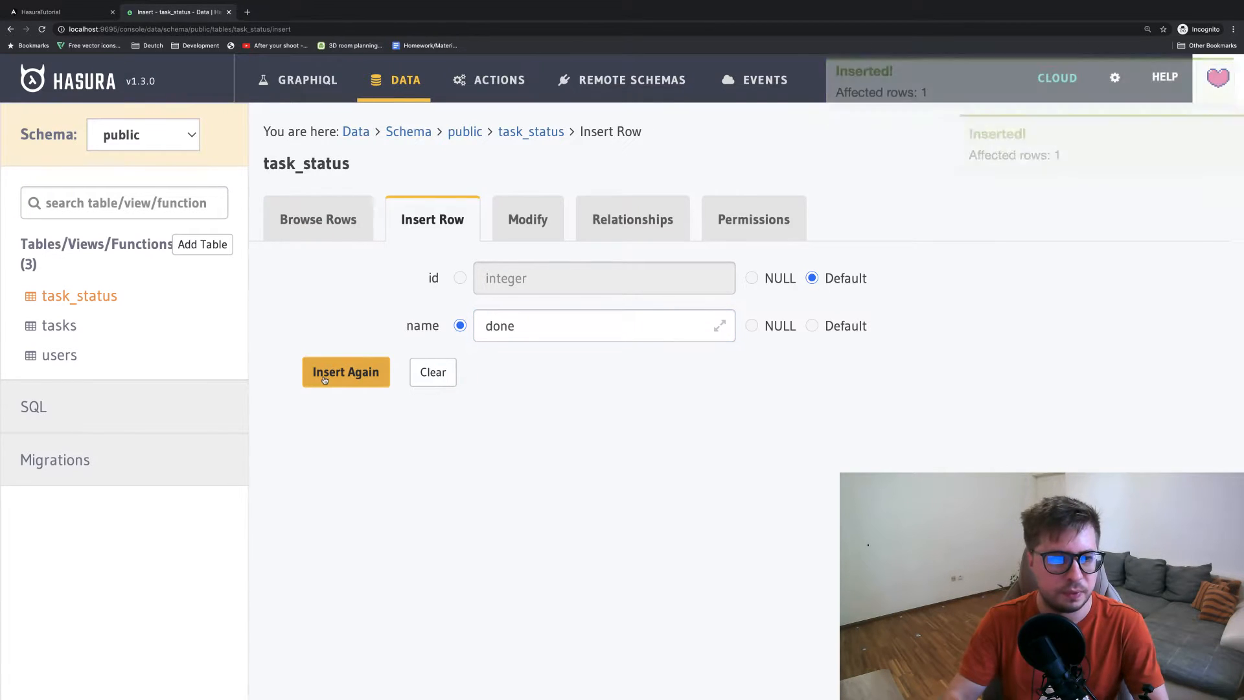
Check task_status rows, then run a GraphiQL query for tasks title with taskStatus id and name
{"action": "left_click", "coordinate": [317, 219]}
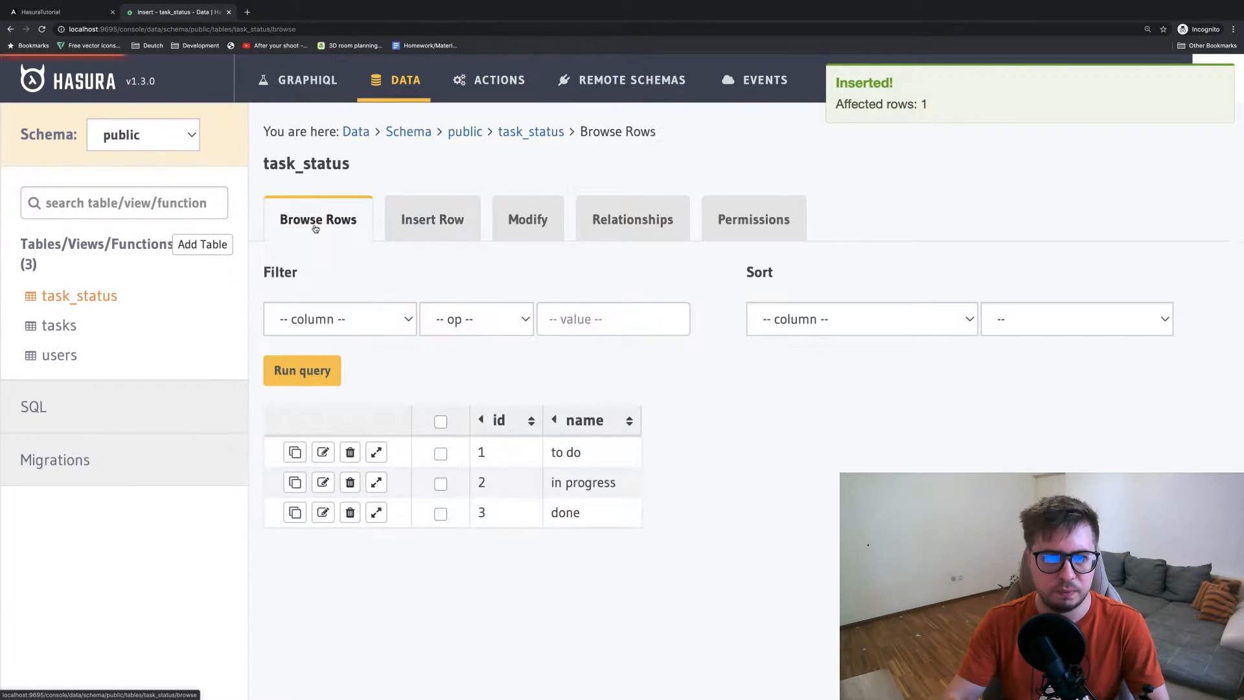
{"action": "left_click", "coordinate": [318, 219]}
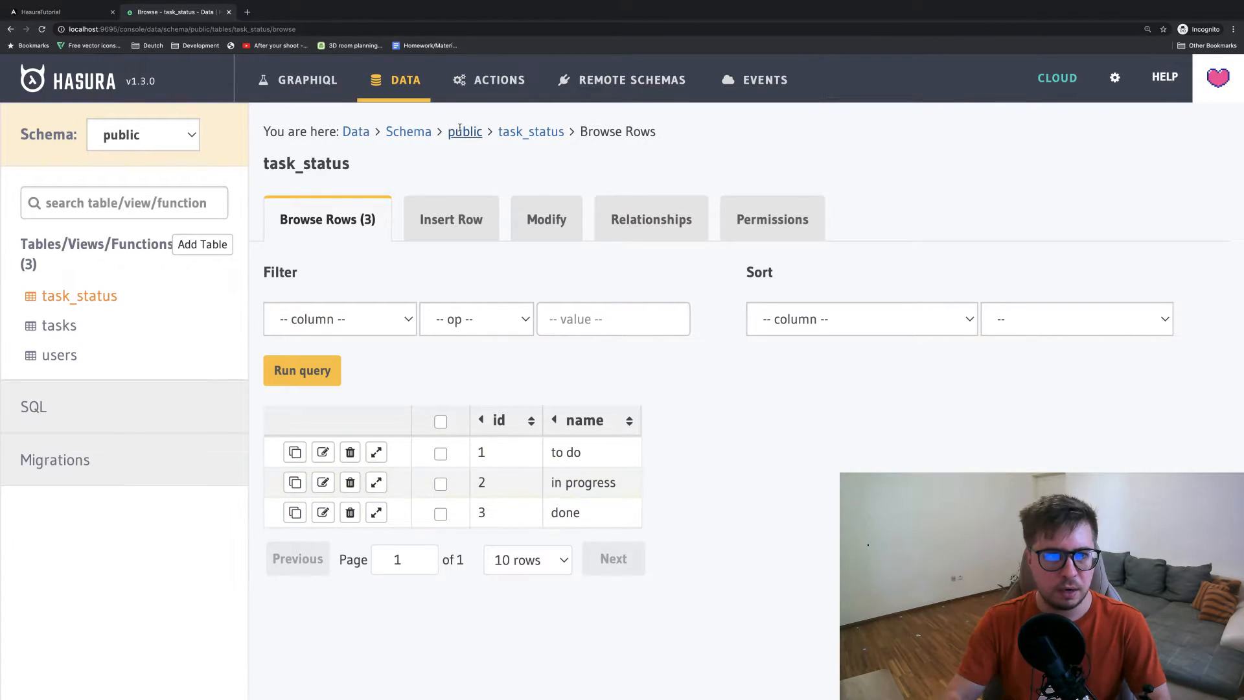
{"action": "left_click", "coordinate": [307, 79]}
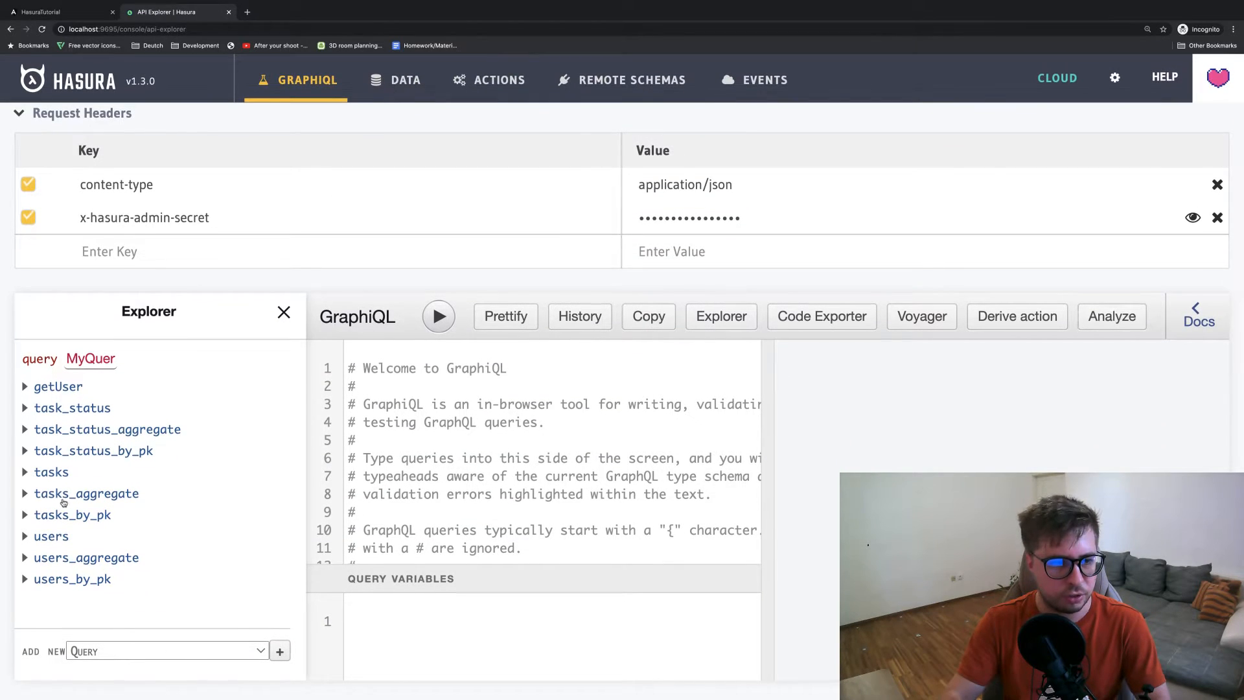
{"action": "left_click", "coordinate": [50, 472]}
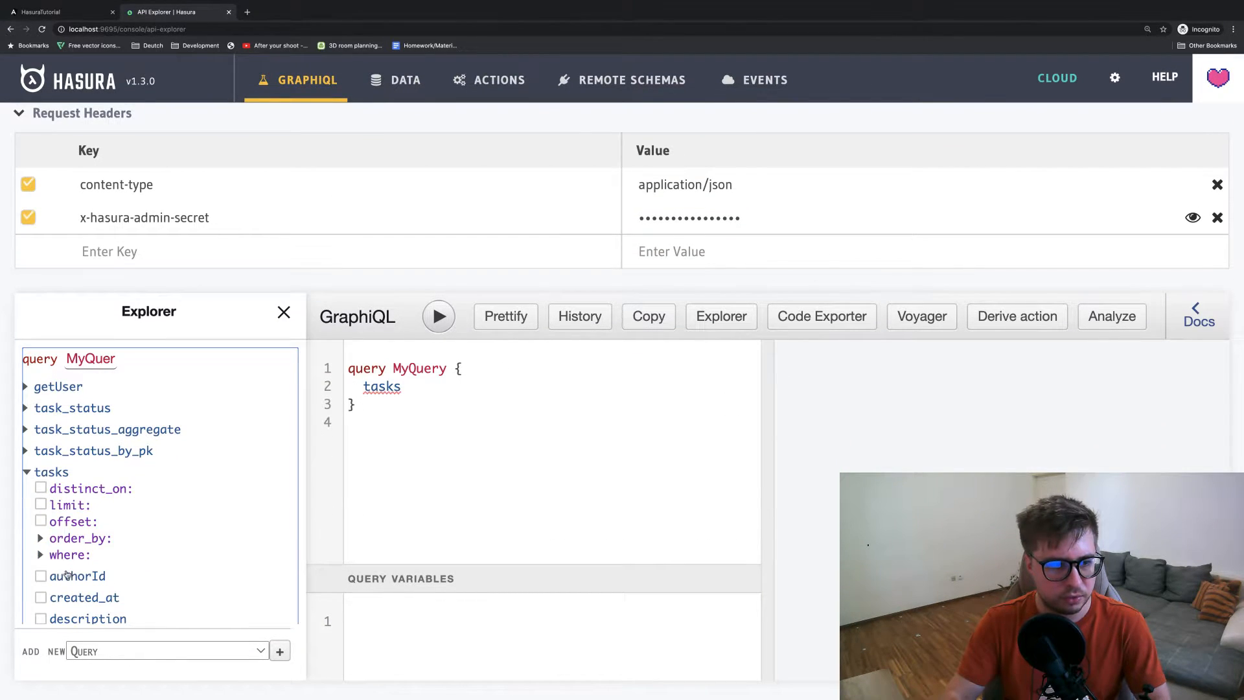
{"action": "scroll", "scroll_direction": "down", "scroll_amount": 3}
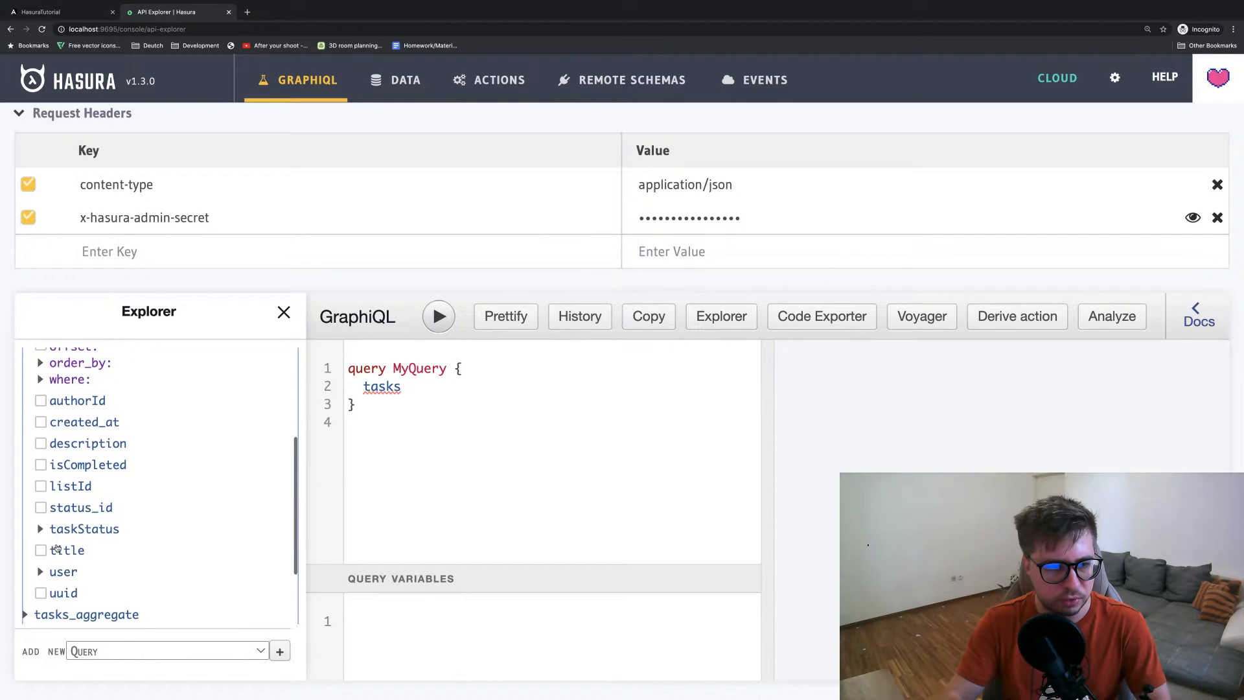
{"action": "left_click", "coordinate": [40, 550]}
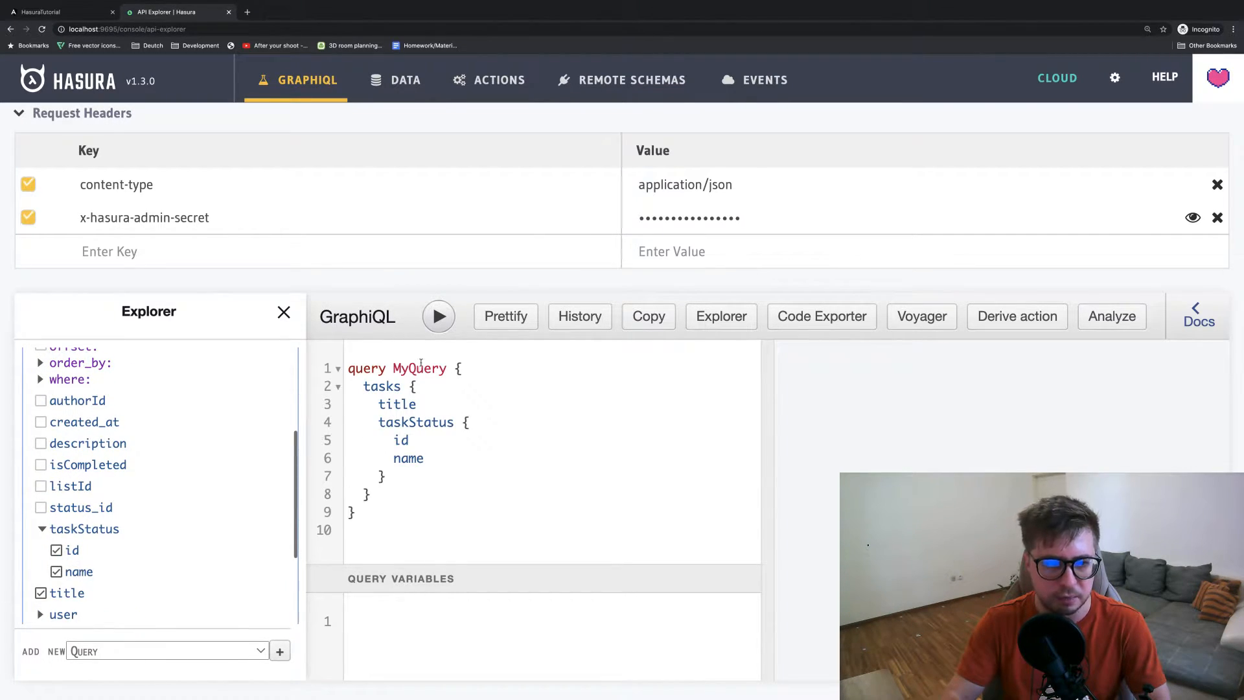
{"action": "left_click", "coordinate": [439, 315]}
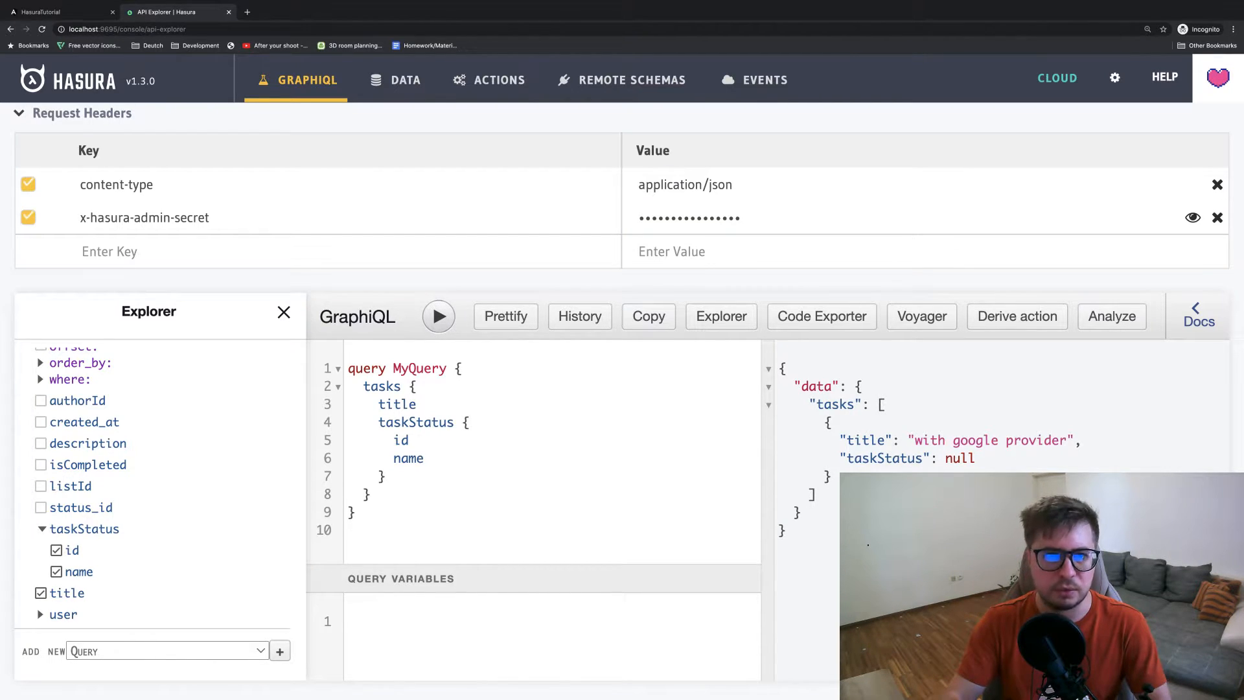
Set status_id to 1 on the 'with google provider' task row and save
{"action": "left_click", "coordinate": [404, 79]}
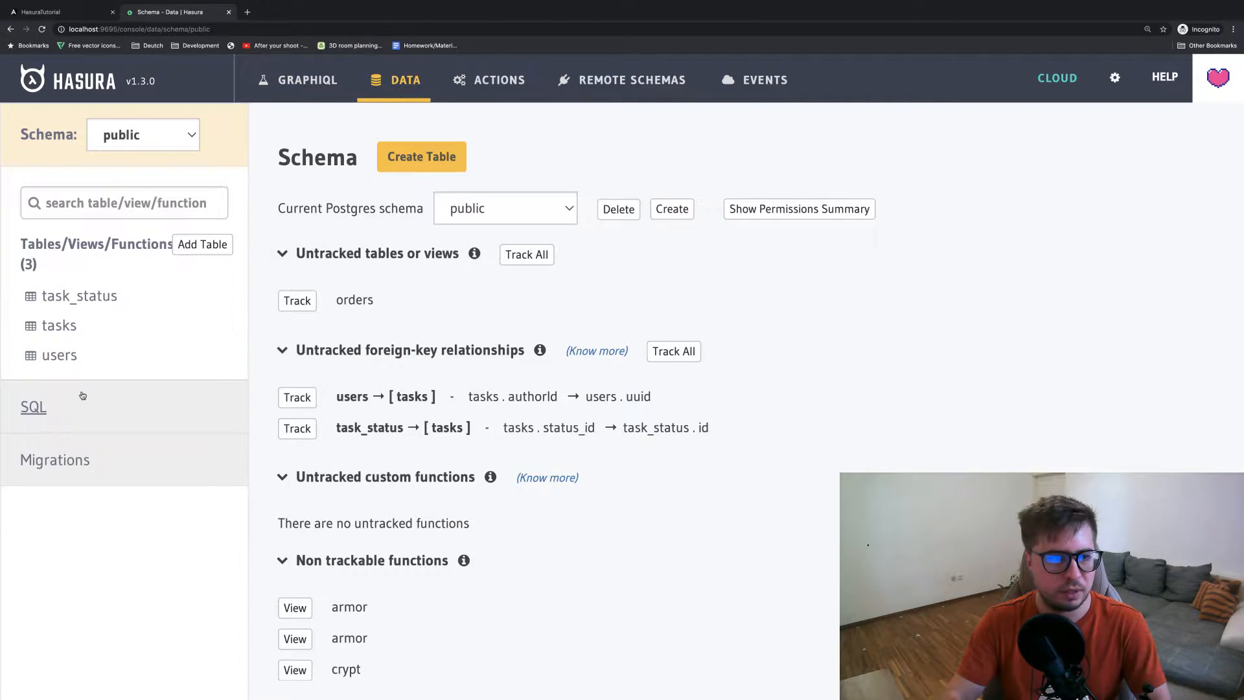
{"action": "left_click", "coordinate": [59, 325]}
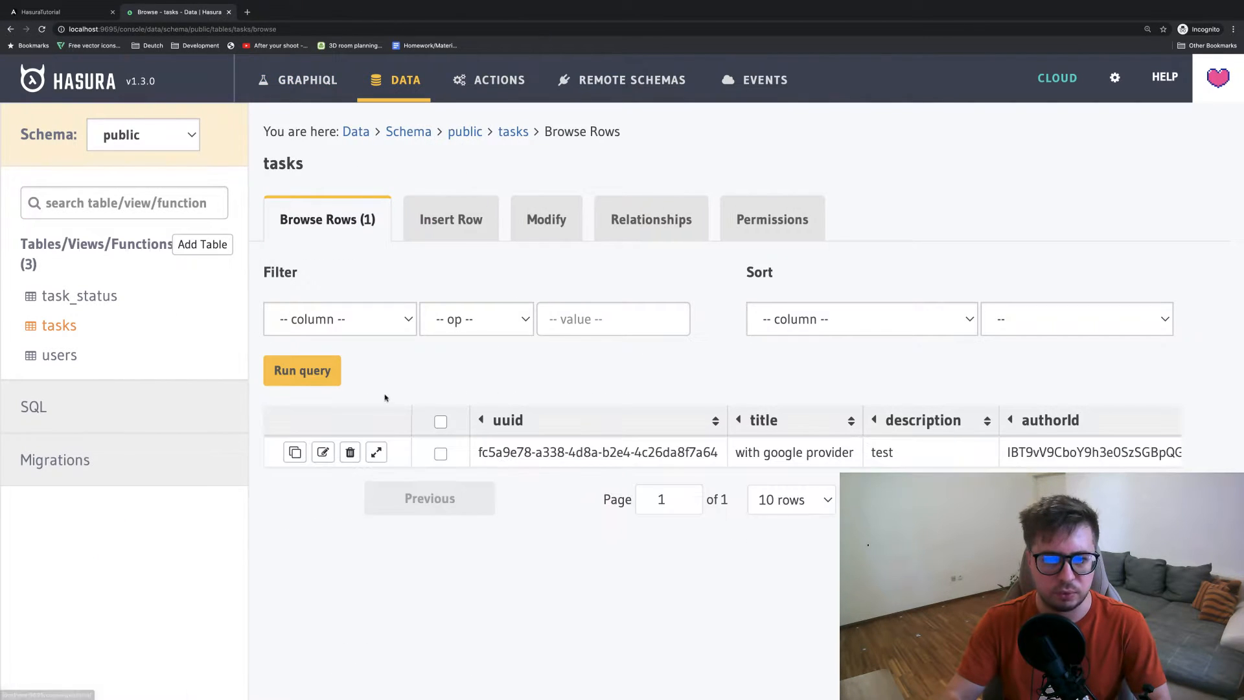
{"action": "left_click", "coordinate": [322, 452]}
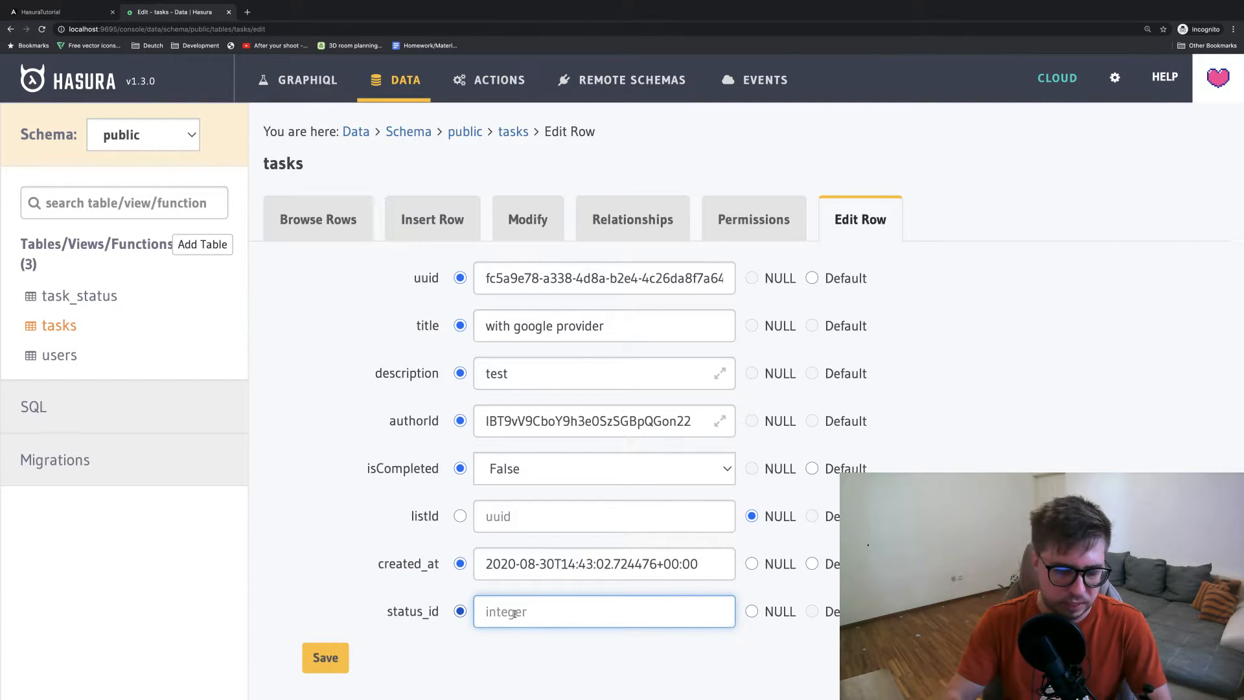
{"action": "left_click", "coordinate": [324, 657]}
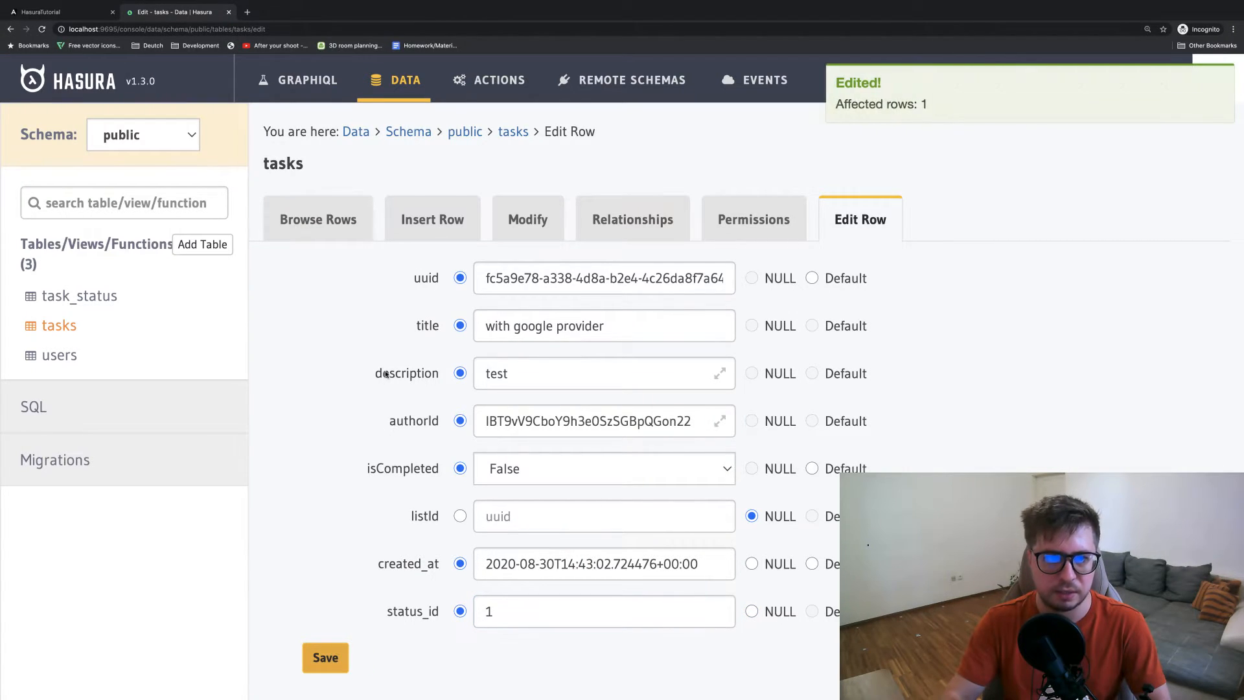
{"action": "left_click", "coordinate": [527, 219]}
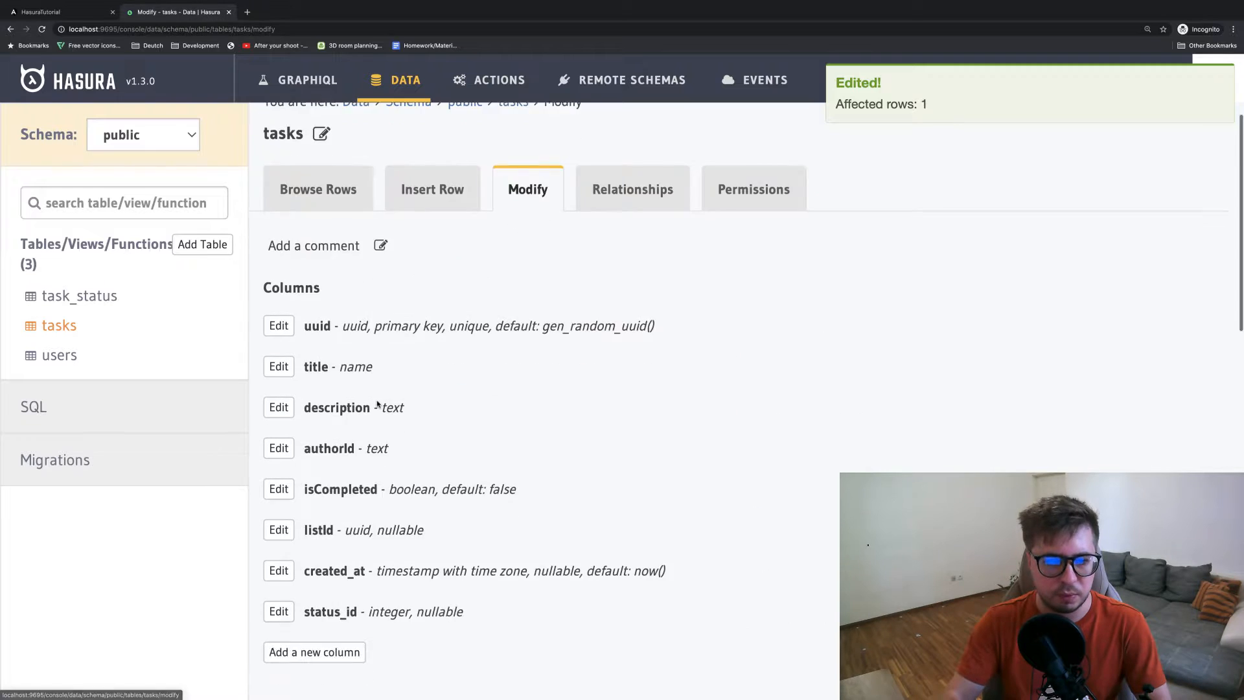
Give the status_id column a default value of 1, save, and return to GraphiQL
{"action": "left_click", "coordinate": [278, 611]}
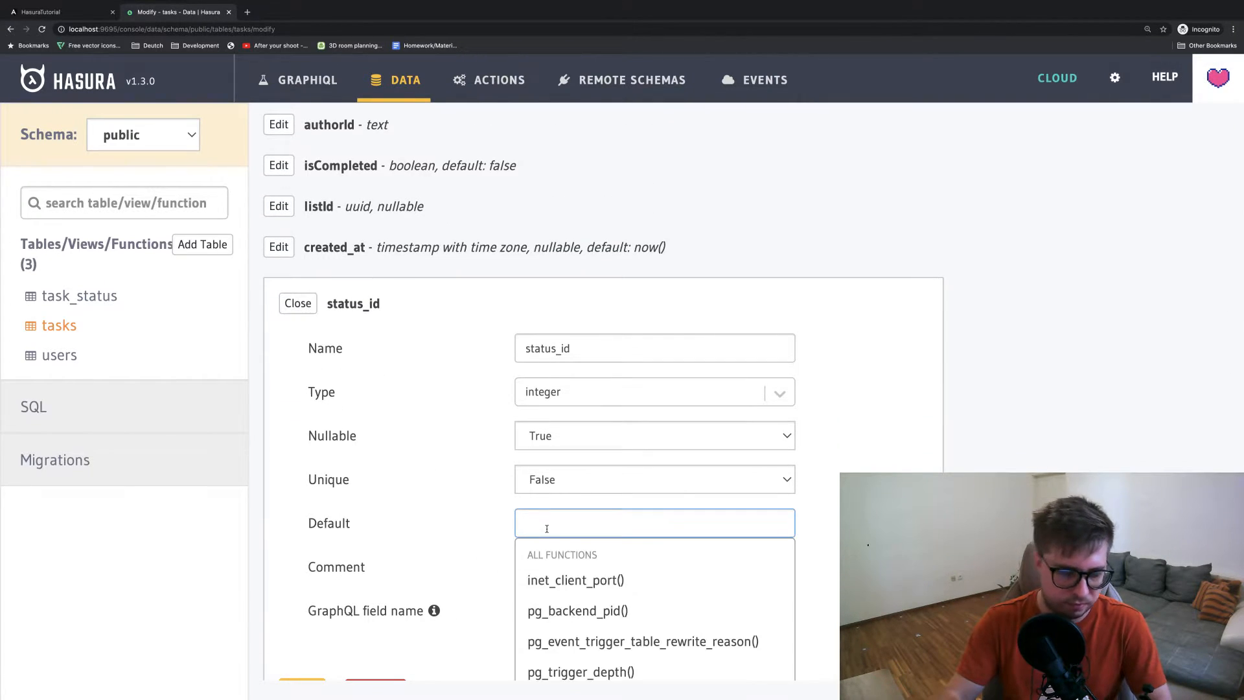
{"action": "type", "text": "1"}
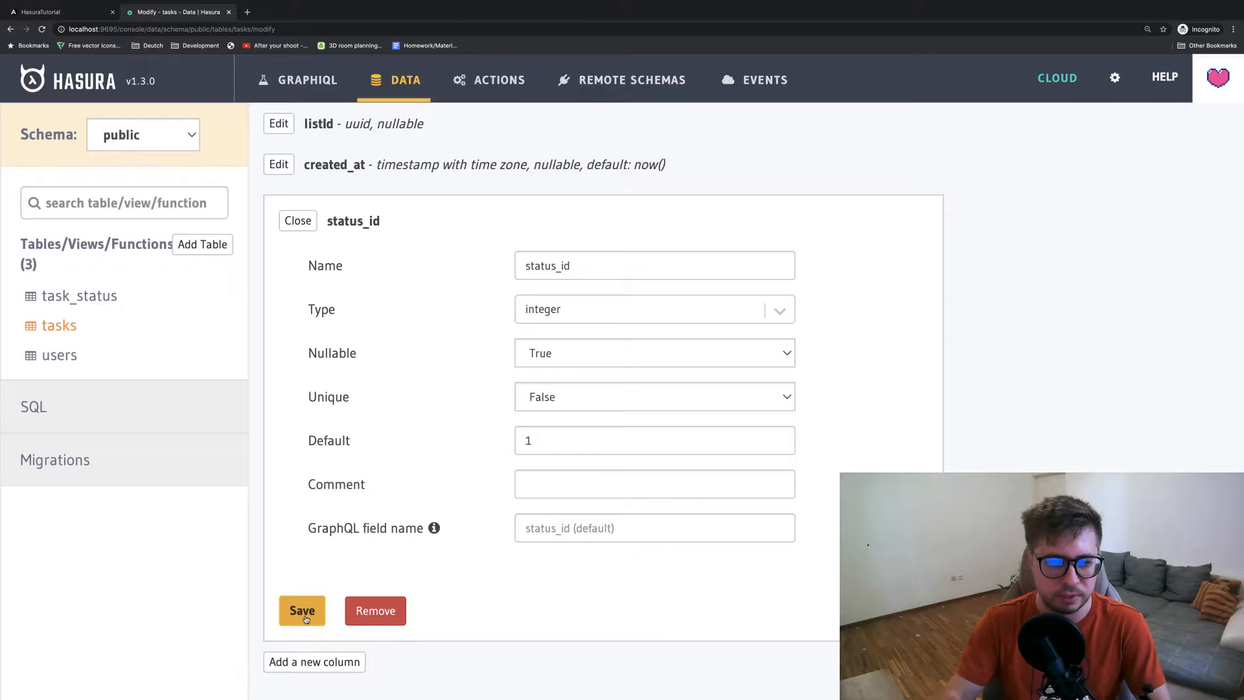
{"action": "left_click", "coordinate": [301, 610]}
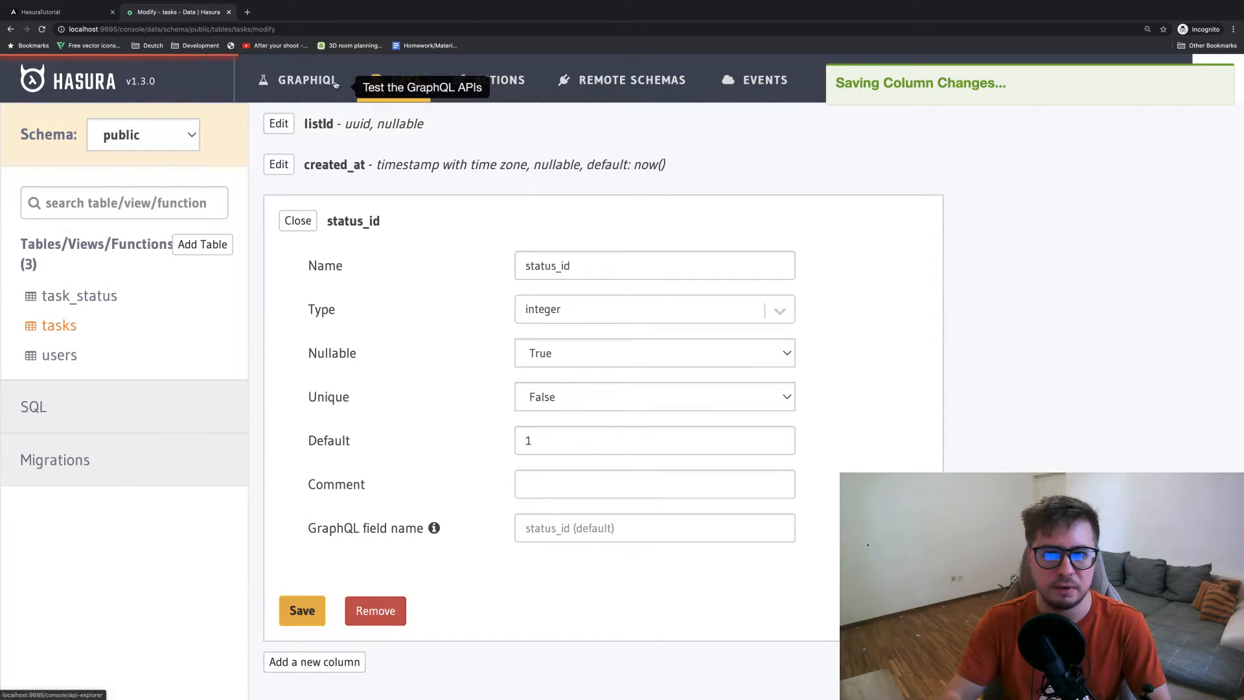
{"action": "left_click", "coordinate": [301, 610]}
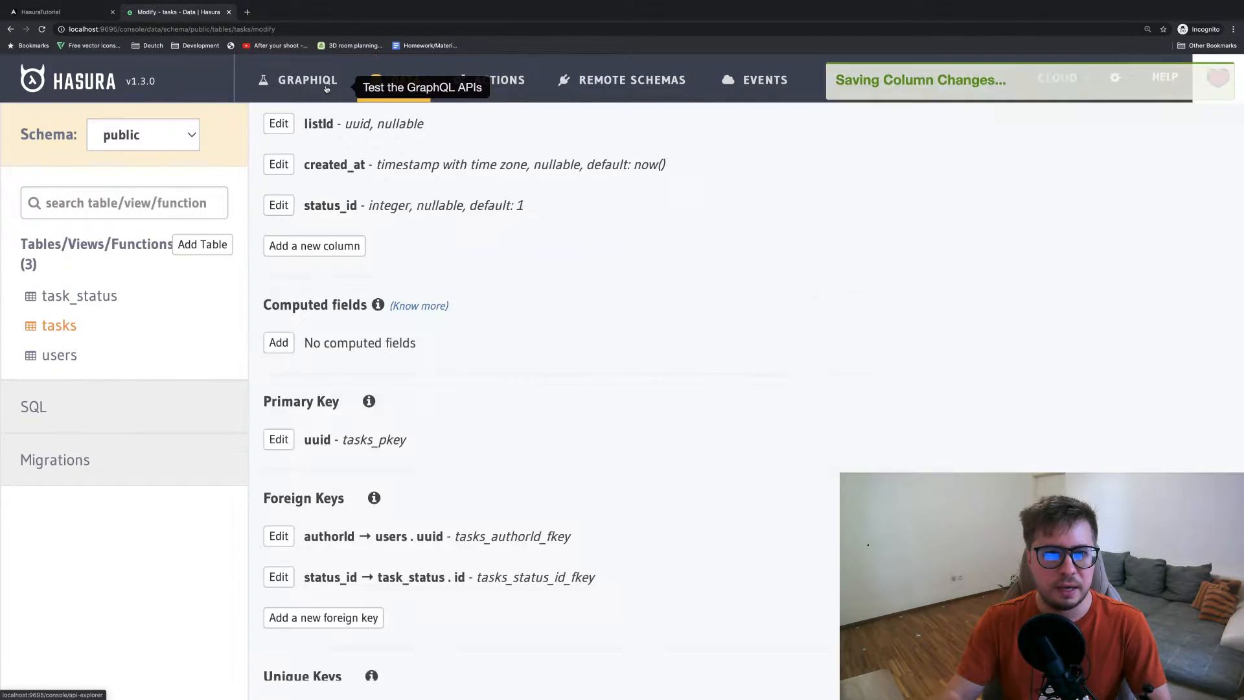
{"action": "left_click", "coordinate": [307, 79]}
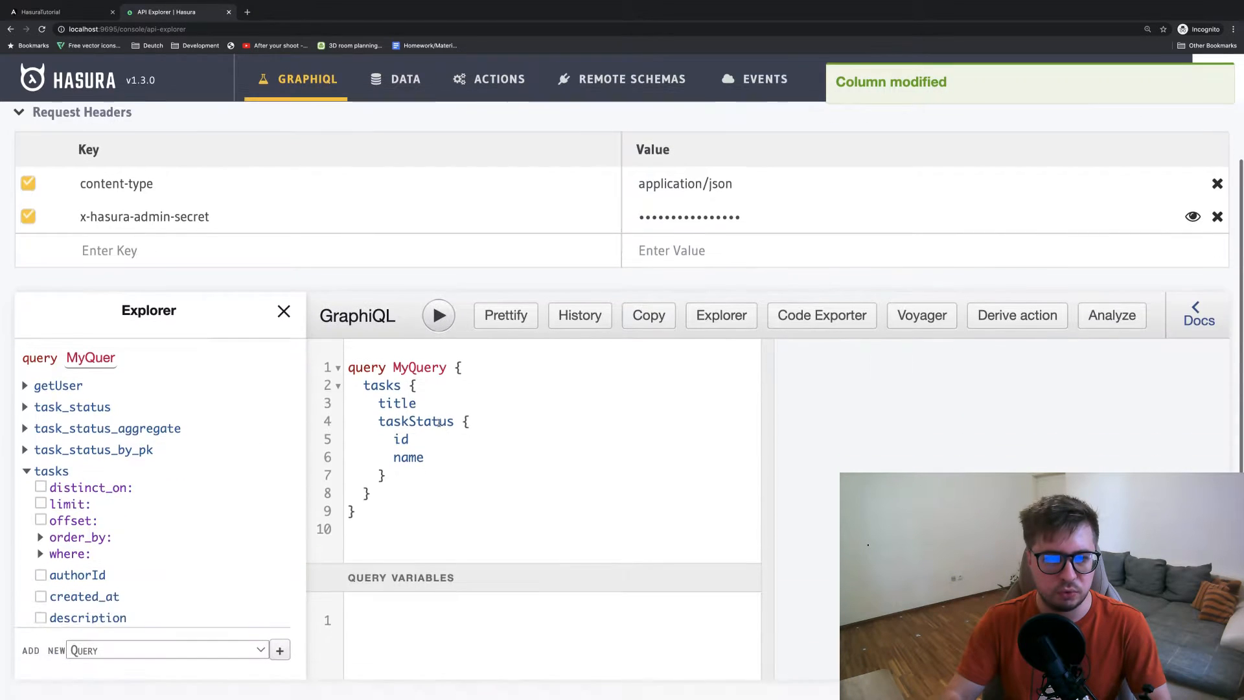
{"action": "left_click", "coordinate": [438, 315]}
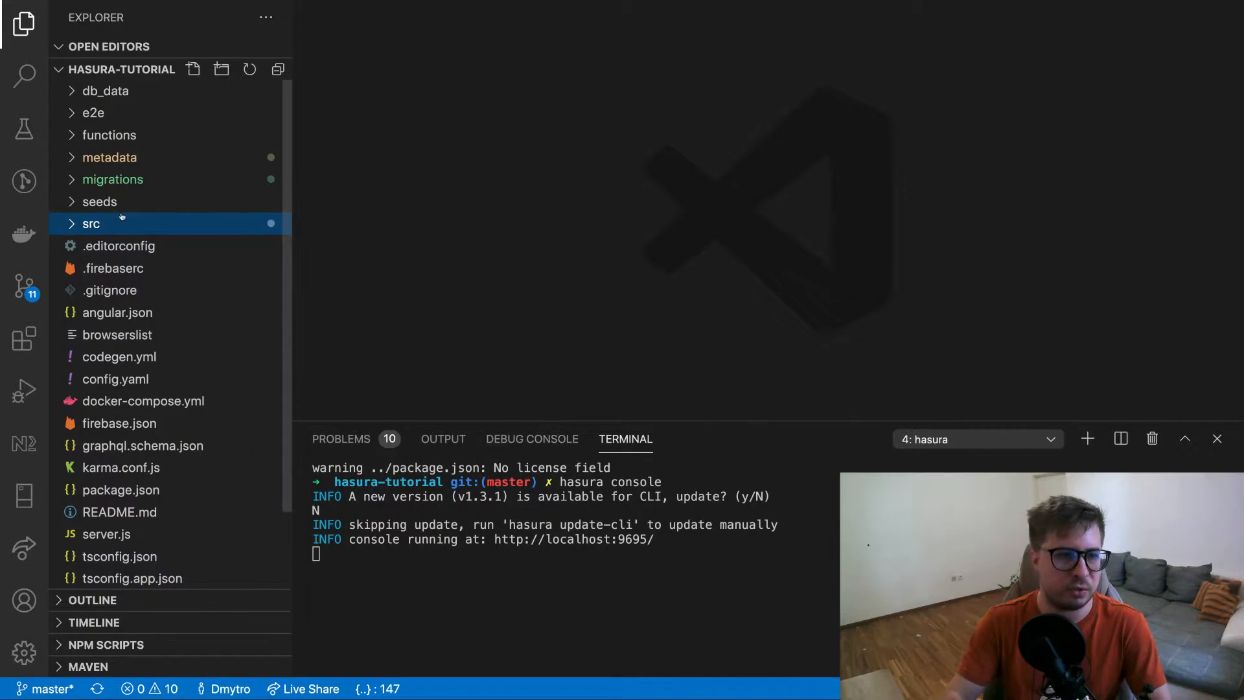
Expand the src folder and open app-query.graphql to view the Tasks query
{"action": "left_click", "coordinate": [90, 223]}
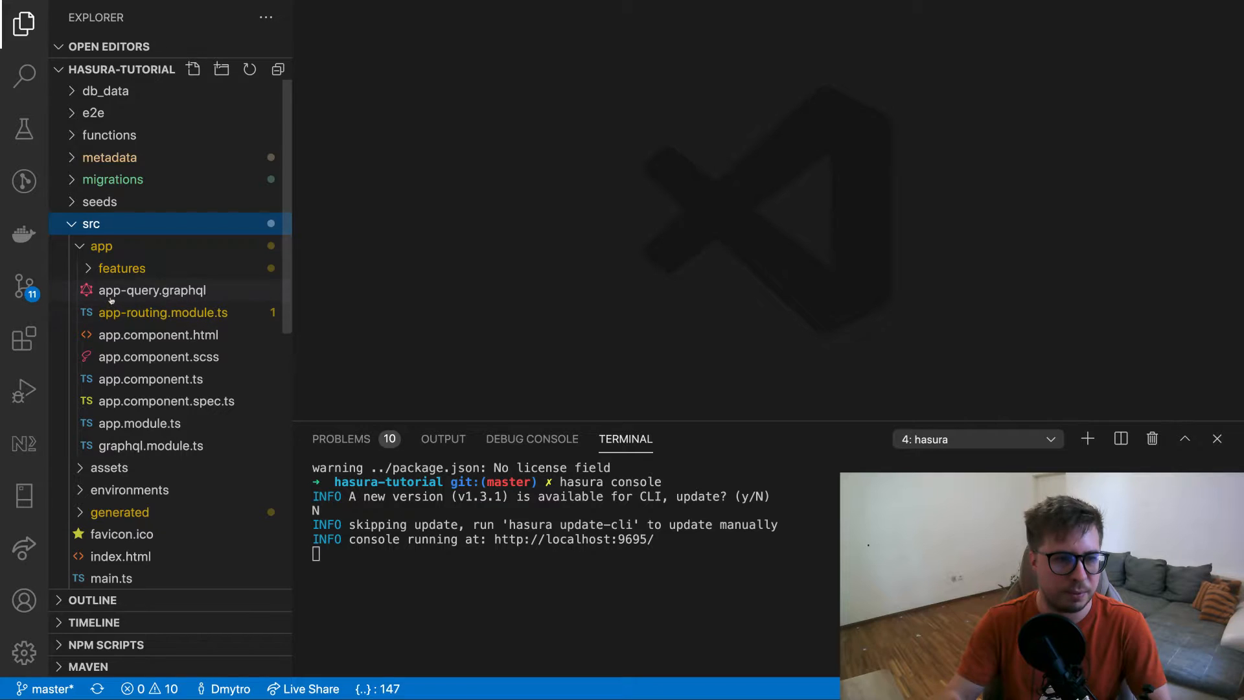
{"action": "left_click", "coordinate": [152, 289]}
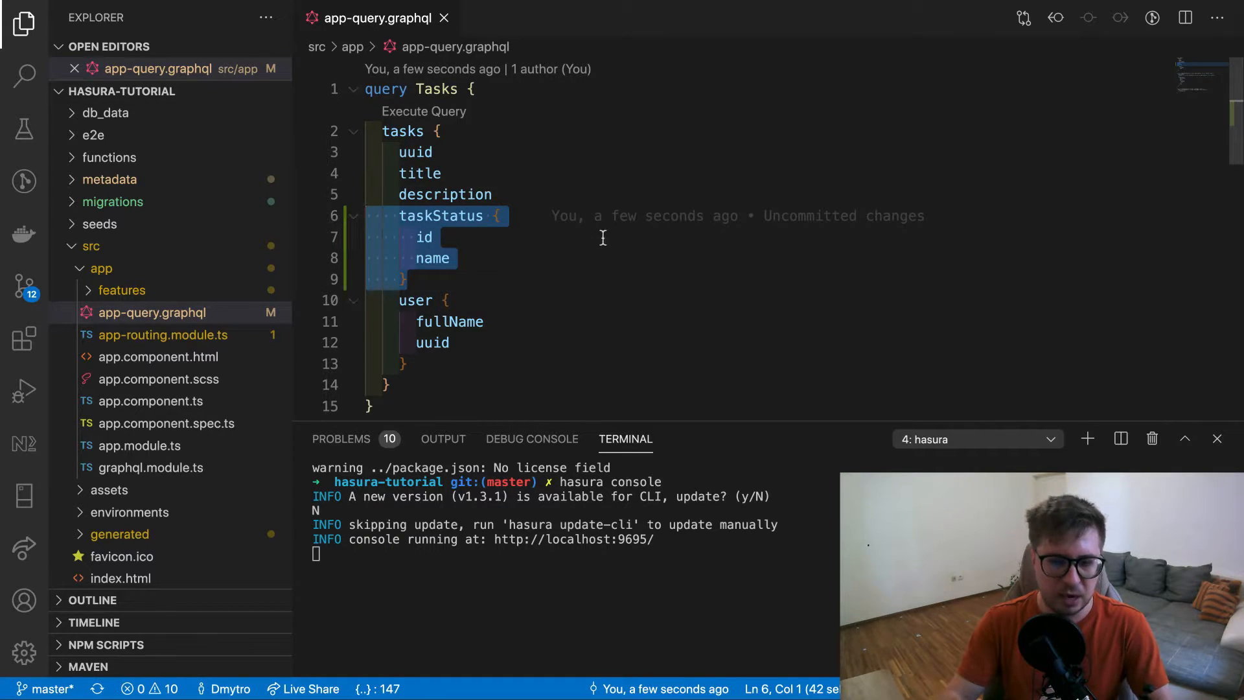
{"action": "scroll", "scroll_direction": "down", "scroll_amount": 3}
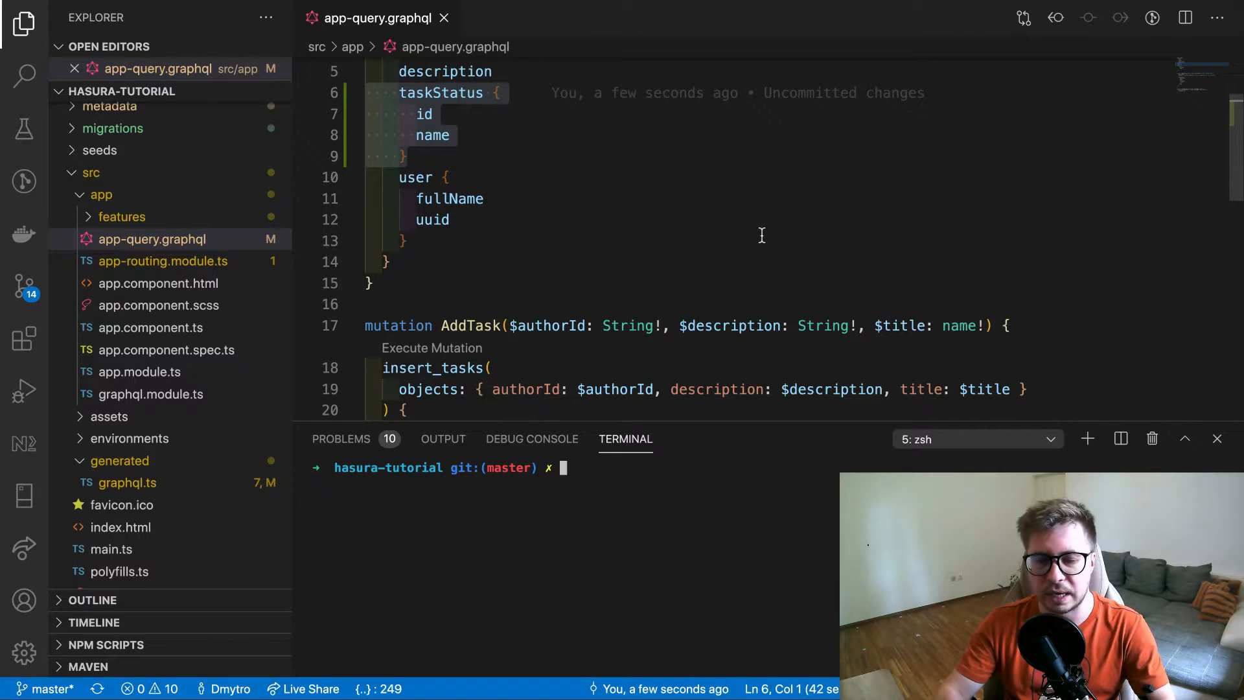
{"action": "mouse_move", "coordinate": [726, 211]}
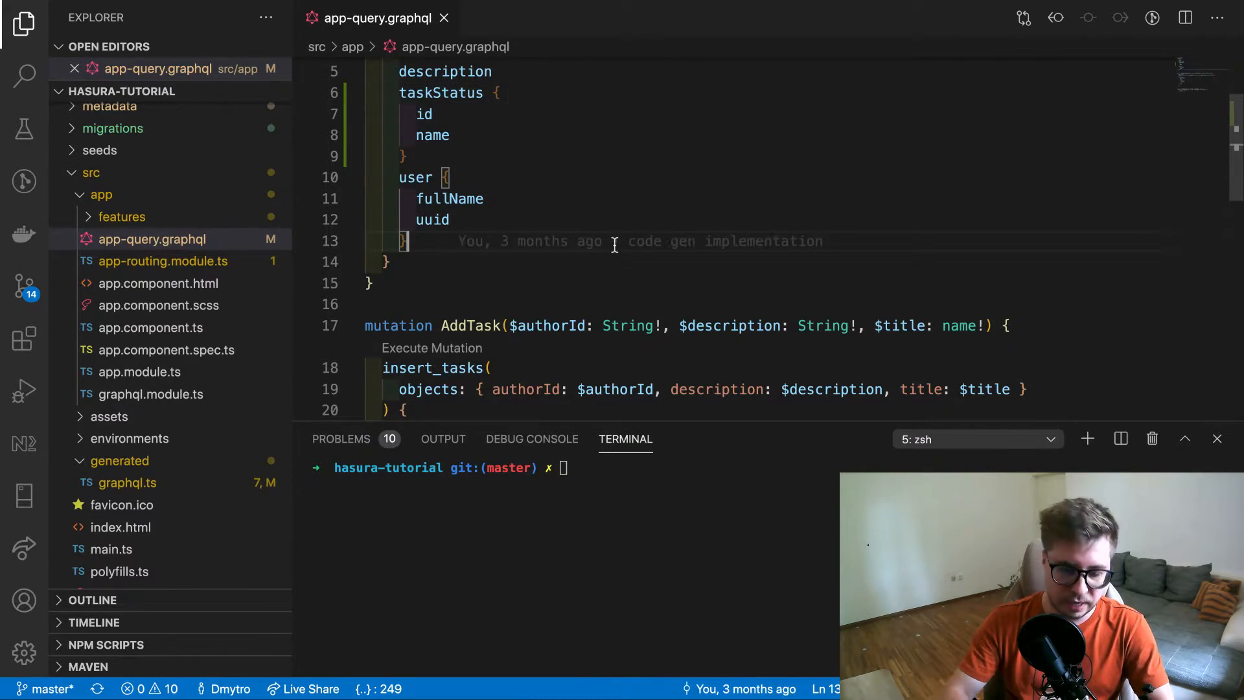
Check package.json's generate-types script, run yarn generate-types, and close app-query.graphql
{"action": "type", "text": "pas"}
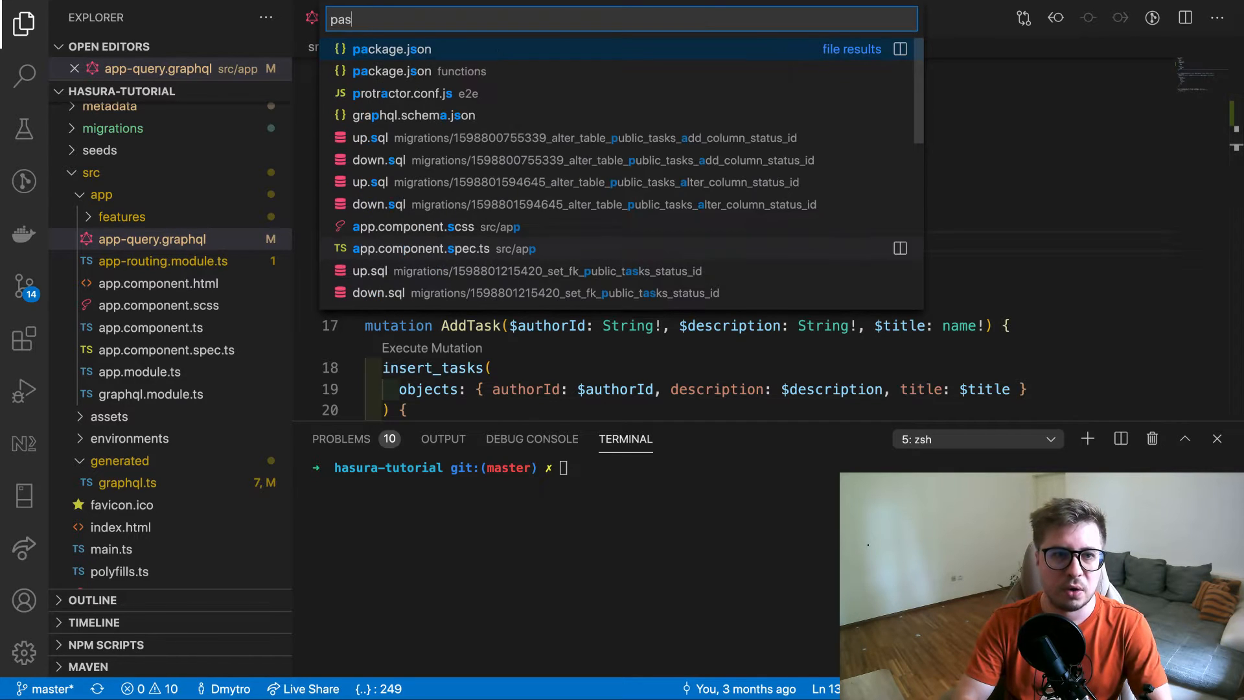
{"action": "left_click", "coordinate": [379, 49]}
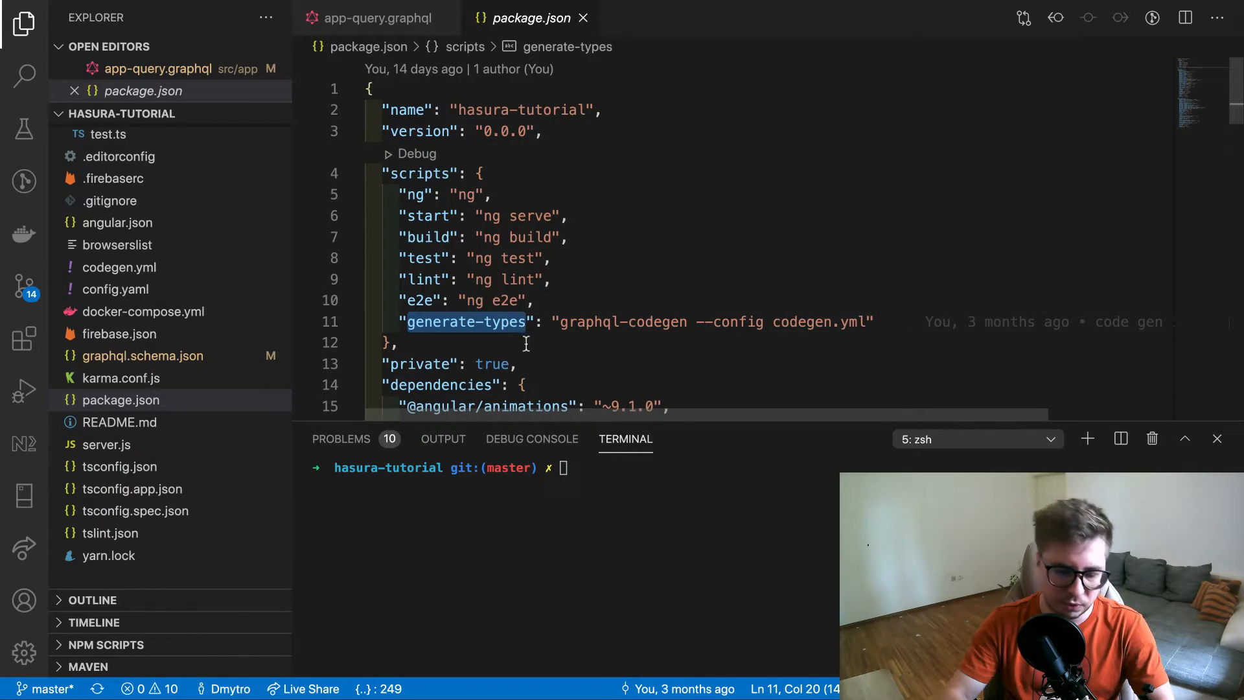
{"action": "type", "text": "yarn generate-types"}
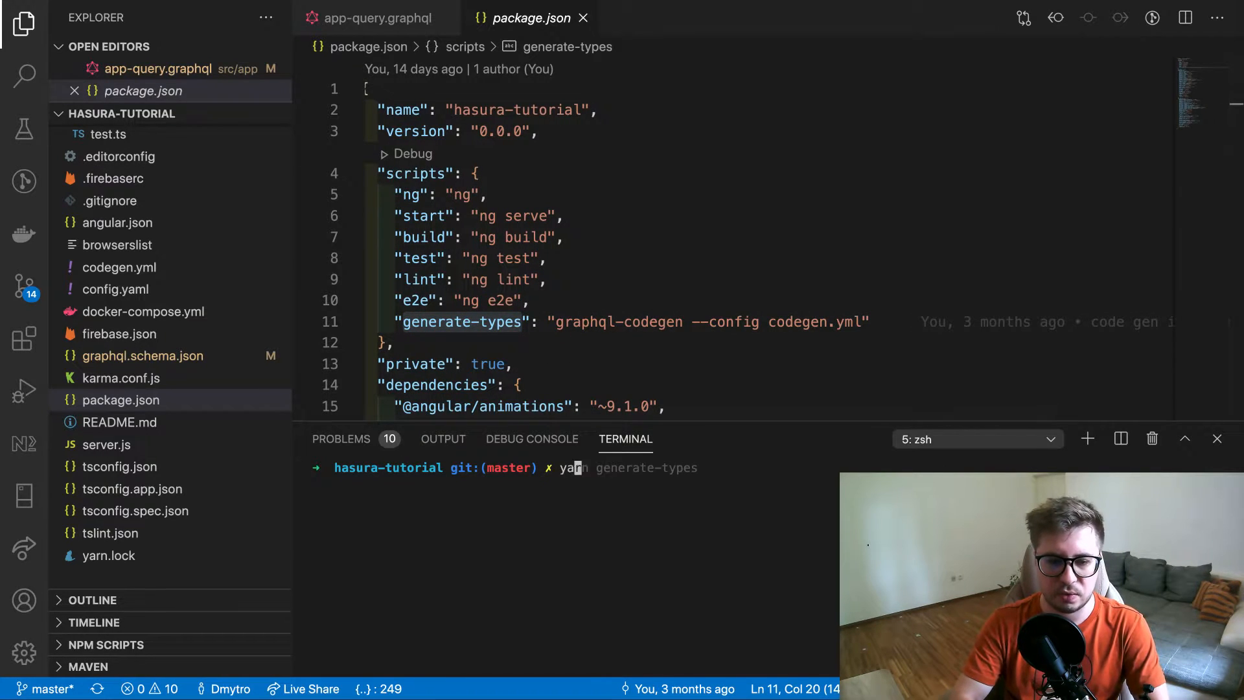
{"action": "key", "text": "enter"}
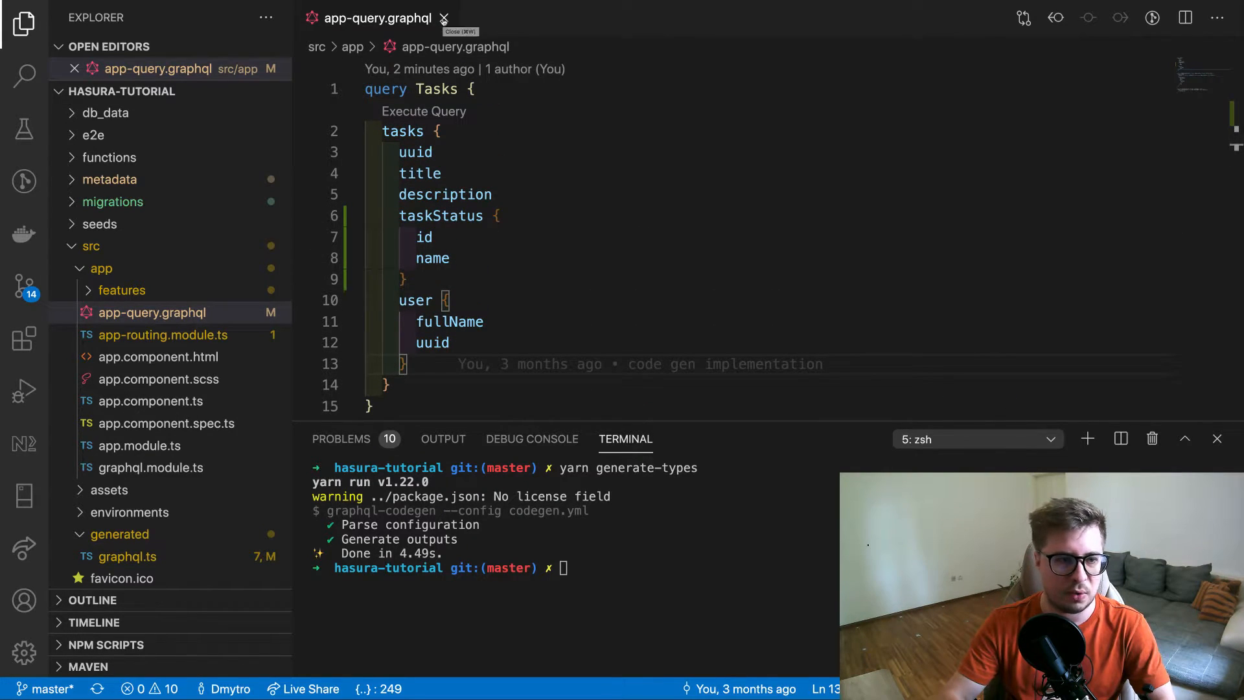
{"action": "left_click", "coordinate": [445, 17]}
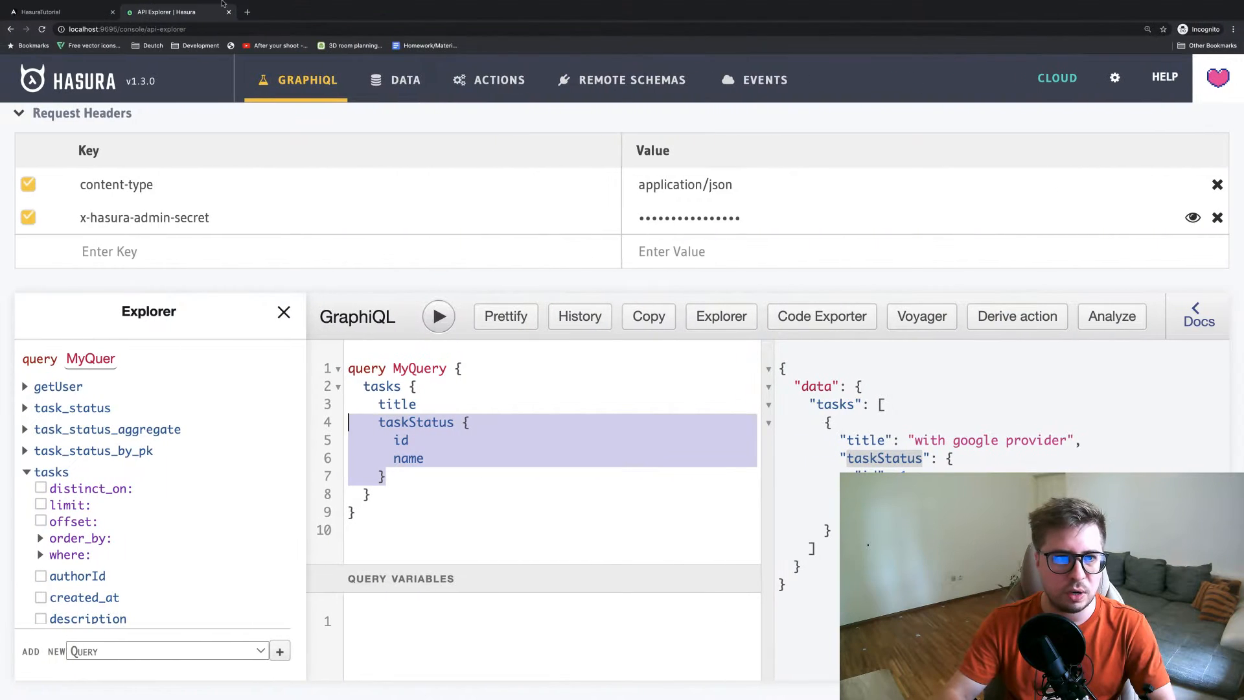
Switch to the localhost:4200 todo app showing the taskStatus-not-found error
{"action": "left_click", "coordinate": [60, 11]}
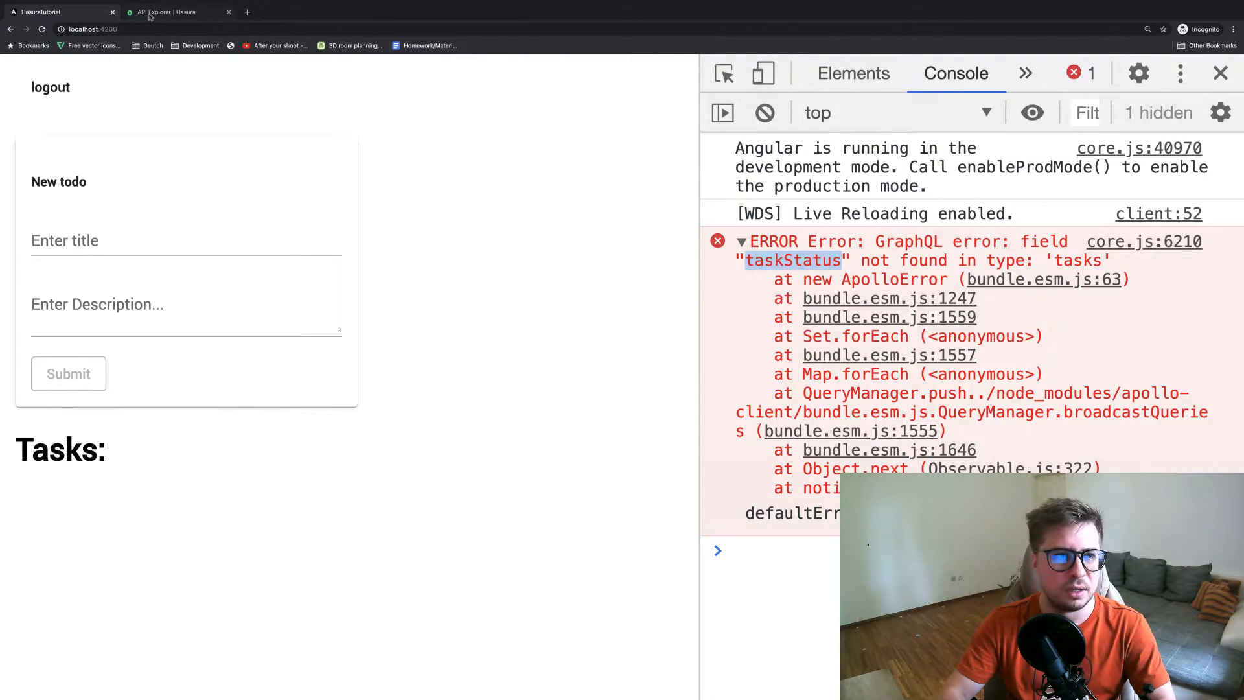
Inspect the user role's select column permissions on tasks, then open the task_status table
{"action": "left_click", "coordinate": [174, 11]}
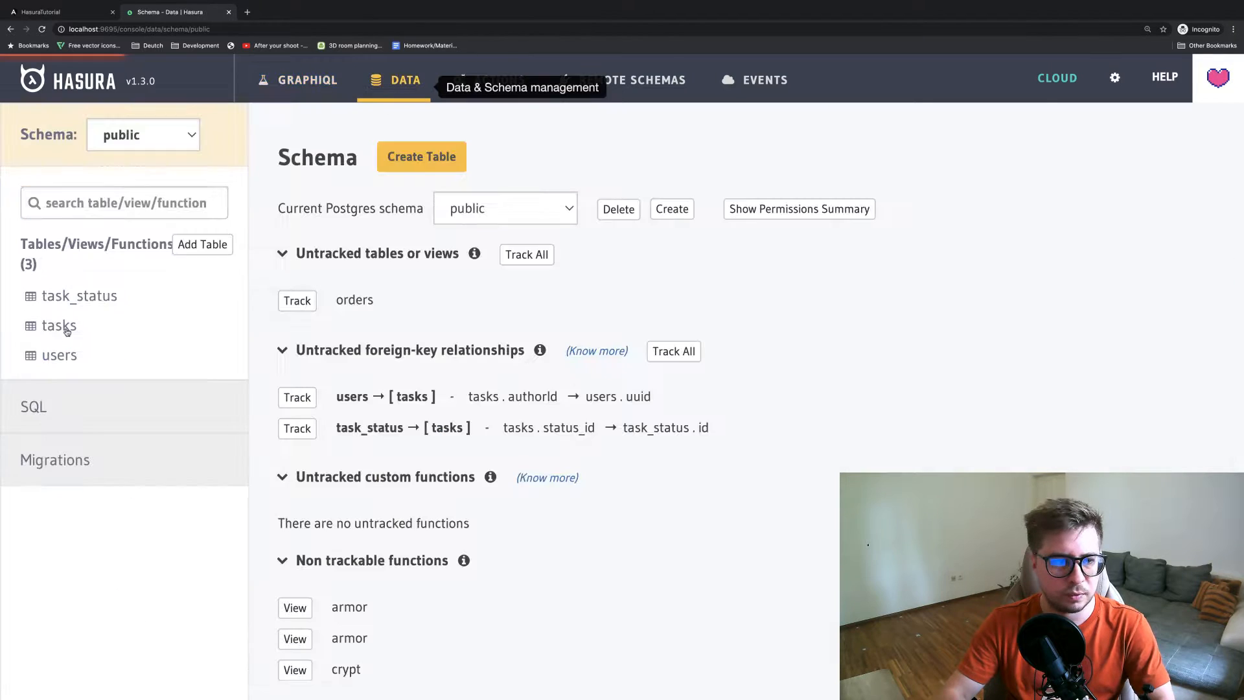
{"action": "left_click", "coordinate": [59, 326]}
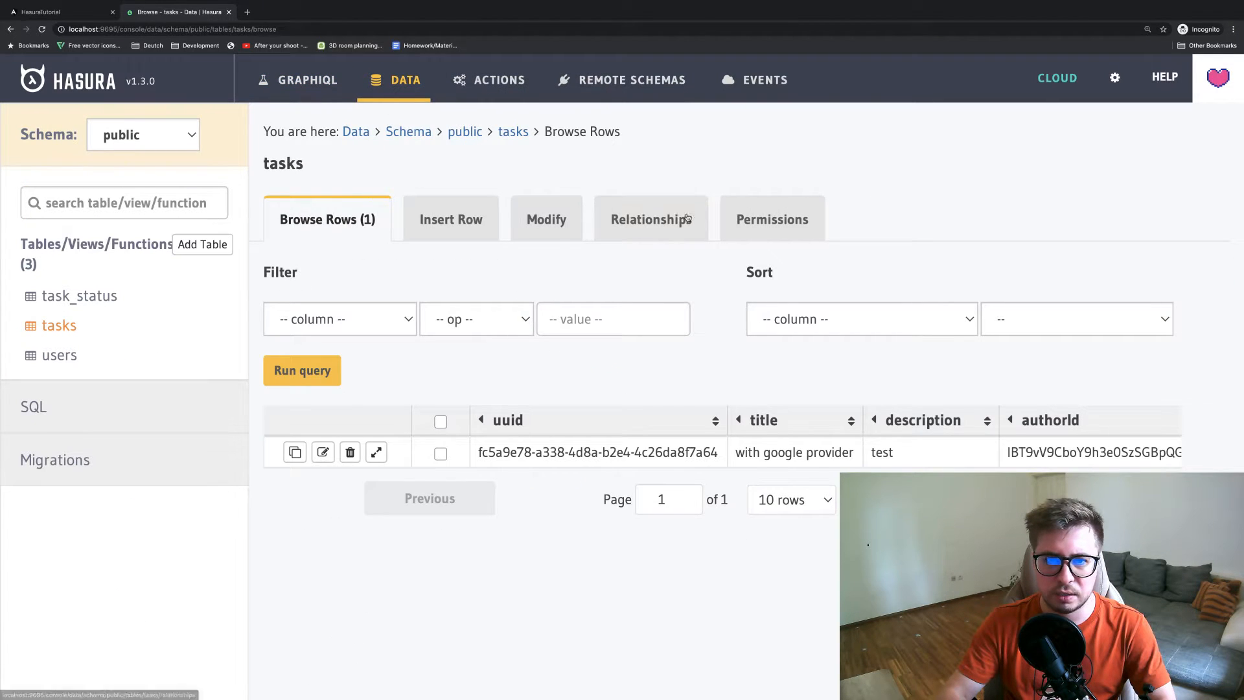
{"action": "left_click", "coordinate": [770, 219]}
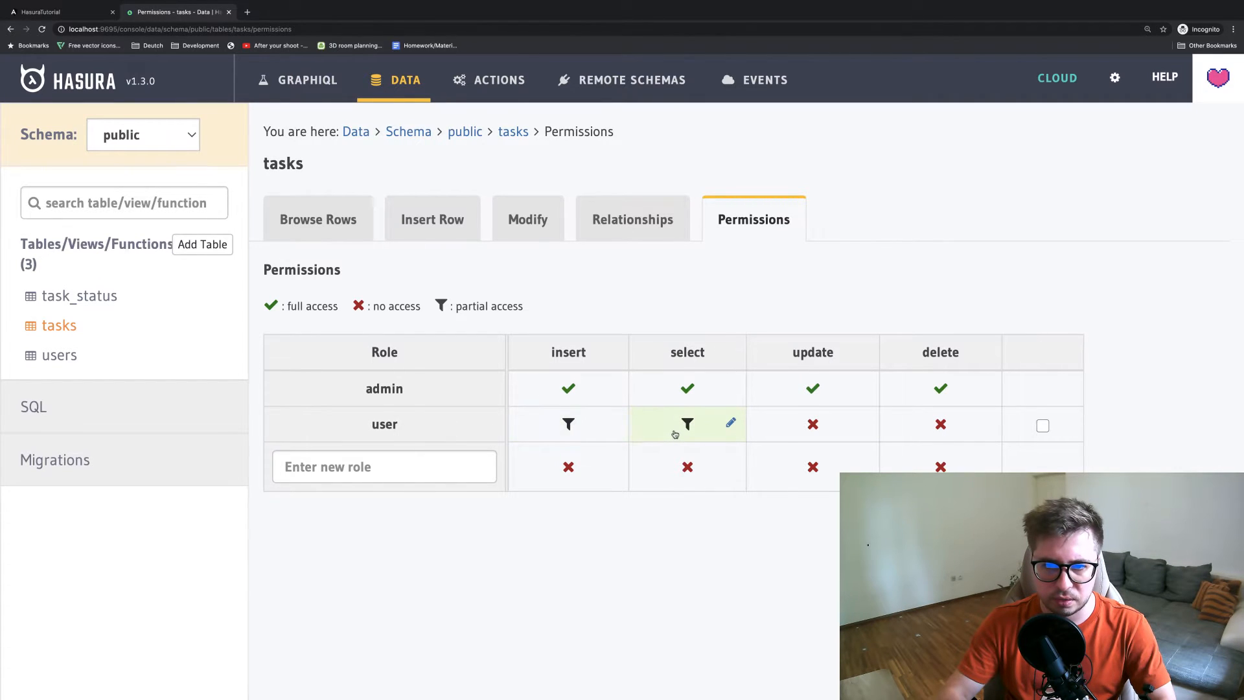
{"action": "left_click", "coordinate": [687, 424]}
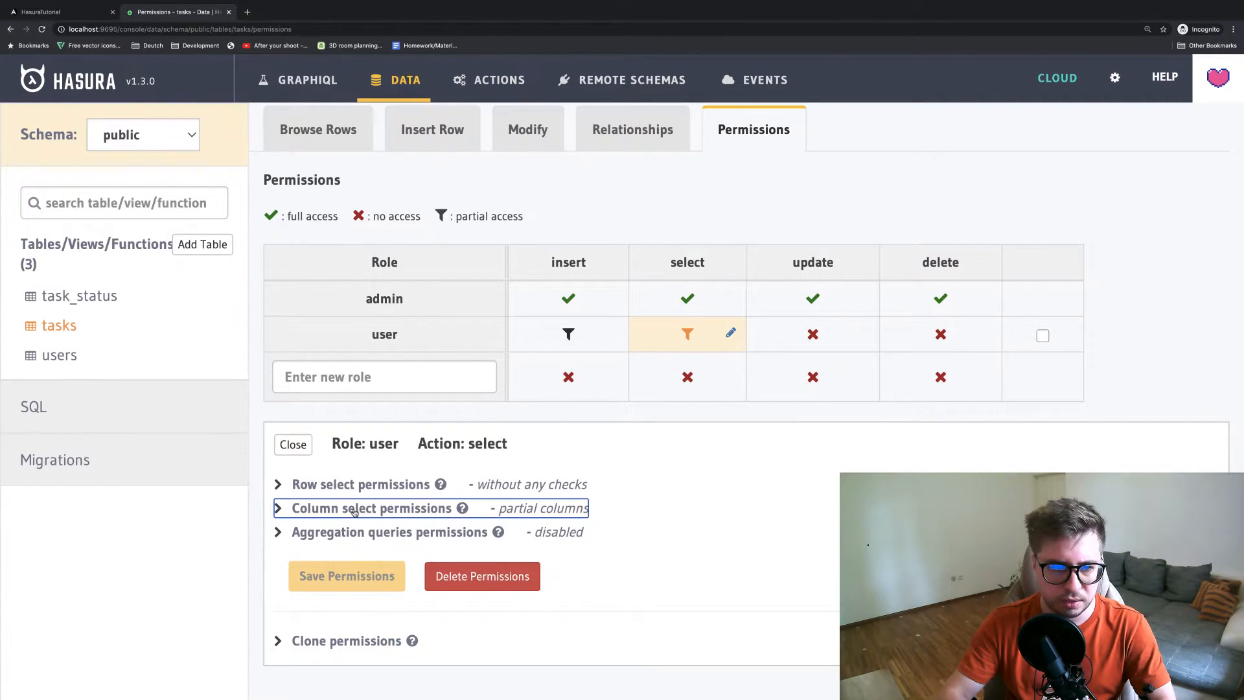
{"action": "left_click", "coordinate": [367, 508]}
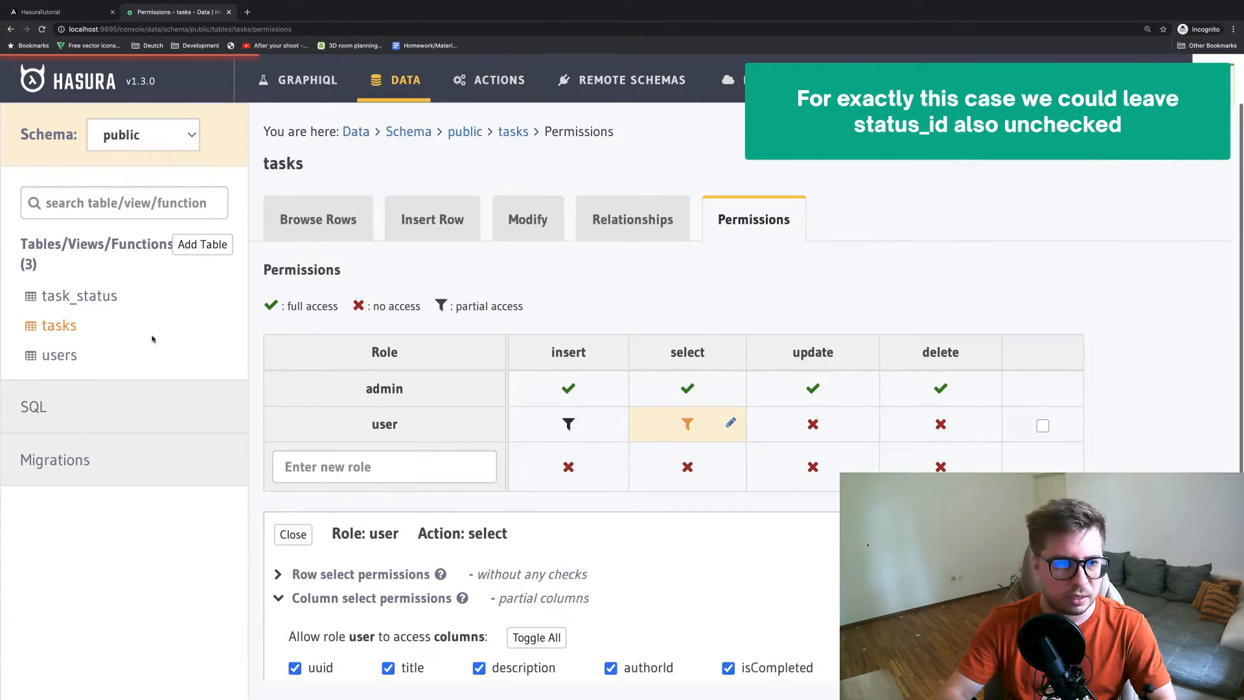
{"action": "left_click", "coordinate": [79, 296]}
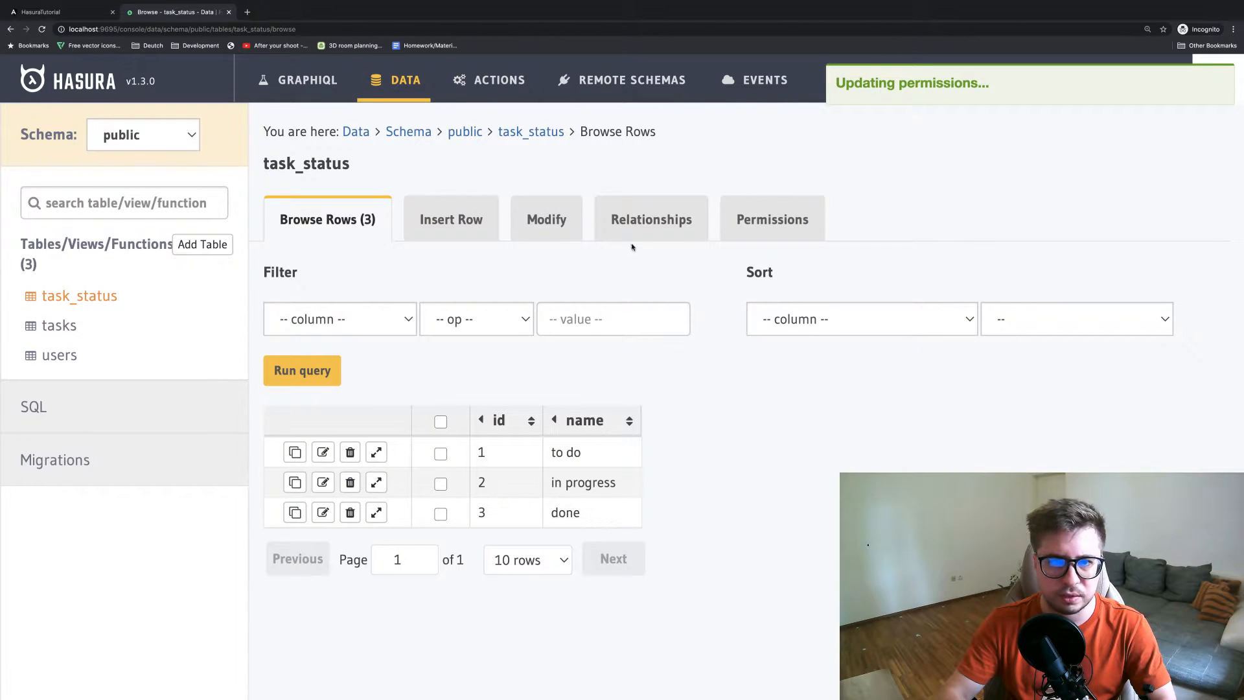
Grant the user role select on task_status without checks for id and name, and save
{"action": "left_click", "coordinate": [771, 219]}
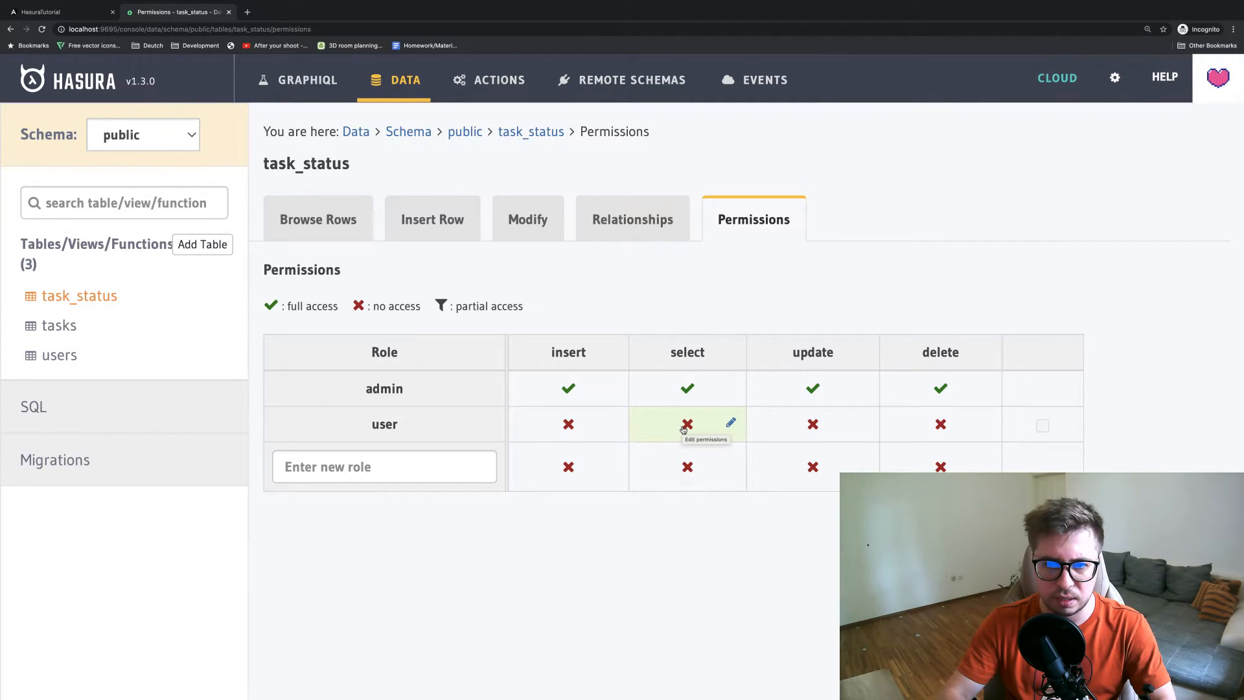
{"action": "left_click", "coordinate": [686, 423]}
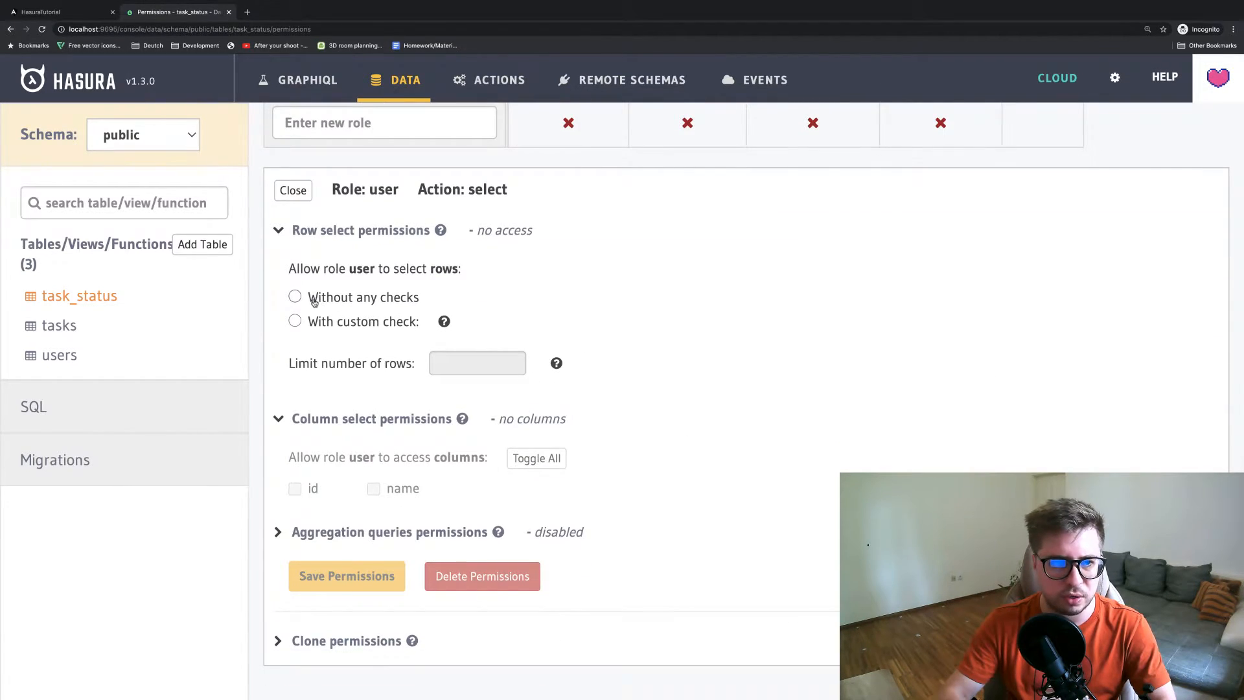
{"action": "left_click", "coordinate": [294, 297]}
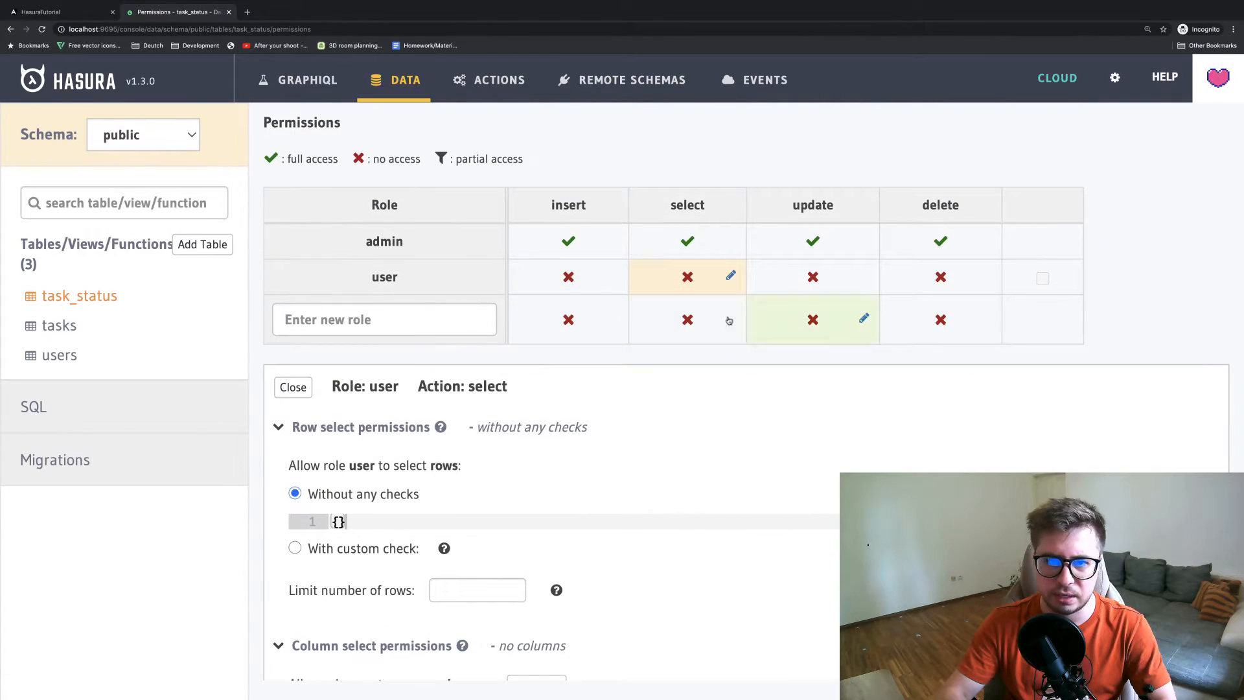
{"action": "scroll", "scroll_direction": "down", "scroll_amount": 3}
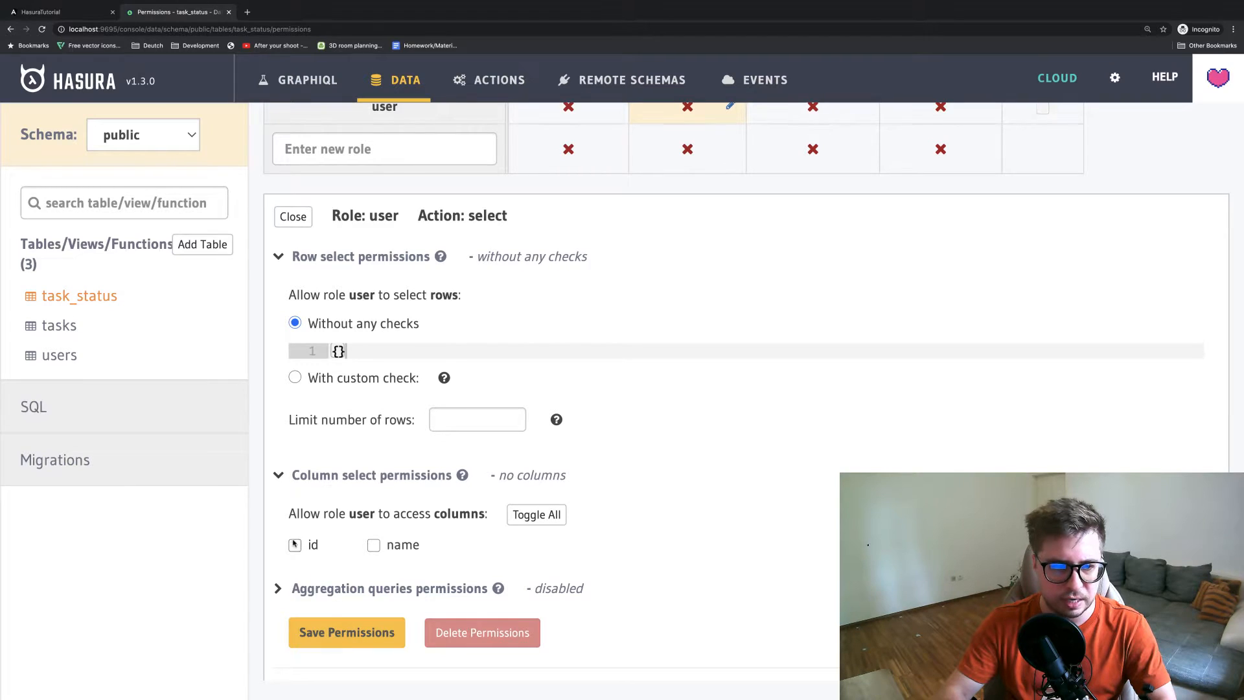
{"action": "left_click", "coordinate": [536, 513]}
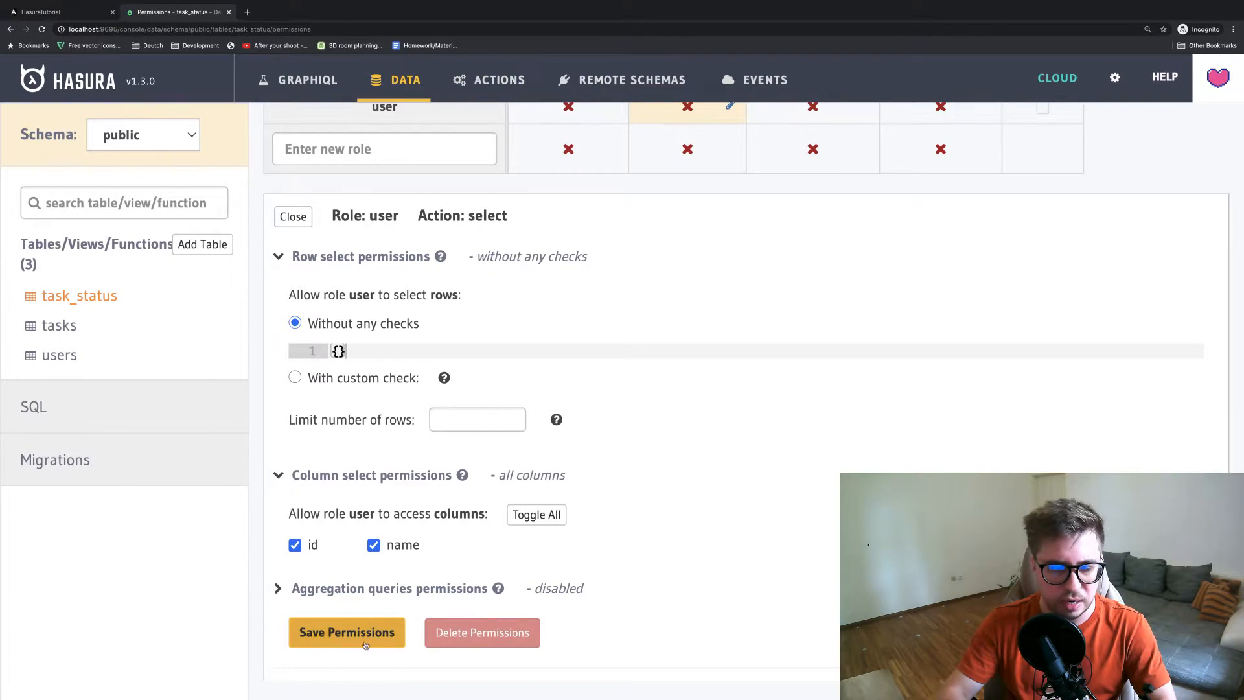
{"action": "left_click", "coordinate": [346, 633]}
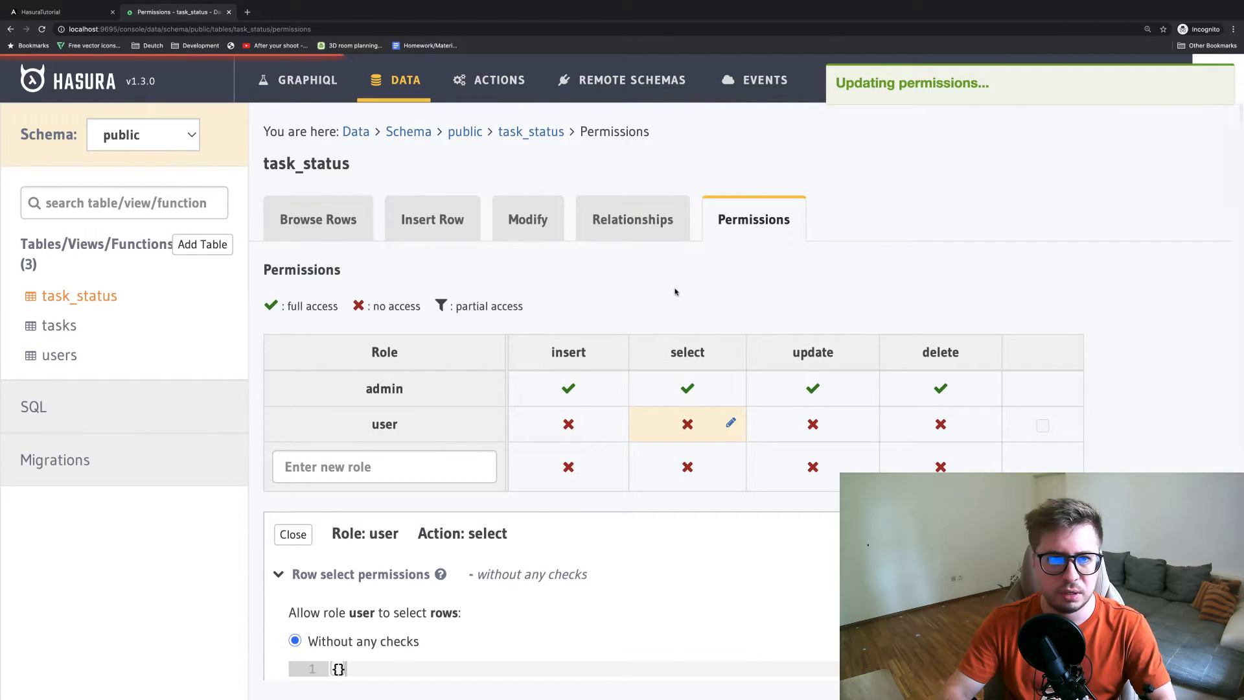
{"action": "left_click", "coordinate": [39, 11]}
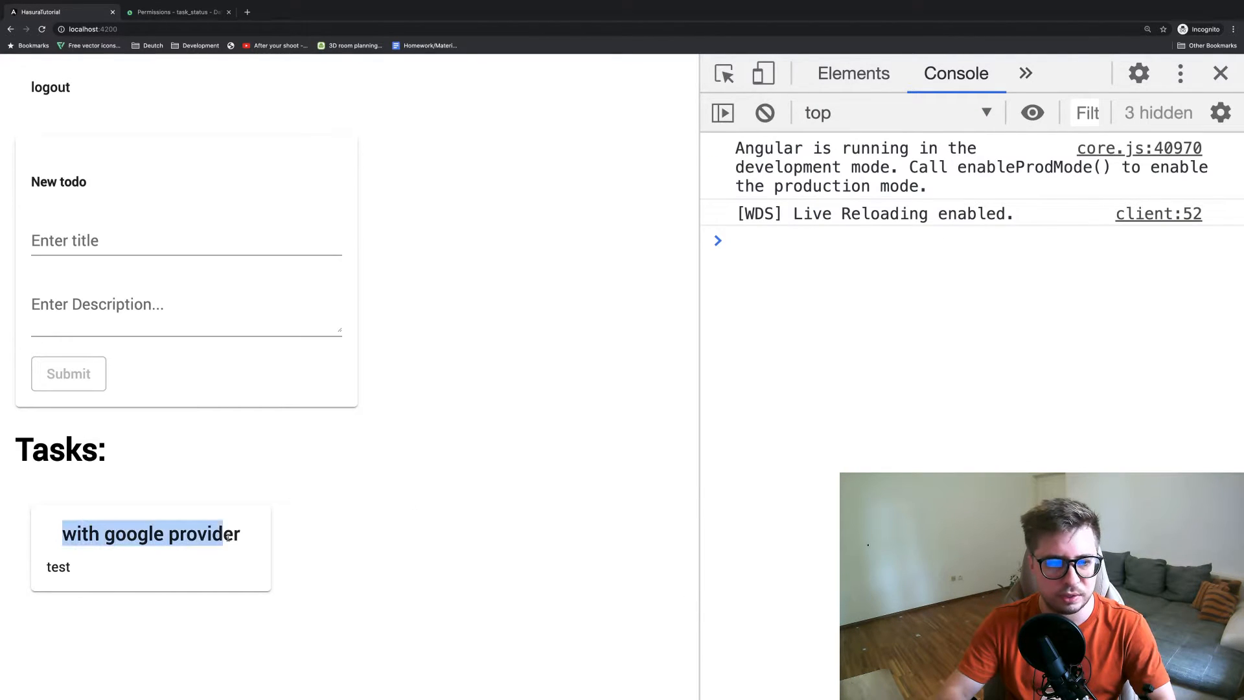
Close the developer tools panel and return to the code editor
{"action": "left_click", "coordinate": [1219, 73]}
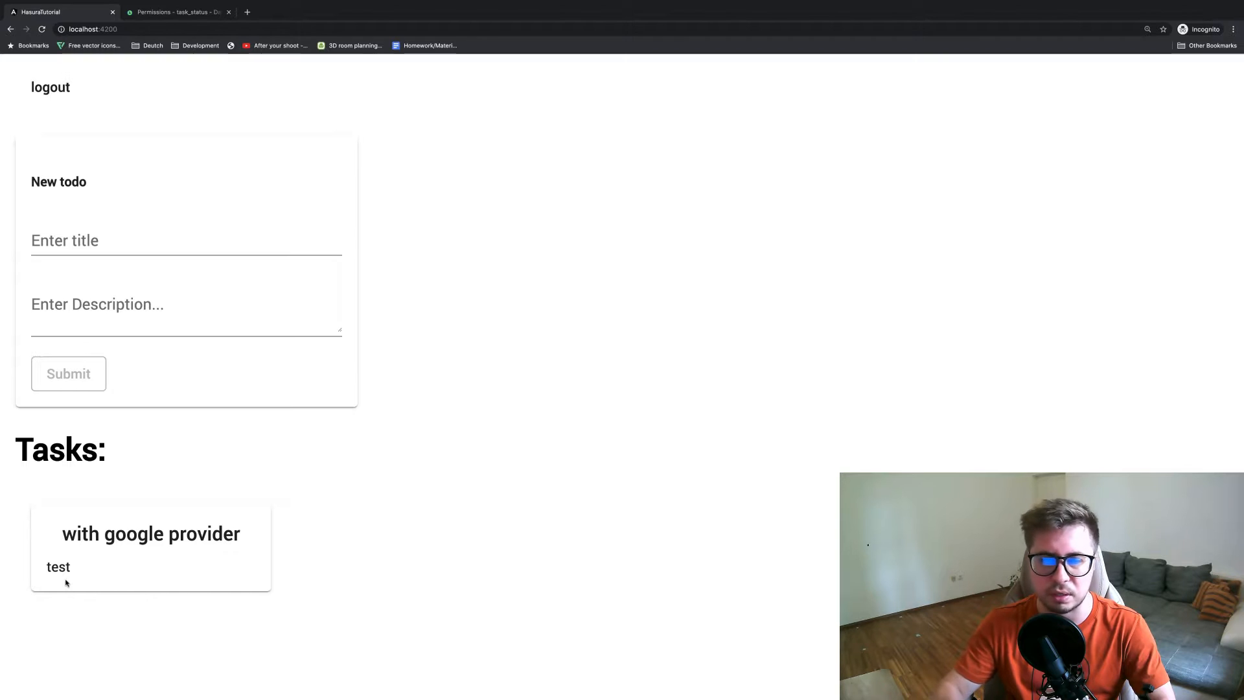
{"action": "key", "text": "cmd+tab"}
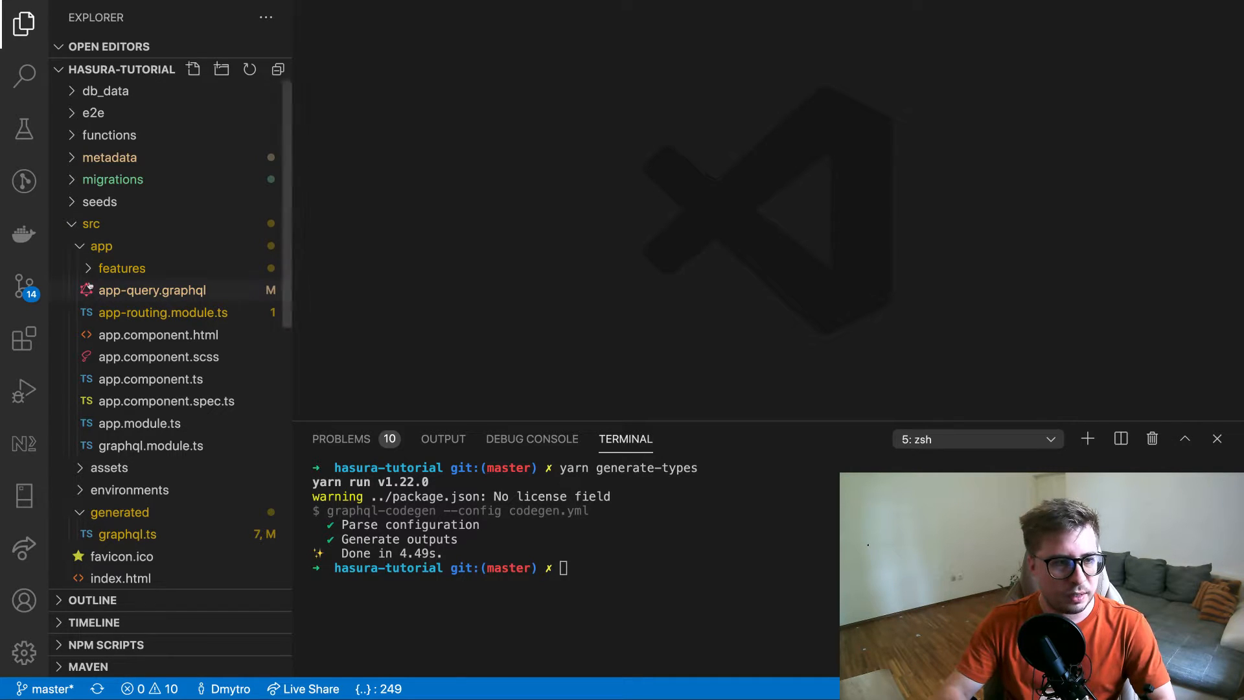
Open todo-list.component.html from the dashboard feature's todo-list folder
{"action": "left_click", "coordinate": [121, 267]}
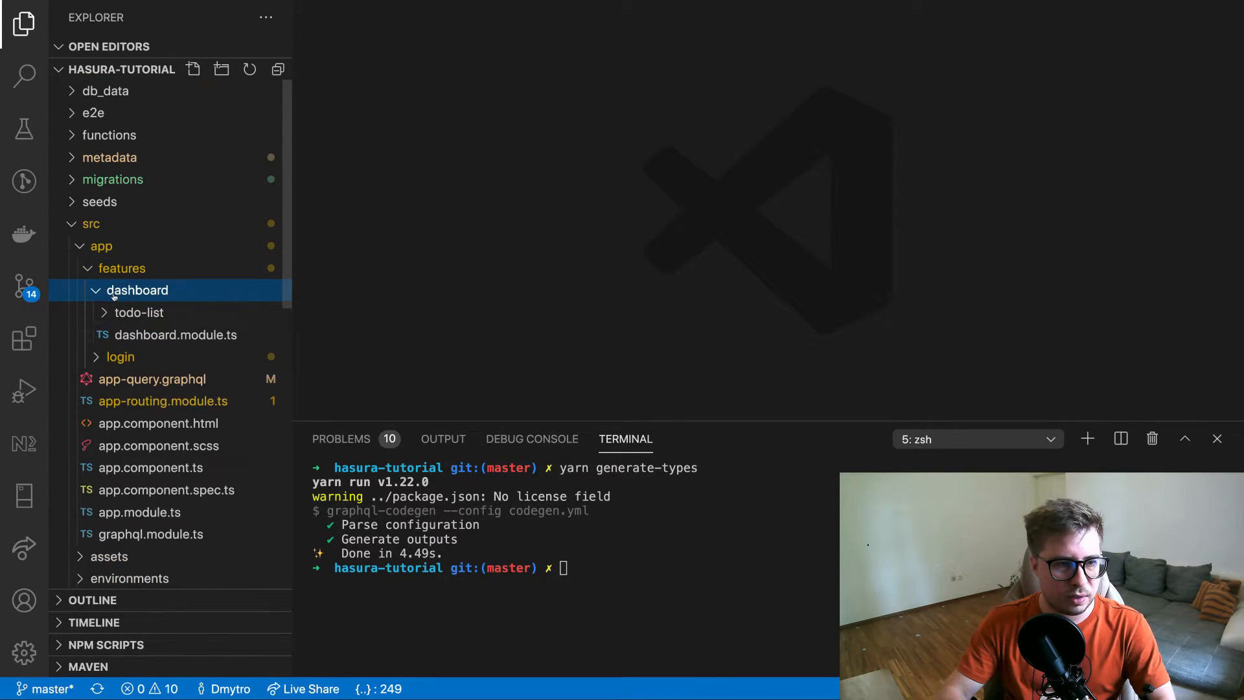
{"action": "left_click", "coordinate": [138, 311]}
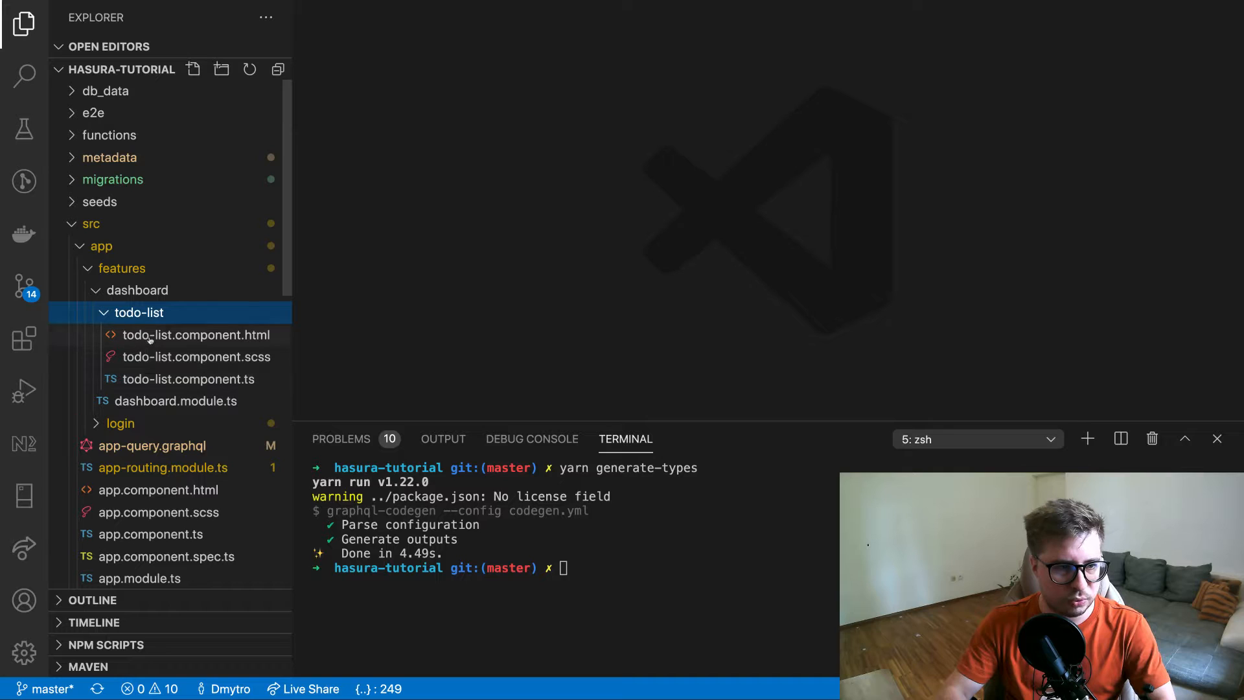
{"action": "double_click", "coordinate": [196, 334]}
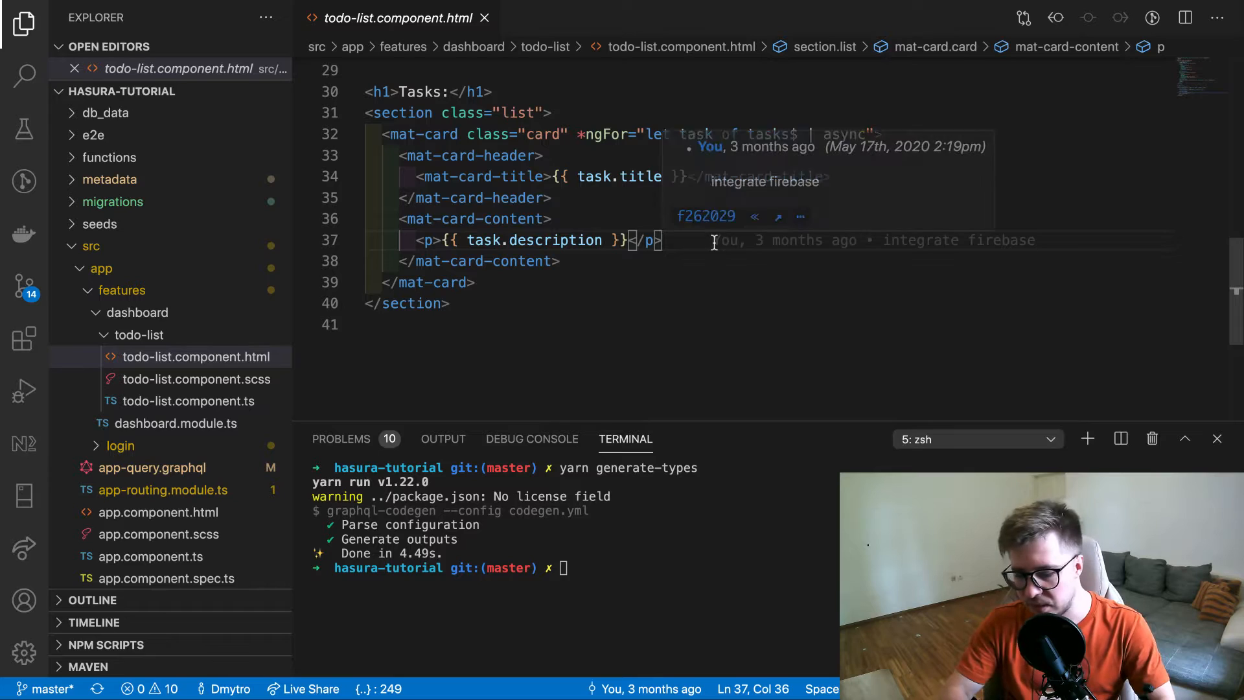
Add <div>{{ task.taskStatus.name }}</div> below the description paragraph and save the template
{"action": "key", "text": "enter"}
{"action": "type", "text": "<div></div>"}
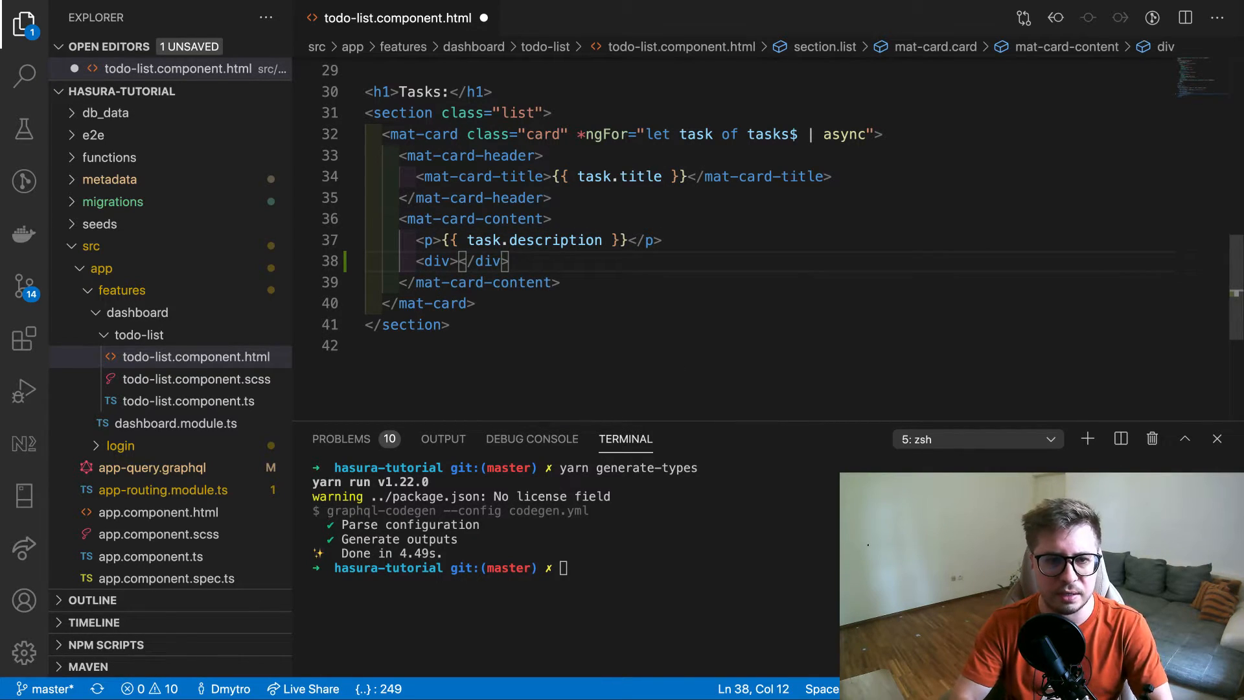
{"action": "type", "text": "{"}
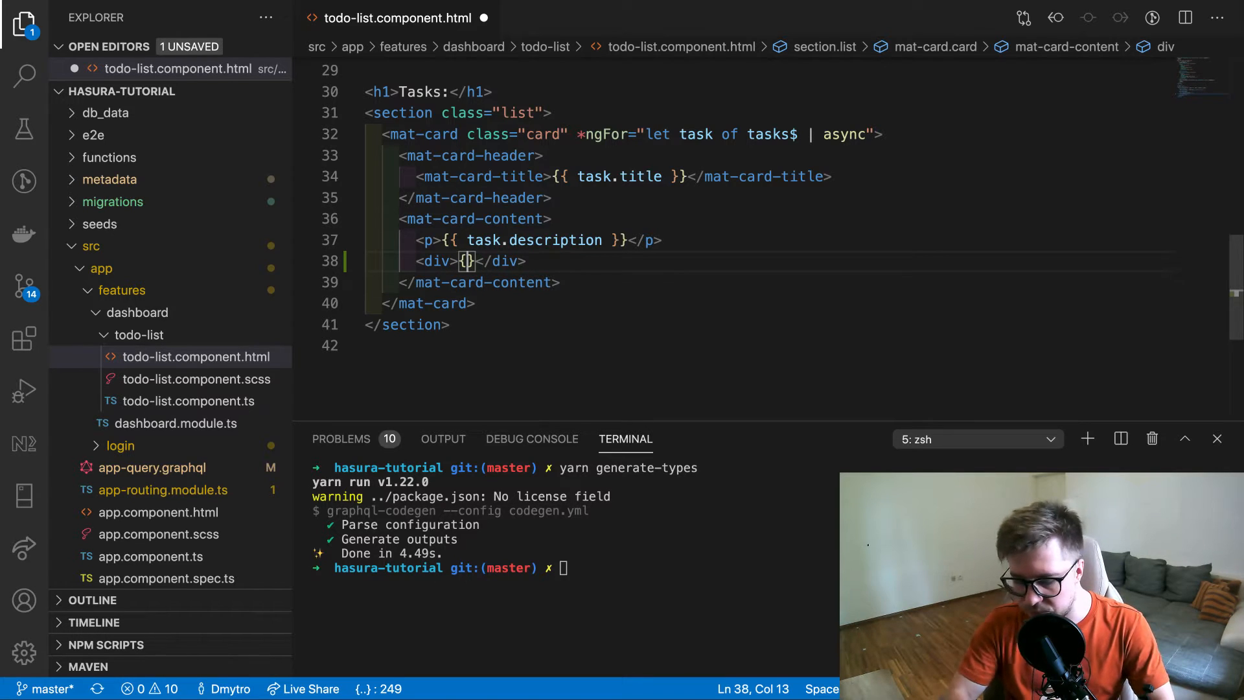
{"action": "type", "text": "{{  }}"}
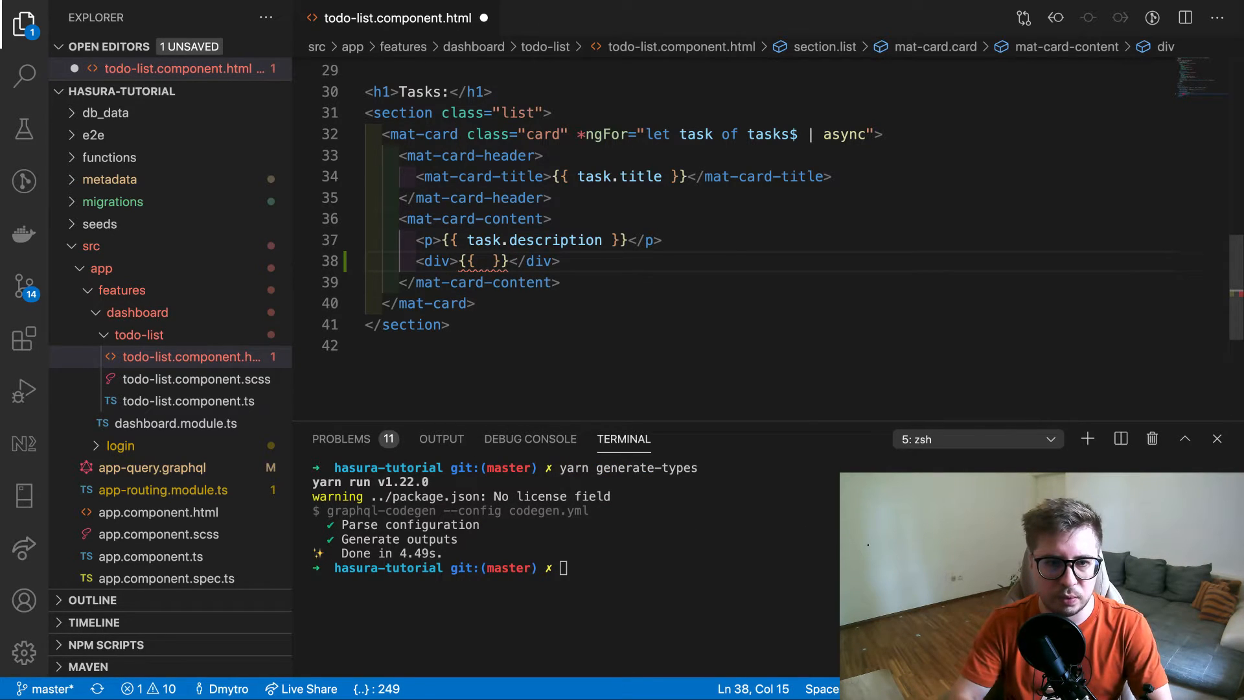
{"action": "type", "text": "task.taskStatus."}
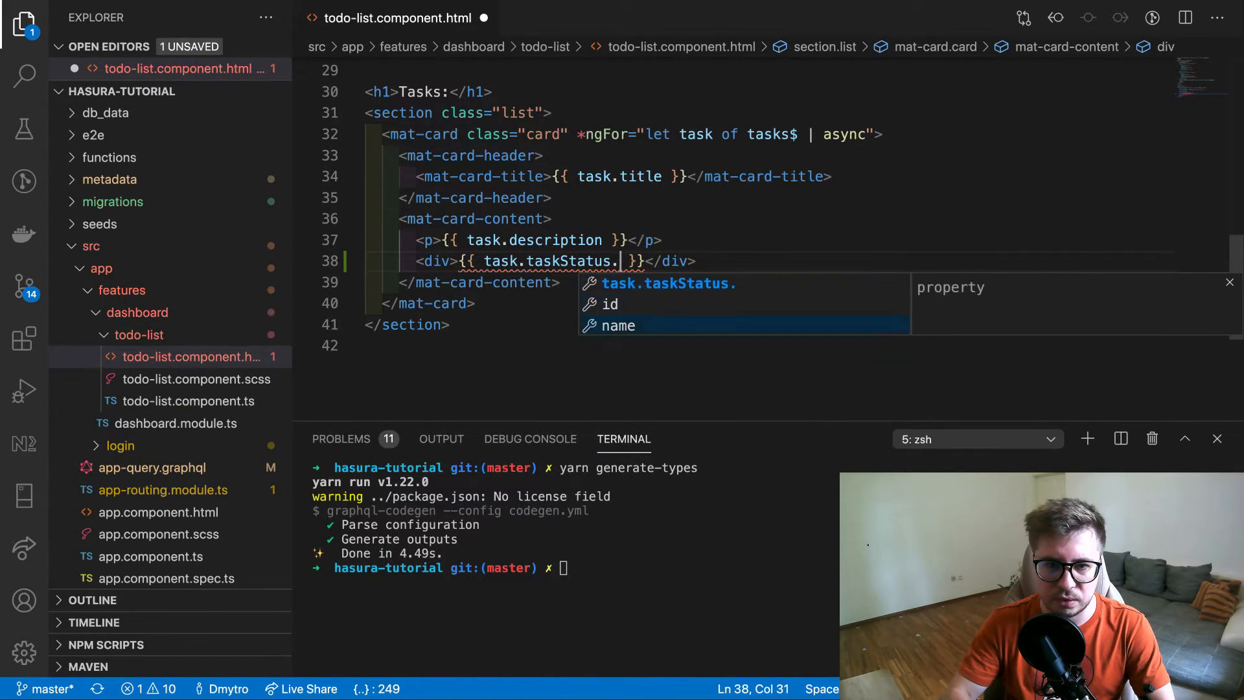
{"action": "type", "text": "name"}
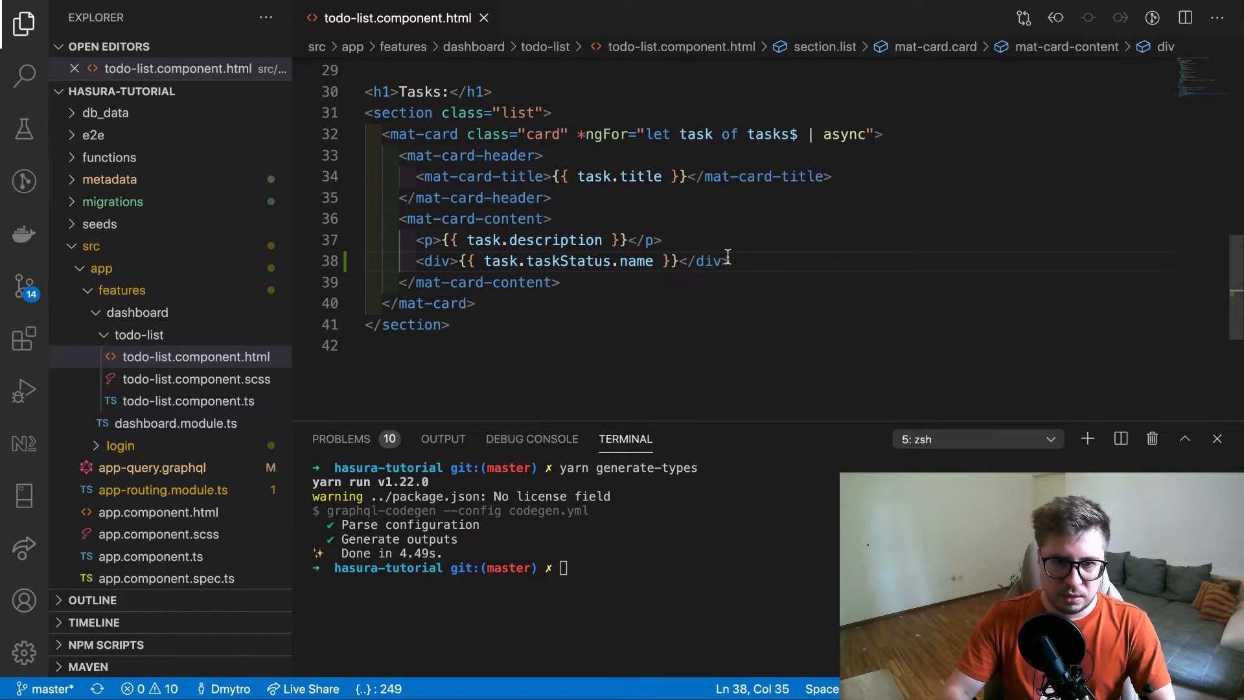
{"action": "key", "text": "cmd+tab"}
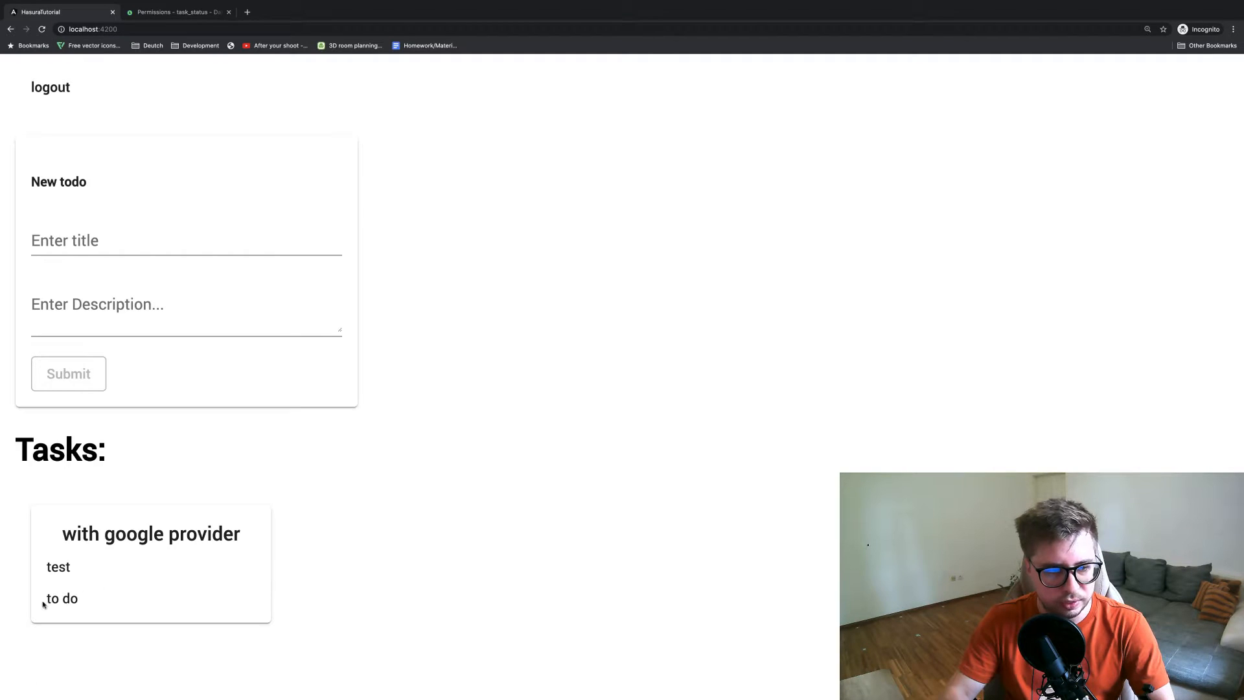
{"action": "double_click", "coordinate": [63, 597]}
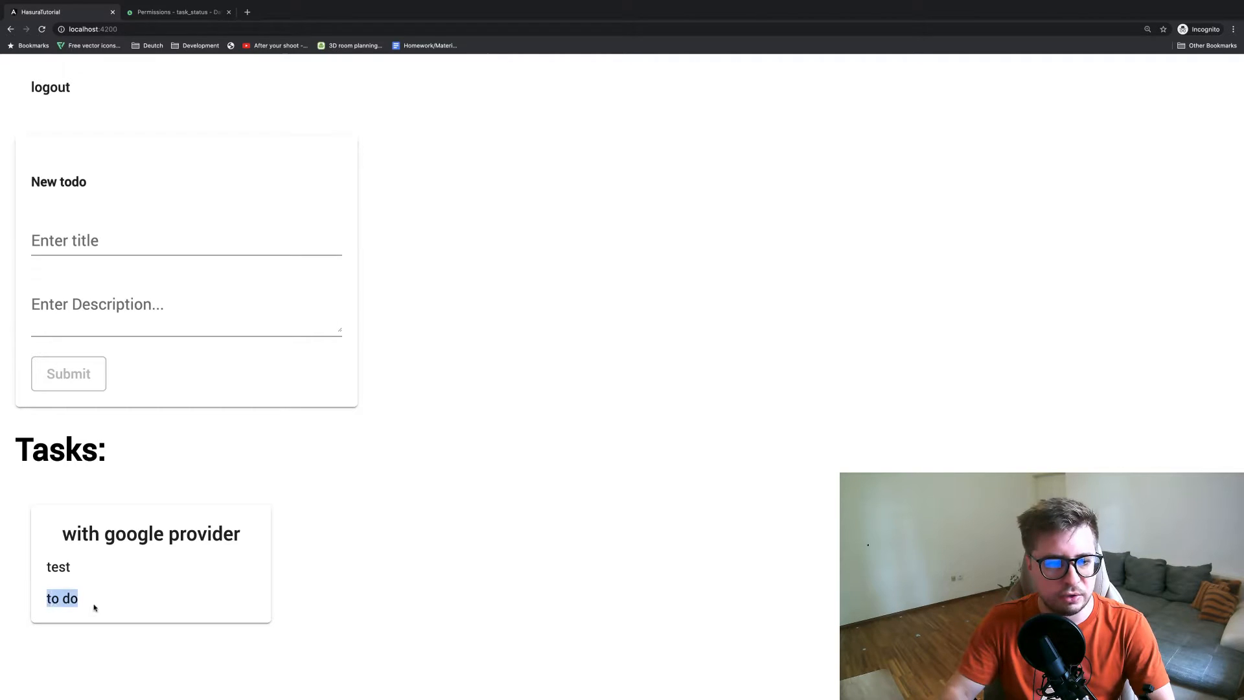
{"action": "left_click", "coordinate": [61, 598]}
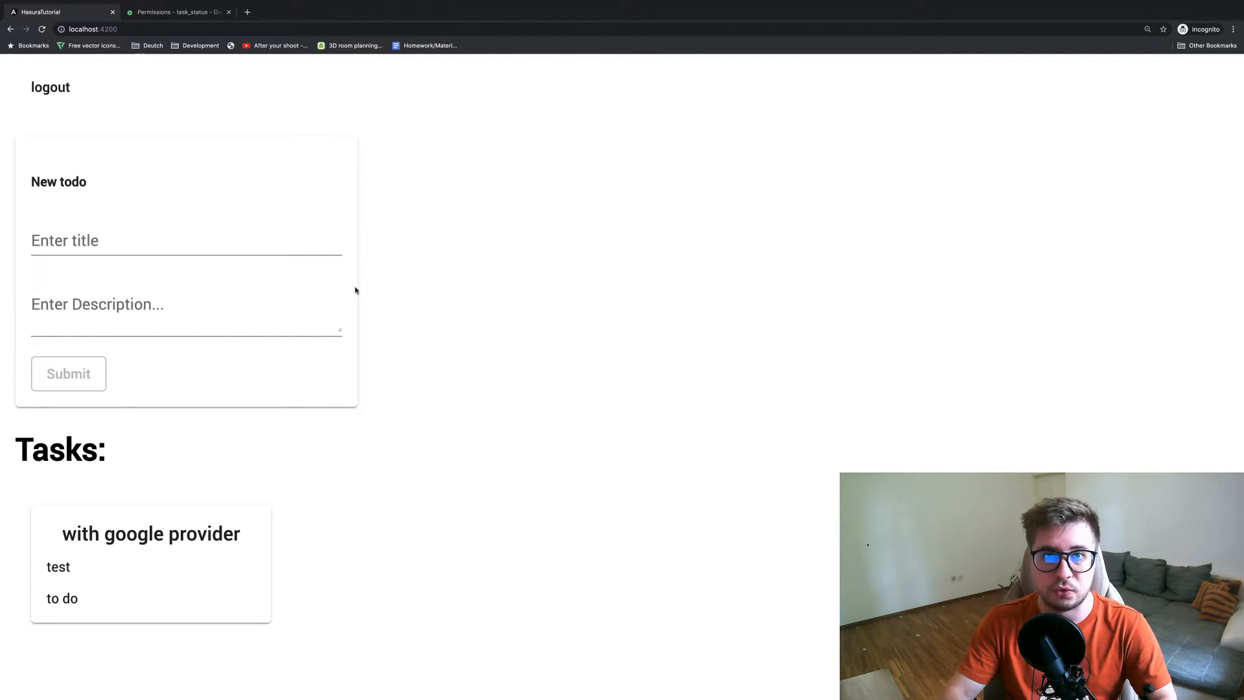
{"action": "mouse_move", "coordinate": [585, 276]}
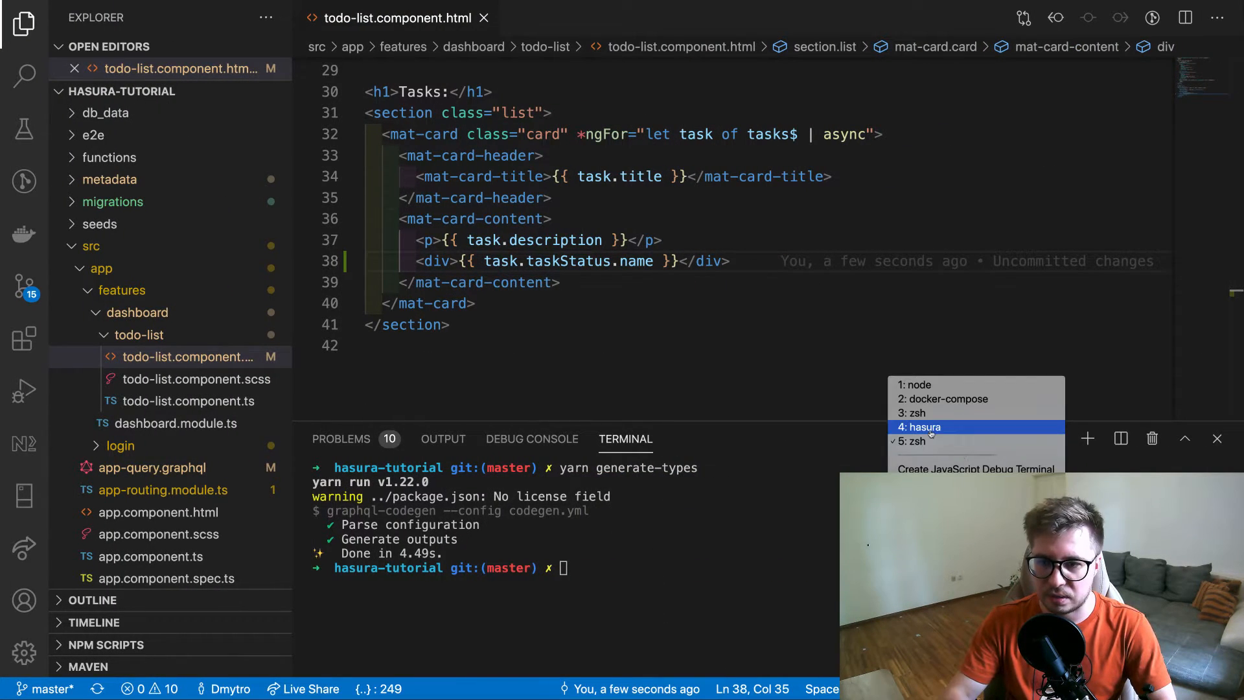
Stop the Hasura console, delete the db_data folder, and rerun docker-compose up
{"action": "left_click", "coordinate": [921, 426]}
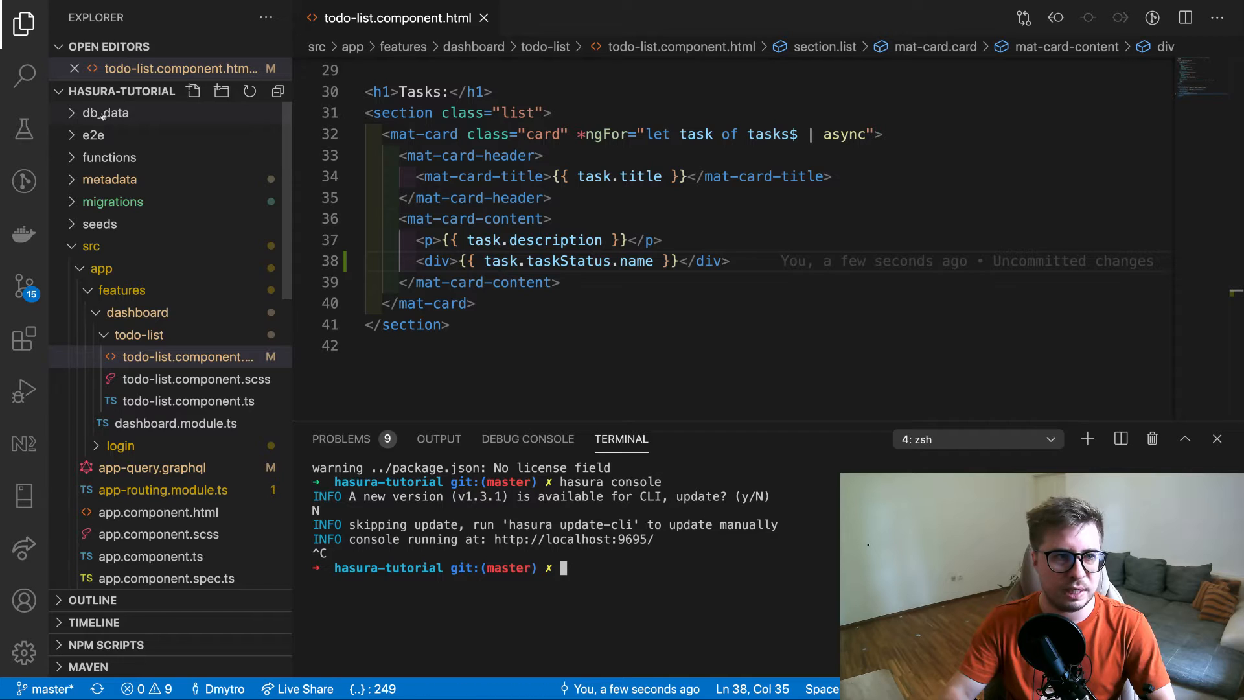
{"action": "right_click", "coordinate": [104, 113]}
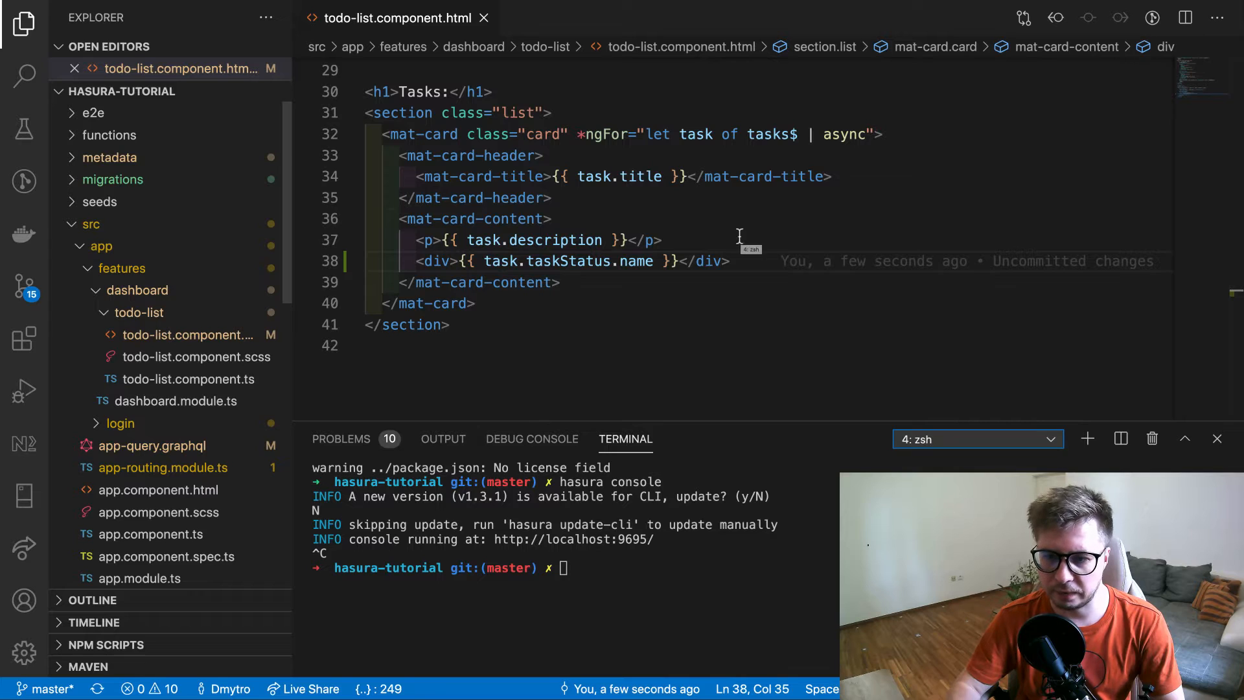
{"action": "mouse_move", "coordinate": [743, 553]}
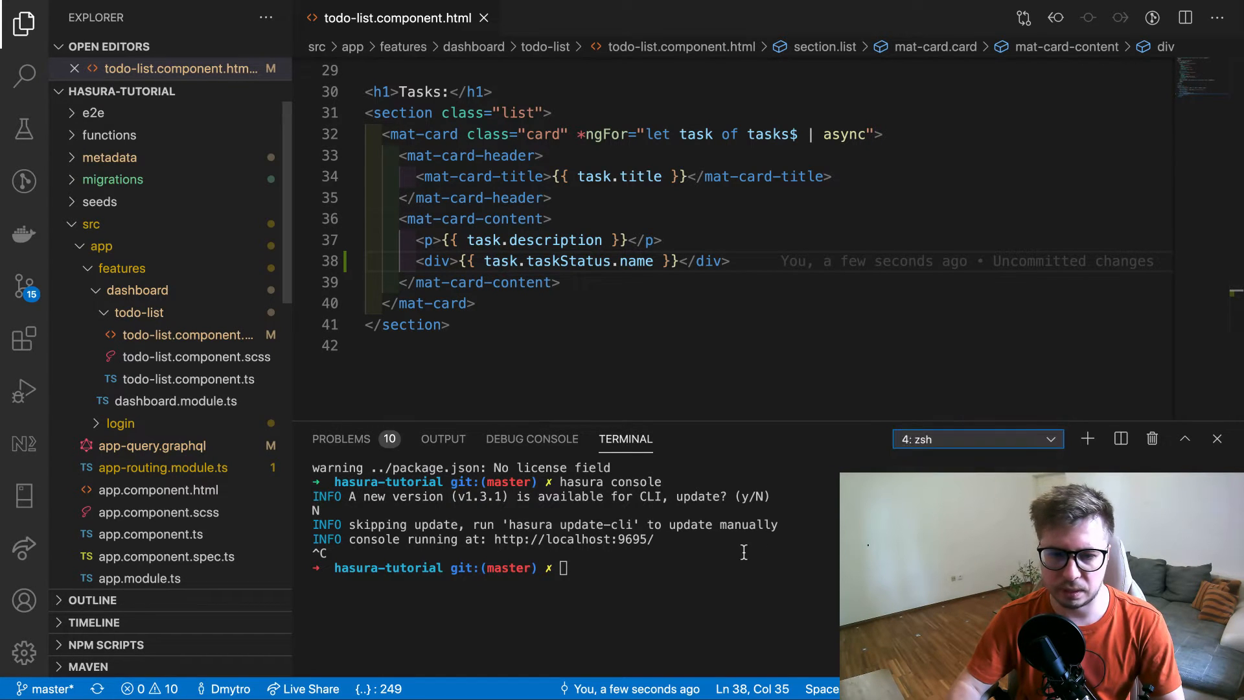
{"action": "left_click", "coordinate": [976, 438]}
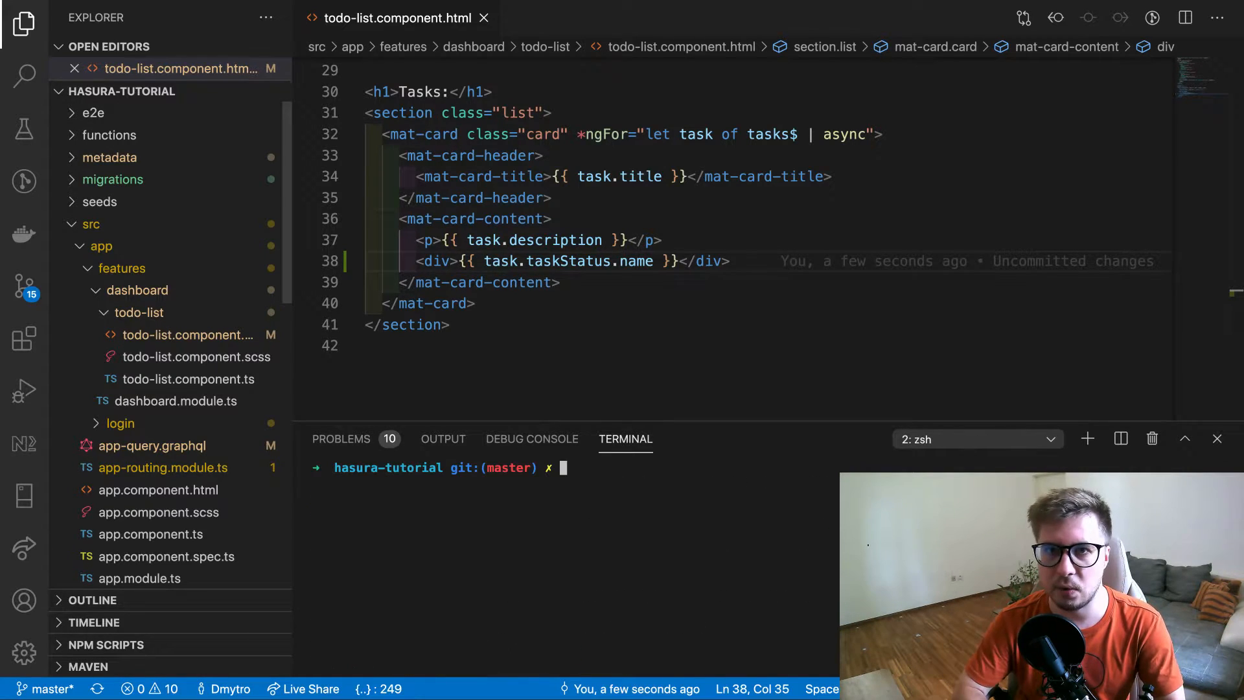
{"action": "type", "text": "docker-compose up"}
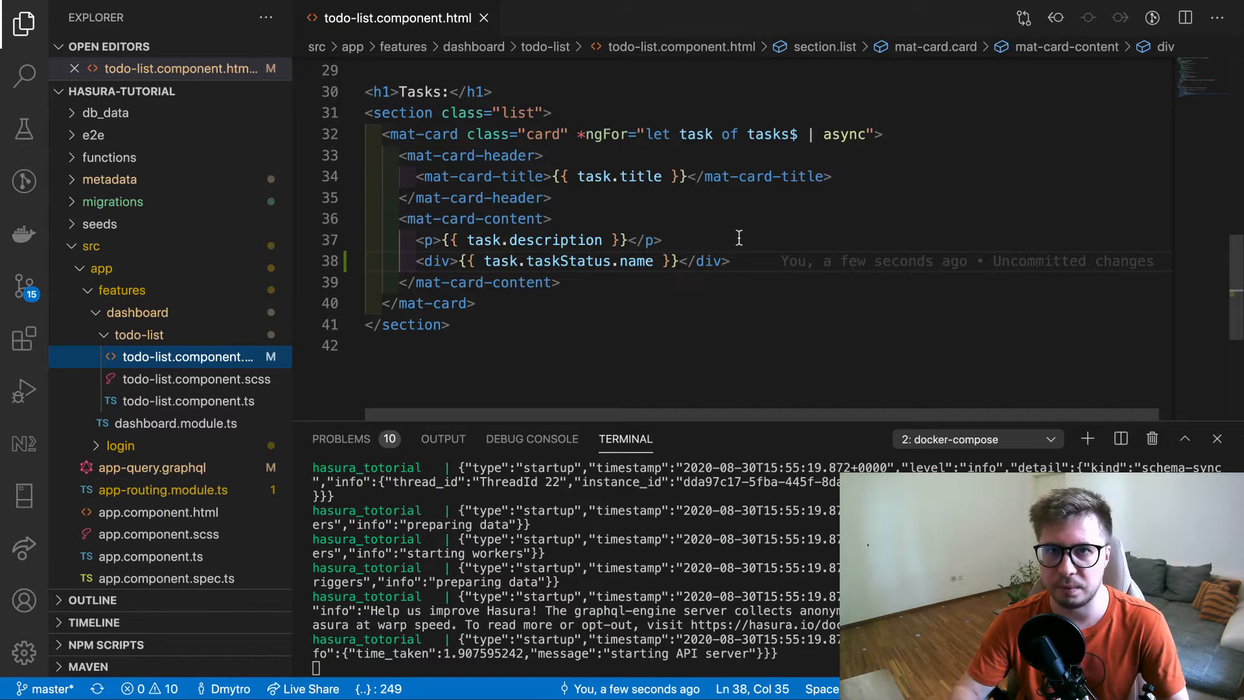
{"action": "key", "text": "cmd+tab"}
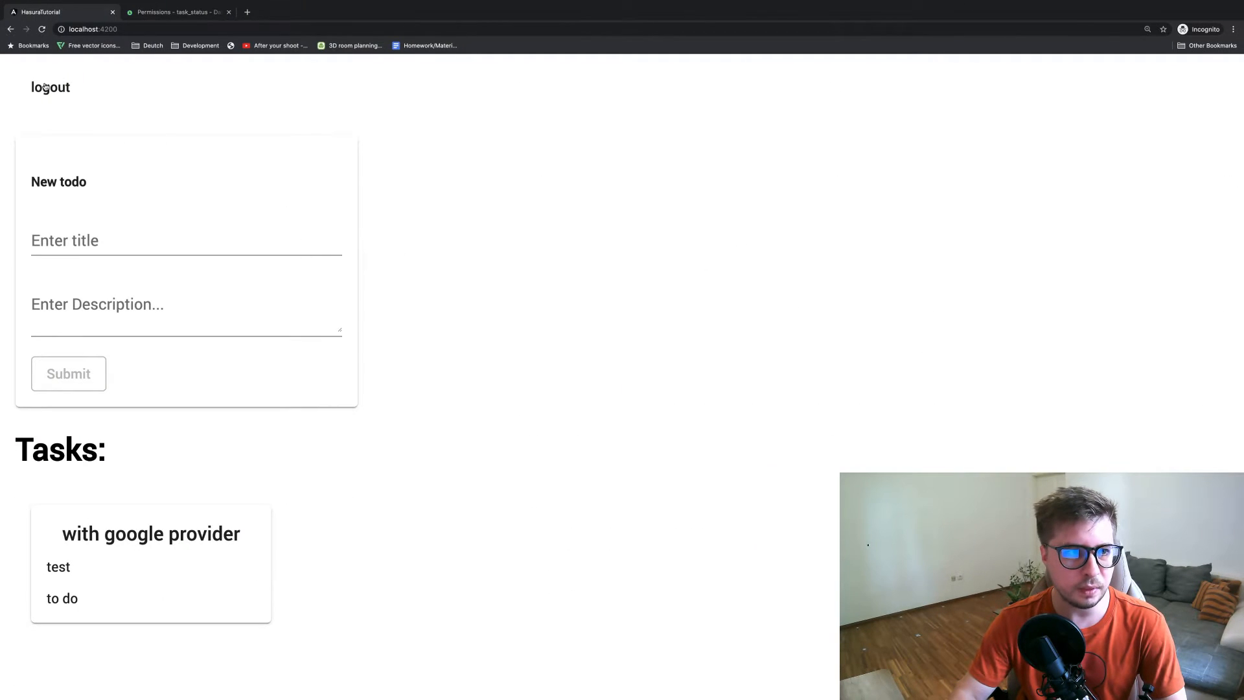
Browse the rows of the tasks, users and task_status tables in Hasura's Data tab
{"action": "left_click", "coordinate": [50, 87]}
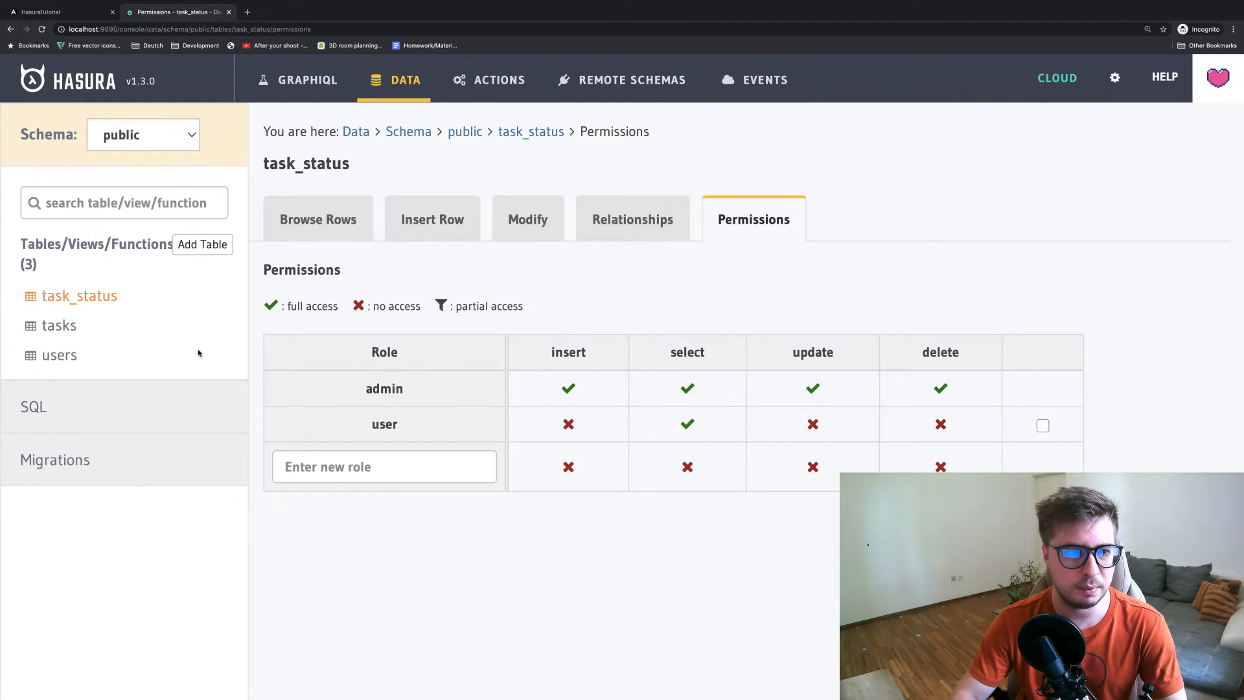
{"action": "left_click", "coordinate": [59, 325]}
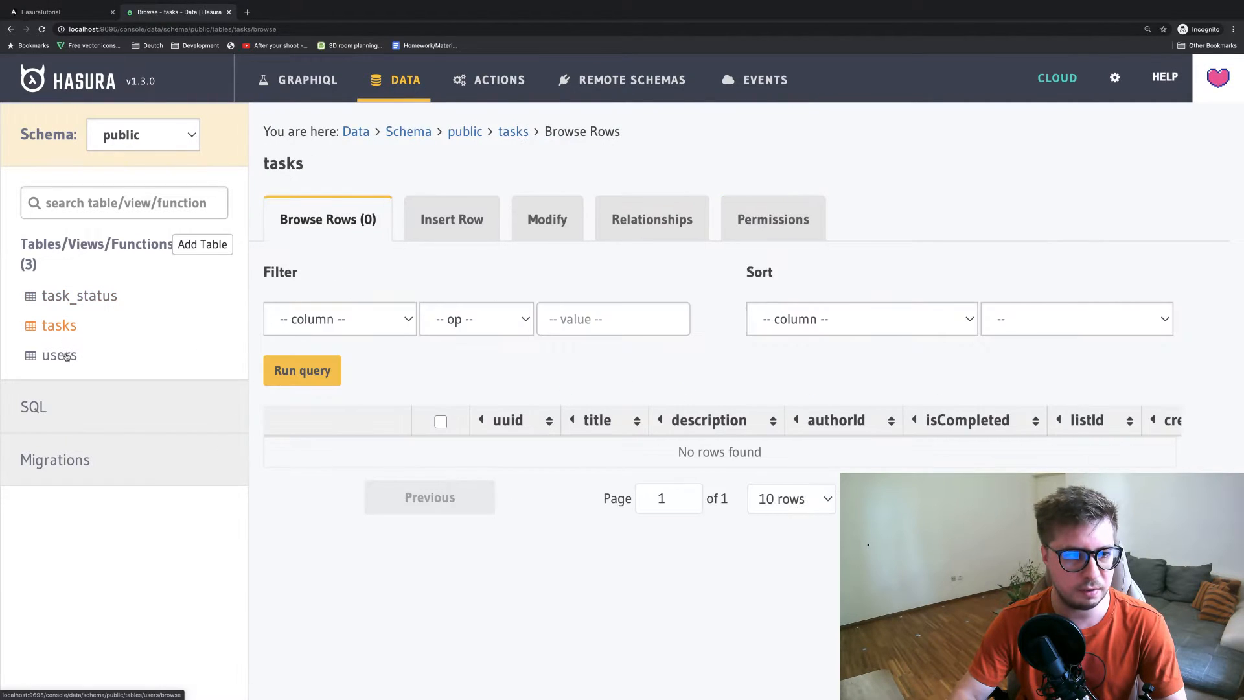
{"action": "left_click", "coordinate": [59, 354]}
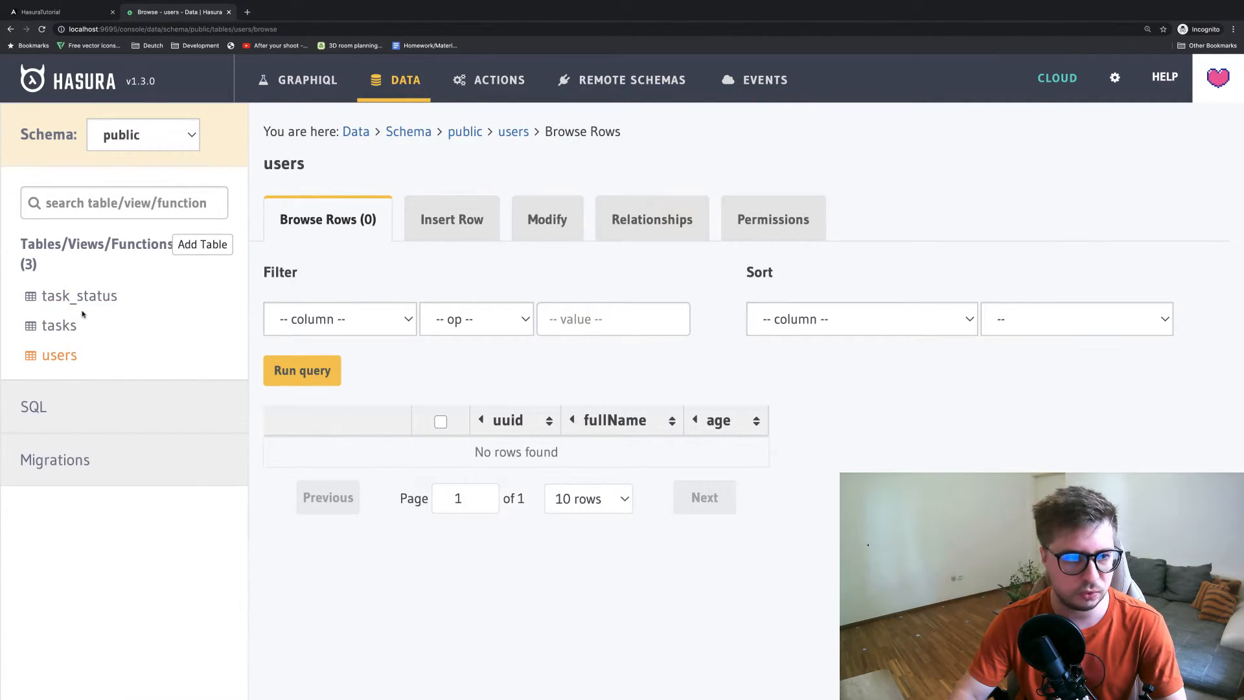
{"action": "left_click", "coordinate": [80, 295]}
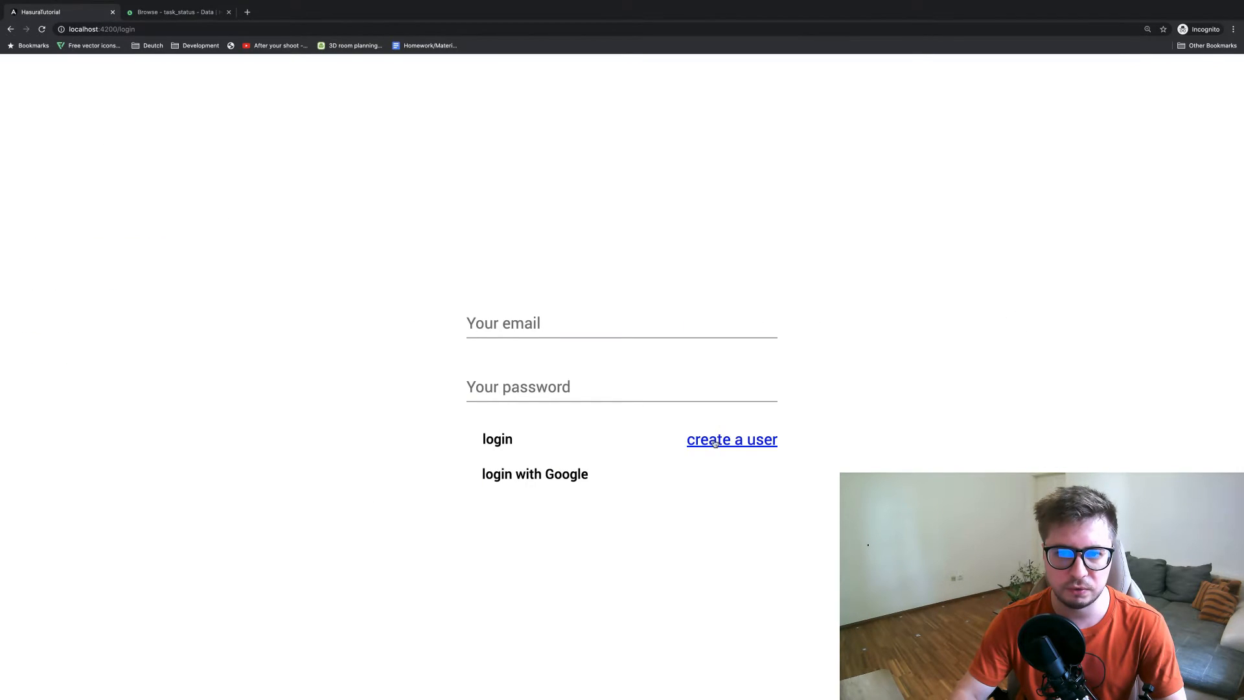
Create a user via Login with Google, then enter 'test' as the new todo title
{"action": "left_click", "coordinate": [731, 438]}
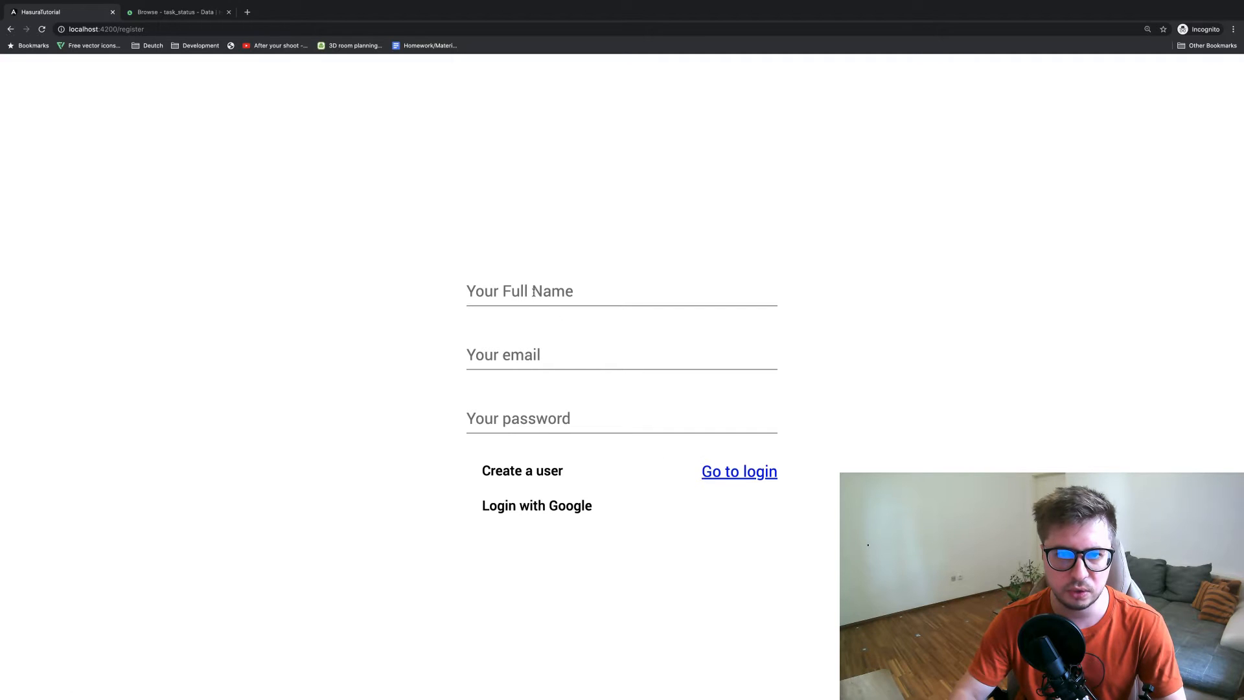
{"action": "left_click", "coordinate": [621, 290]}
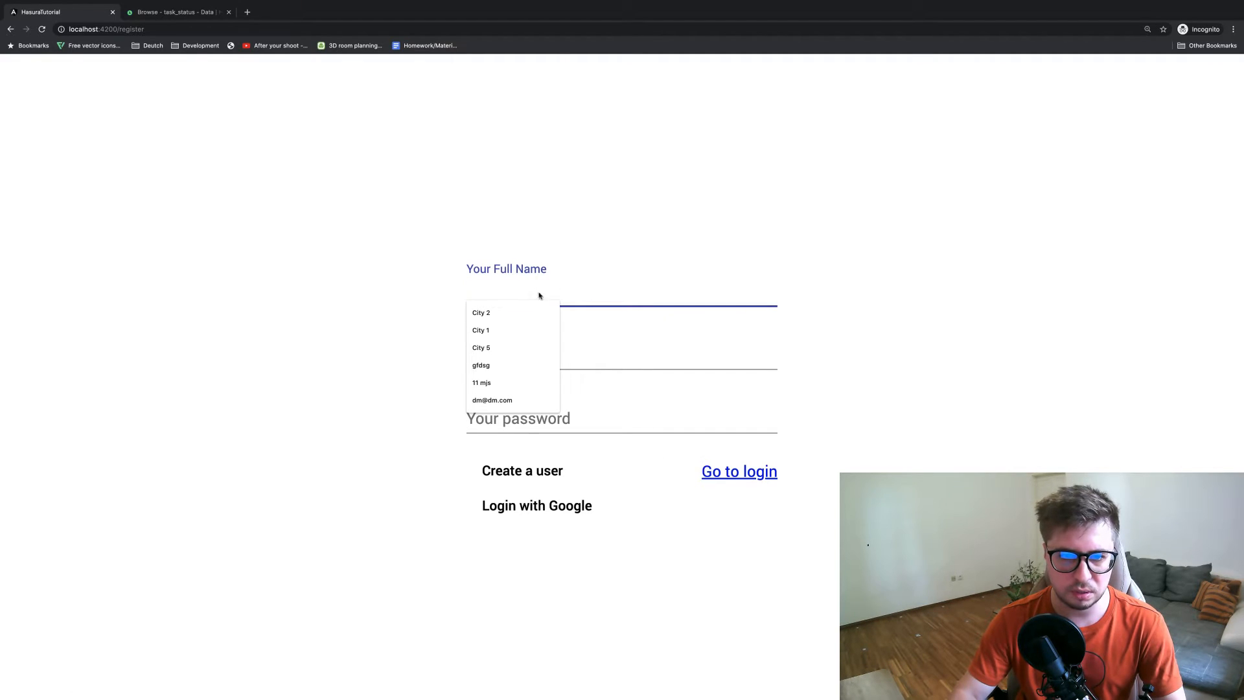
{"action": "mouse_move", "coordinate": [536, 505]}
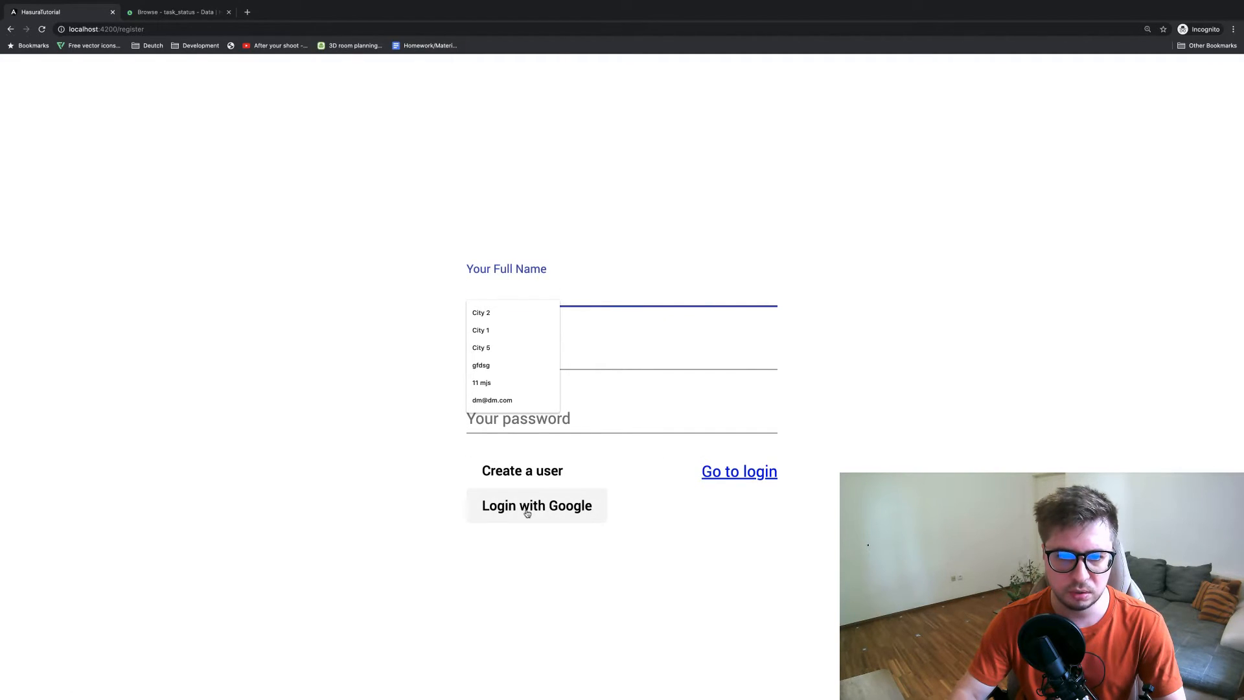
{"action": "left_click", "coordinate": [536, 505]}
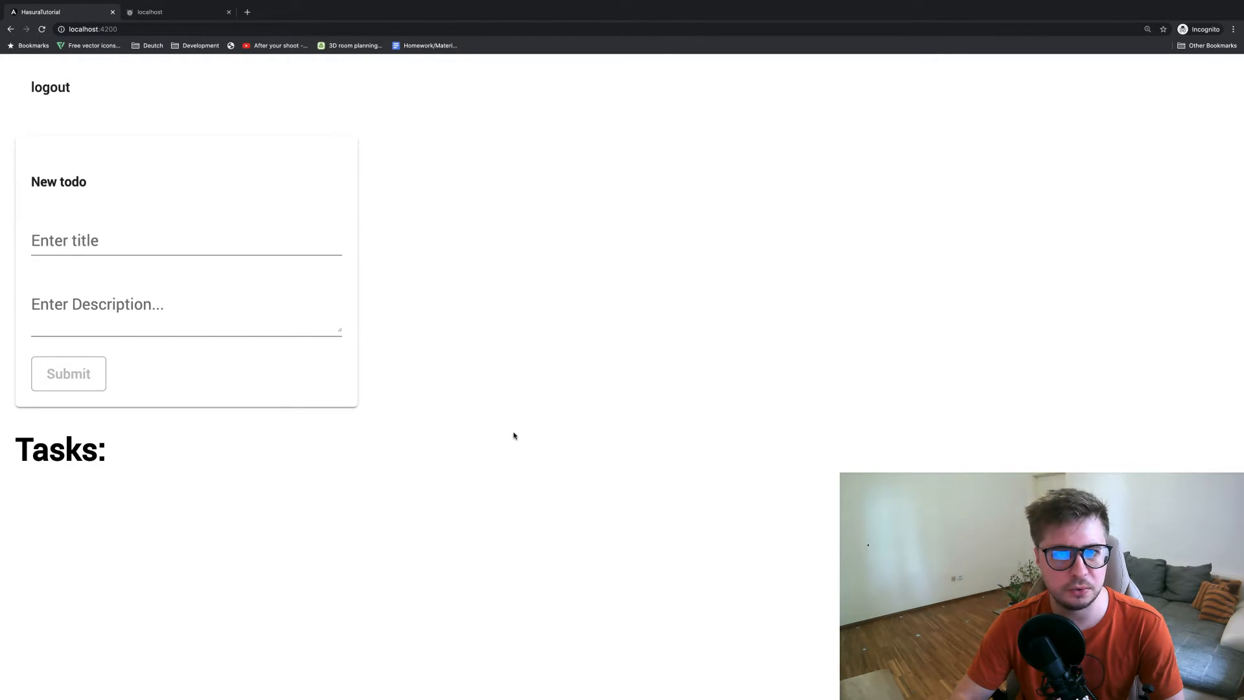
{"action": "mouse_move", "coordinate": [575, 455]}
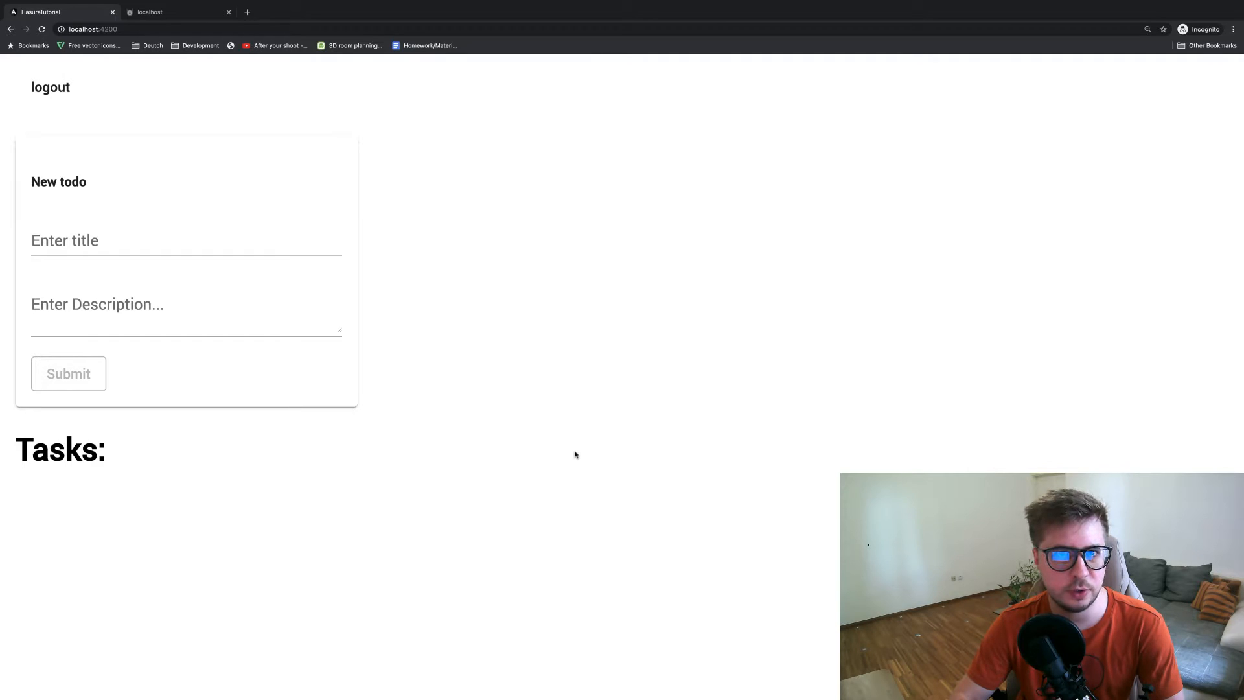
{"action": "left_click", "coordinate": [186, 240]}
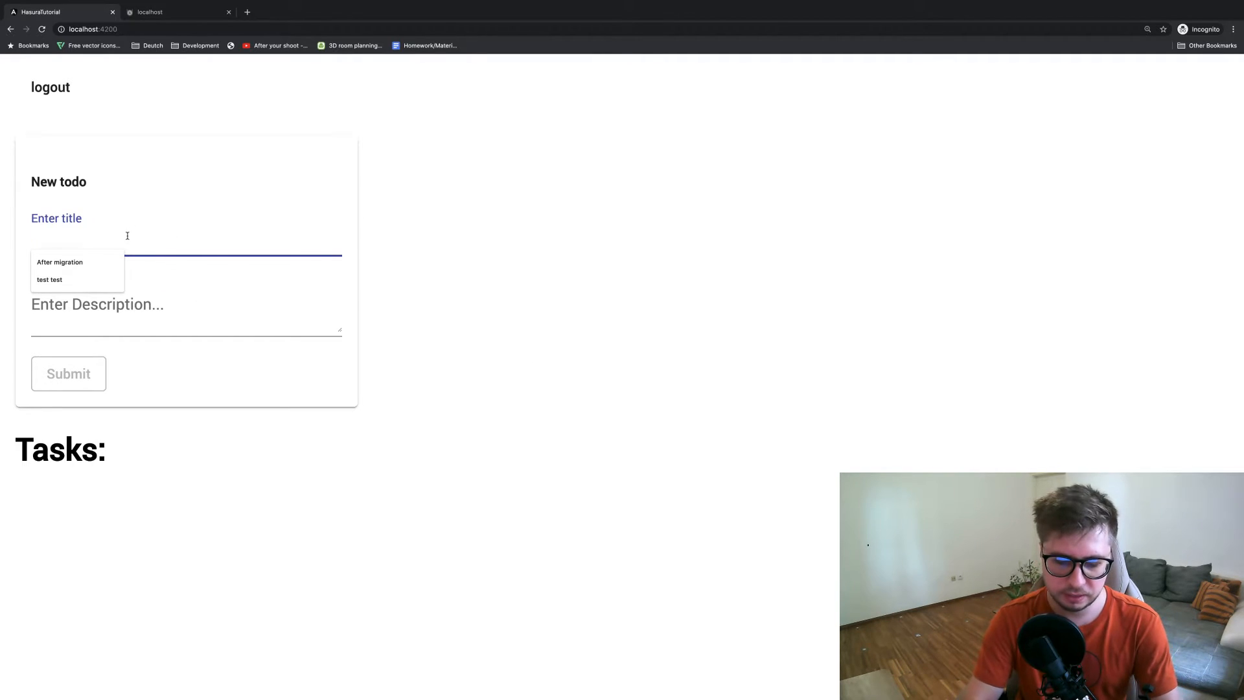
{"action": "type", "text": "test"}
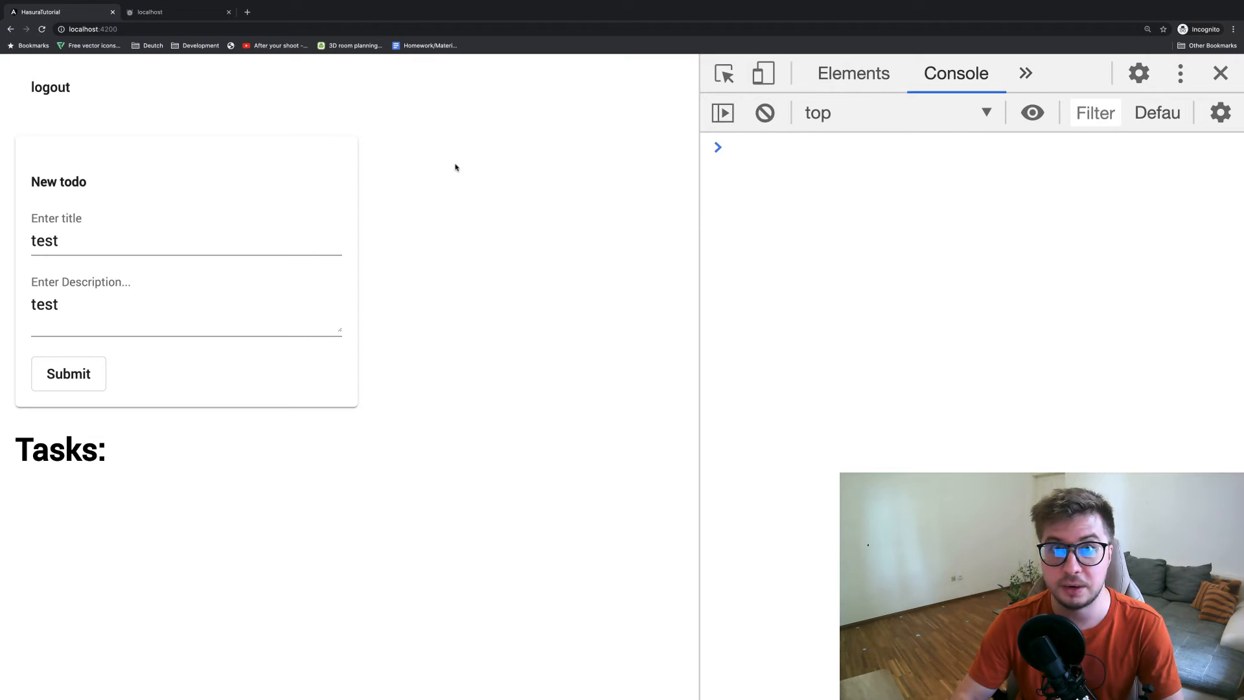
Submit the test todo, highlight the tasks_status_id_fkey violation, and enter 'hasura console'
{"action": "left_click", "coordinate": [68, 374]}
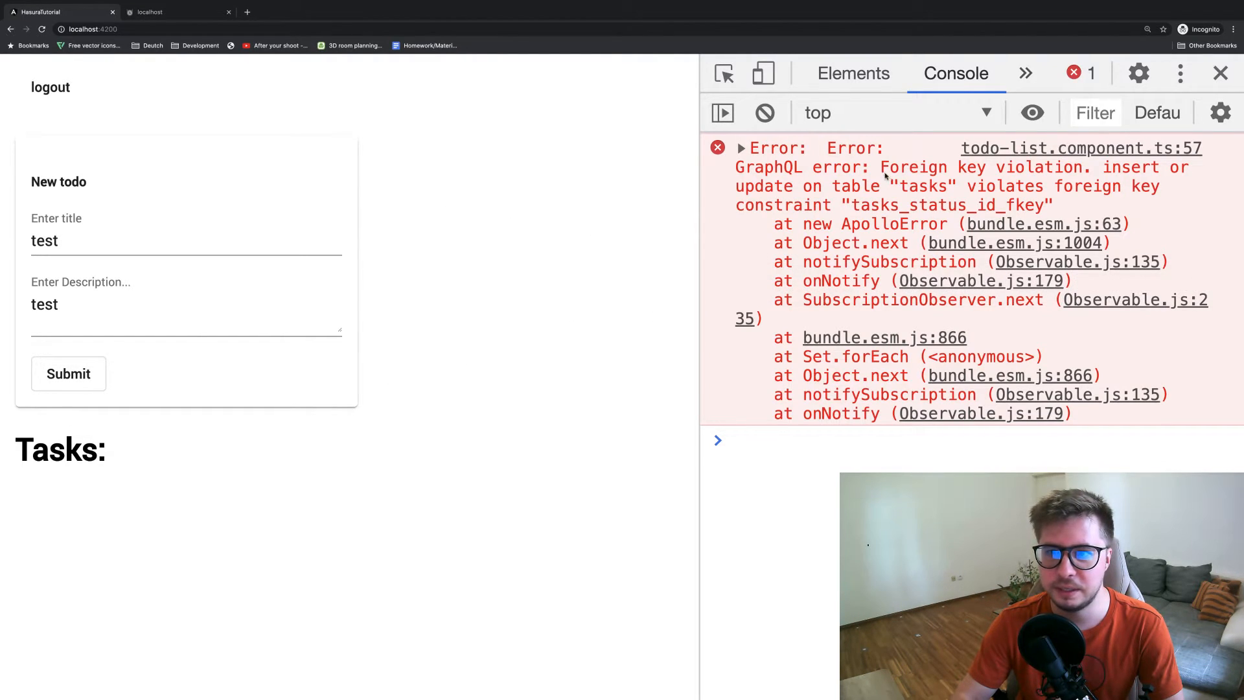
{"action": "left_click_drag", "start_coordinate": [735, 167], "coordinate": [936, 167]}
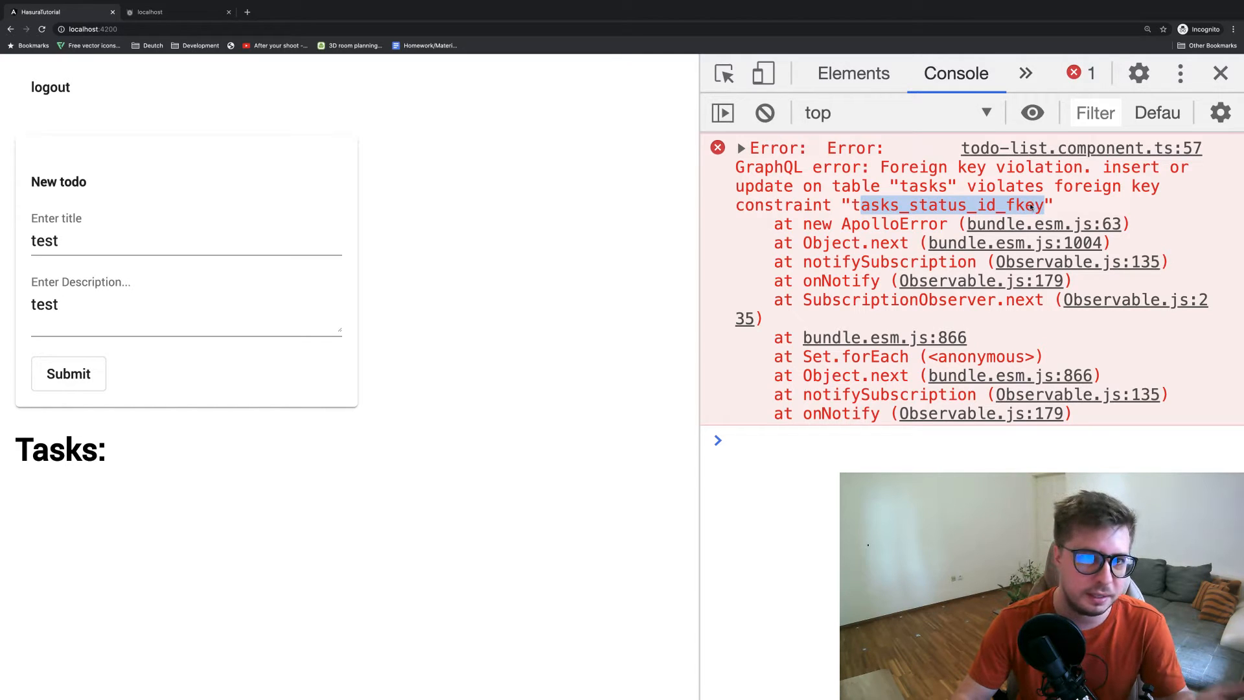
{"action": "left_click", "coordinate": [176, 11]}
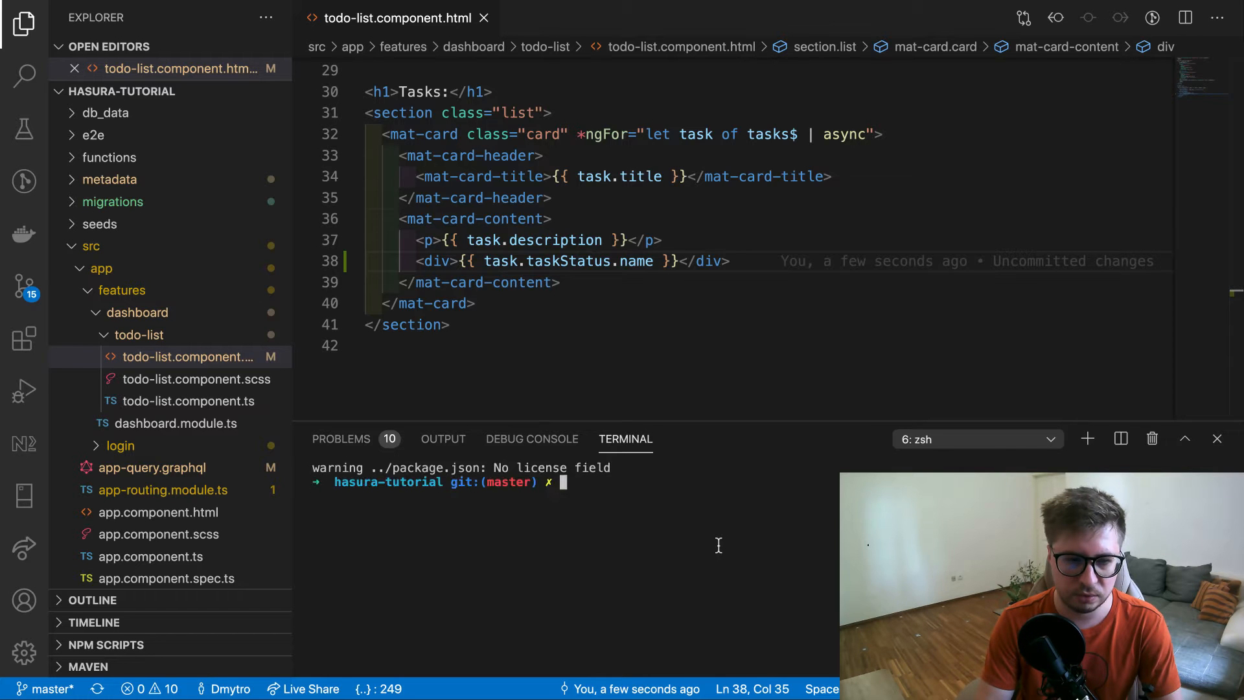
{"action": "type", "text": "hasura console"}
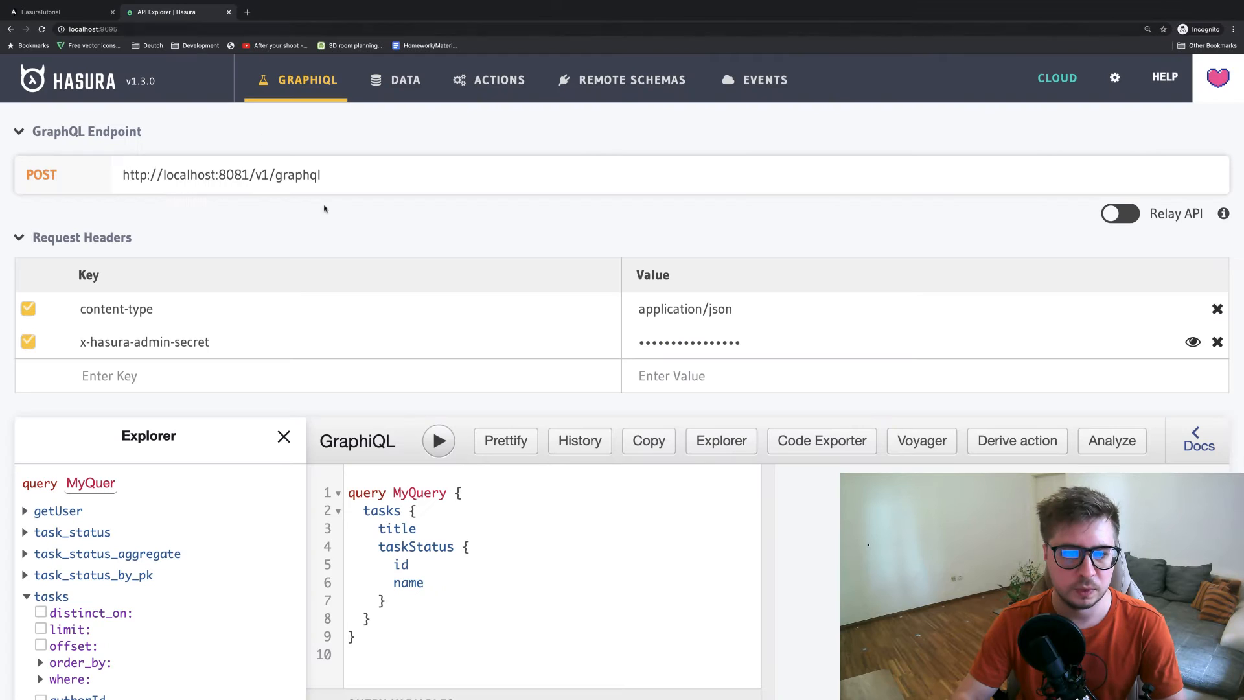
Confirm tasks.status_id still defaults to 1, then view the empty task_status table
{"action": "left_click", "coordinate": [405, 79]}
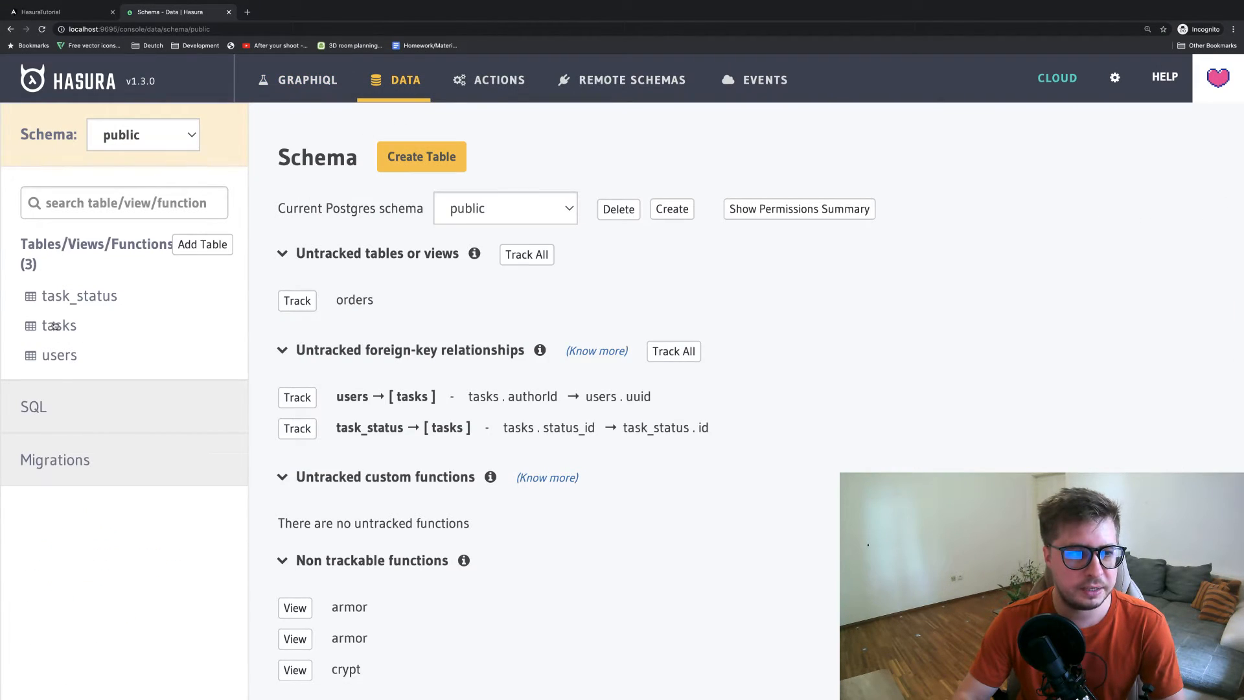
{"action": "left_click", "coordinate": [59, 325]}
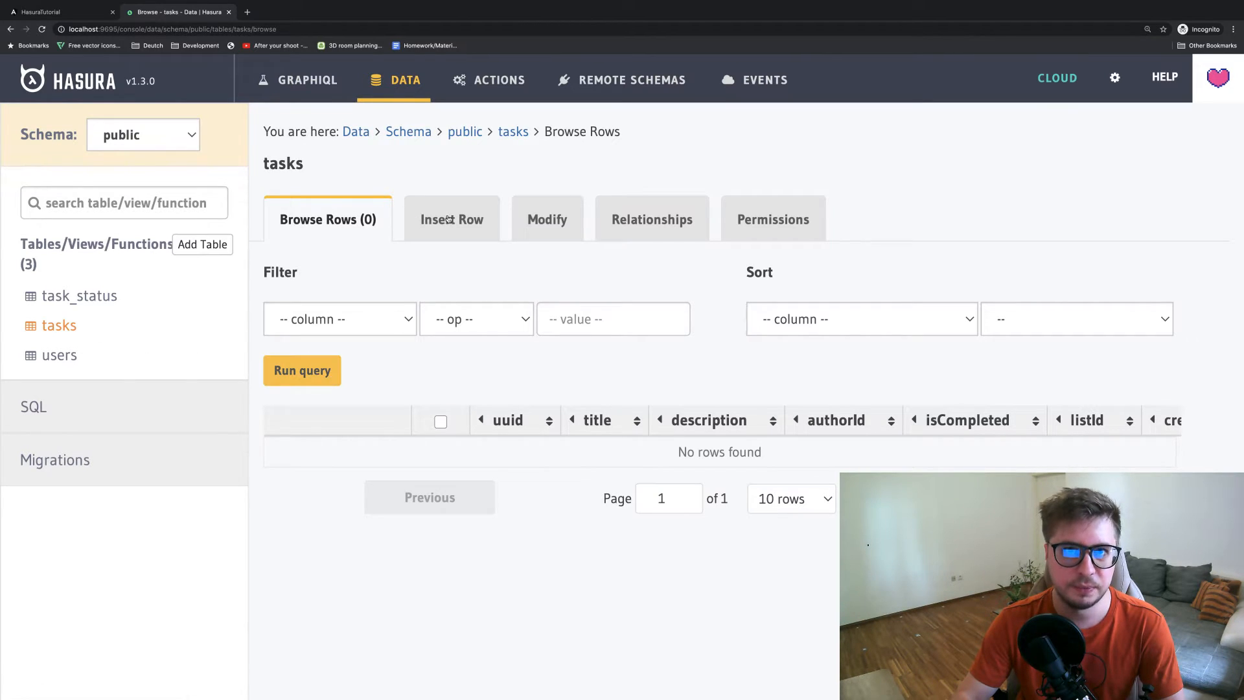
{"action": "left_click", "coordinate": [547, 219]}
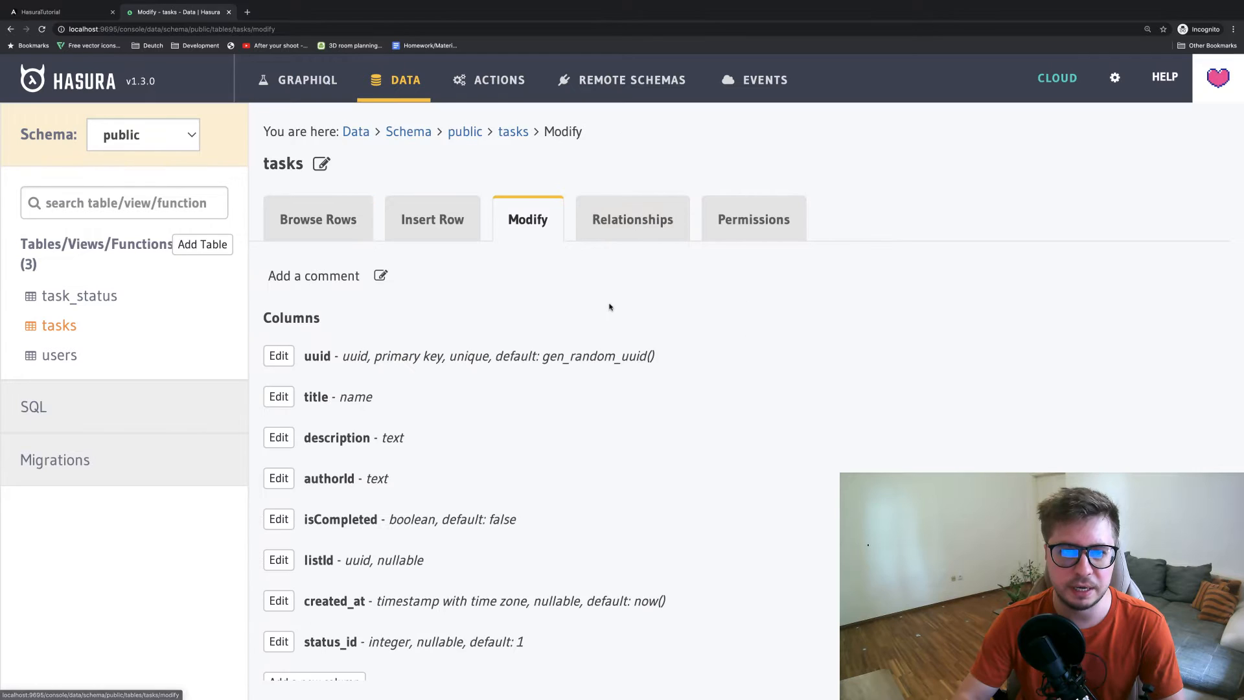
{"action": "left_click", "coordinate": [279, 641]}
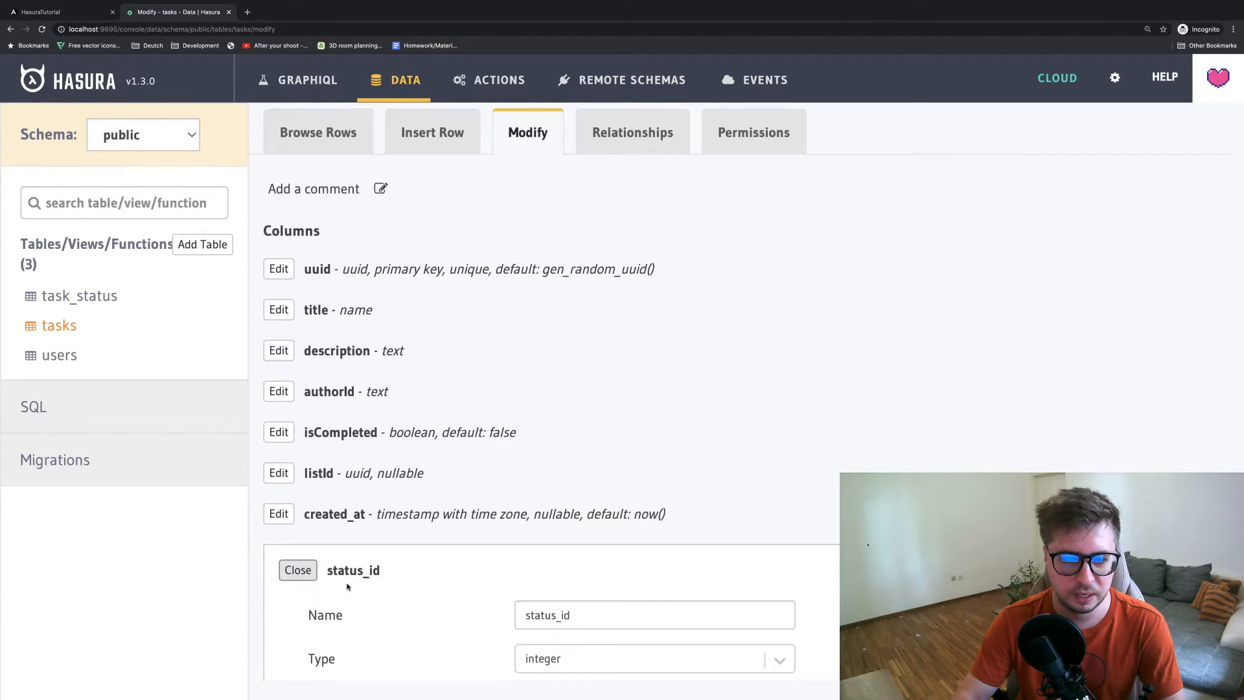
{"action": "scroll", "scroll_direction": "down", "scroll_amount": 3}
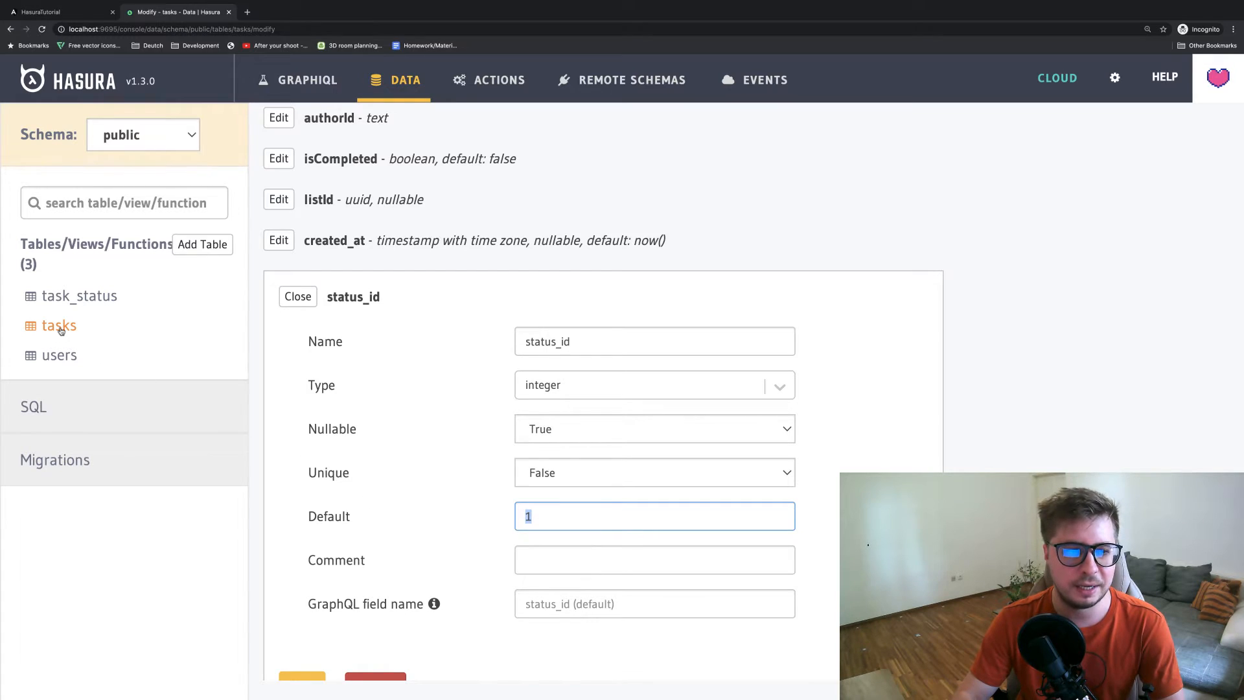
{"action": "left_click", "coordinate": [79, 295]}
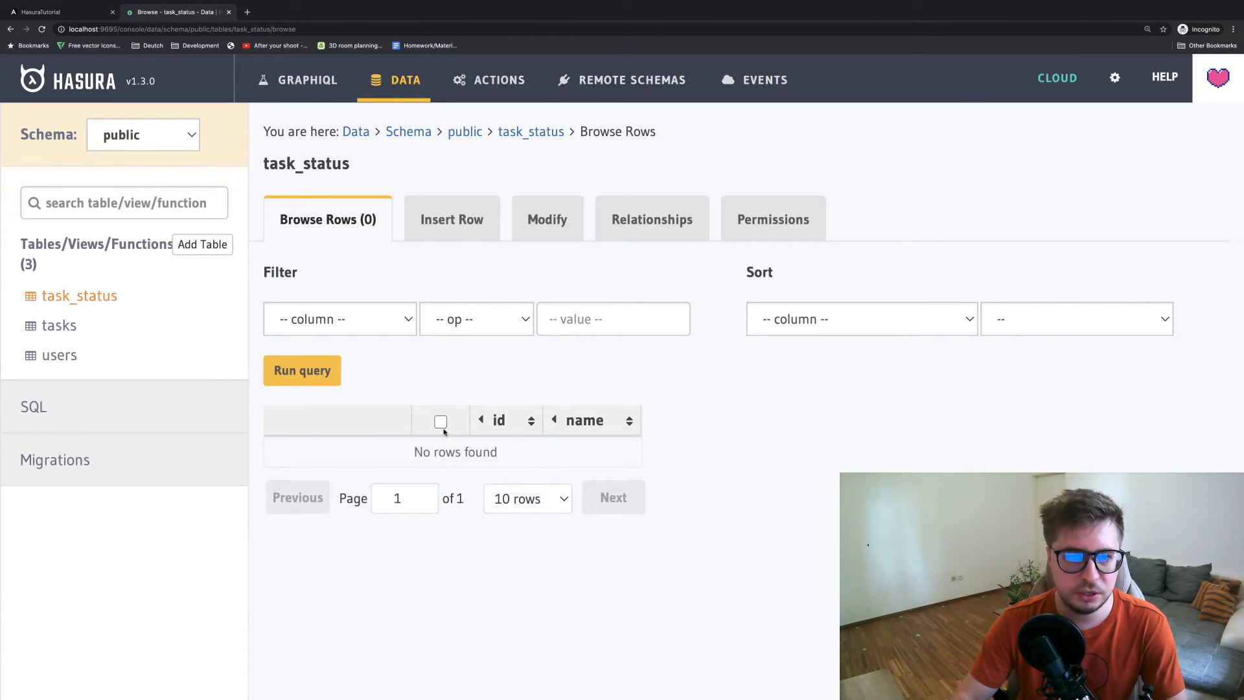
Insert a row named 'to do' into task_status and return to its rows
{"action": "left_click", "coordinate": [451, 219]}
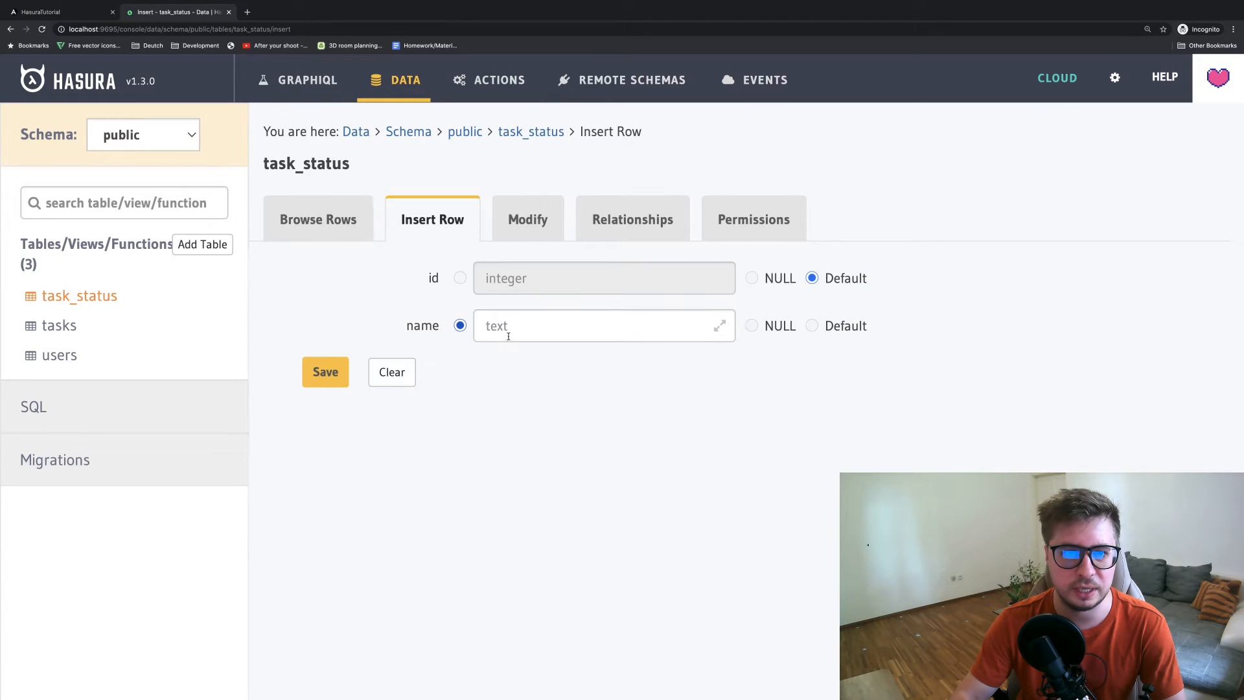
{"action": "type", "text": "tod"}
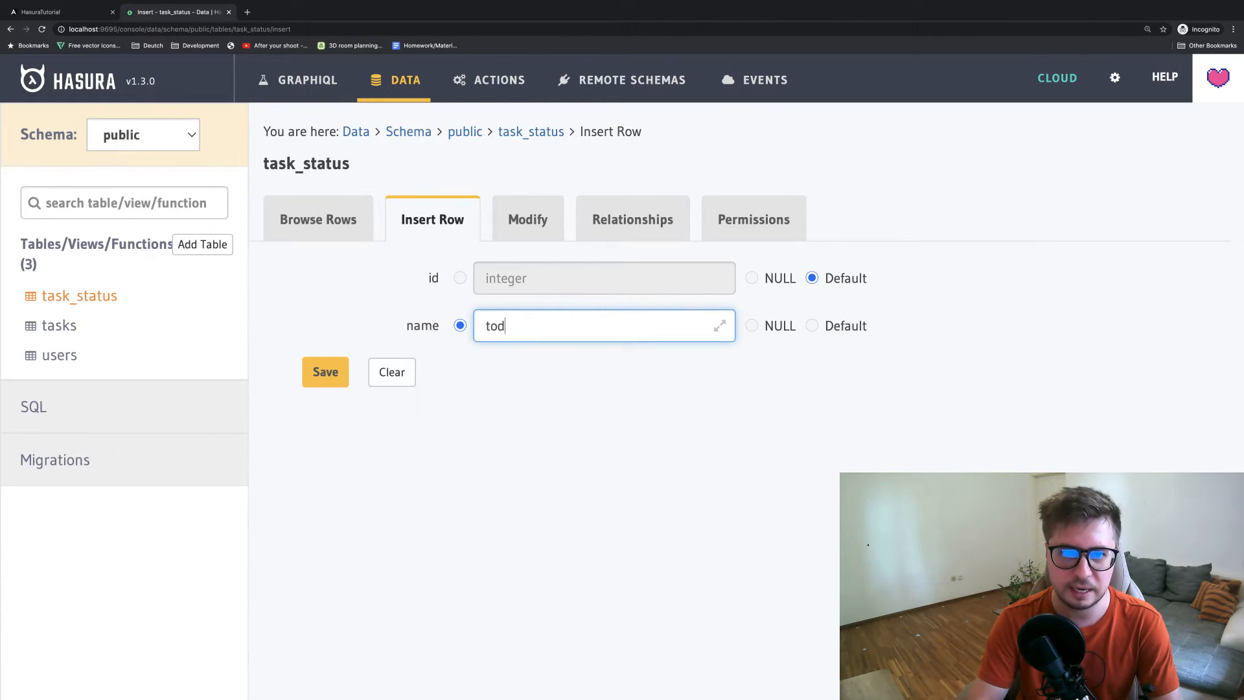
{"action": "type", "text": "o do"}
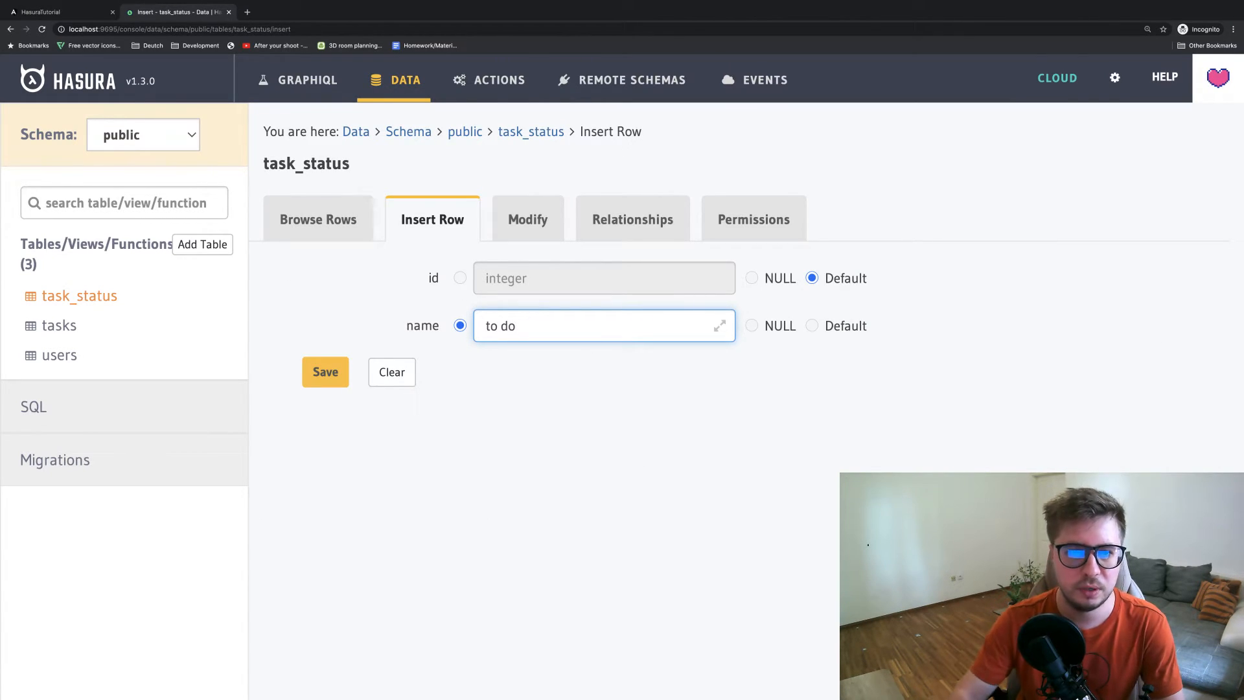
{"action": "left_click", "coordinate": [325, 371]}
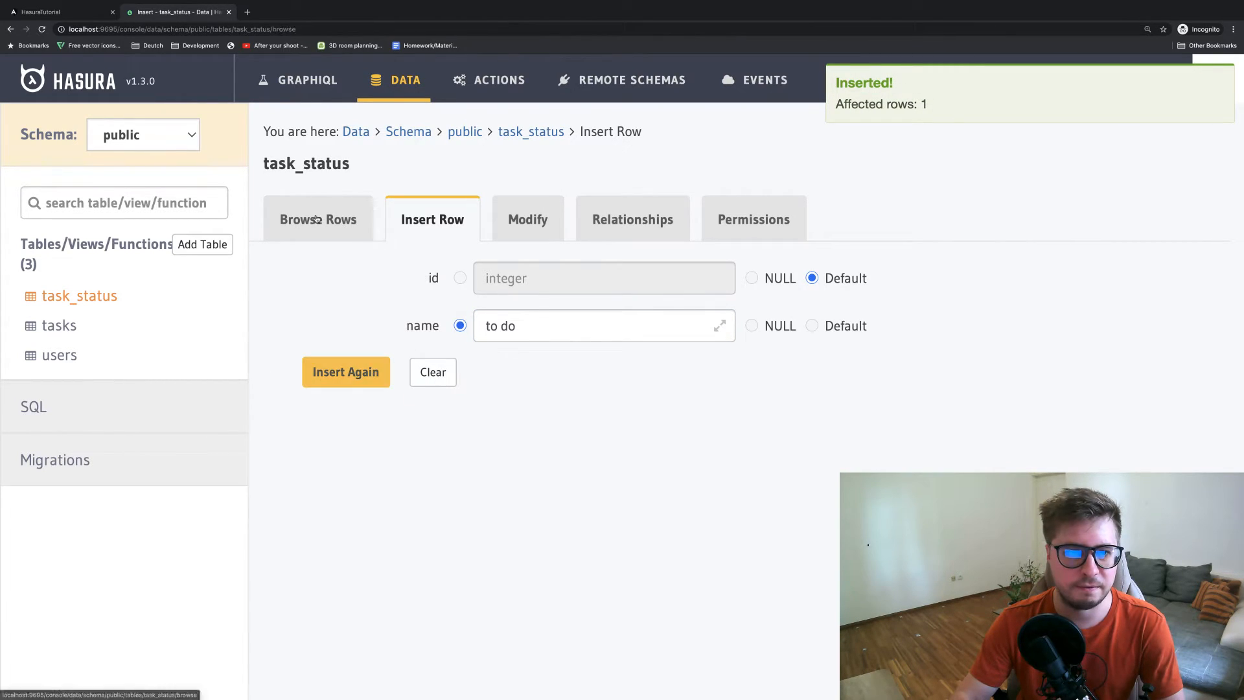
{"action": "left_click", "coordinate": [318, 219]}
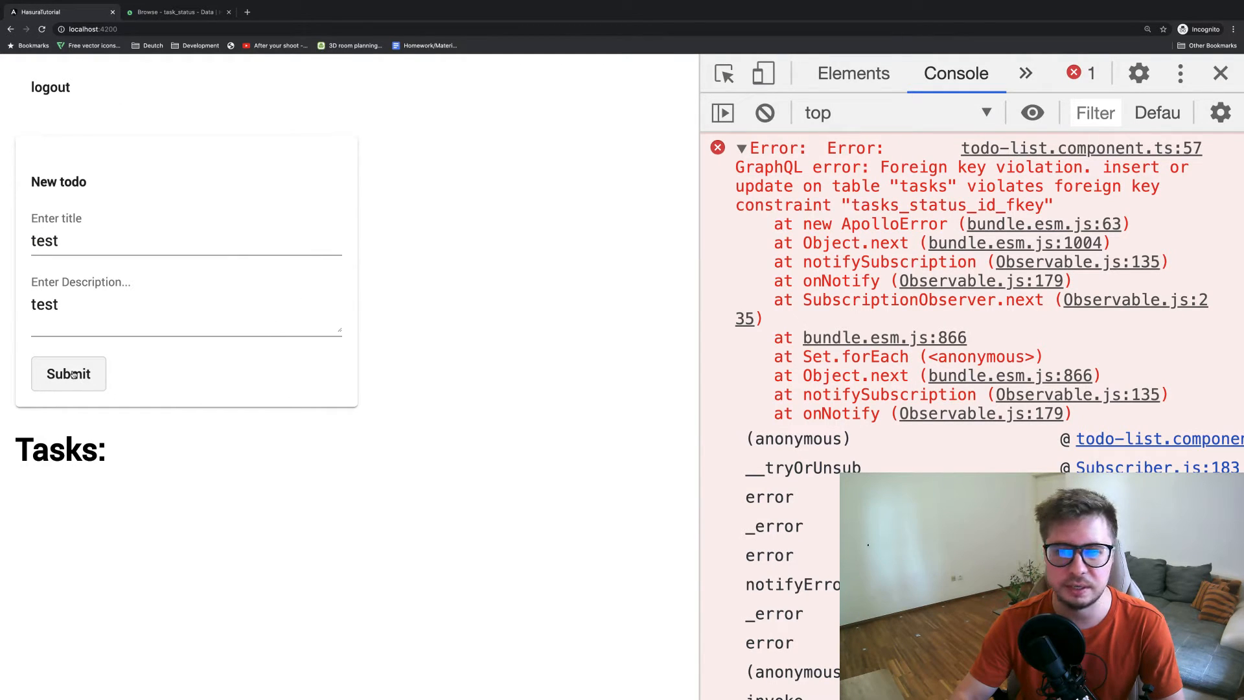
Submit the test todo and clear the old DevTools console errors
{"action": "left_click", "coordinate": [68, 374]}
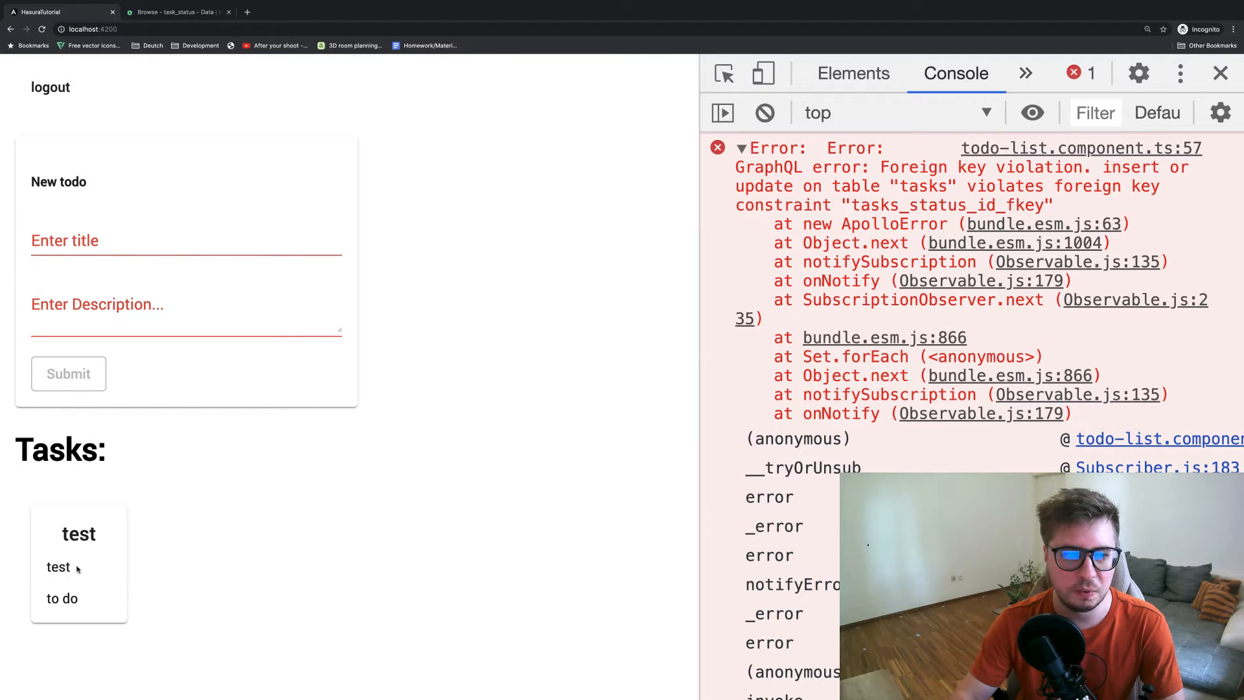
{"action": "left_click", "coordinate": [763, 113]}
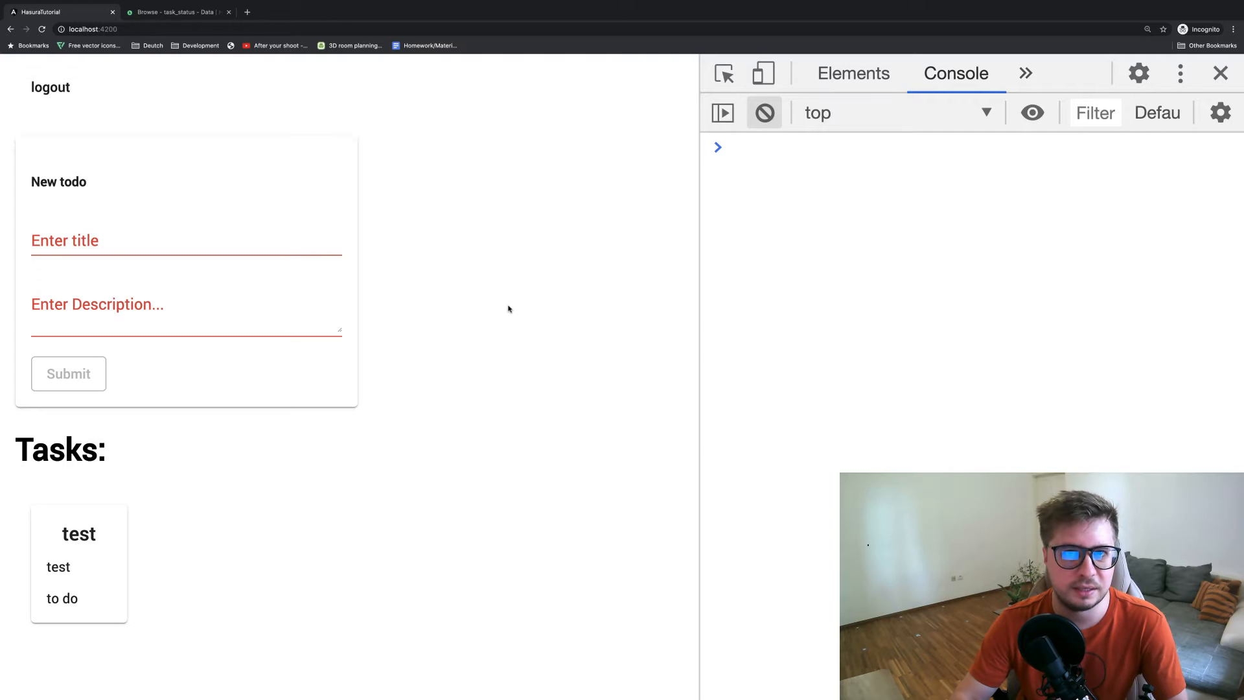
{"action": "left_click", "coordinate": [173, 12]}
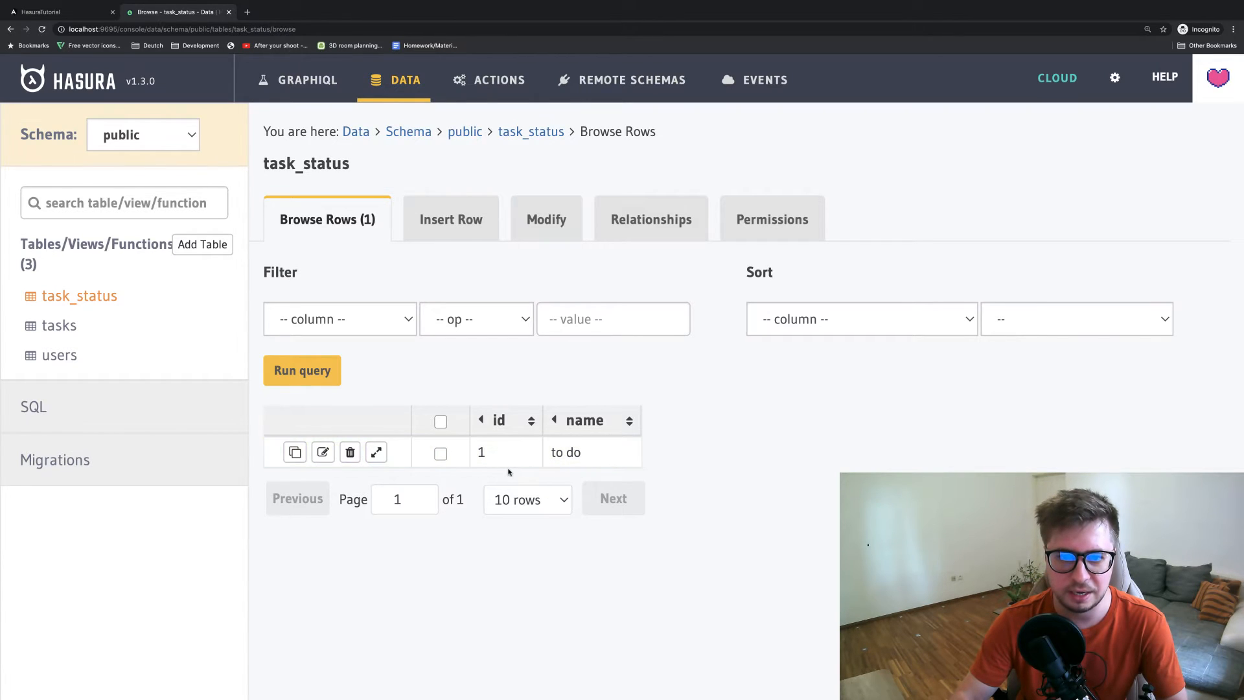
{"action": "mouse_move", "coordinate": [499, 484]}
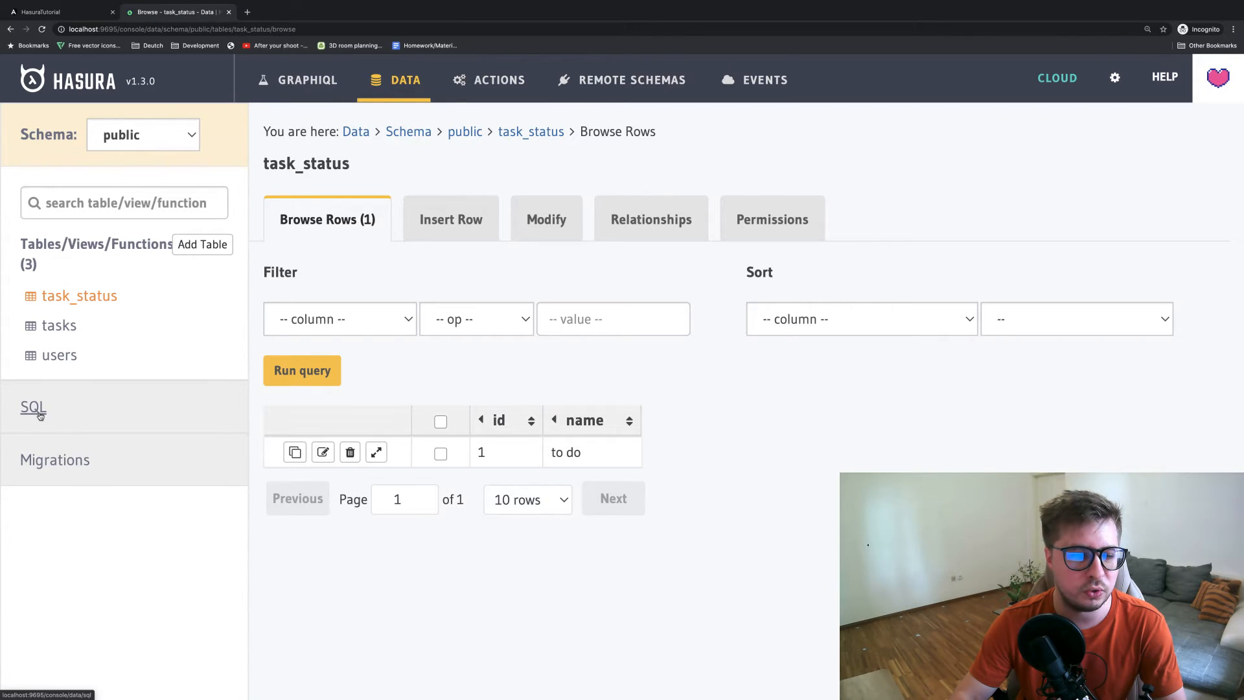
Write INSERT INTO task_status values (1 'to do'), (2 'in progress'), (3 'done') in Raw SQL
{"action": "left_click", "coordinate": [33, 407]}
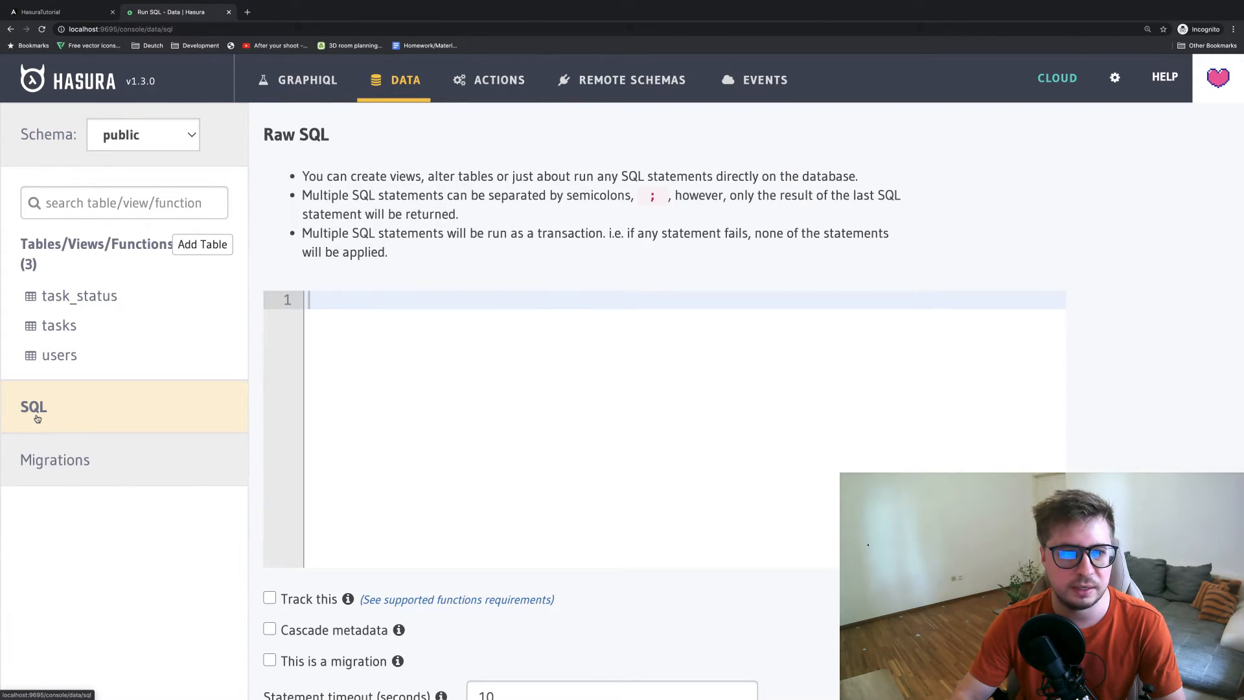
{"action": "mouse_move", "coordinate": [405, 79]}
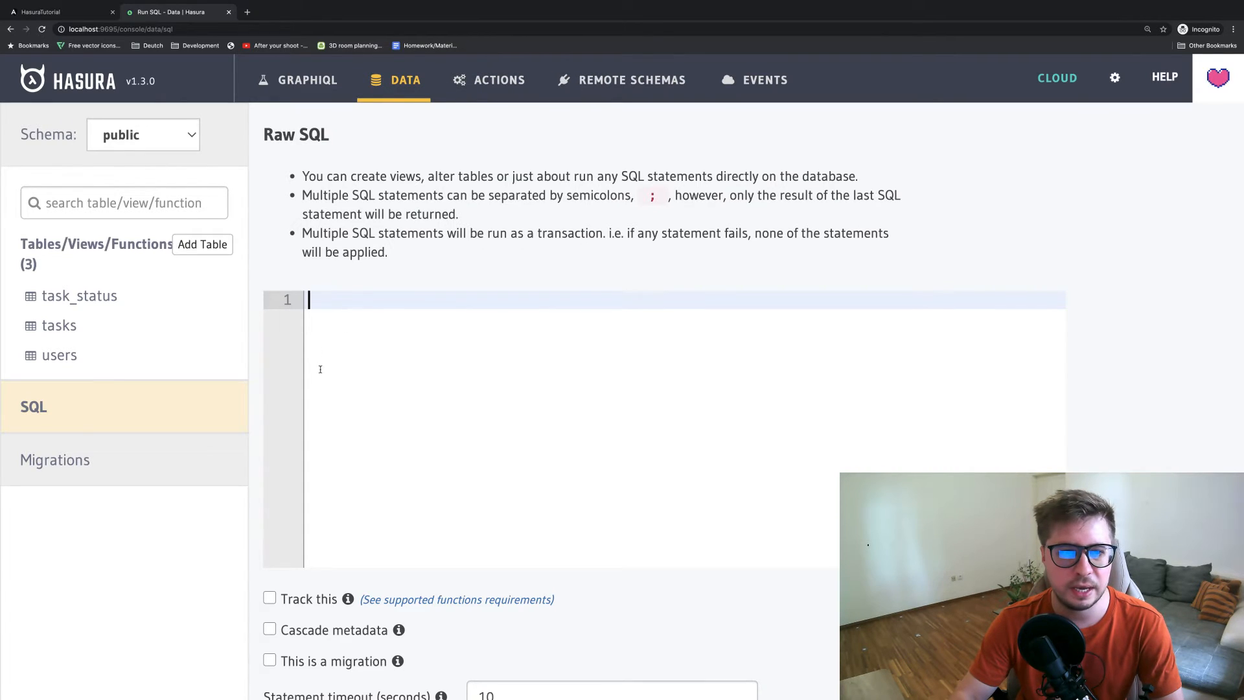
{"action": "mouse_move", "coordinate": [513, 329]}
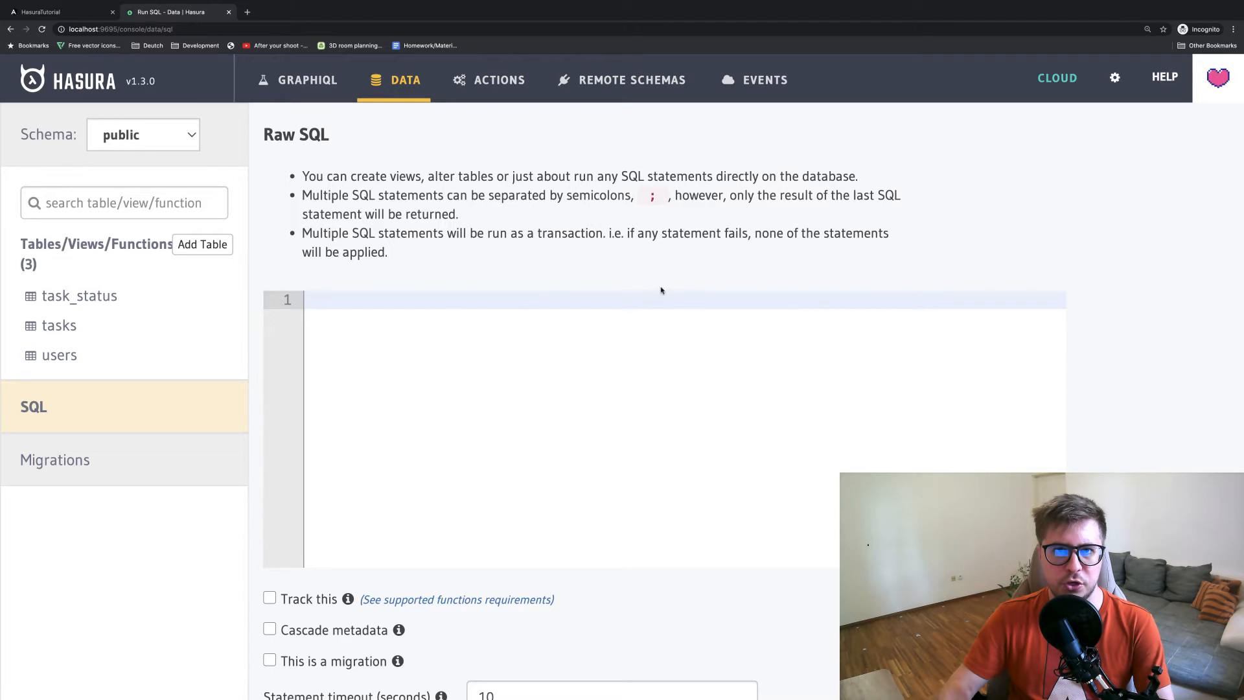
{"action": "mouse_move", "coordinate": [561, 289]}
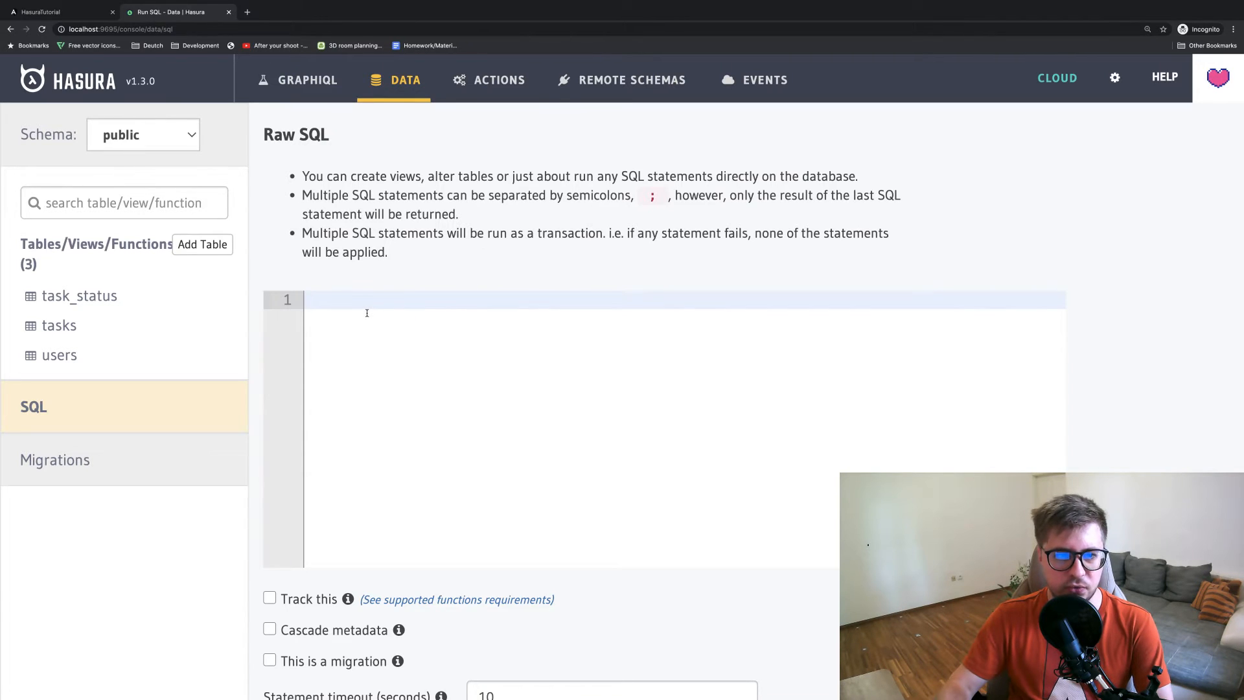
{"action": "type", "text": "INSERT INTO task_status (id, name) VALUES (1, 'to do'), (2, 'in progress'), (3, 'done');"}
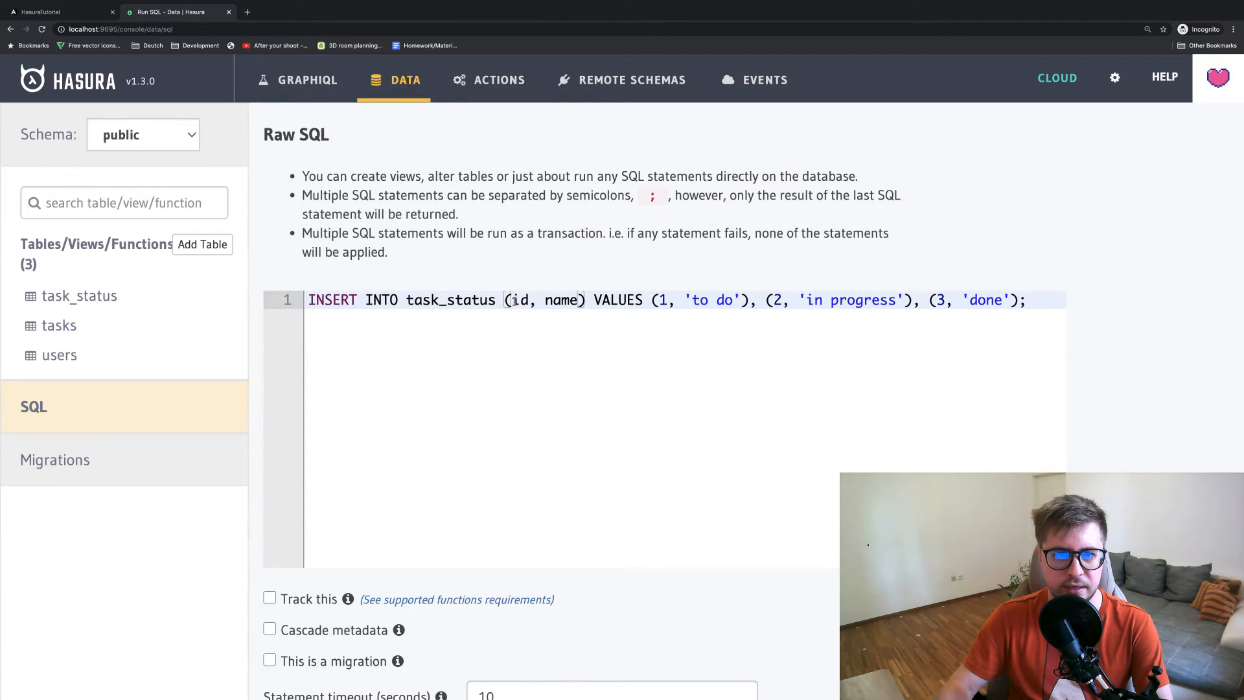
{"action": "double_click", "coordinate": [559, 300]}
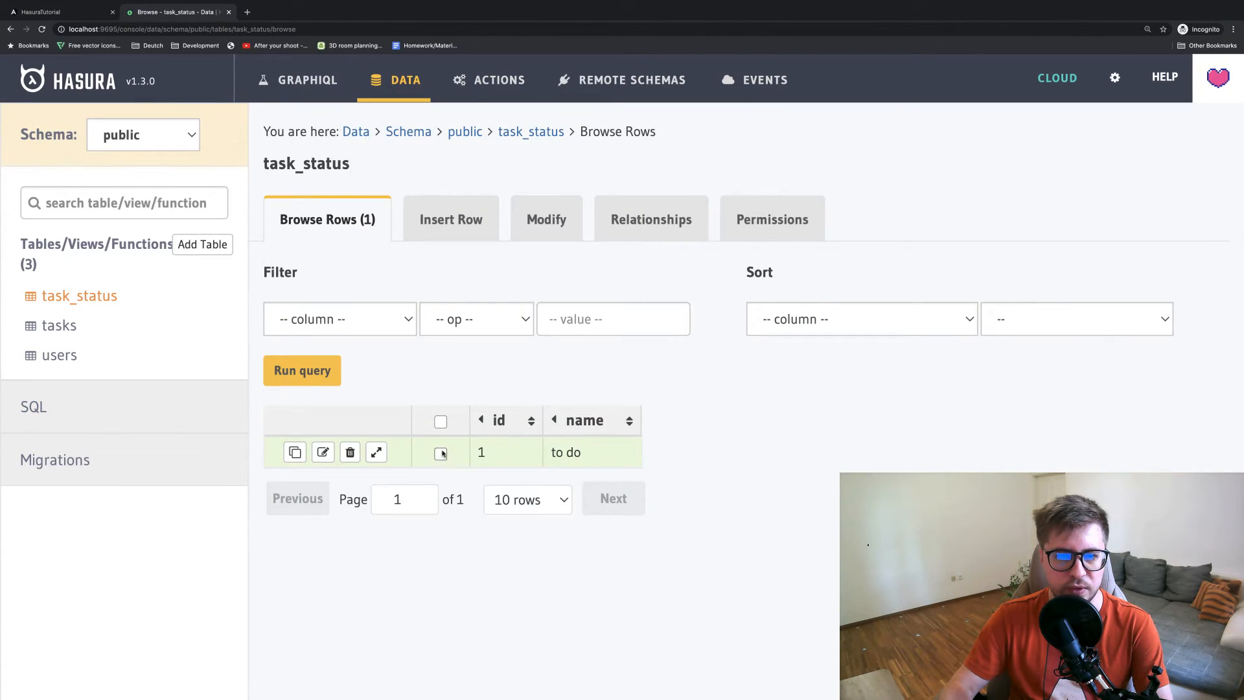
Try deleting the 'to do' status row, then delete the test task from tasks
{"action": "left_click", "coordinate": [350, 452]}
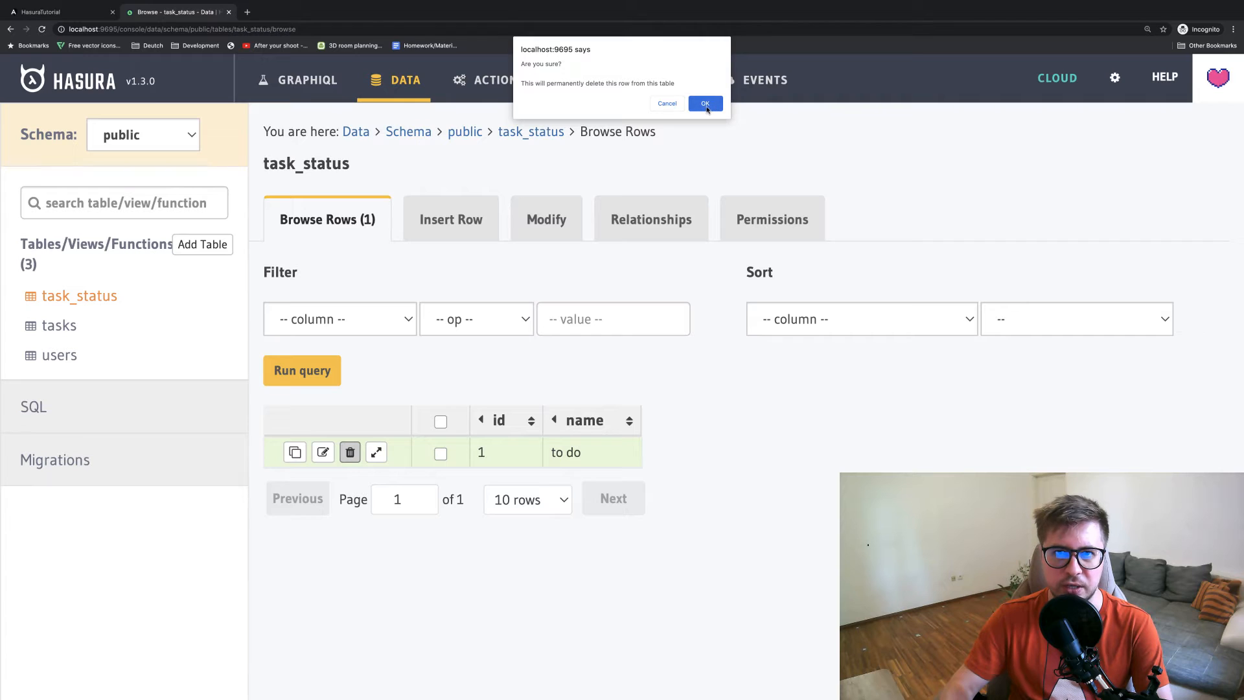
{"action": "left_click", "coordinate": [704, 103]}
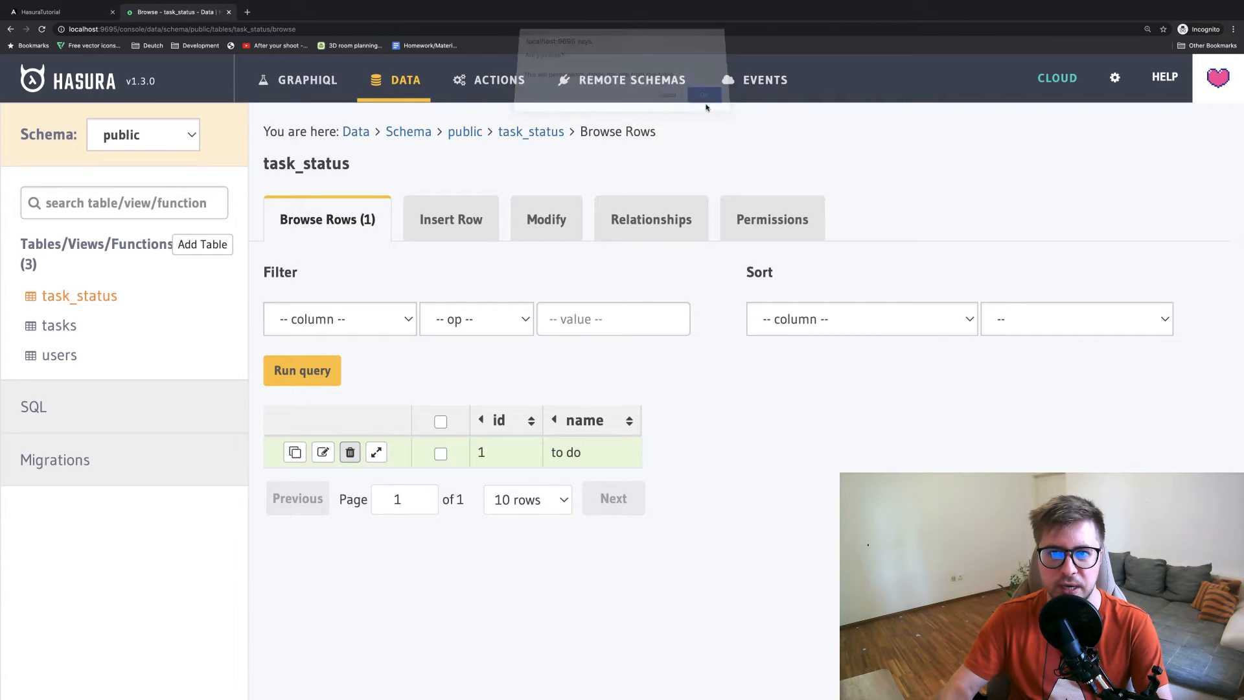
{"action": "left_click", "coordinate": [703, 94]}
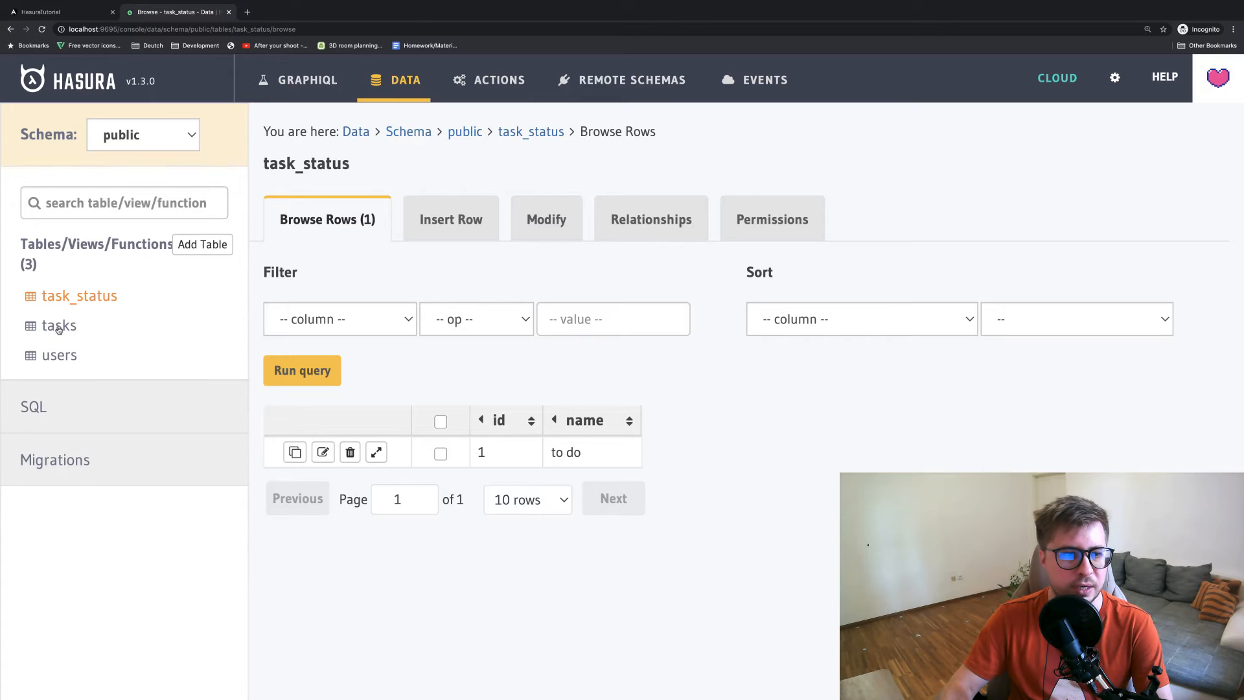
{"action": "left_click", "coordinate": [59, 325]}
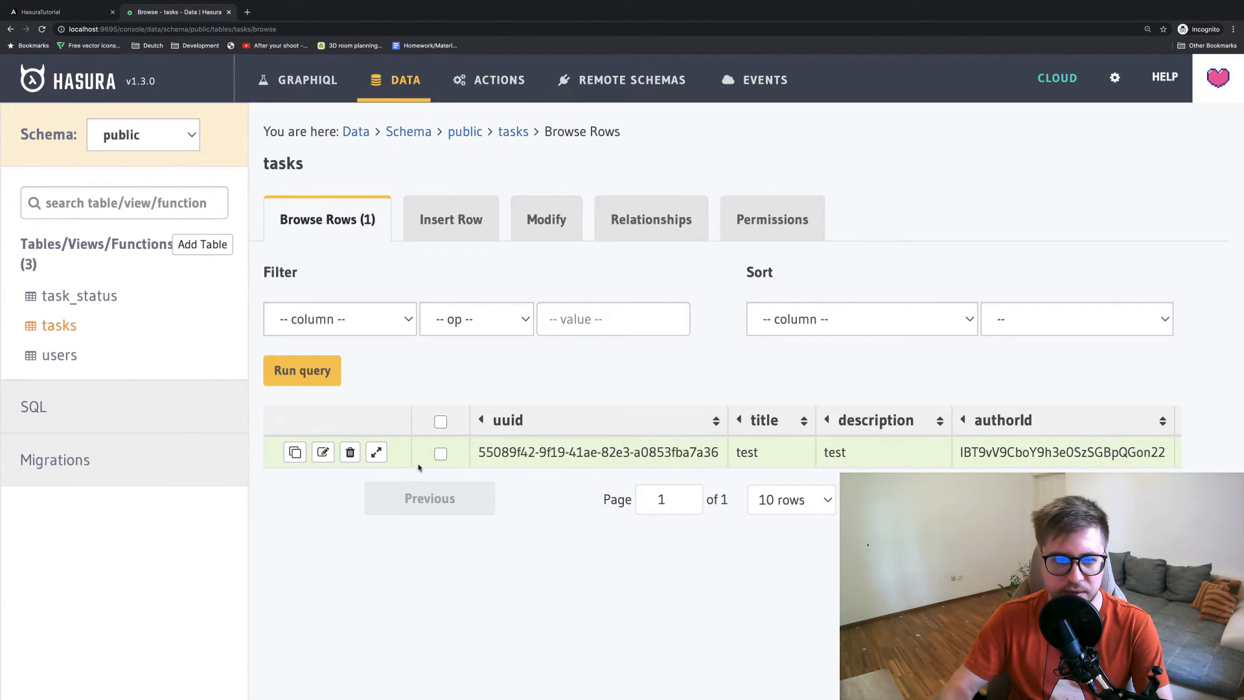
{"action": "left_click", "coordinate": [350, 452]}
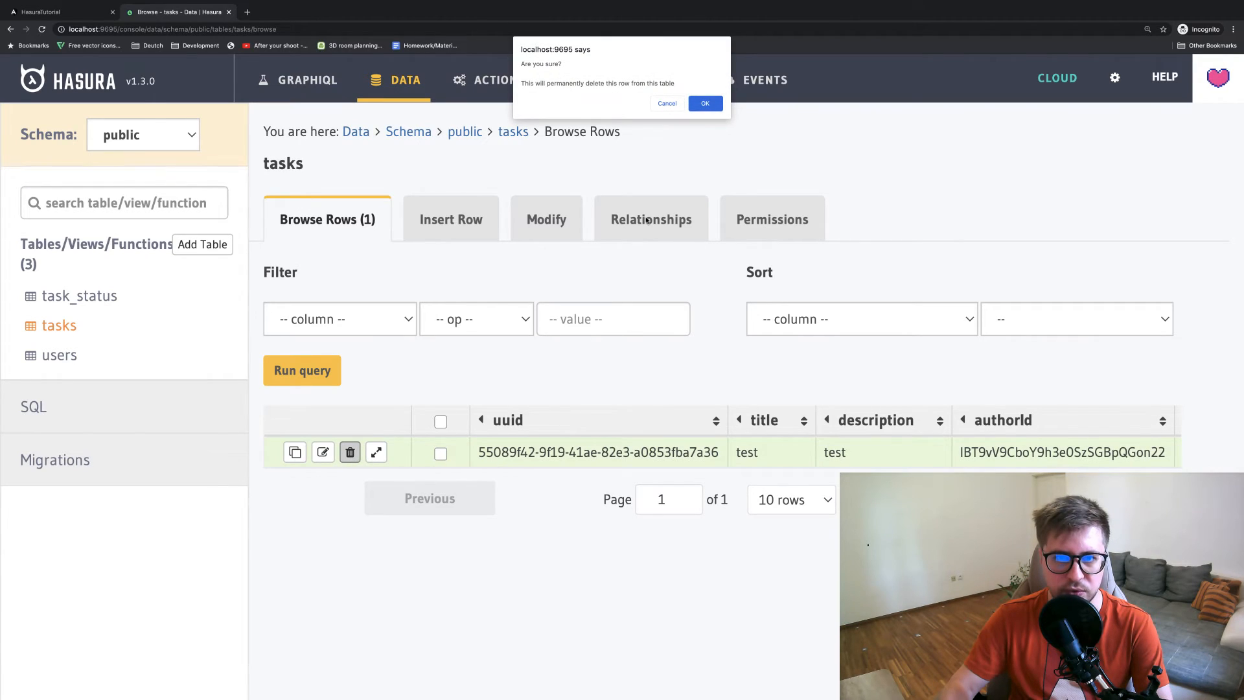
{"action": "left_click", "coordinate": [704, 103]}
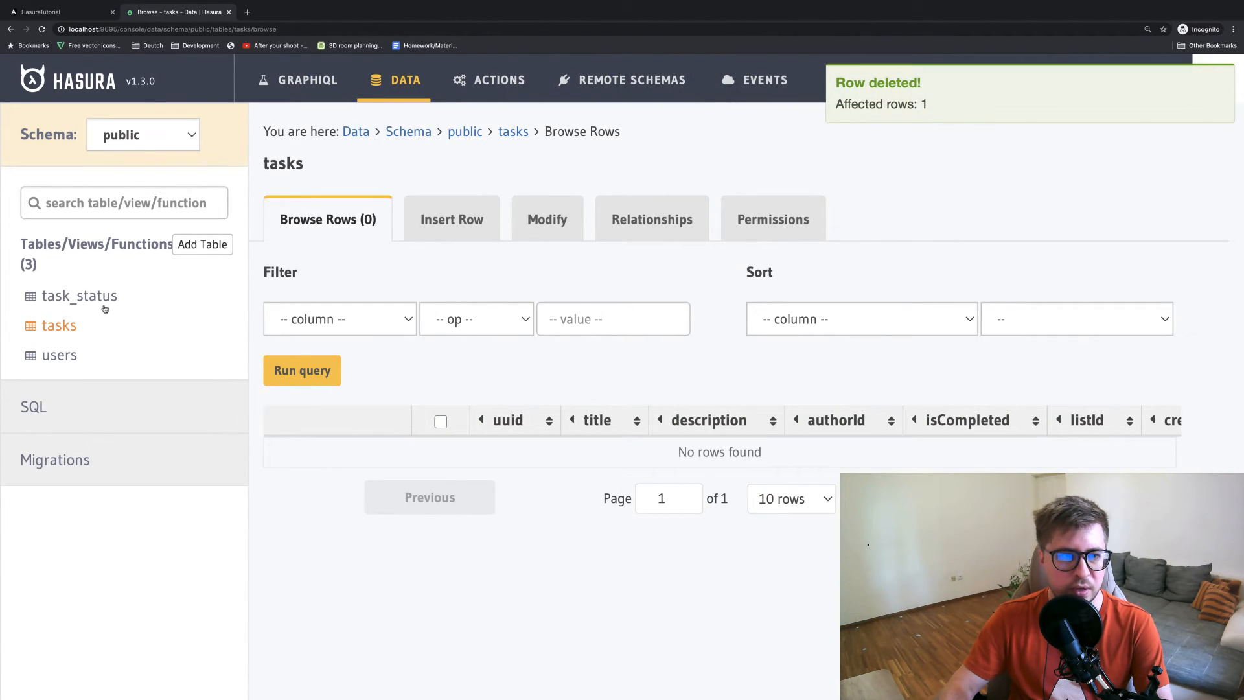
Delete the remaining 'to do' row so task_status is empty
{"action": "left_click", "coordinate": [78, 296]}
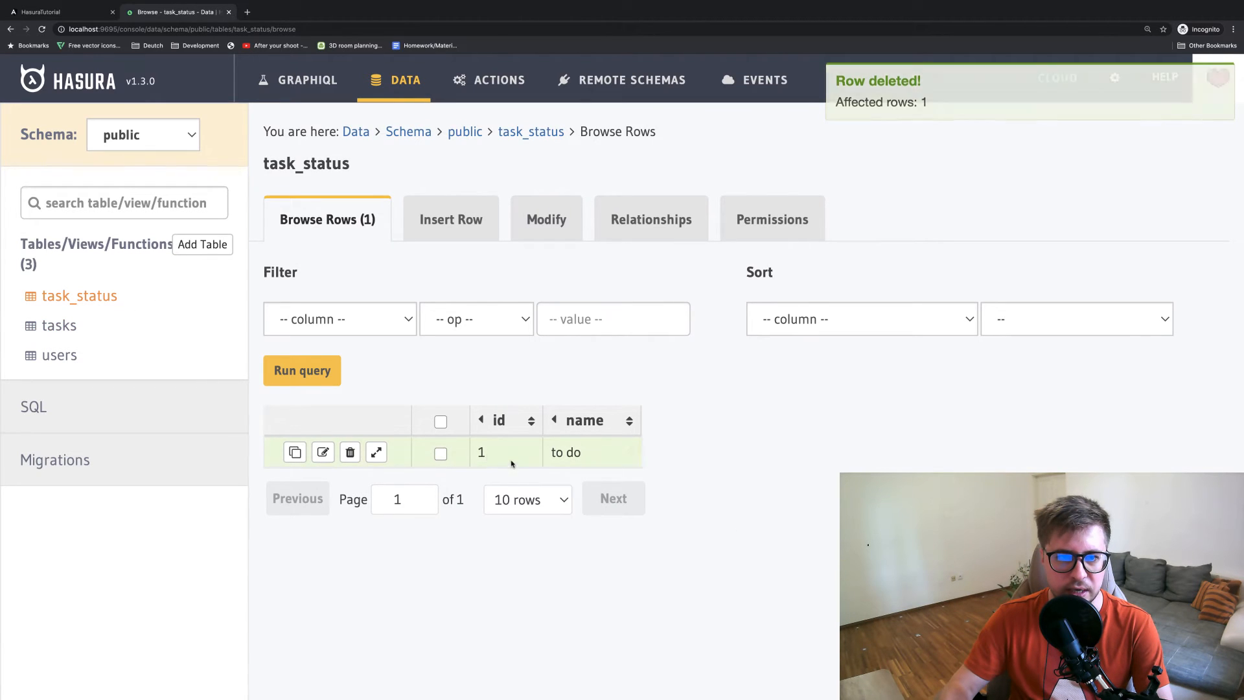
{"action": "left_click", "coordinate": [350, 452]}
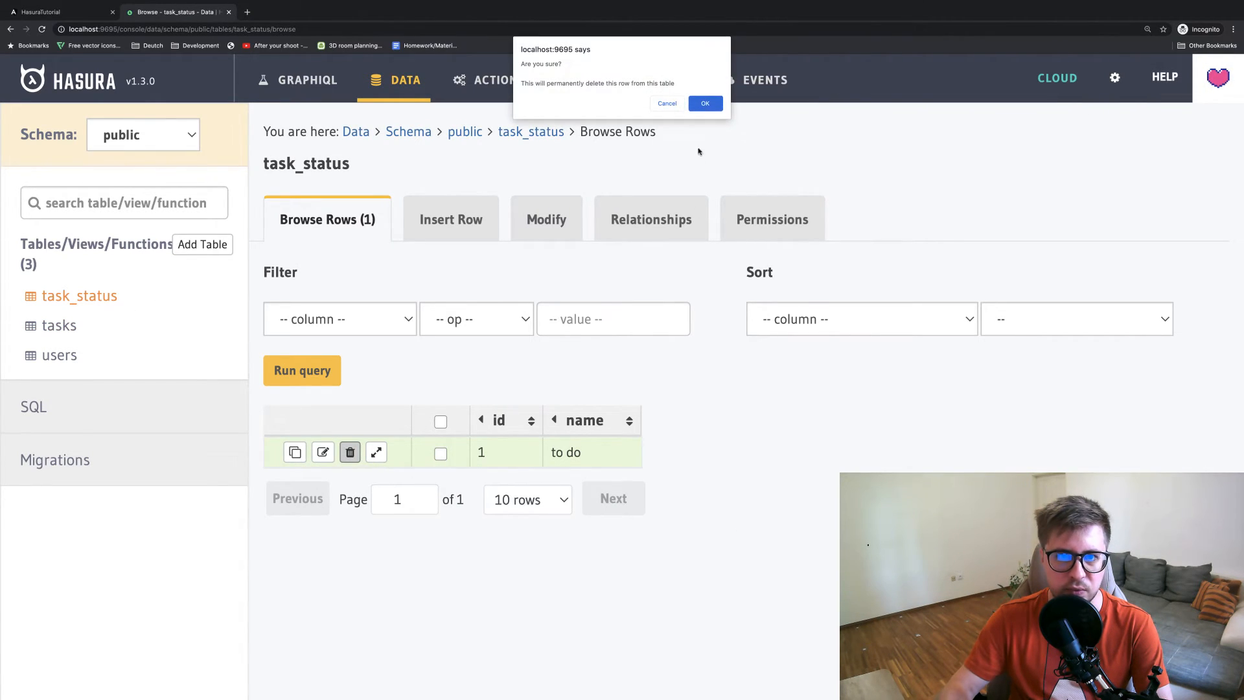
{"action": "left_click", "coordinate": [704, 103]}
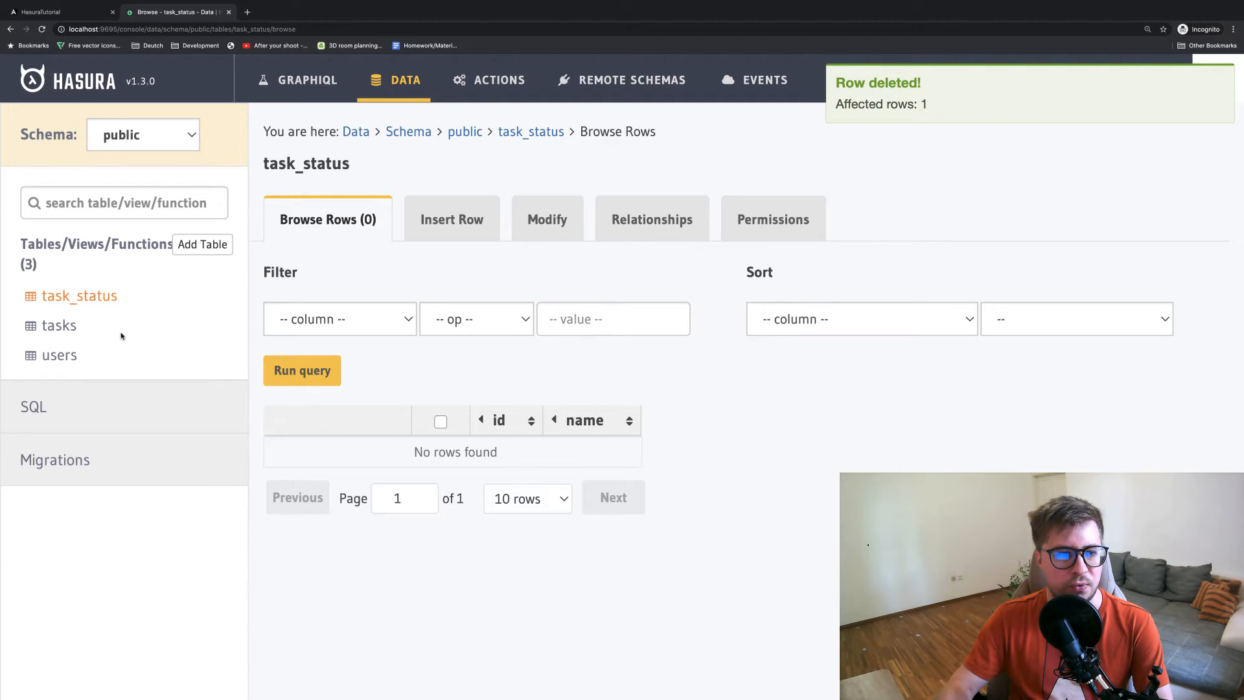
{"action": "left_click", "coordinate": [33, 406]}
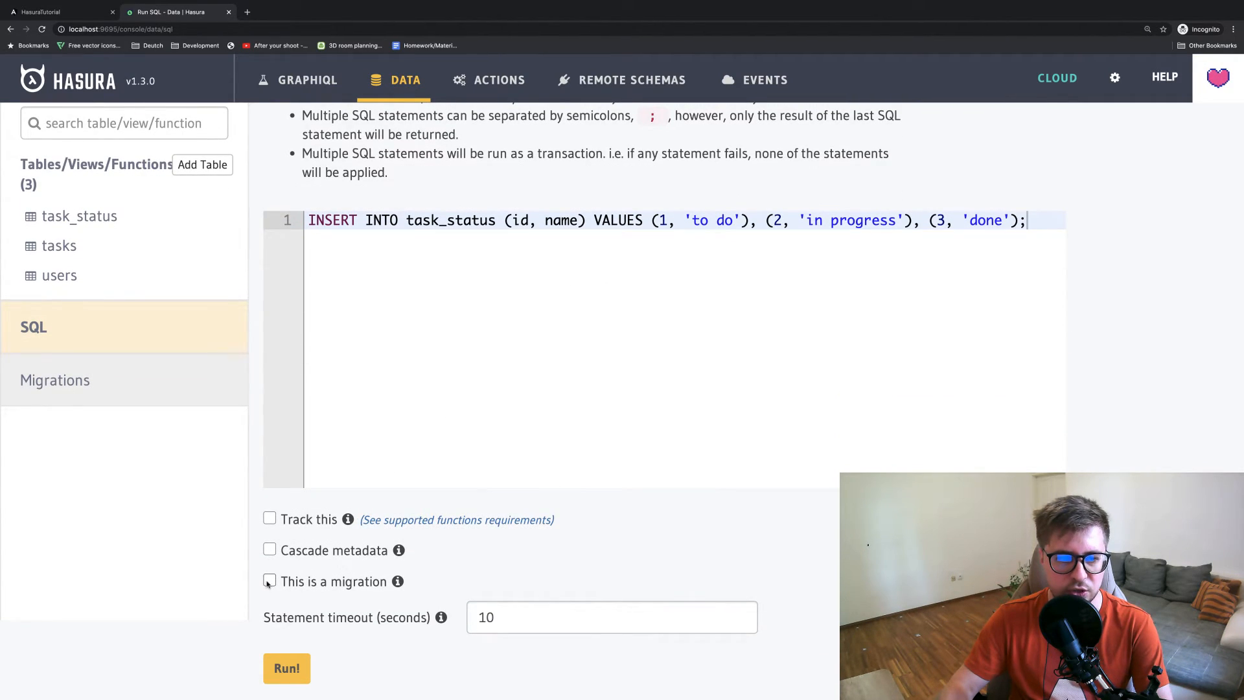
Run the status INSERT as a migration named my_first_seed_migration
{"action": "left_click", "coordinate": [269, 580]}
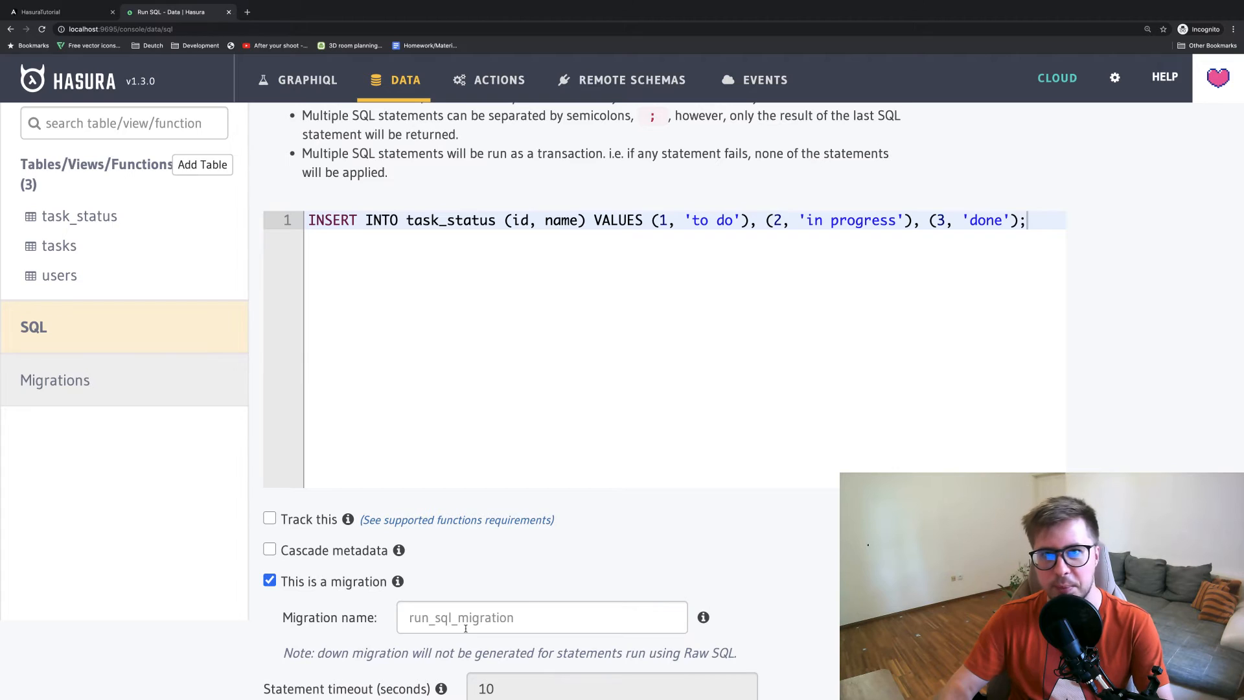
{"action": "left_click", "coordinate": [542, 618]}
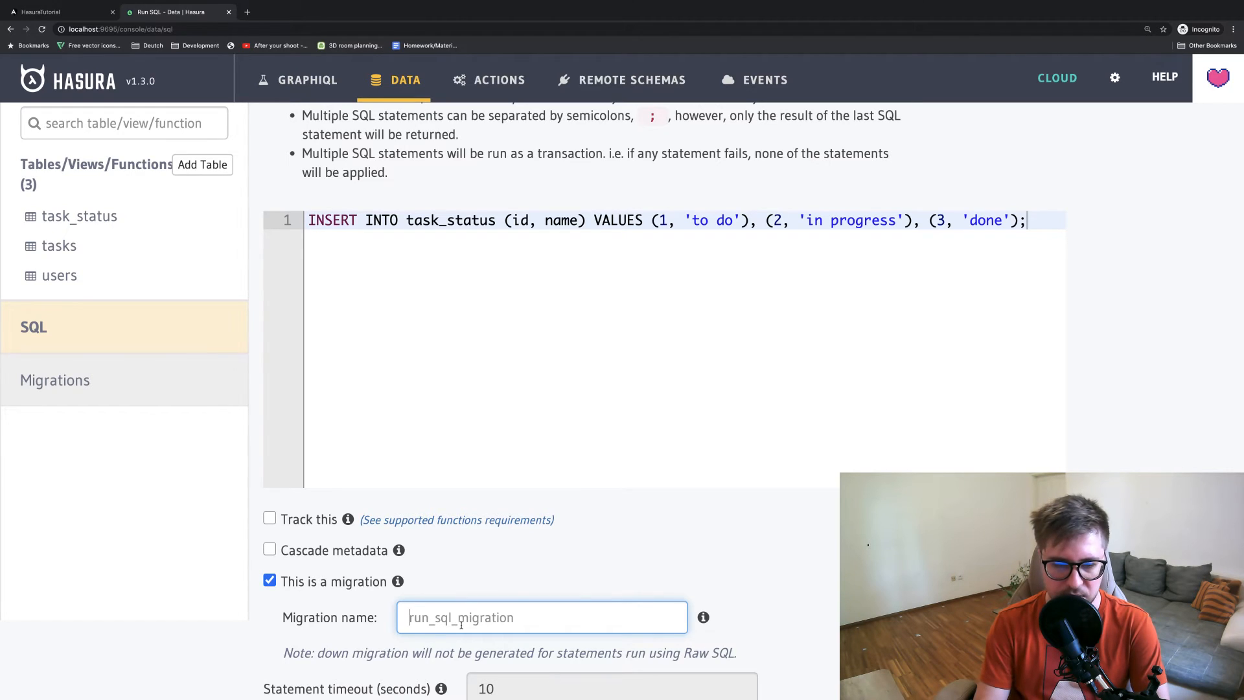
{"action": "type", "text": "my_first_seed_"}
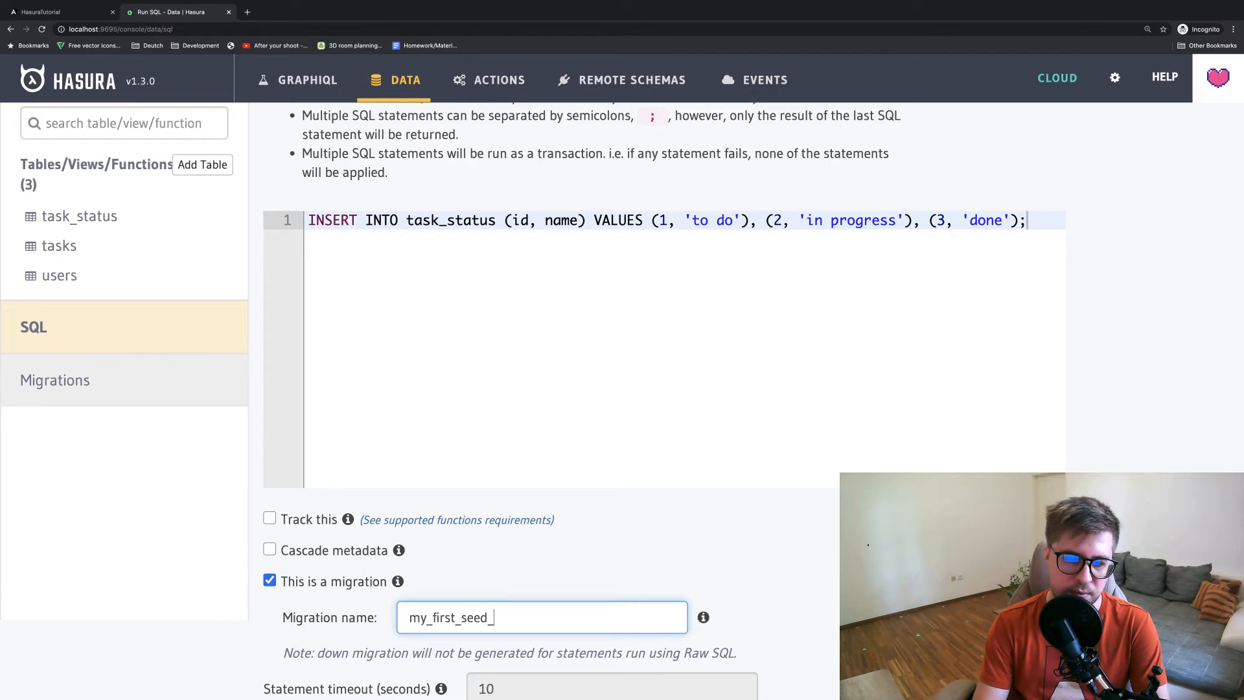
{"action": "type", "text": "migration"}
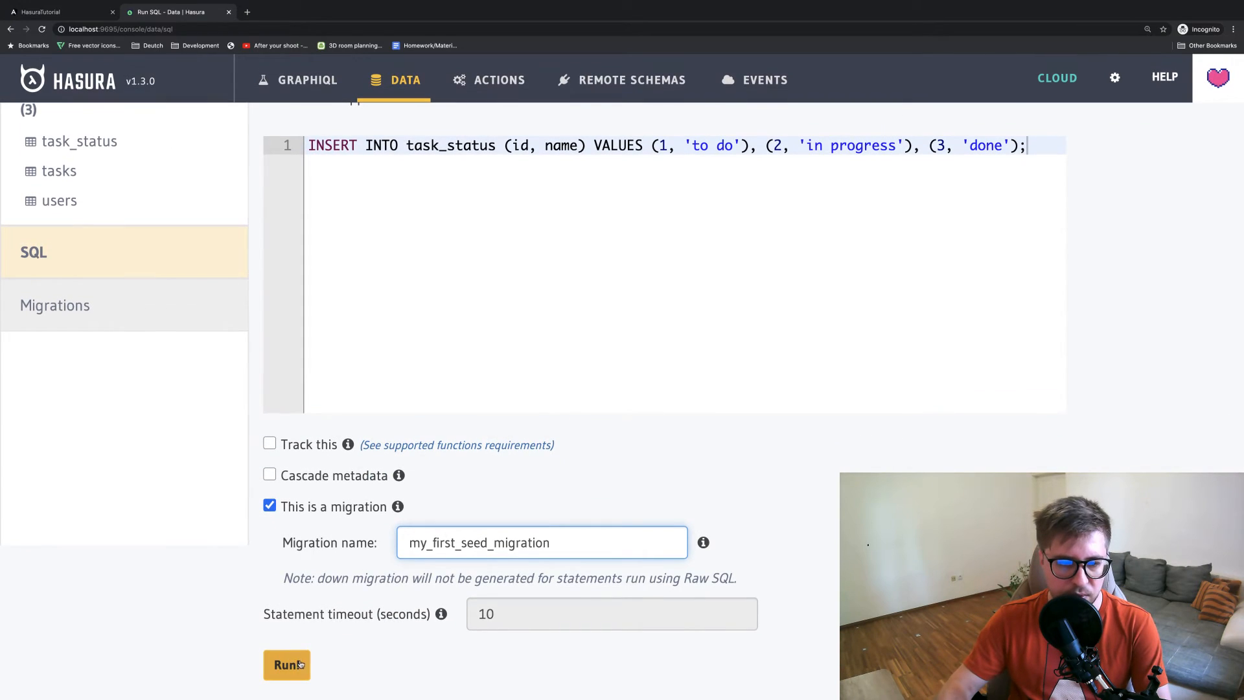
{"action": "left_click", "coordinate": [287, 664]}
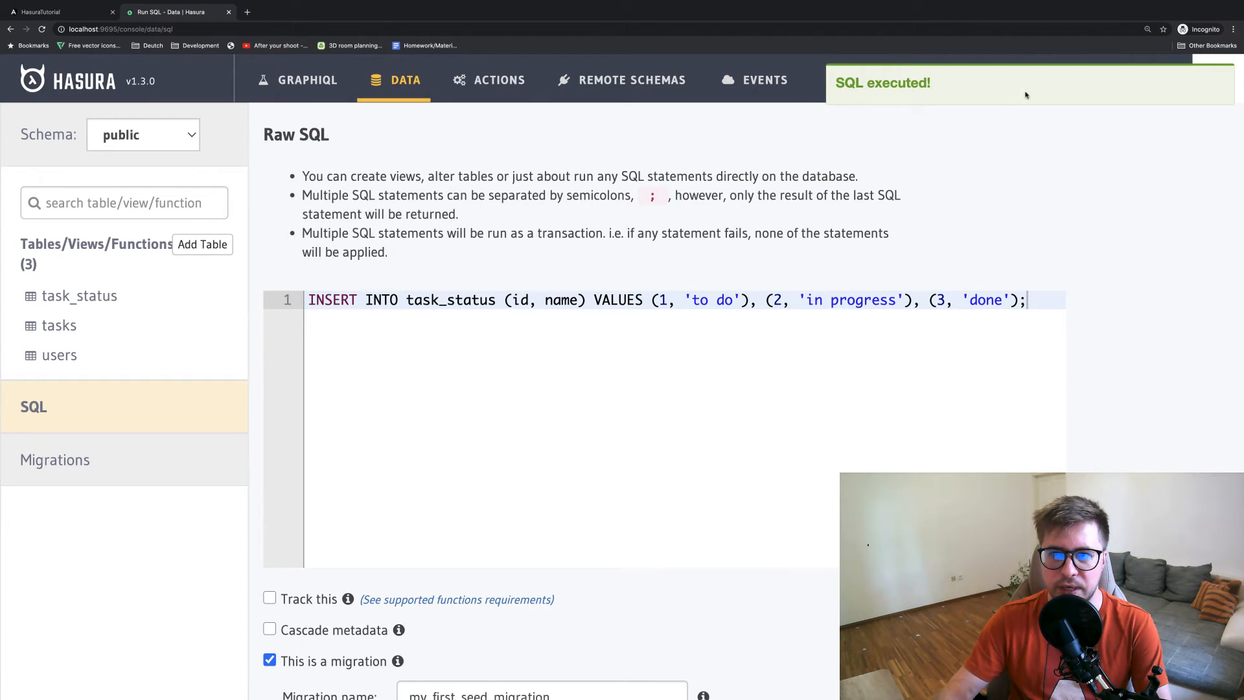
{"action": "left_click", "coordinate": [79, 296]}
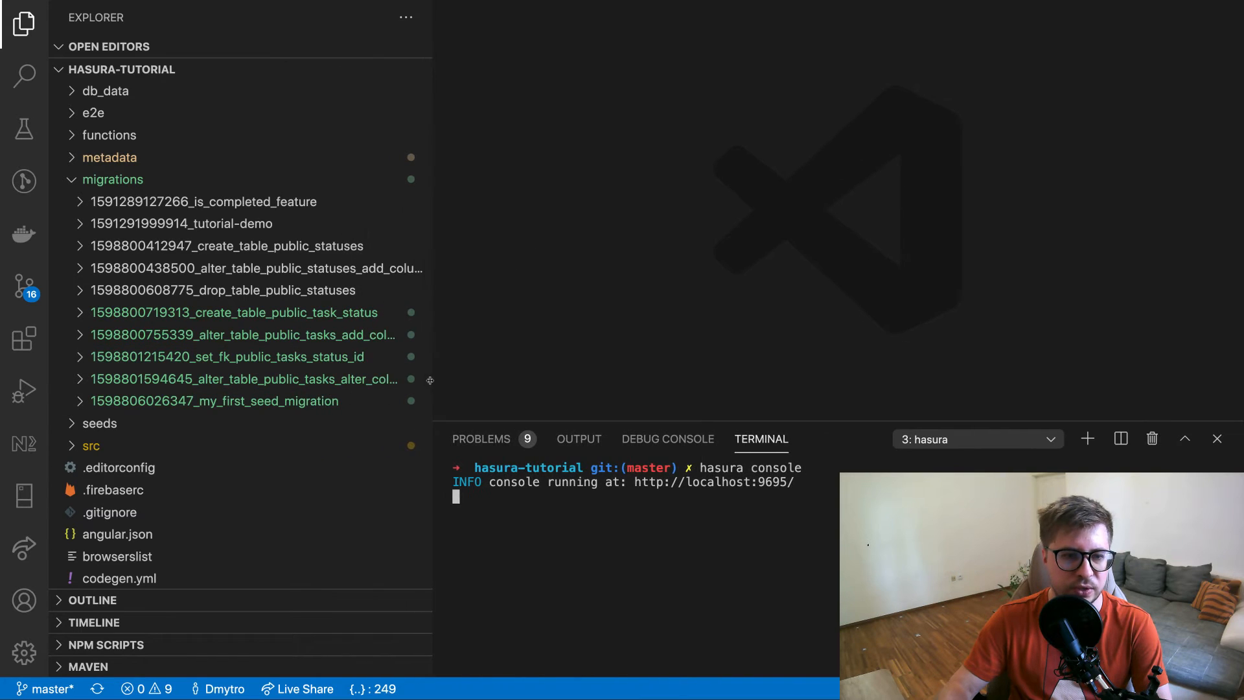
{"action": "mouse_move", "coordinate": [278, 401]}
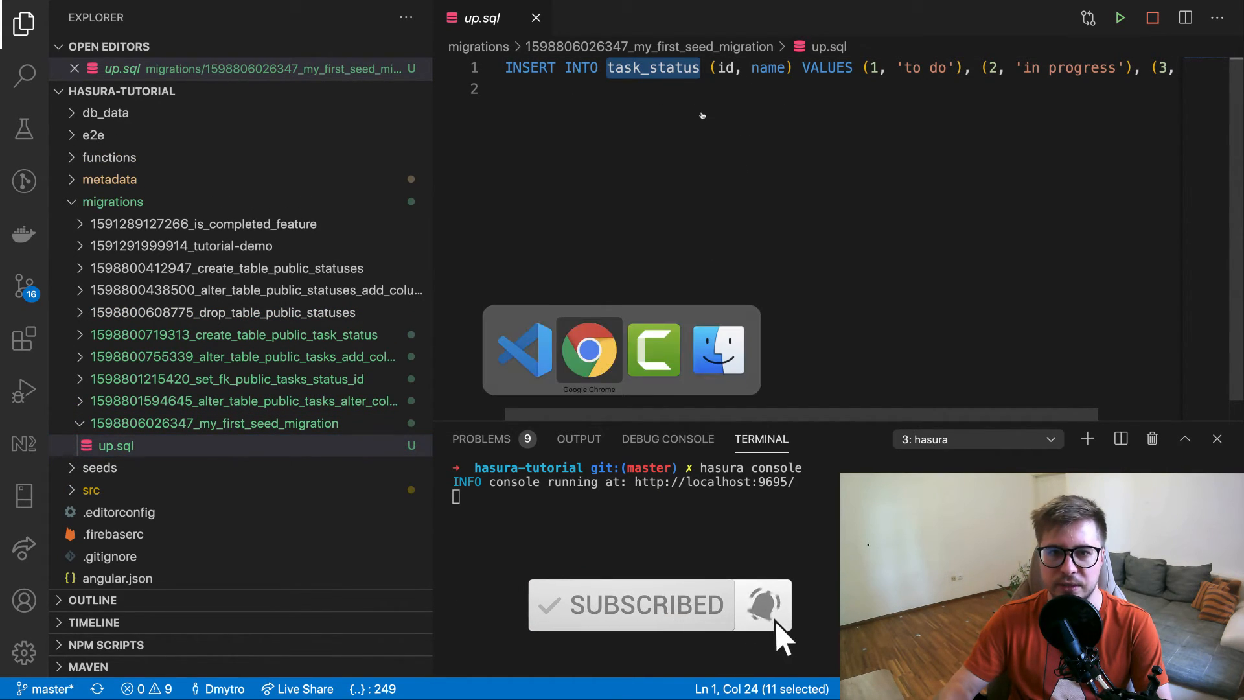
View the seed migration's up.sql and stop the Docker containers with Ctrl+C
{"action": "left_click", "coordinate": [589, 350]}
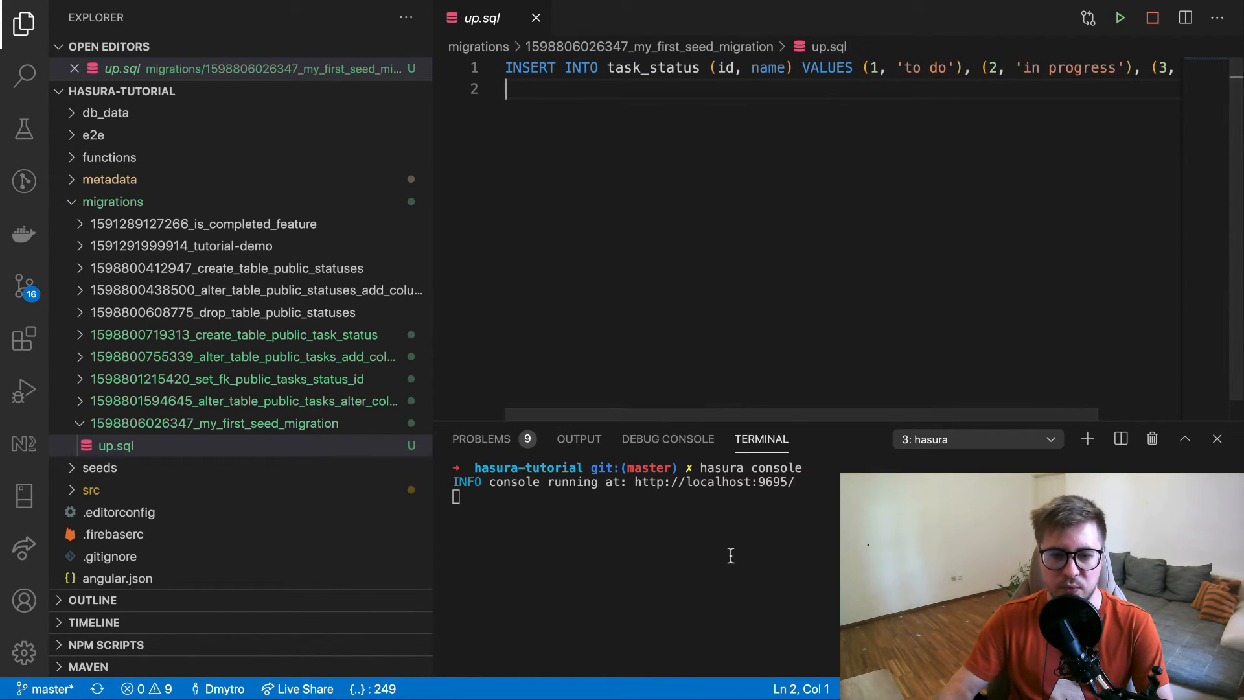
{"action": "key", "text": "ctrl+c"}
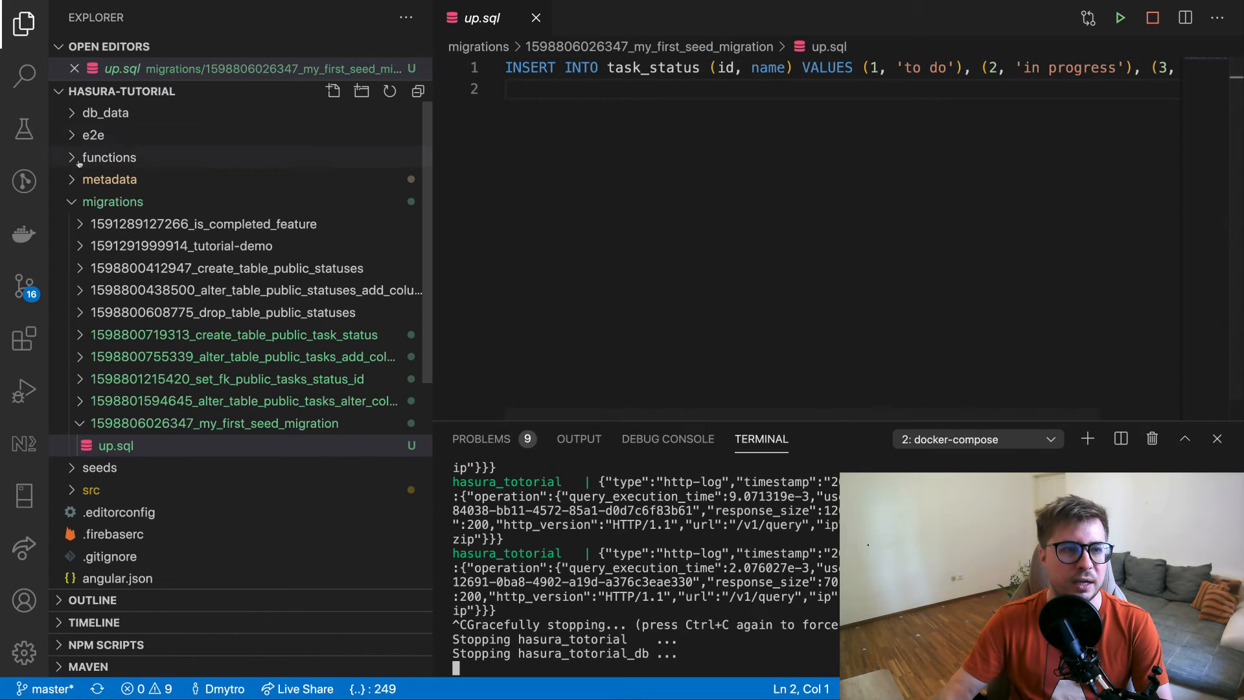
Delete the db_data folder and run docker-compose up
{"action": "left_click", "coordinate": [106, 113]}
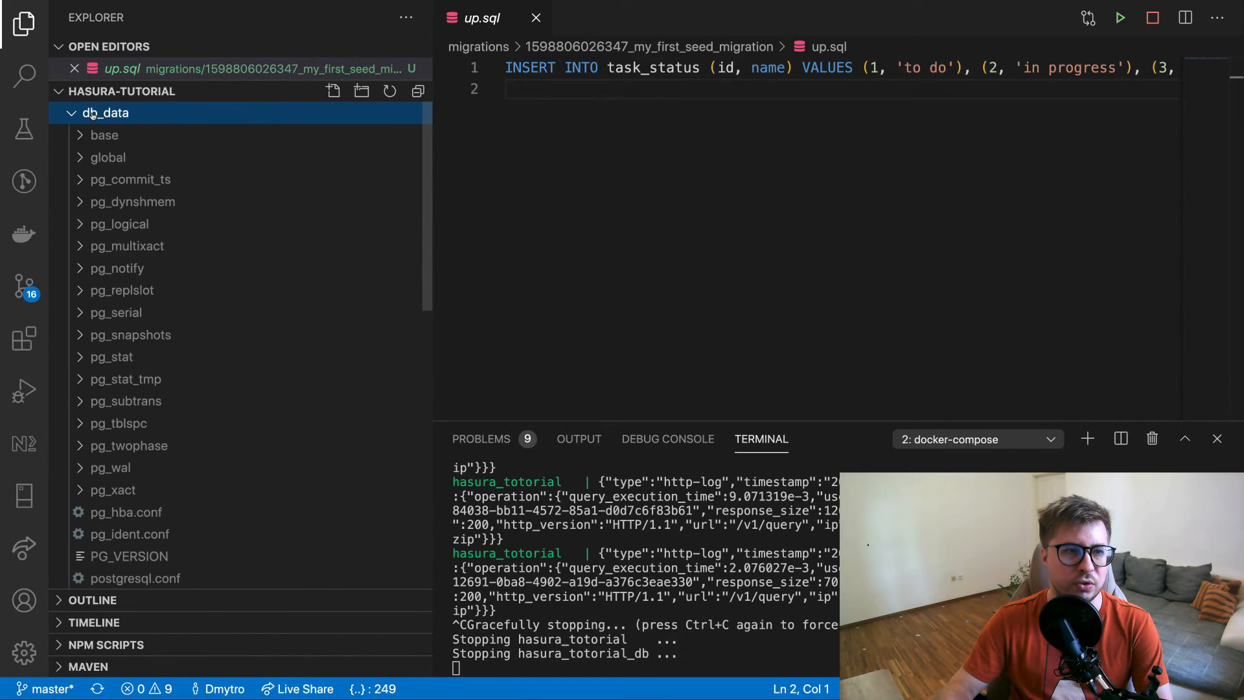
{"action": "right_click", "coordinate": [106, 113]}
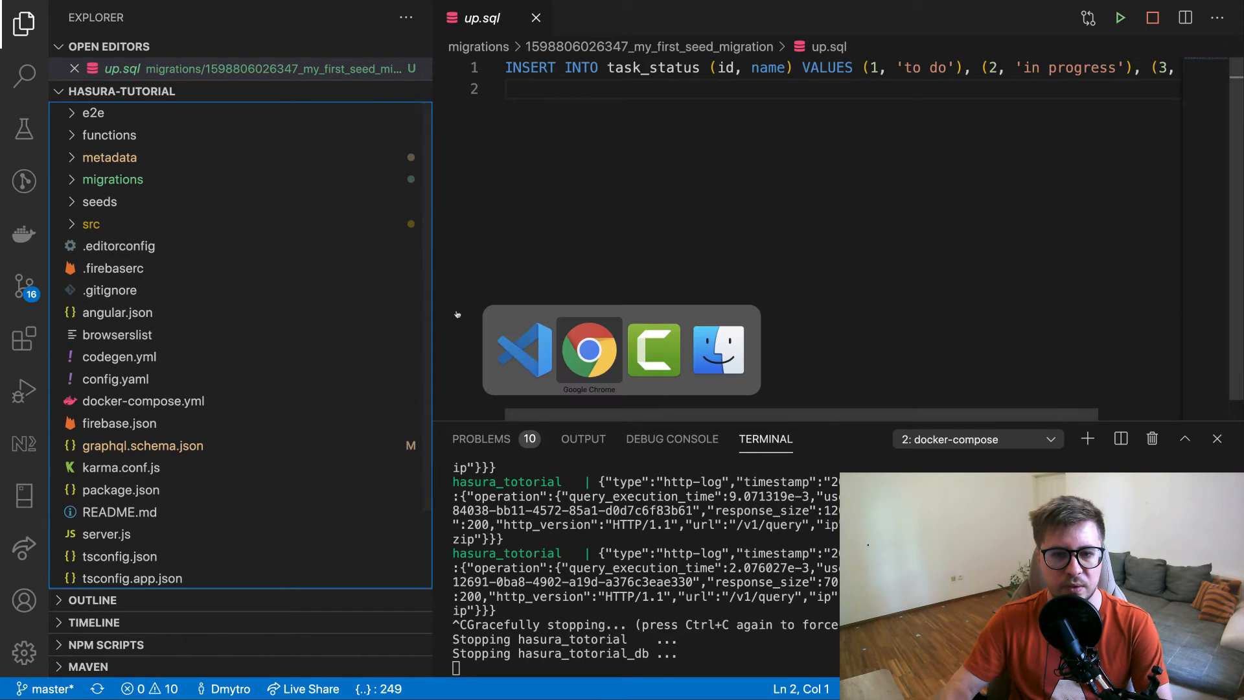
{"action": "left_click", "coordinate": [589, 349]}
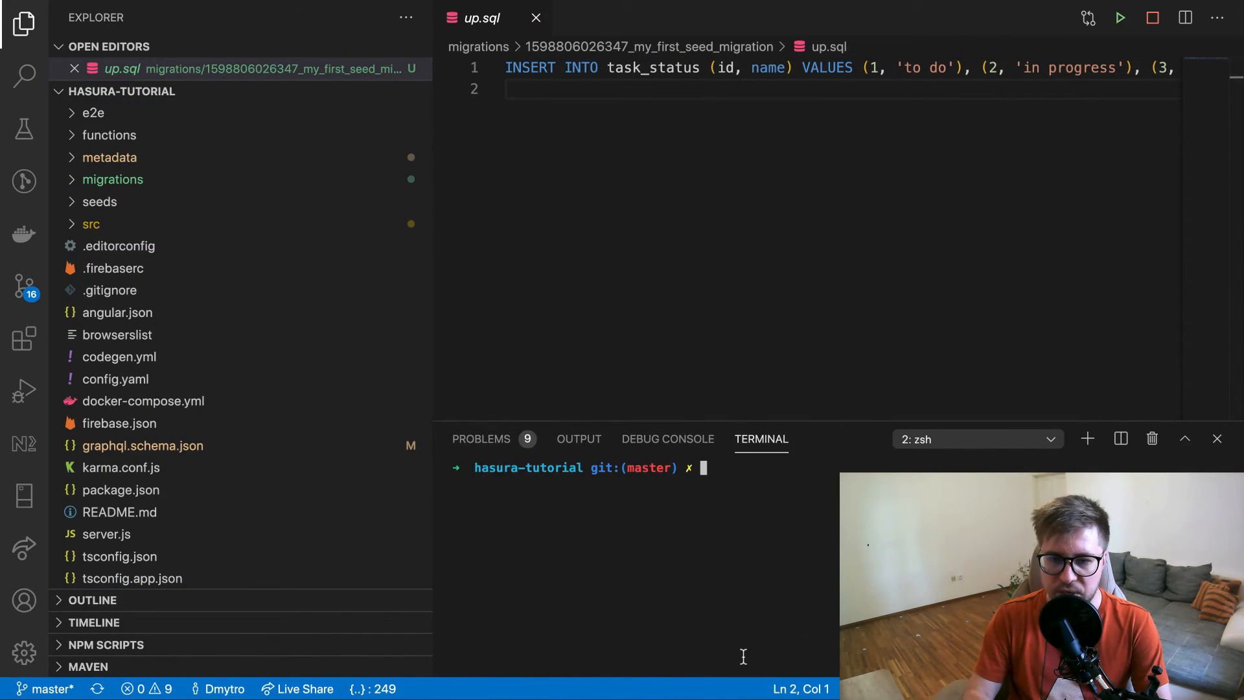
{"action": "type", "text": "docker-compose up"}
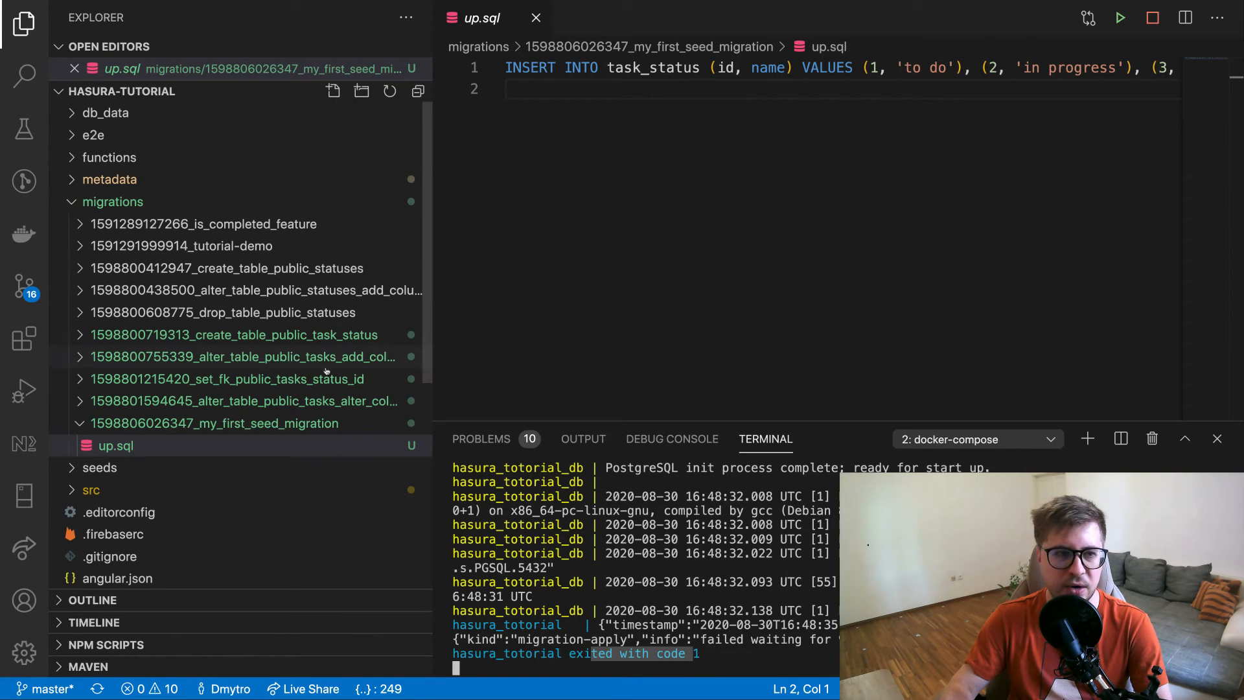
Start the exited Hasura engine container from the Docker panel
{"action": "left_click", "coordinate": [23, 232]}
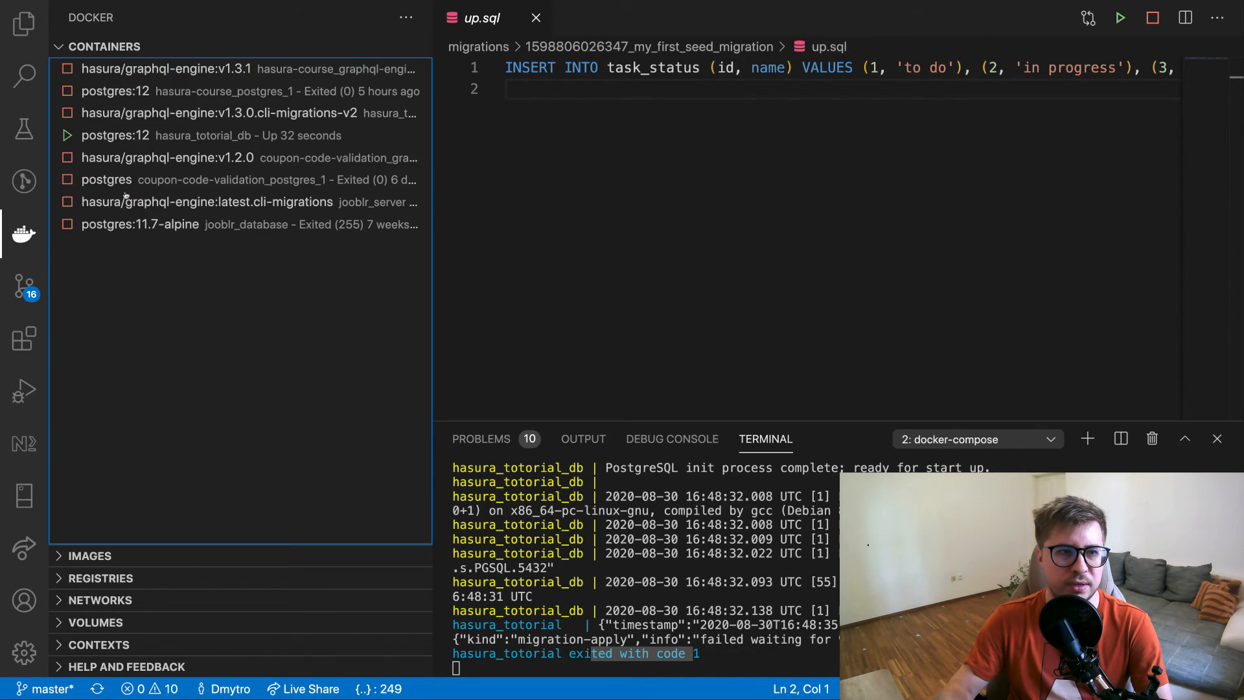
{"action": "right_click", "coordinate": [218, 113]}
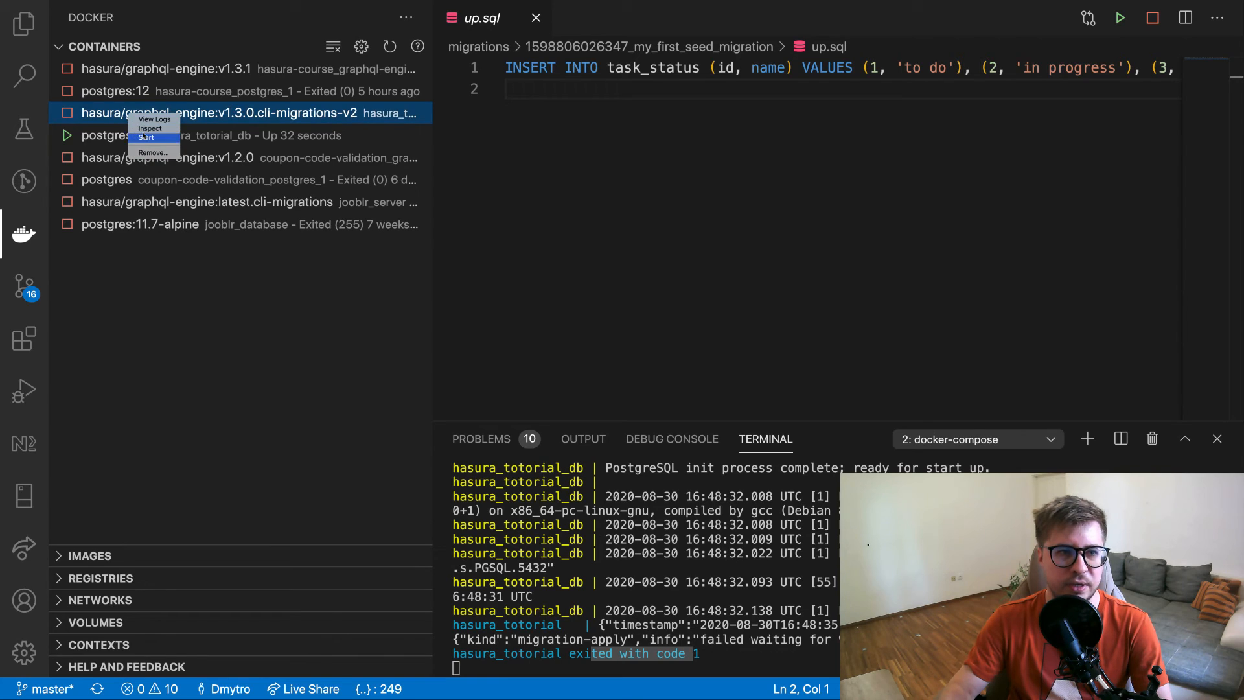
{"action": "left_click", "coordinate": [146, 137]}
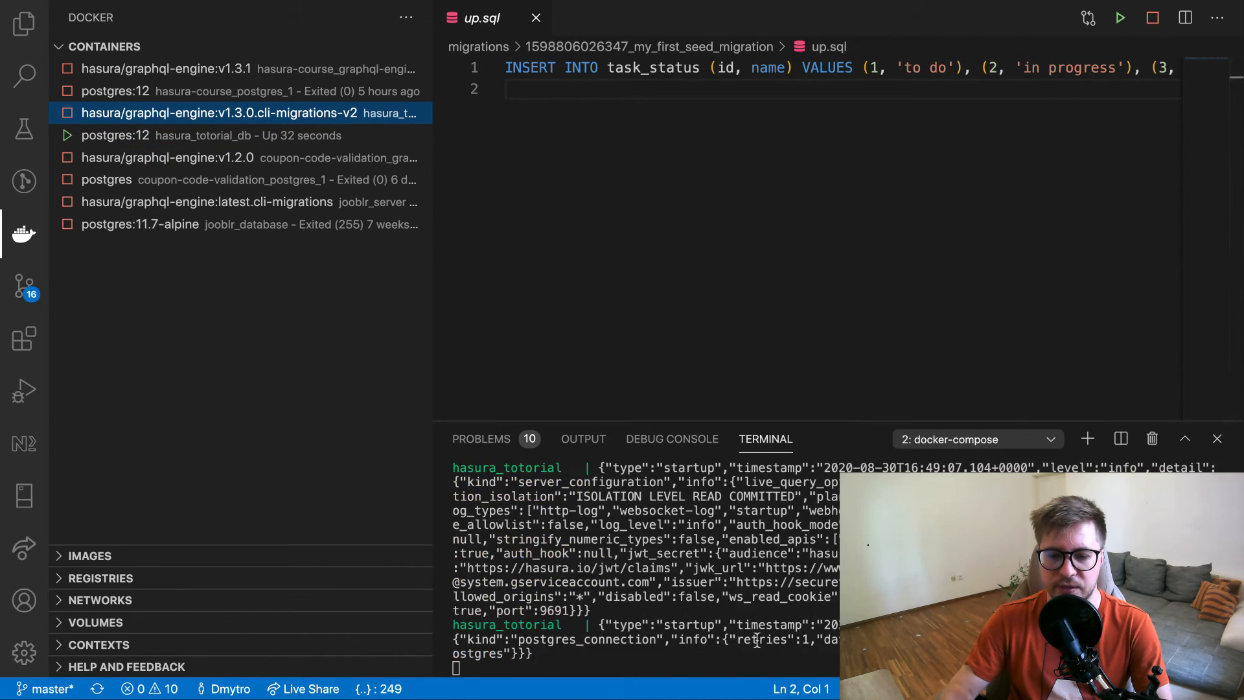
{"action": "left_click", "coordinate": [23, 22]}
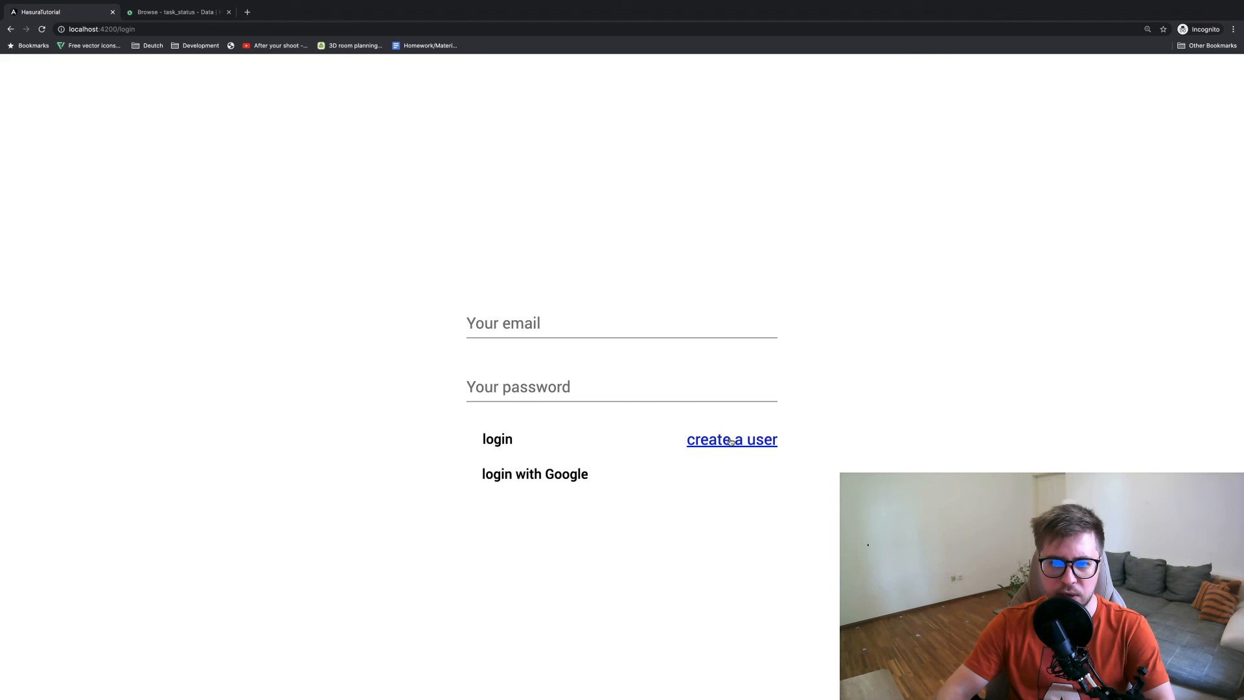
Log in and submit a todo titled 'with seed migration', described 'test'
{"action": "left_click", "coordinate": [731, 439]}
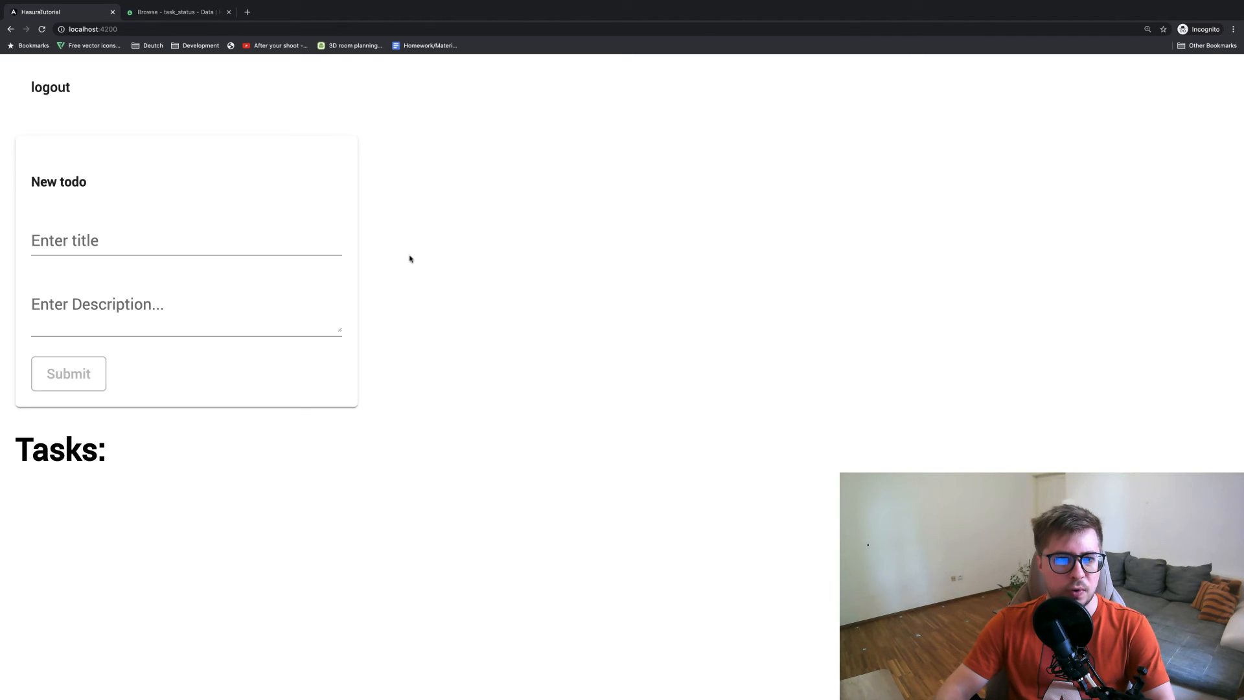
{"action": "left_click", "coordinate": [187, 241]}
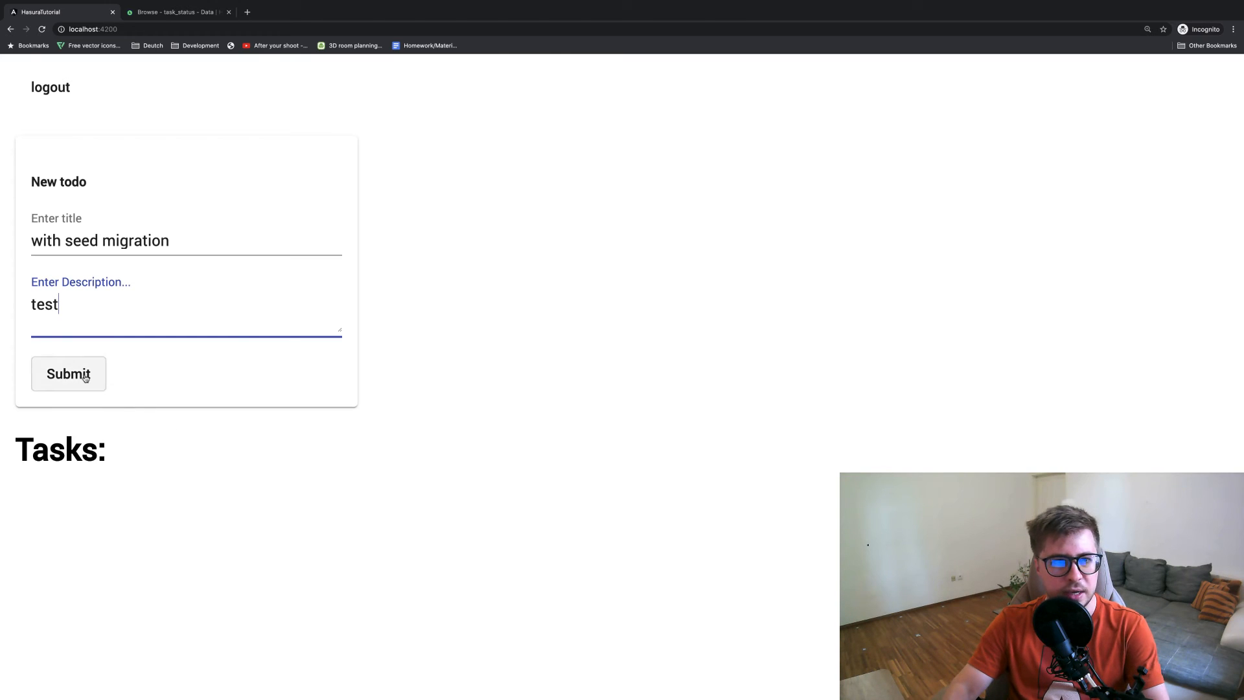
{"action": "left_click", "coordinate": [68, 374]}
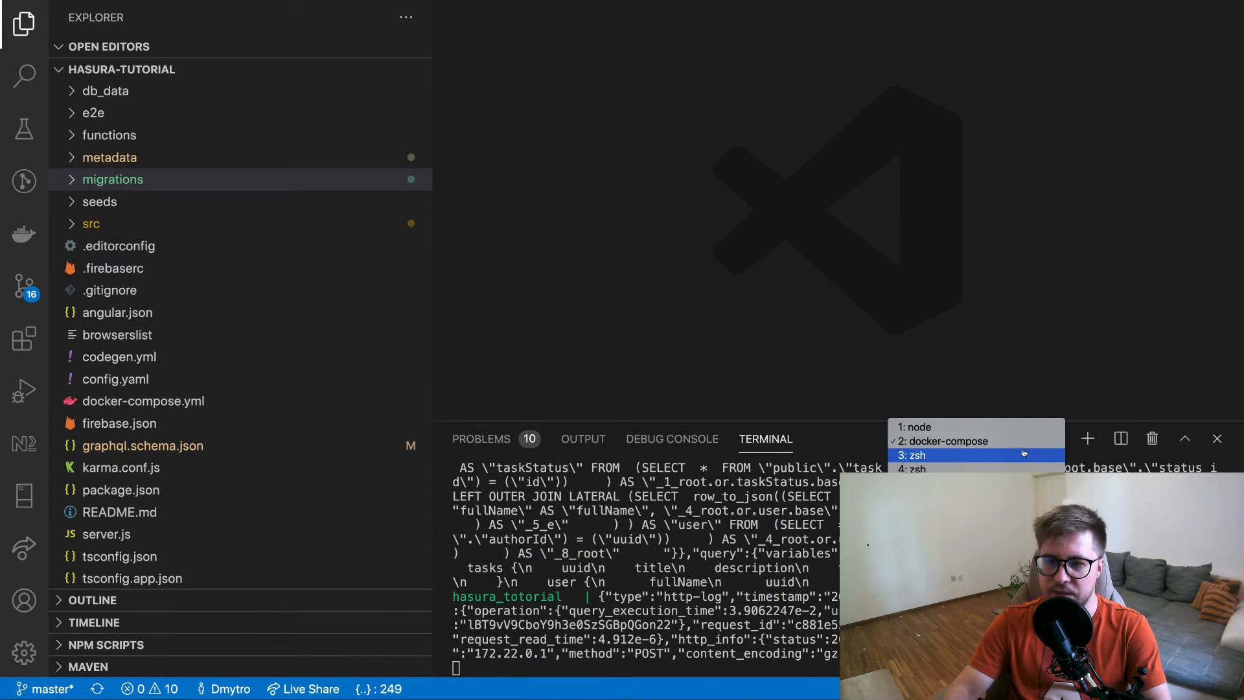
Browse task_status rows to do, in progress, done, and expand the migrations folder
{"action": "left_click", "coordinate": [916, 454]}
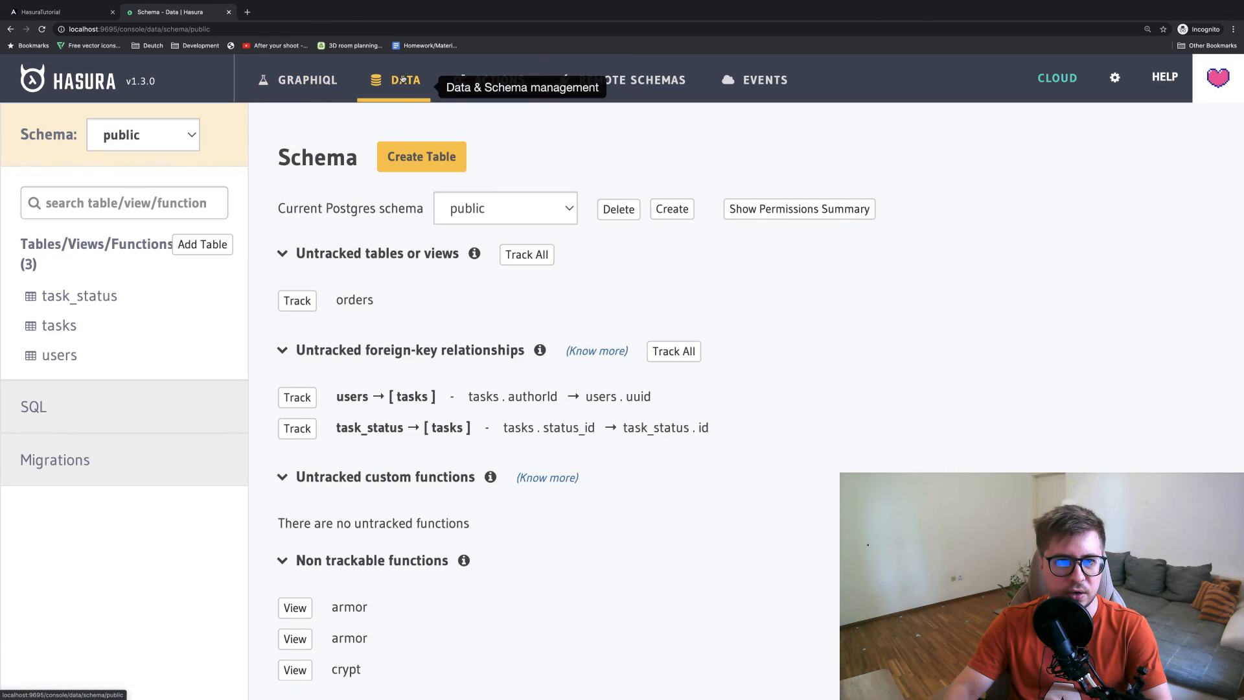
{"action": "left_click", "coordinate": [79, 295]}
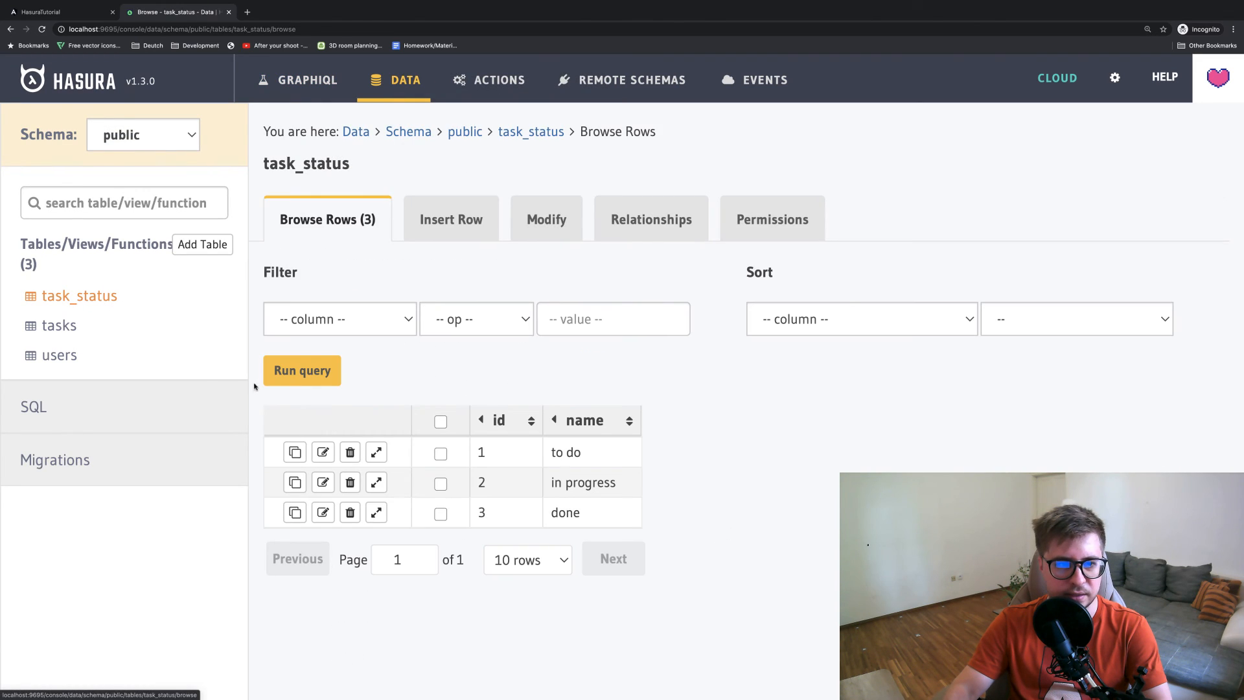
{"action": "mouse_move", "coordinate": [480, 452]}
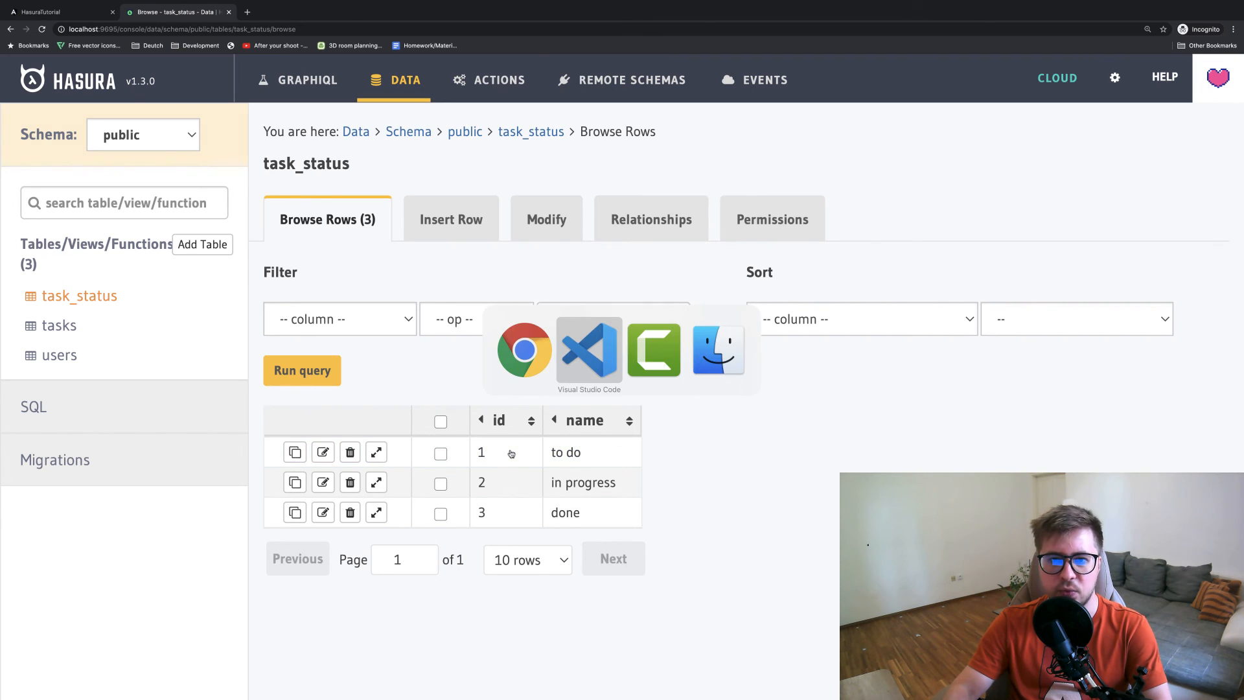
{"action": "left_click", "coordinate": [589, 349]}
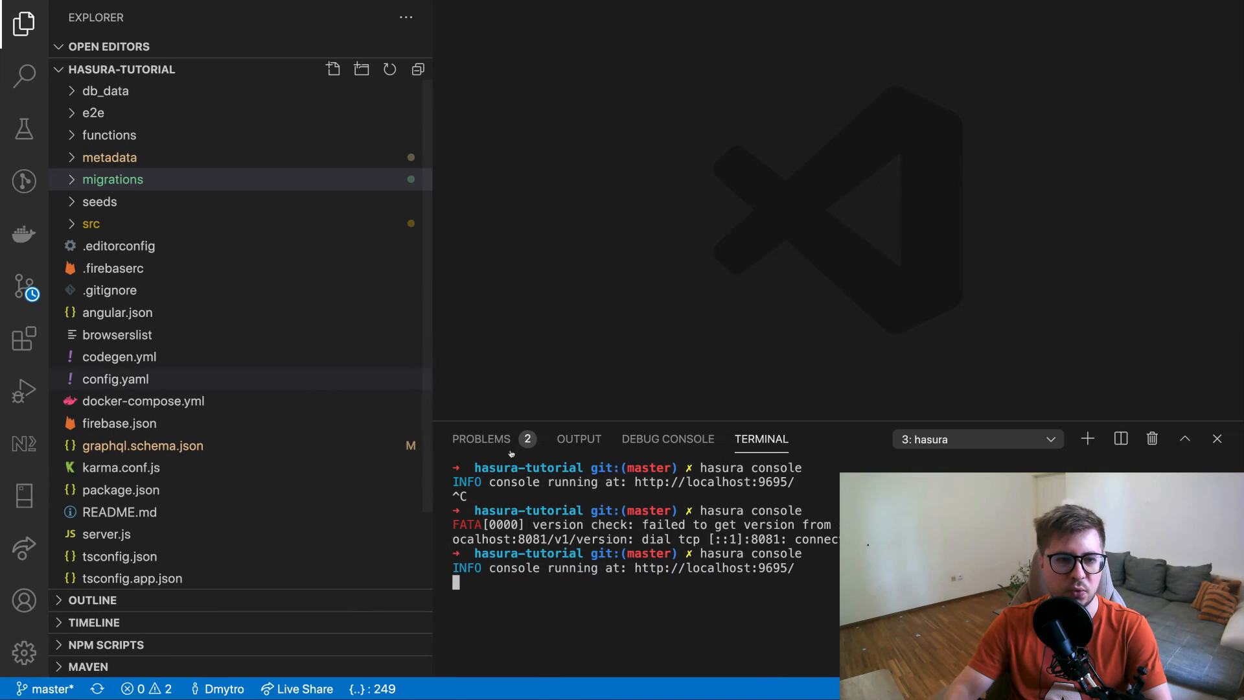
{"action": "left_click", "coordinate": [112, 180]}
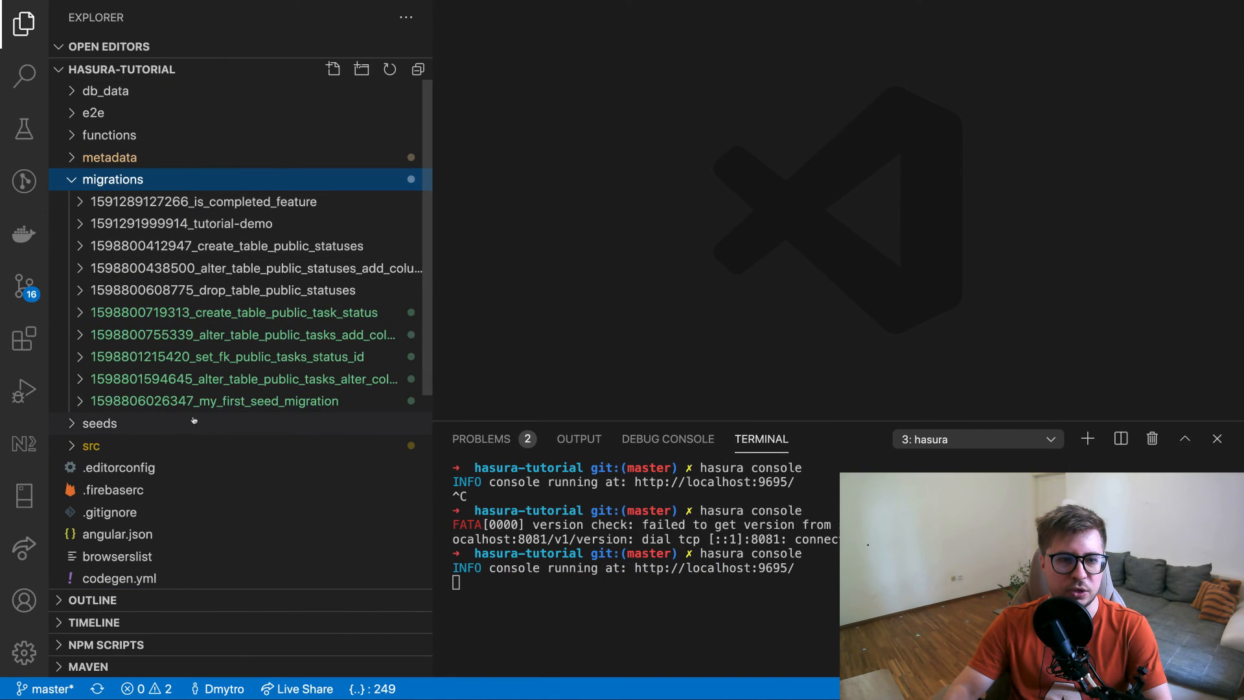